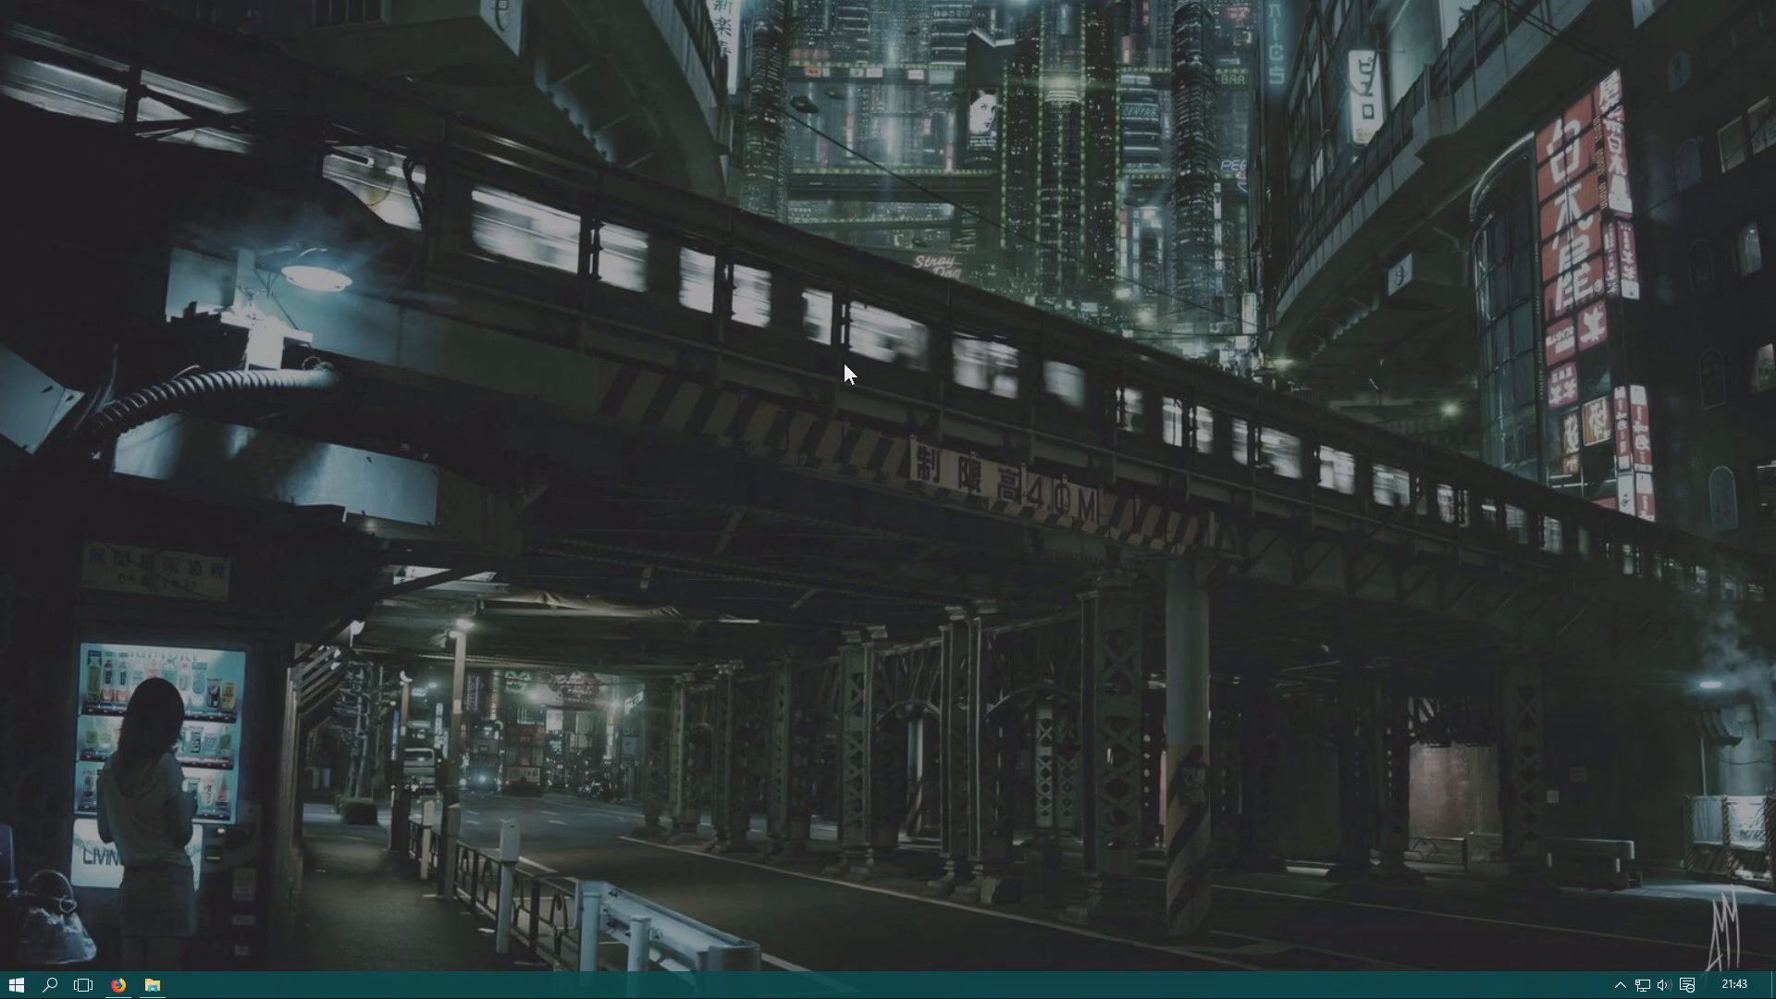
Launch the Services console by running services.msc from the Run dialog.
{"action": "key", "text": "Win+r"}
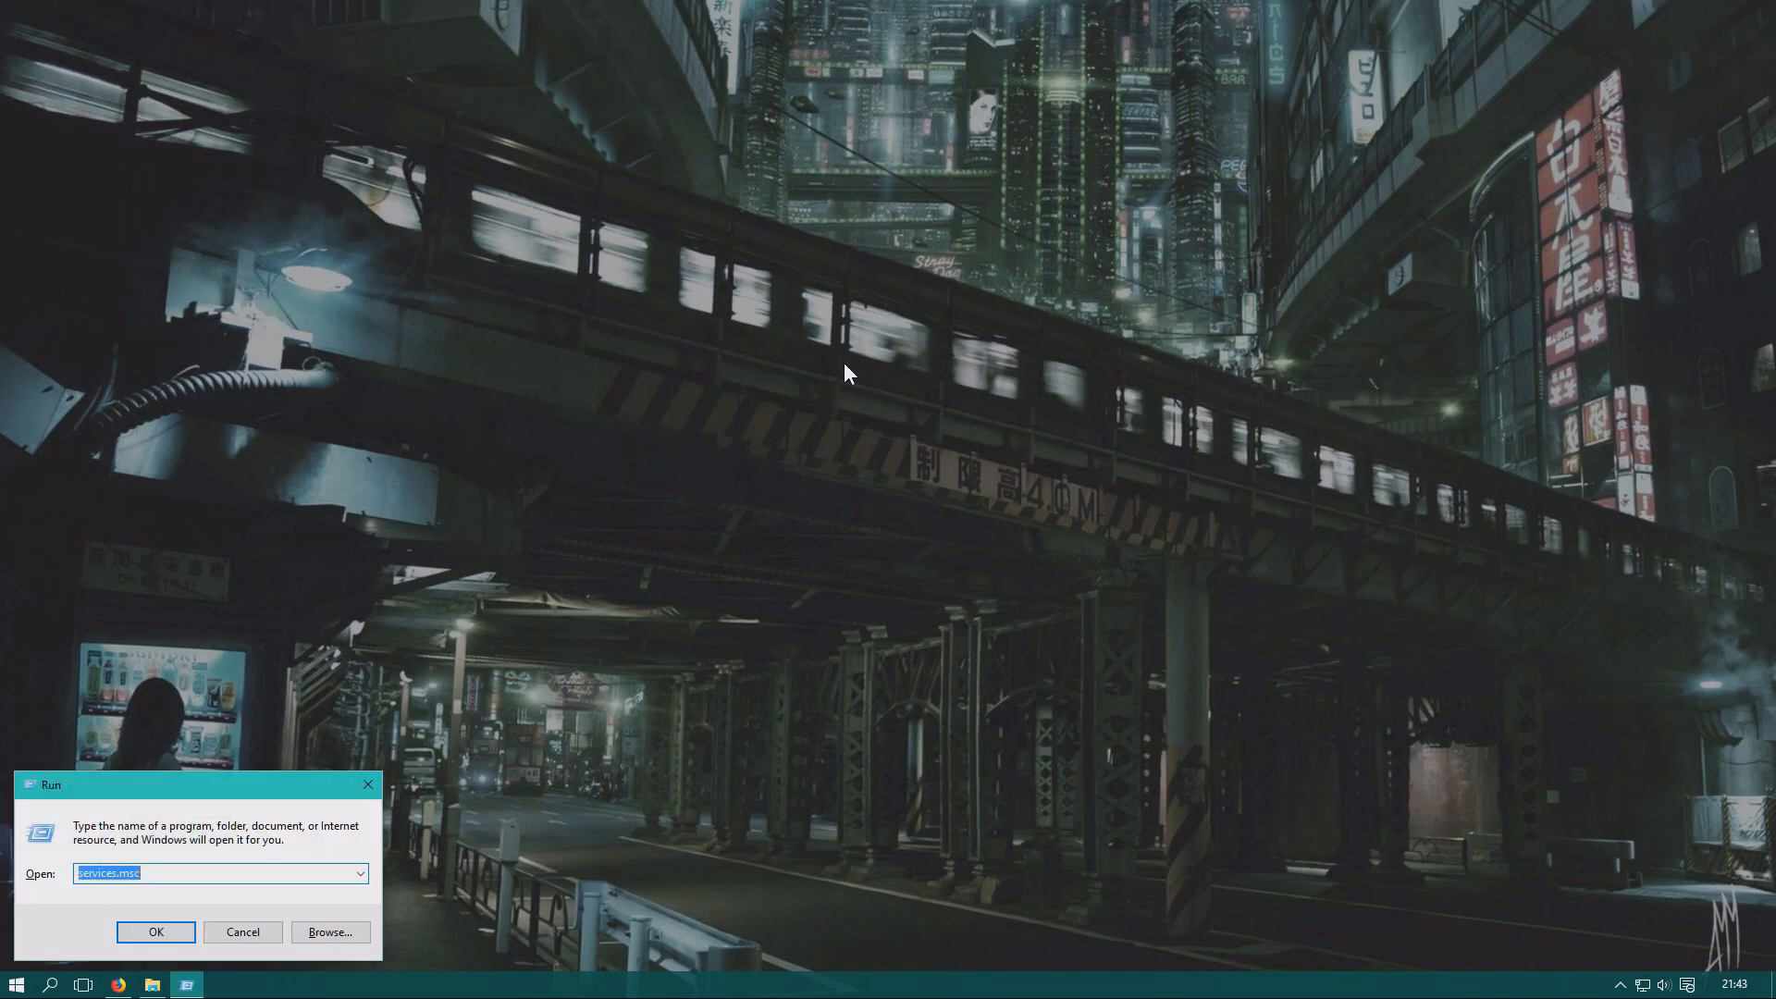
{"action": "left_click", "coordinate": [220, 873]}
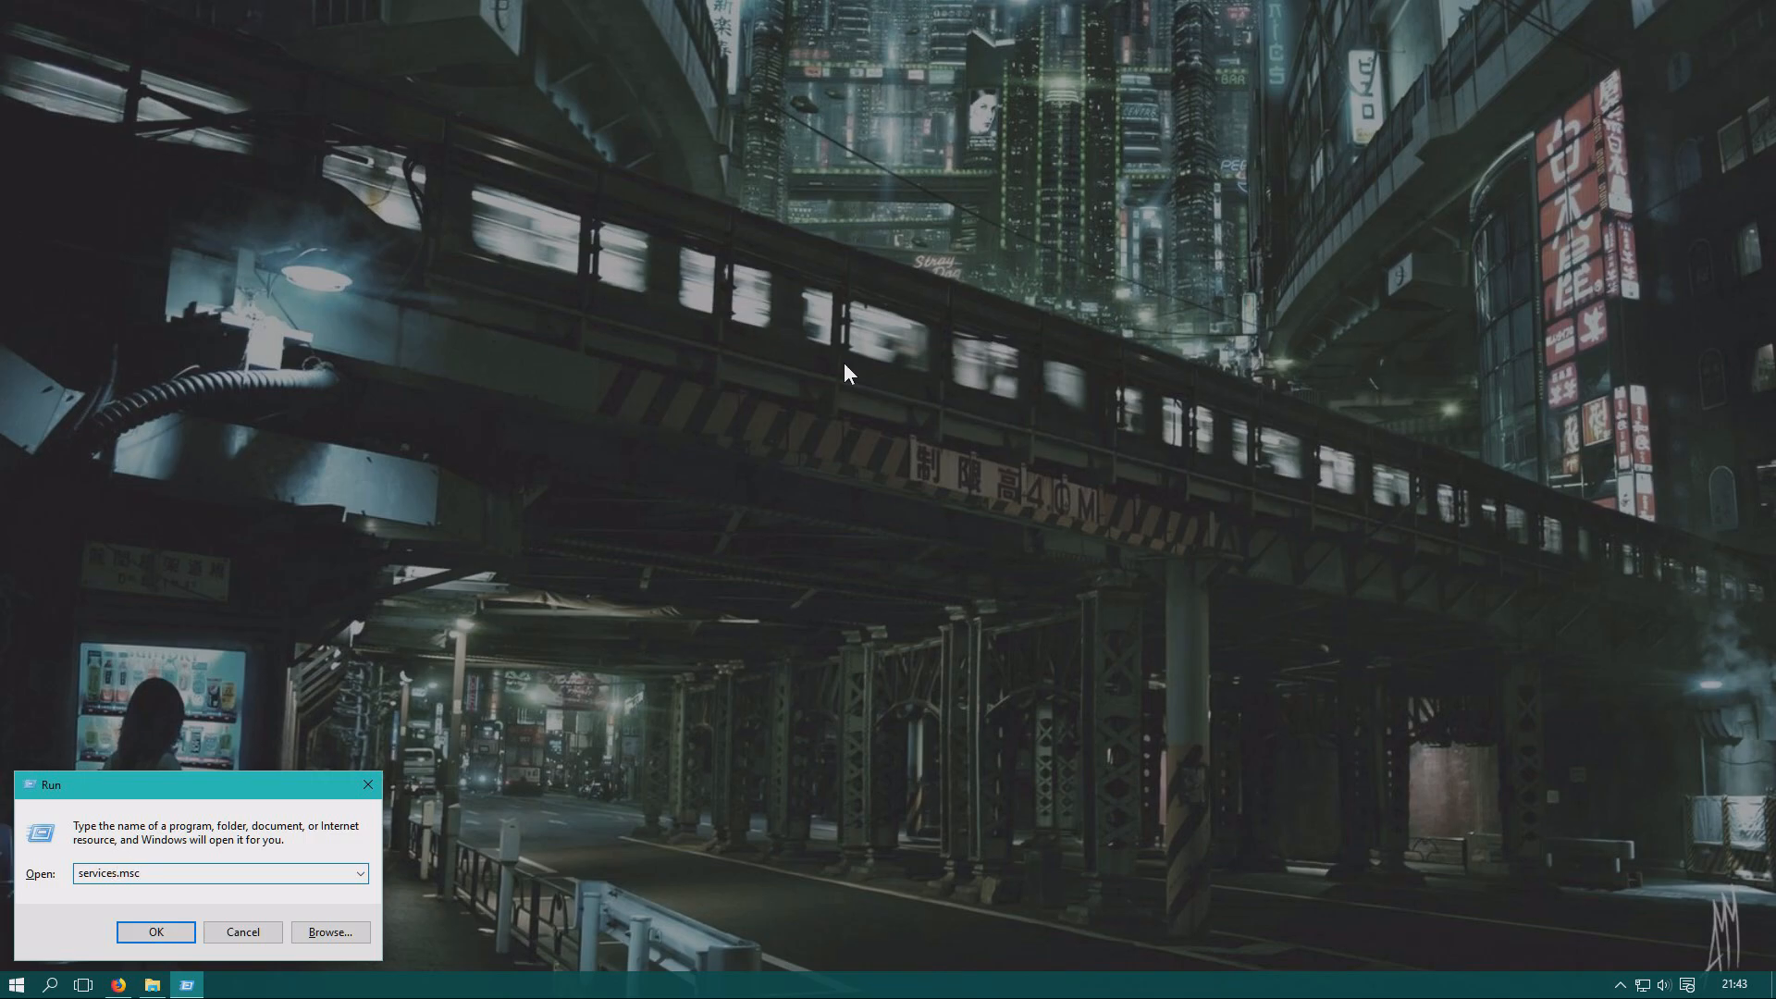
{"action": "left_click", "coordinate": [156, 931]}
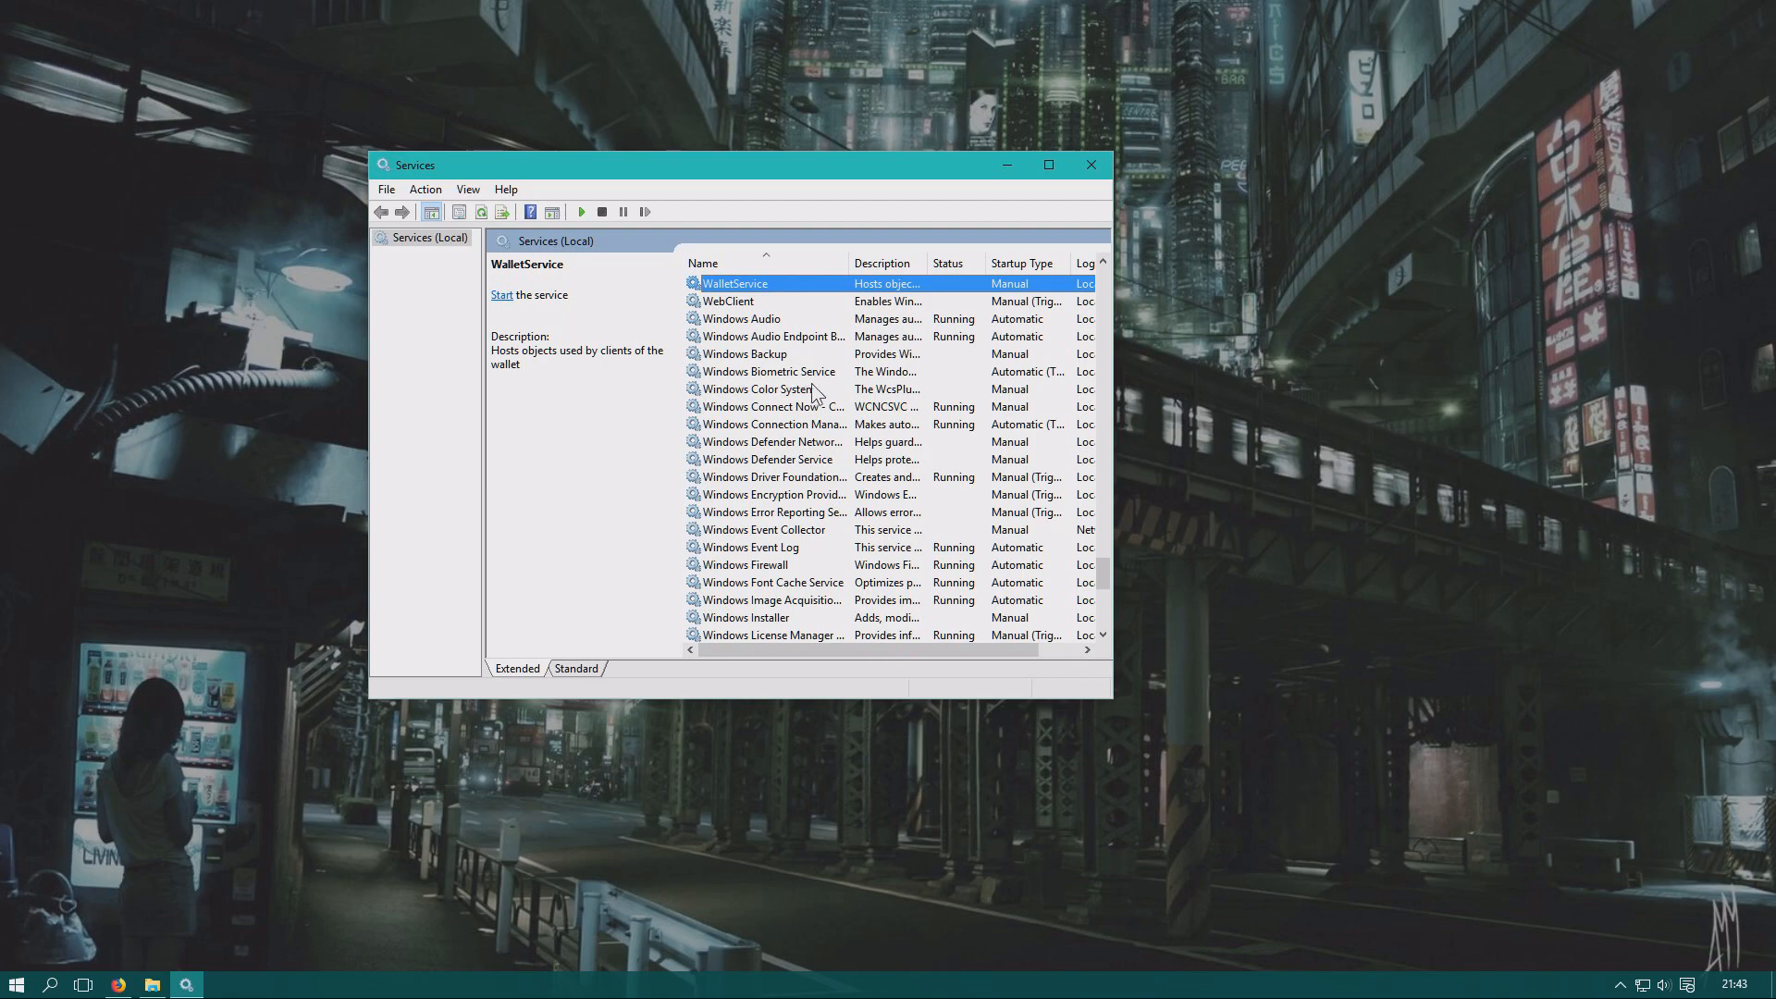
Set the Windows Search service's startup type to Disabled and confirm it.
{"action": "left_click", "coordinate": [772, 372]}
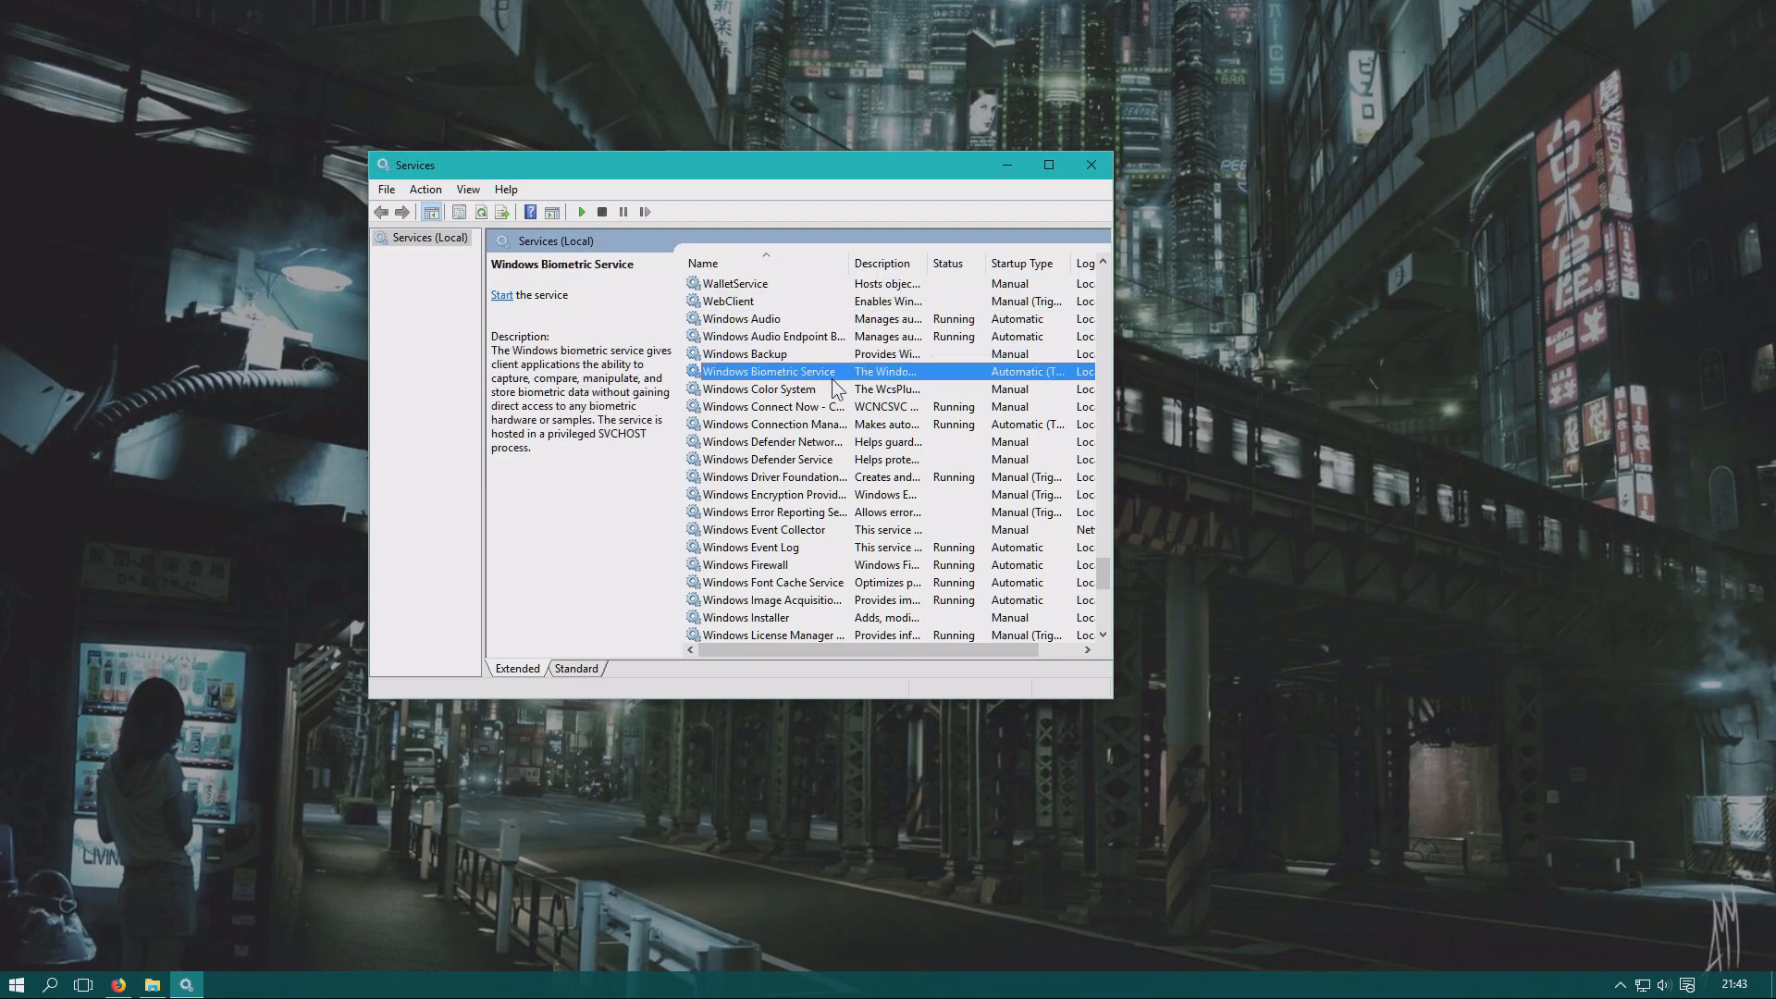
{"action": "left_click", "coordinate": [773, 618]}
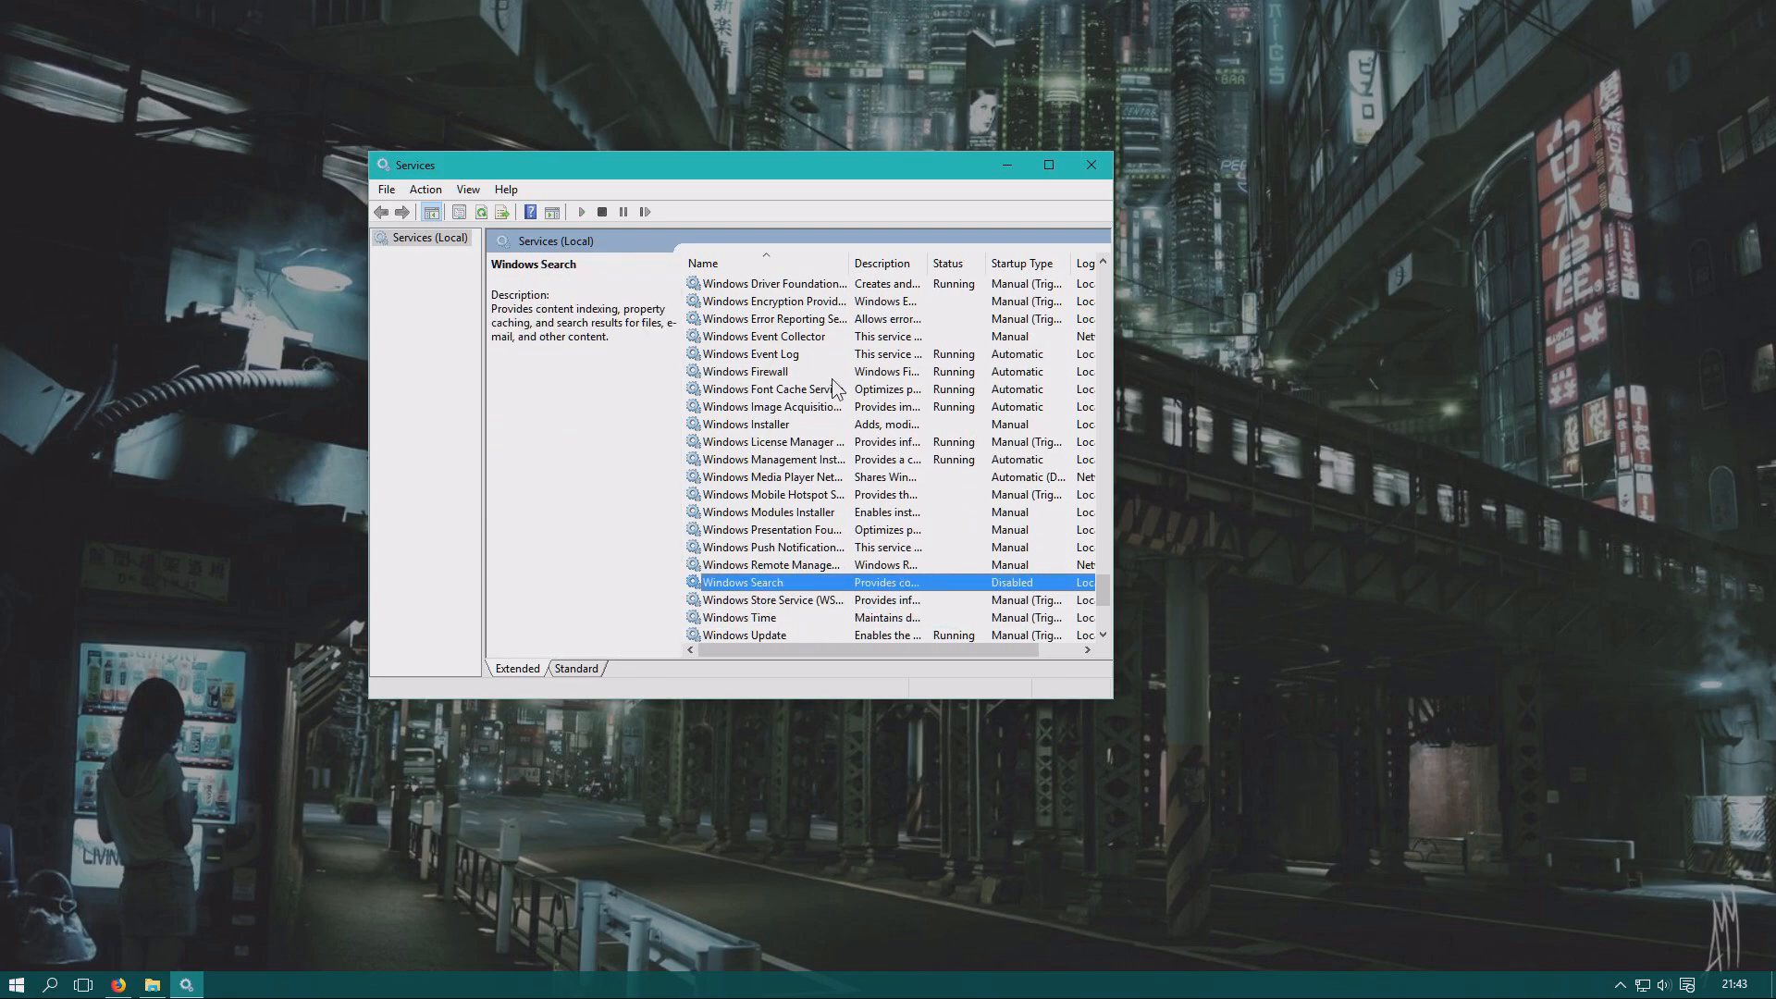
{"action": "double_click", "coordinate": [740, 581]}
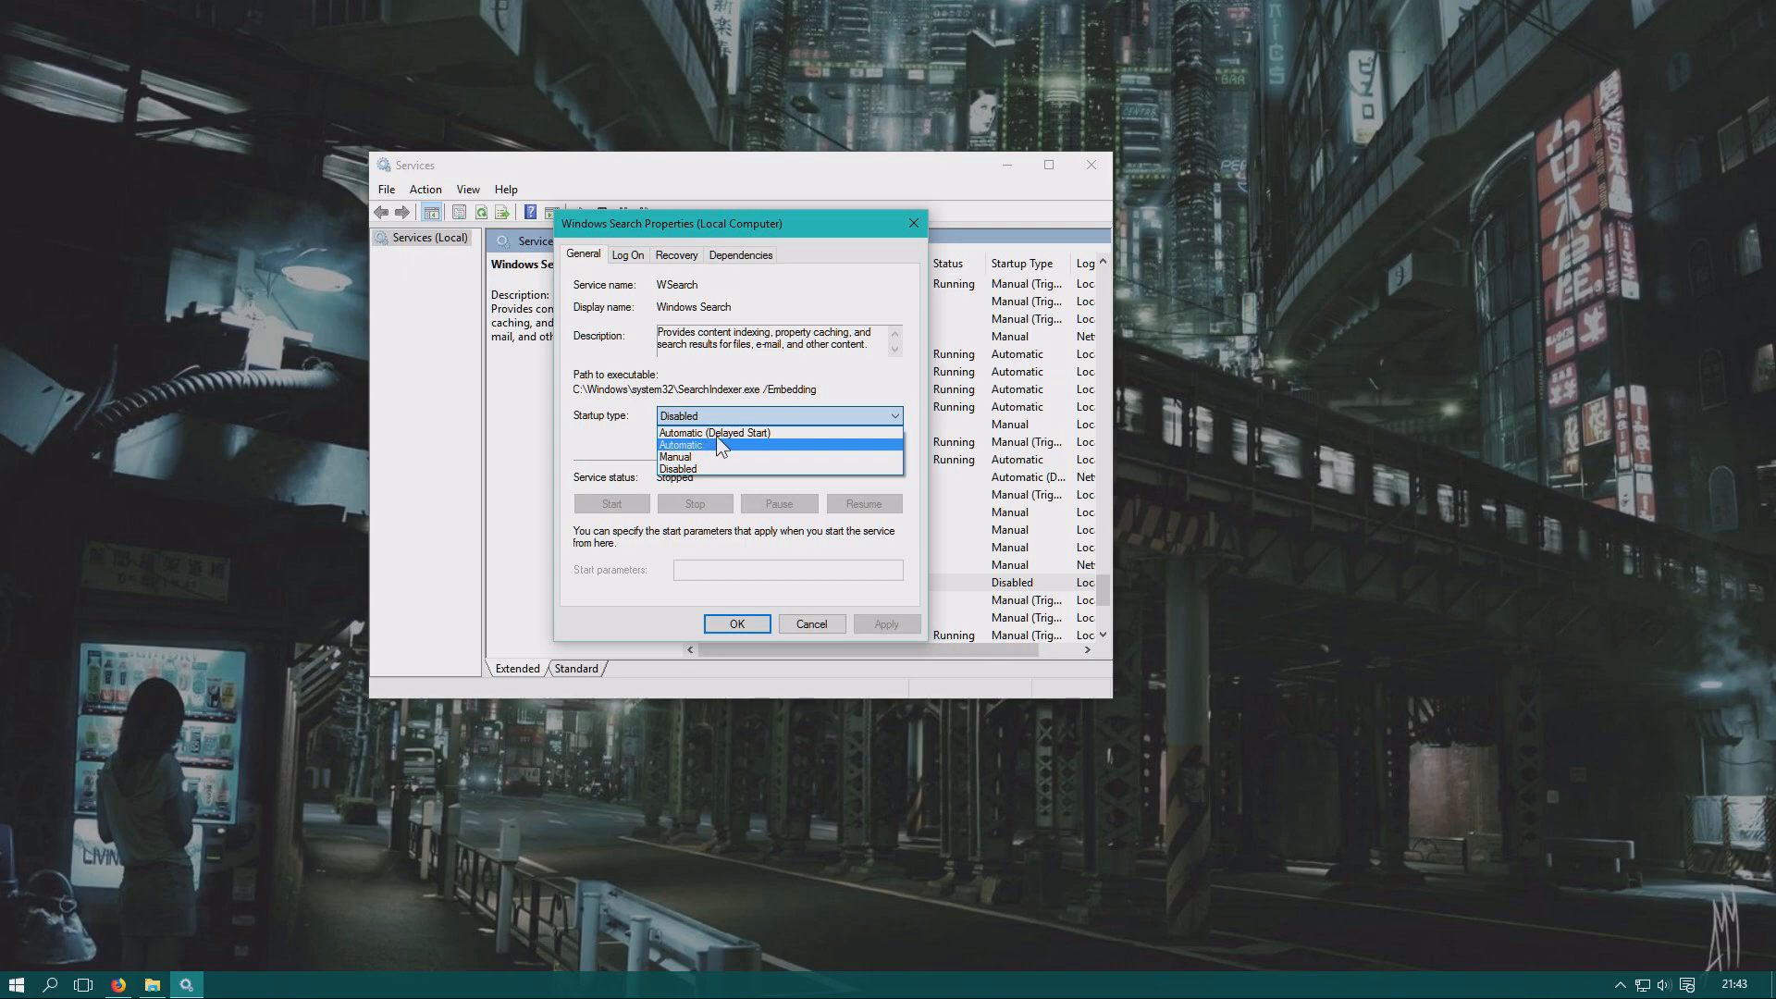
{"action": "left_click", "coordinate": [712, 431]}
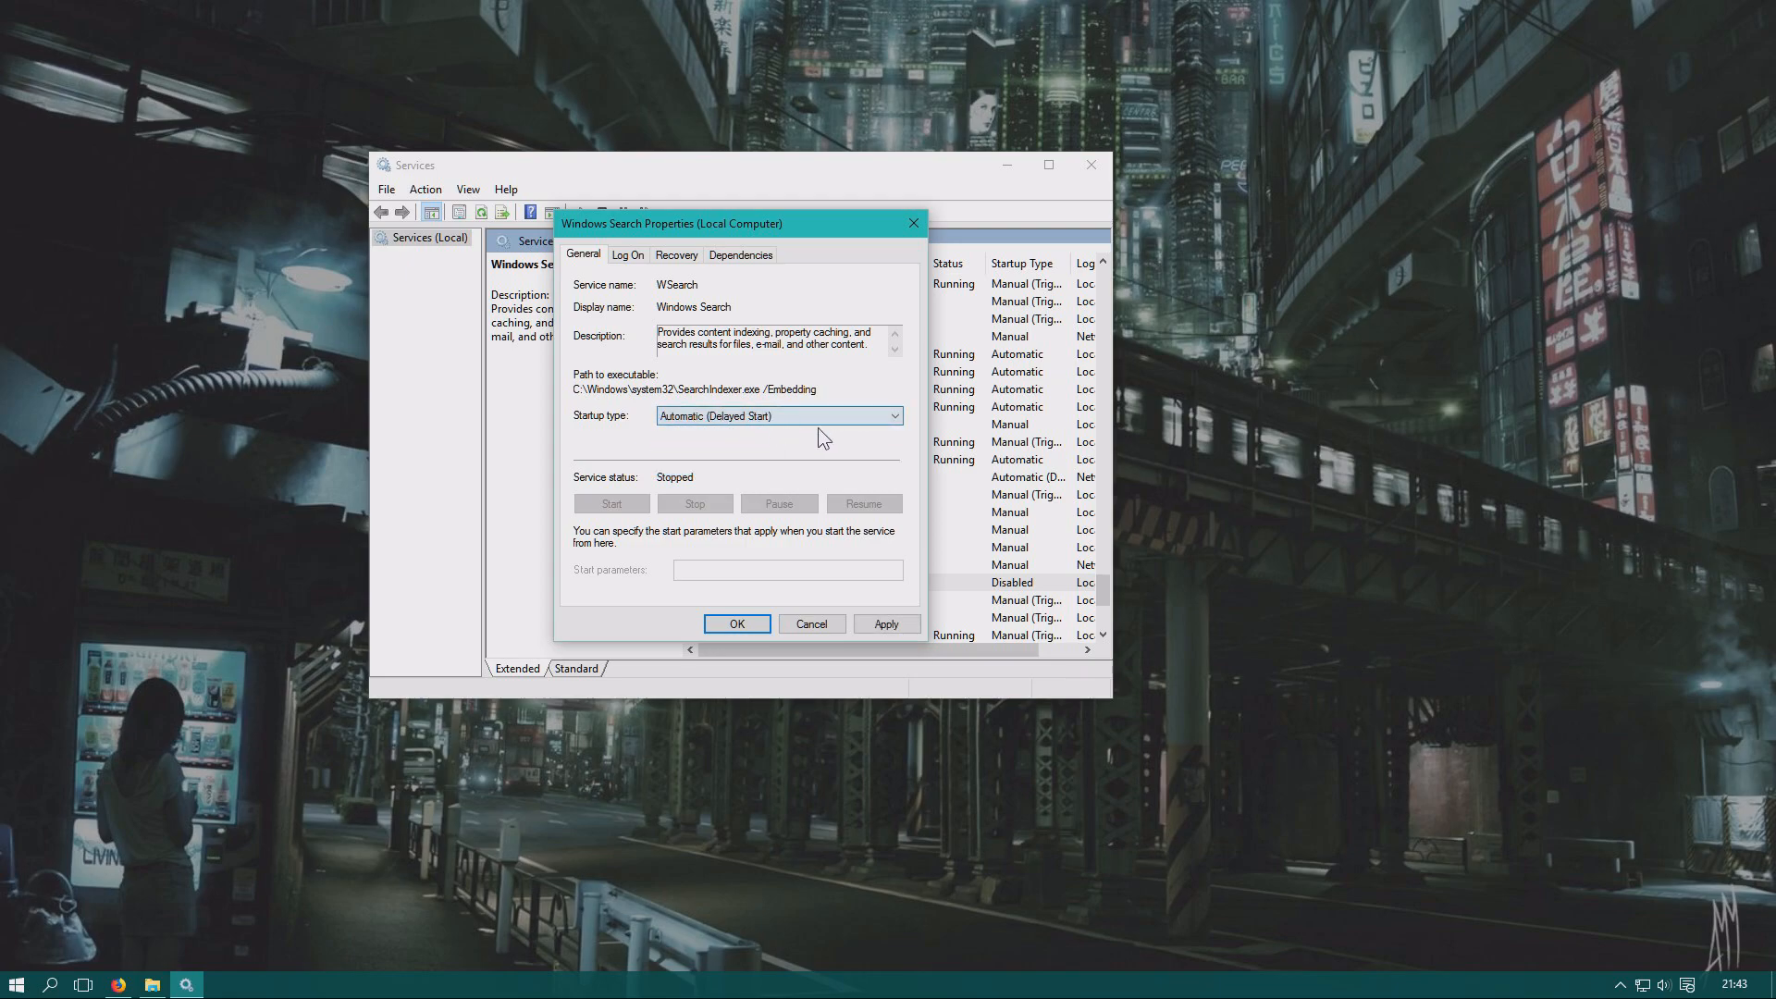
{"action": "left_click", "coordinate": [779, 415]}
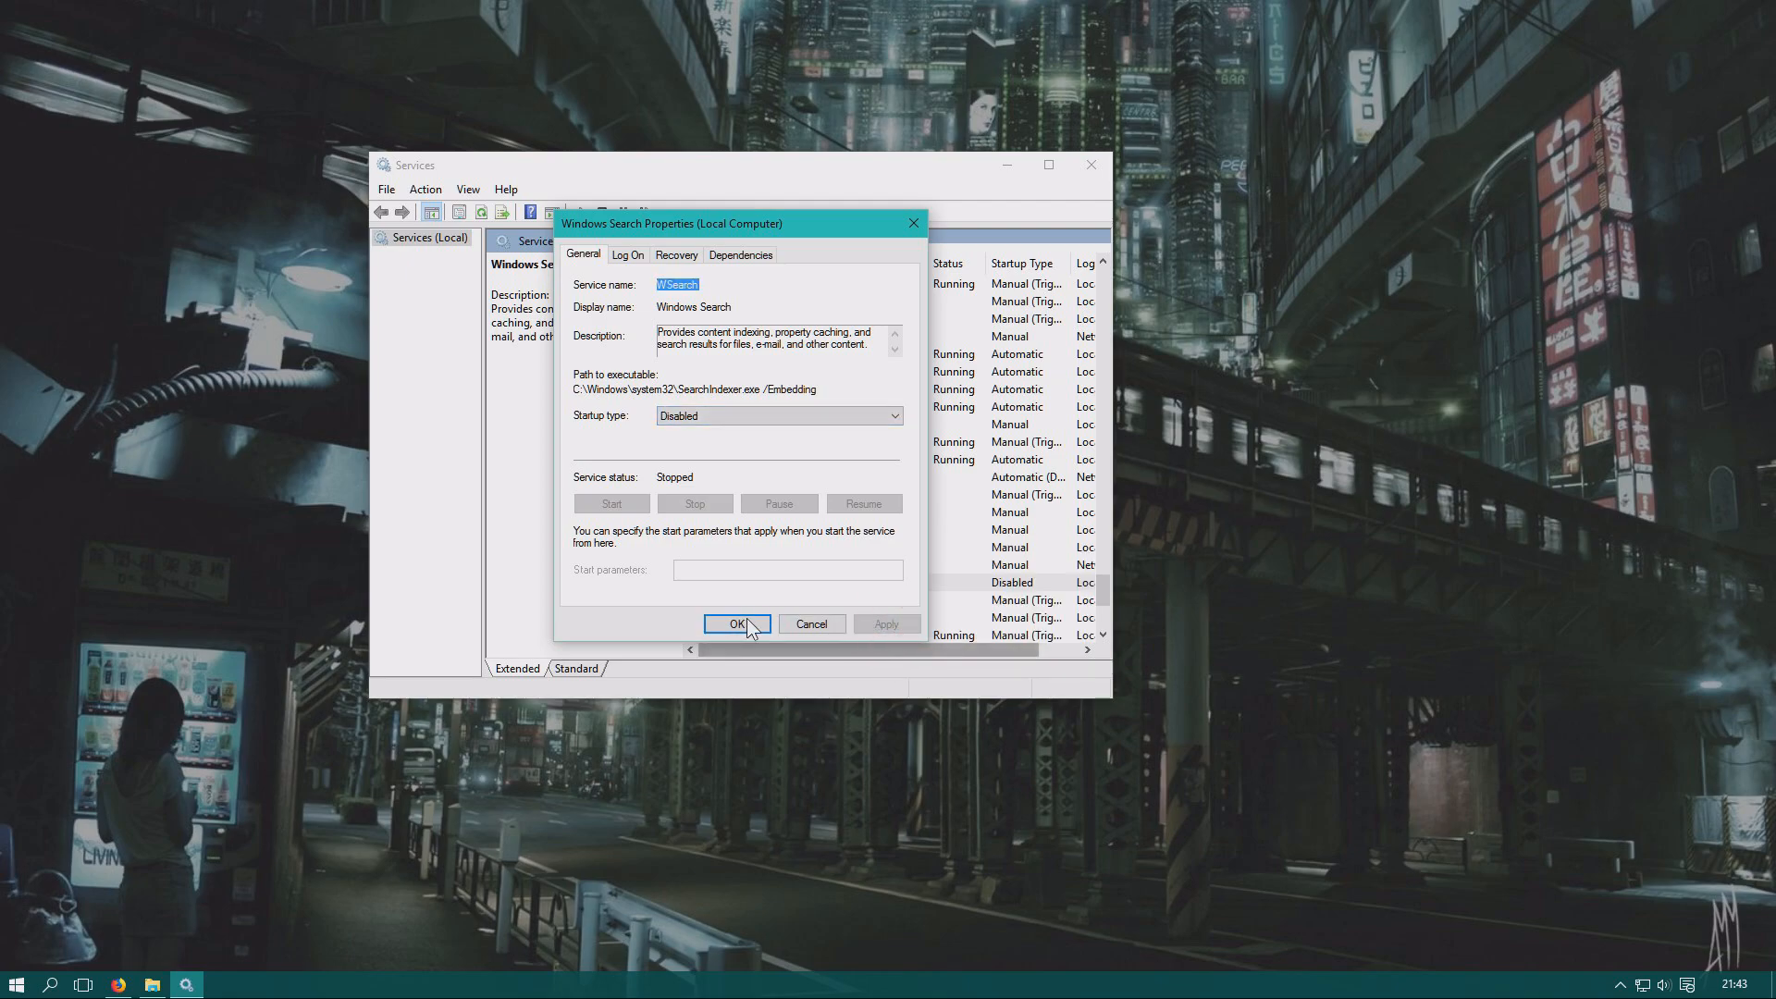
{"action": "left_click", "coordinate": [737, 623]}
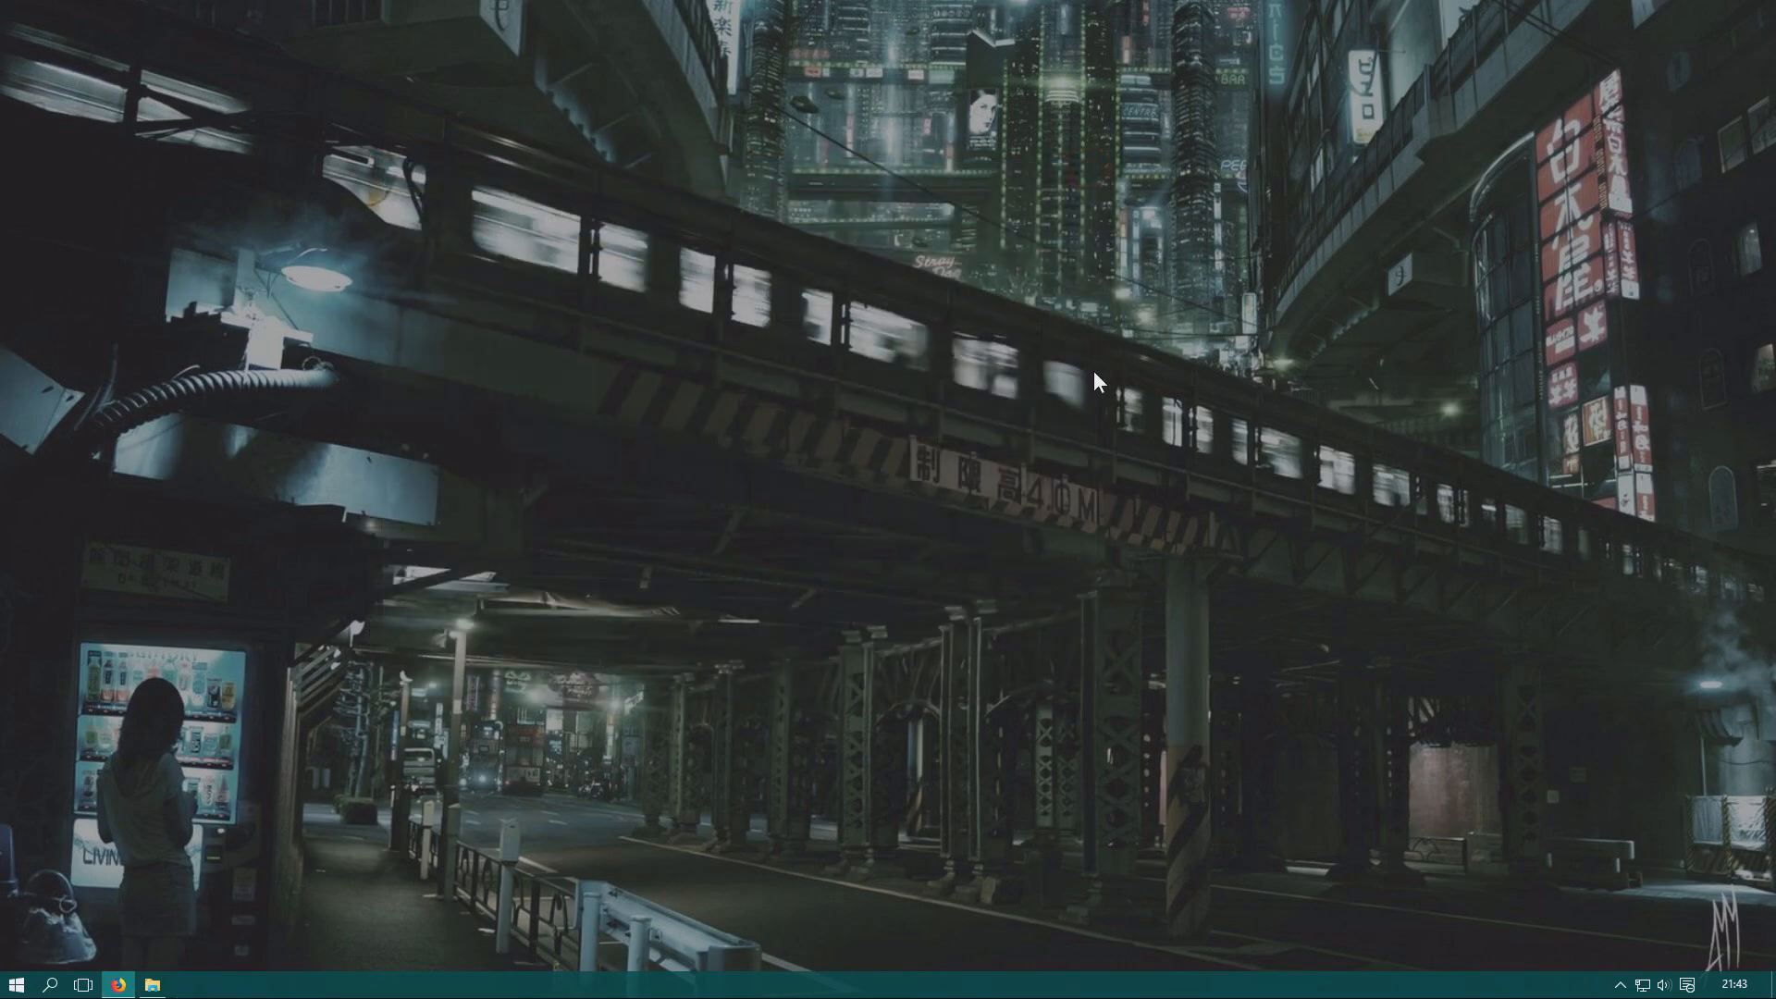
{"action": "mouse_move", "coordinate": [916, 370]}
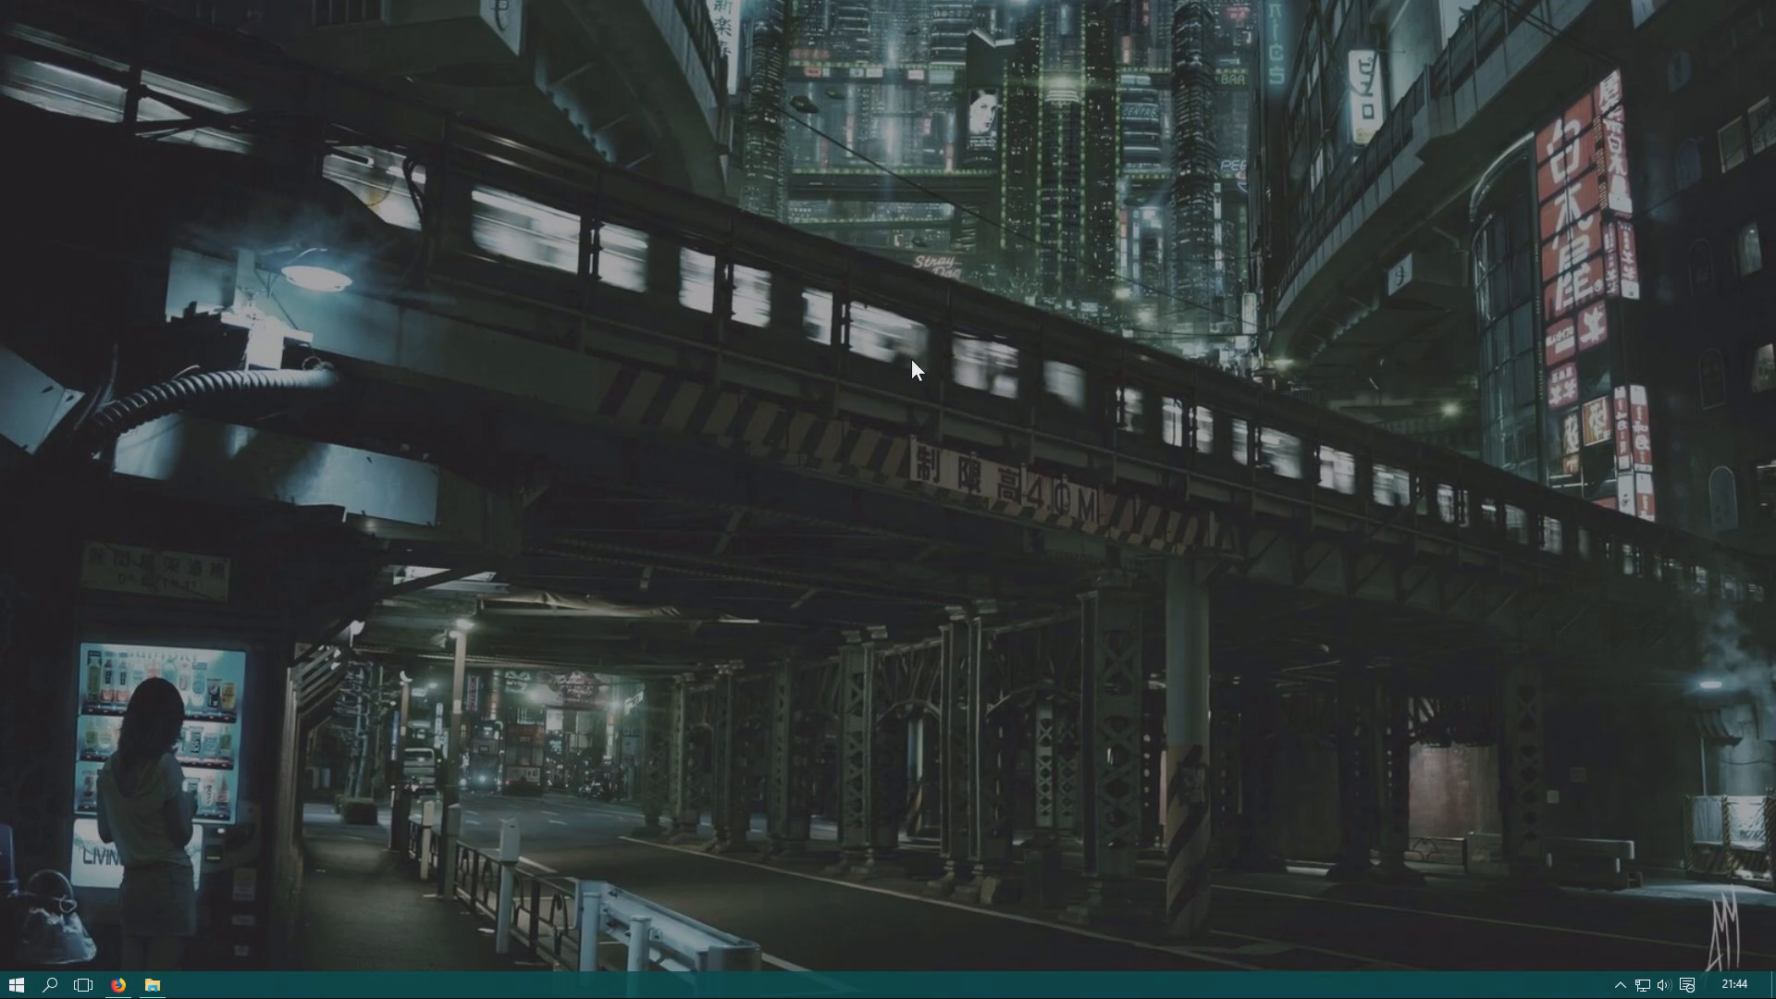
{"action": "mouse_move", "coordinate": [919, 474]}
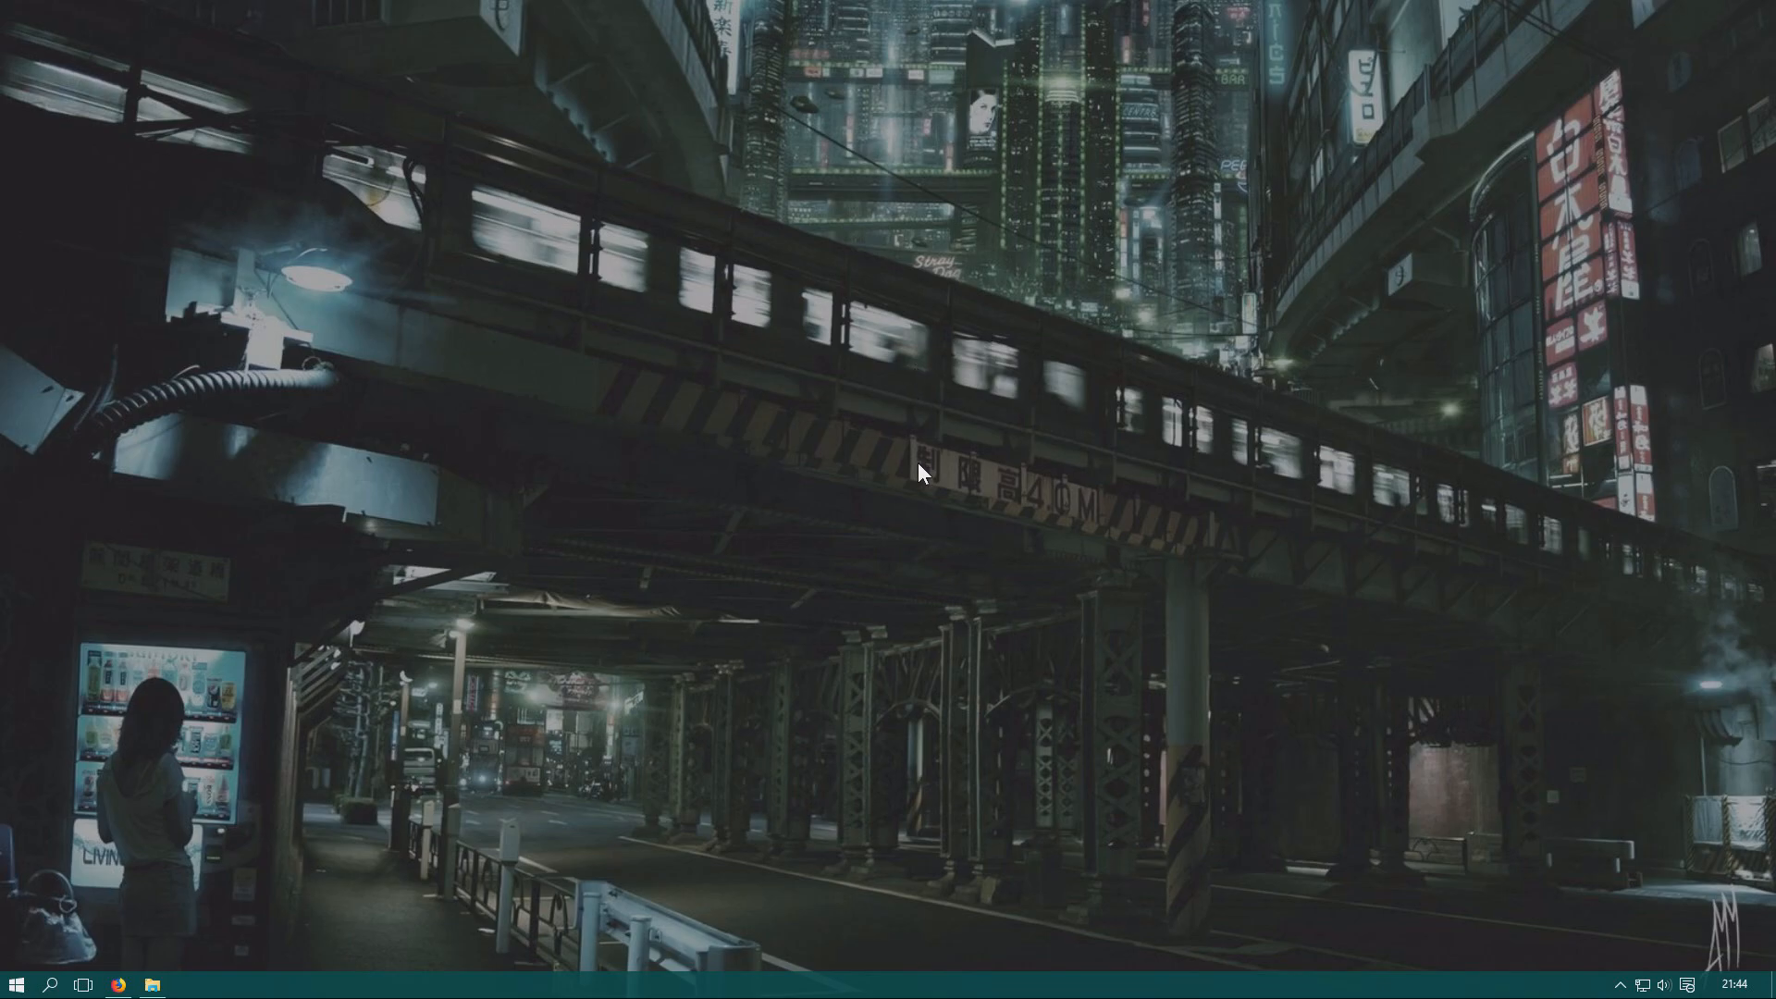
{"action": "mouse_move", "coordinate": [795, 516]}
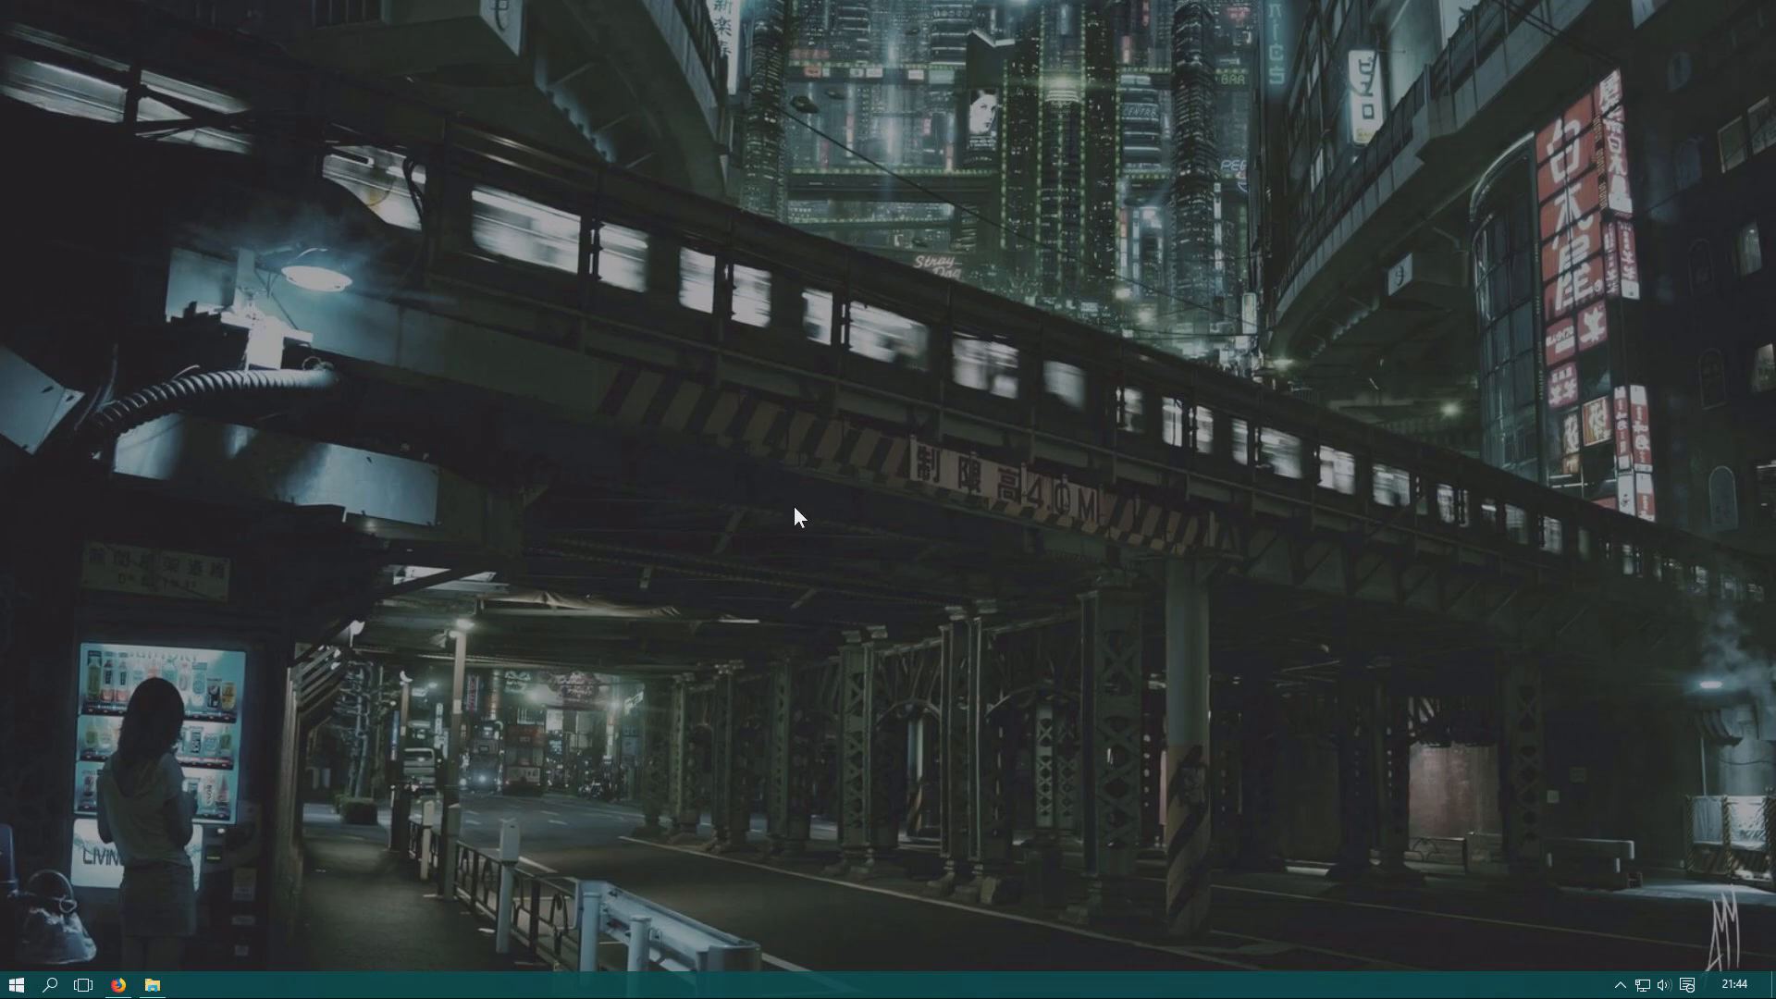
Bring up Control Panel from the Win+X menu and switch it to Category view.
{"action": "key", "text": "win+x"}
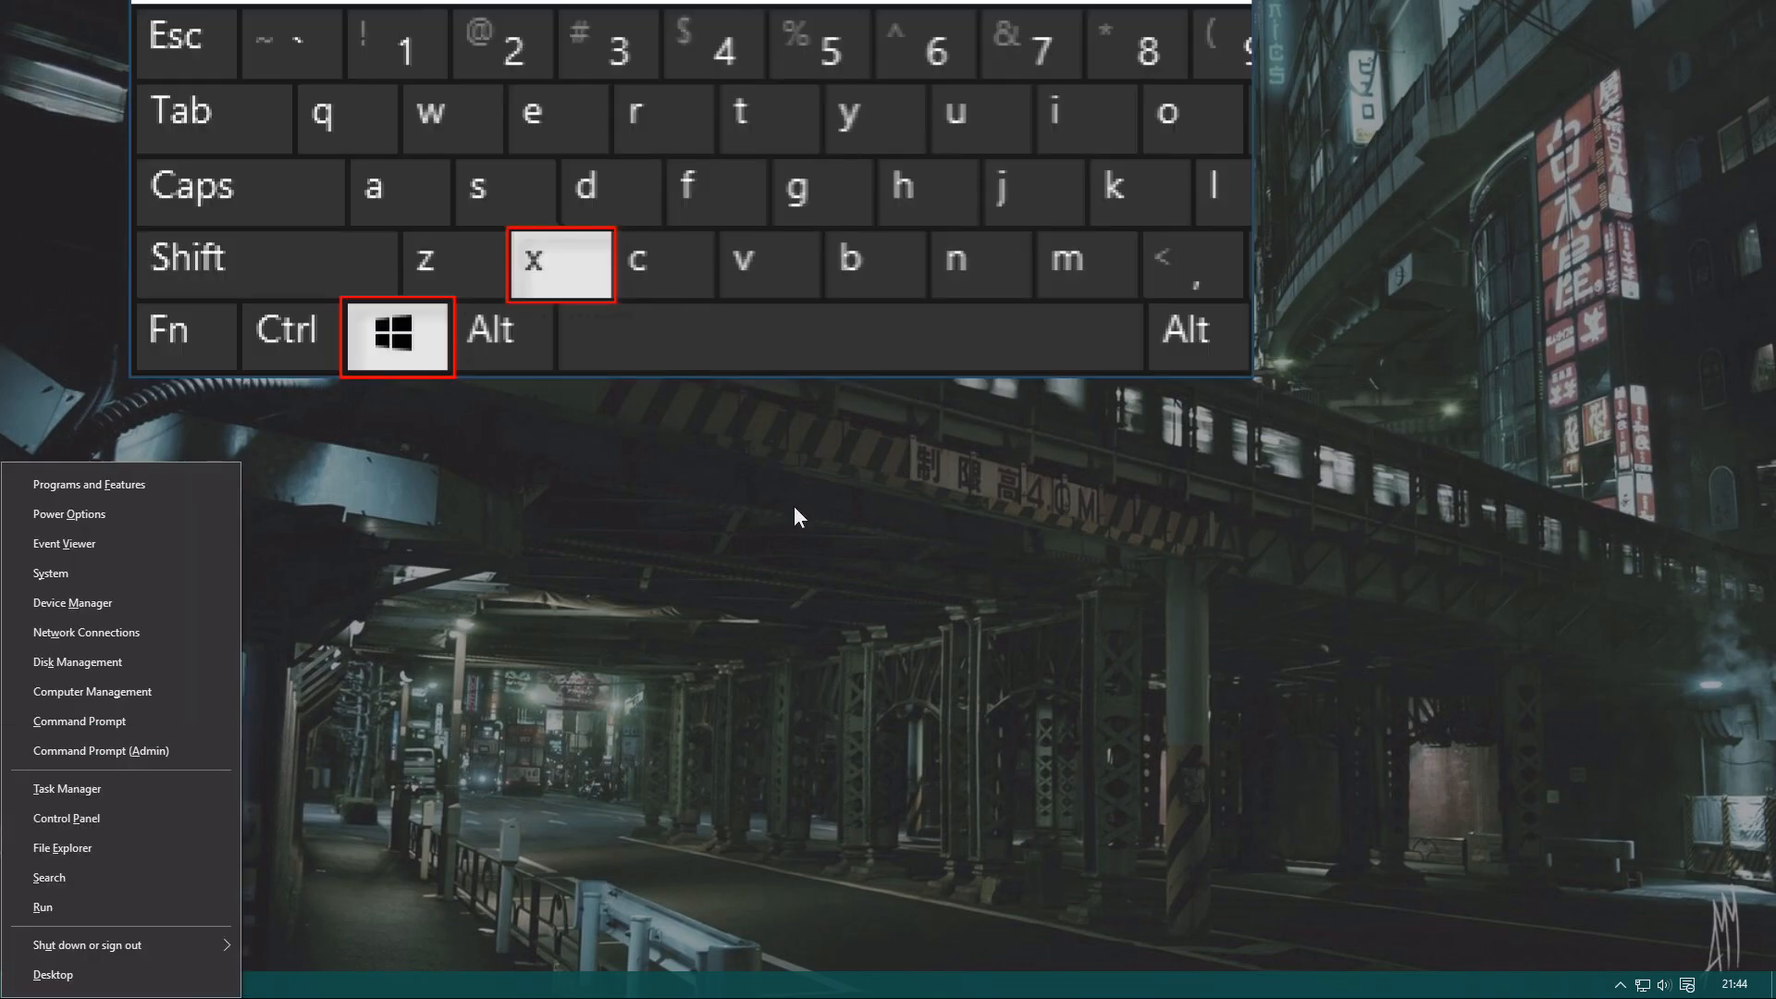
{"action": "mouse_move", "coordinate": [292, 757]}
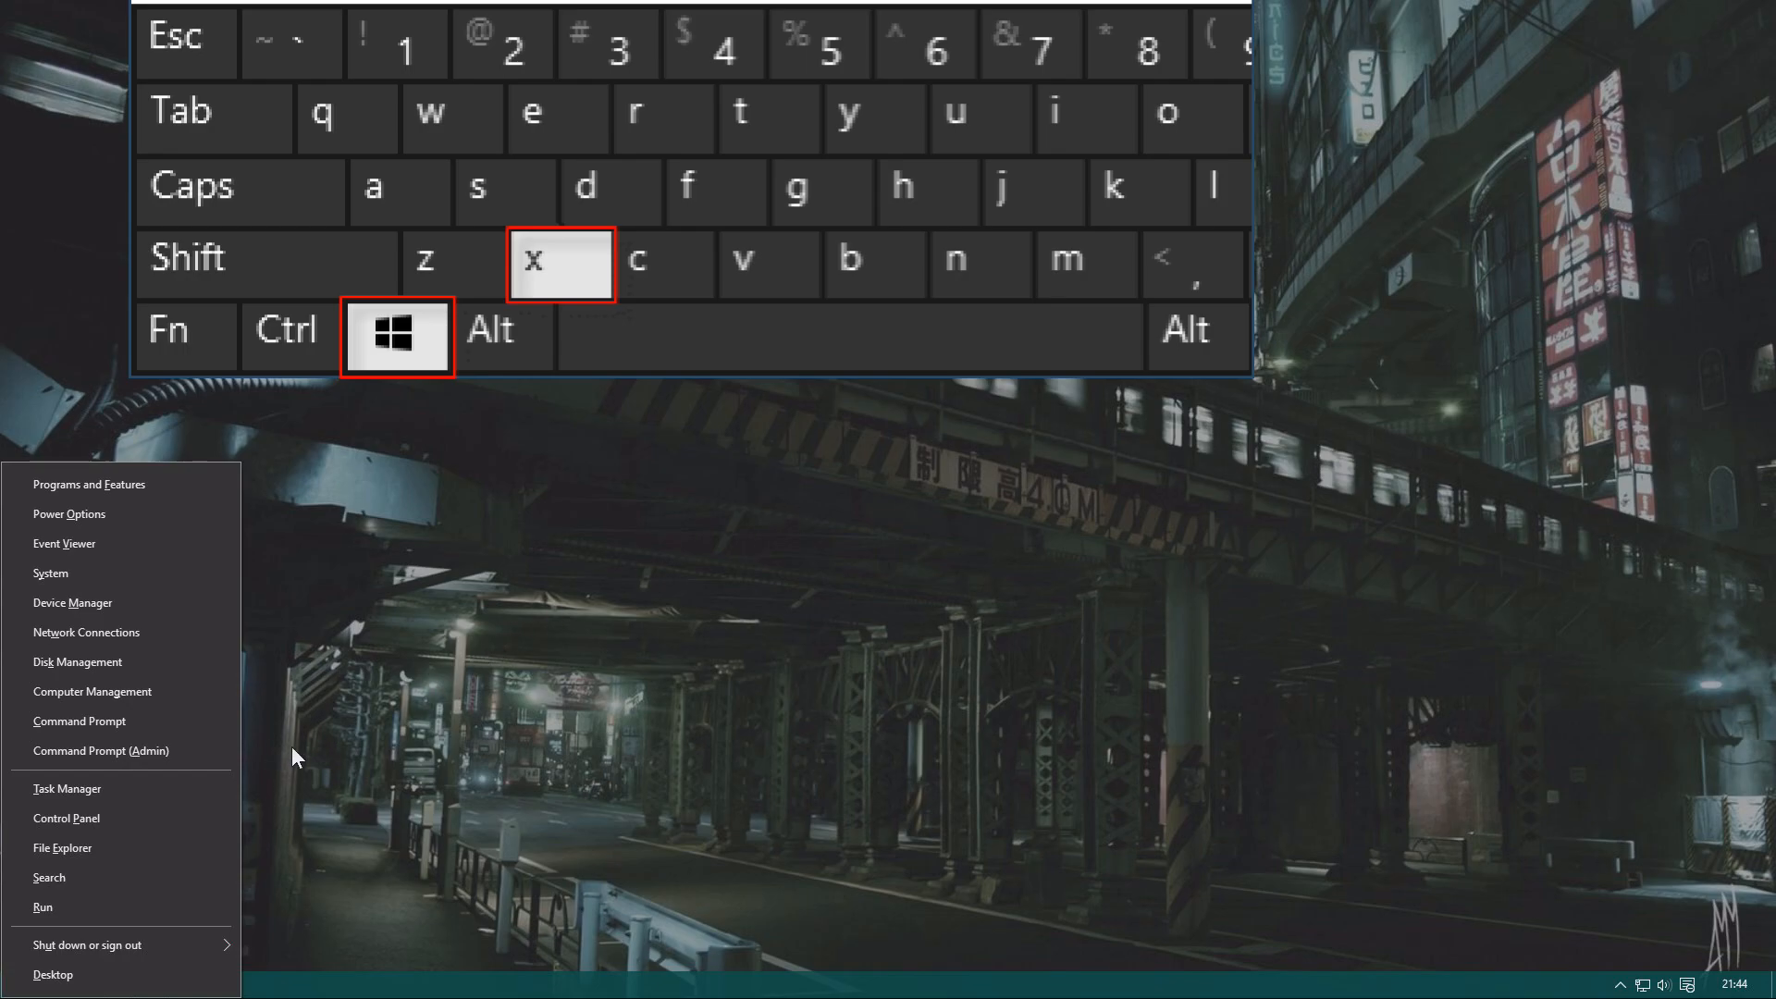
{"action": "left_click", "coordinate": [66, 818]}
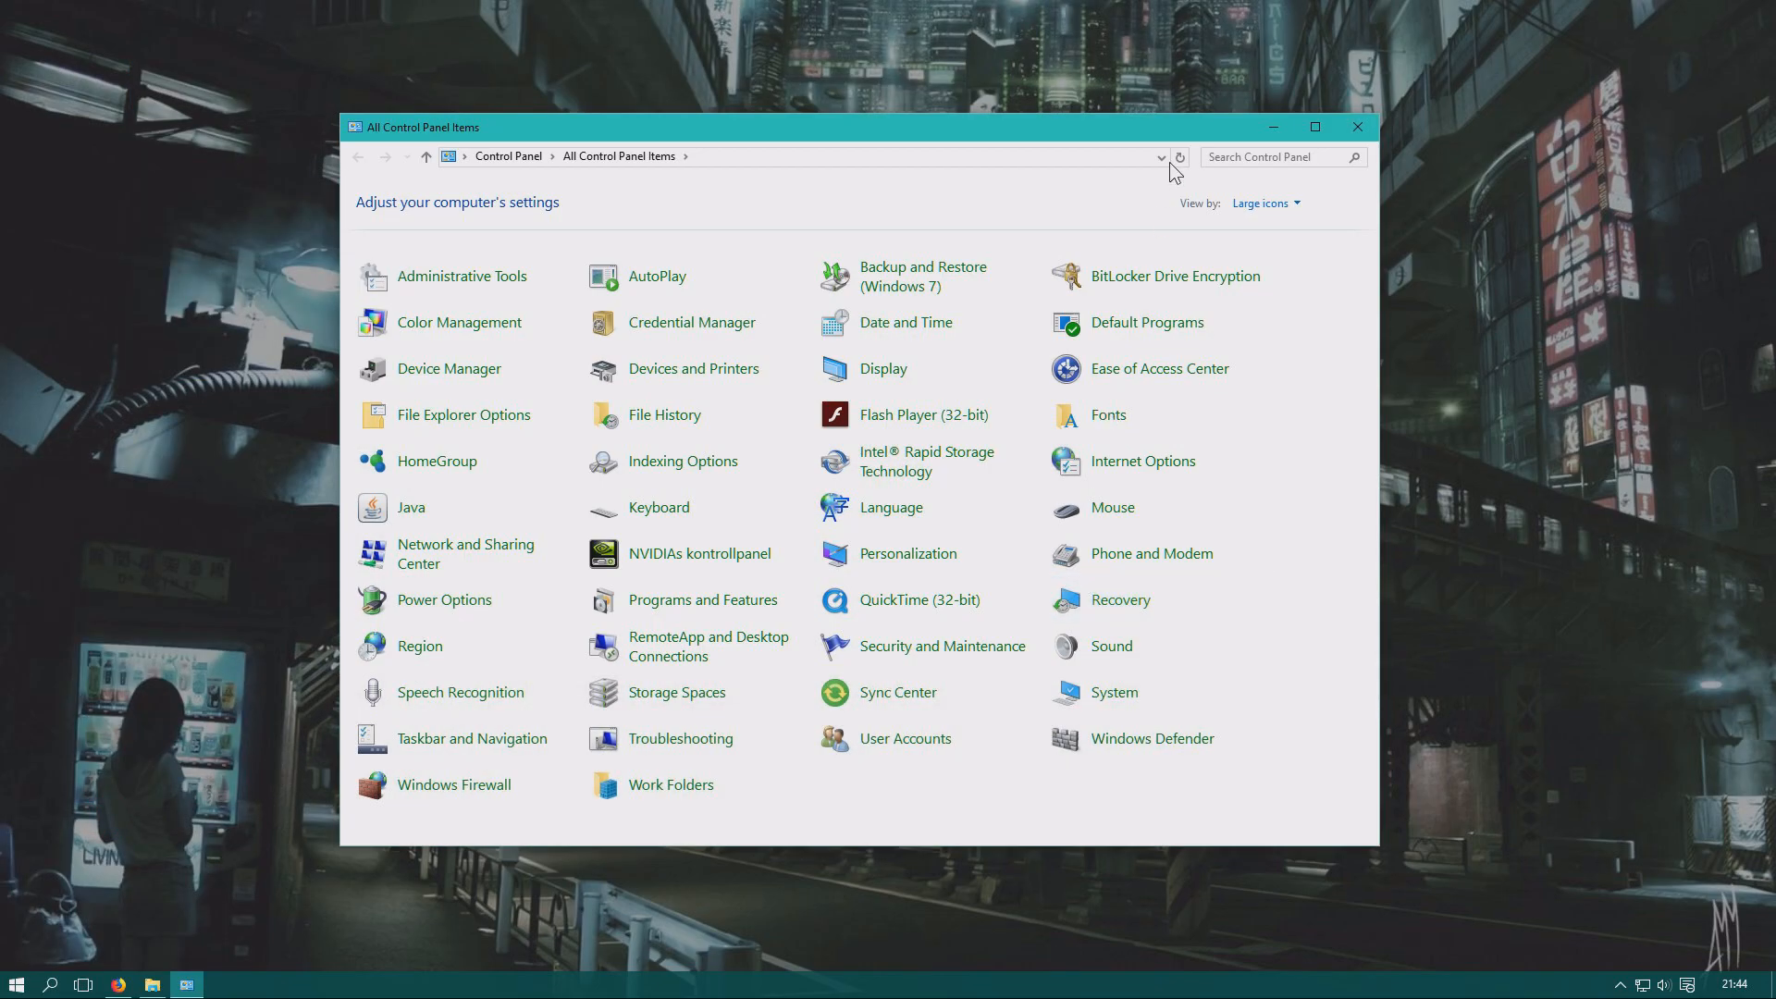
{"action": "left_click", "coordinate": [1264, 204]}
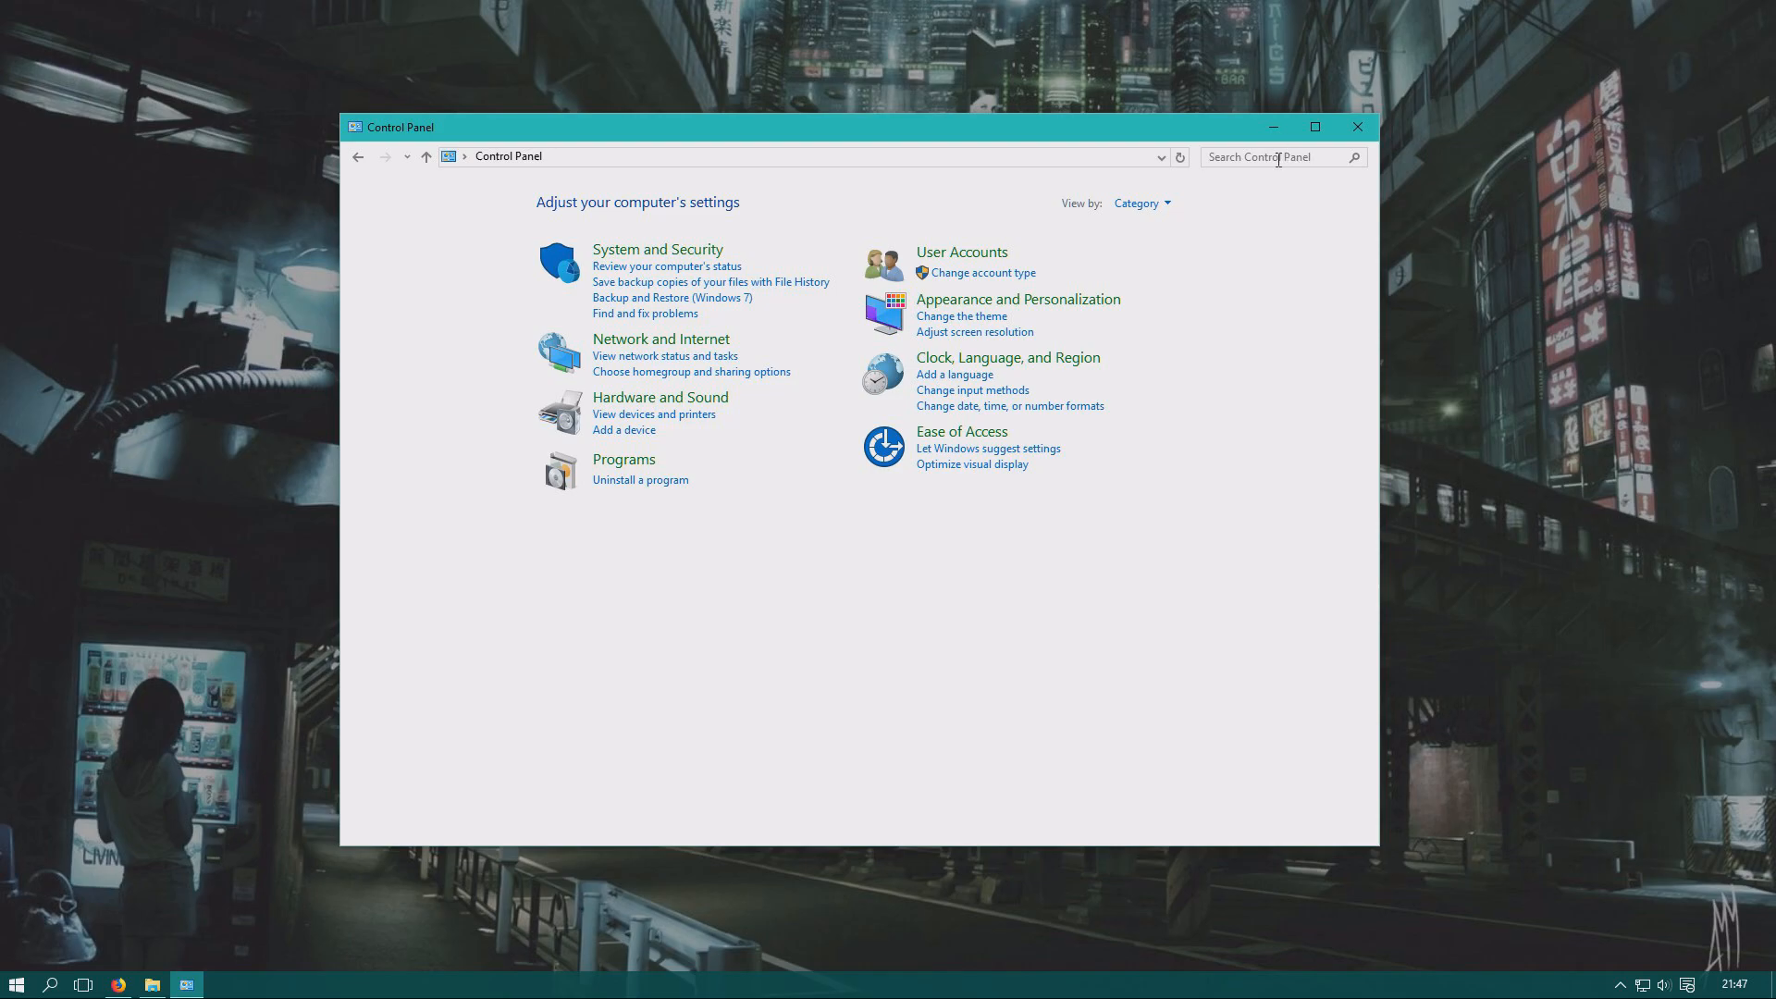
Search Control Panel for 'perfor' and open 'Adjust the appearance and performance of Windows'.
{"action": "left_click", "coordinate": [1279, 155]}
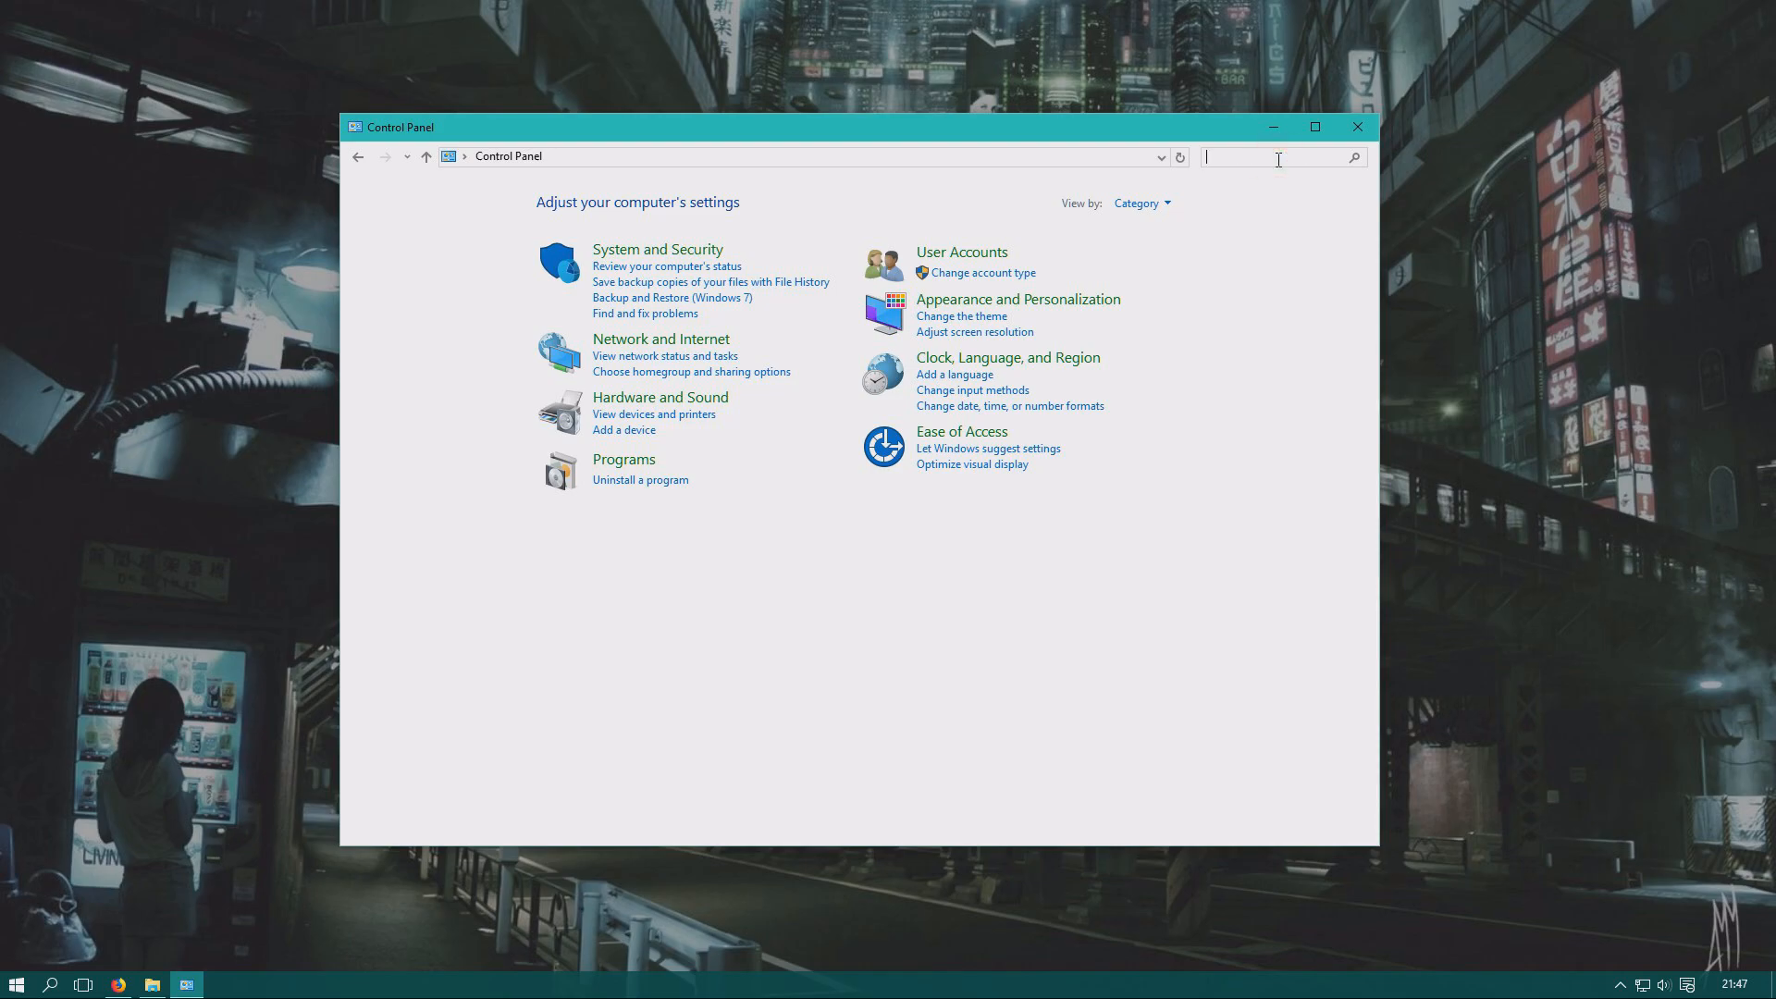
{"action": "type", "text": "perfor"}
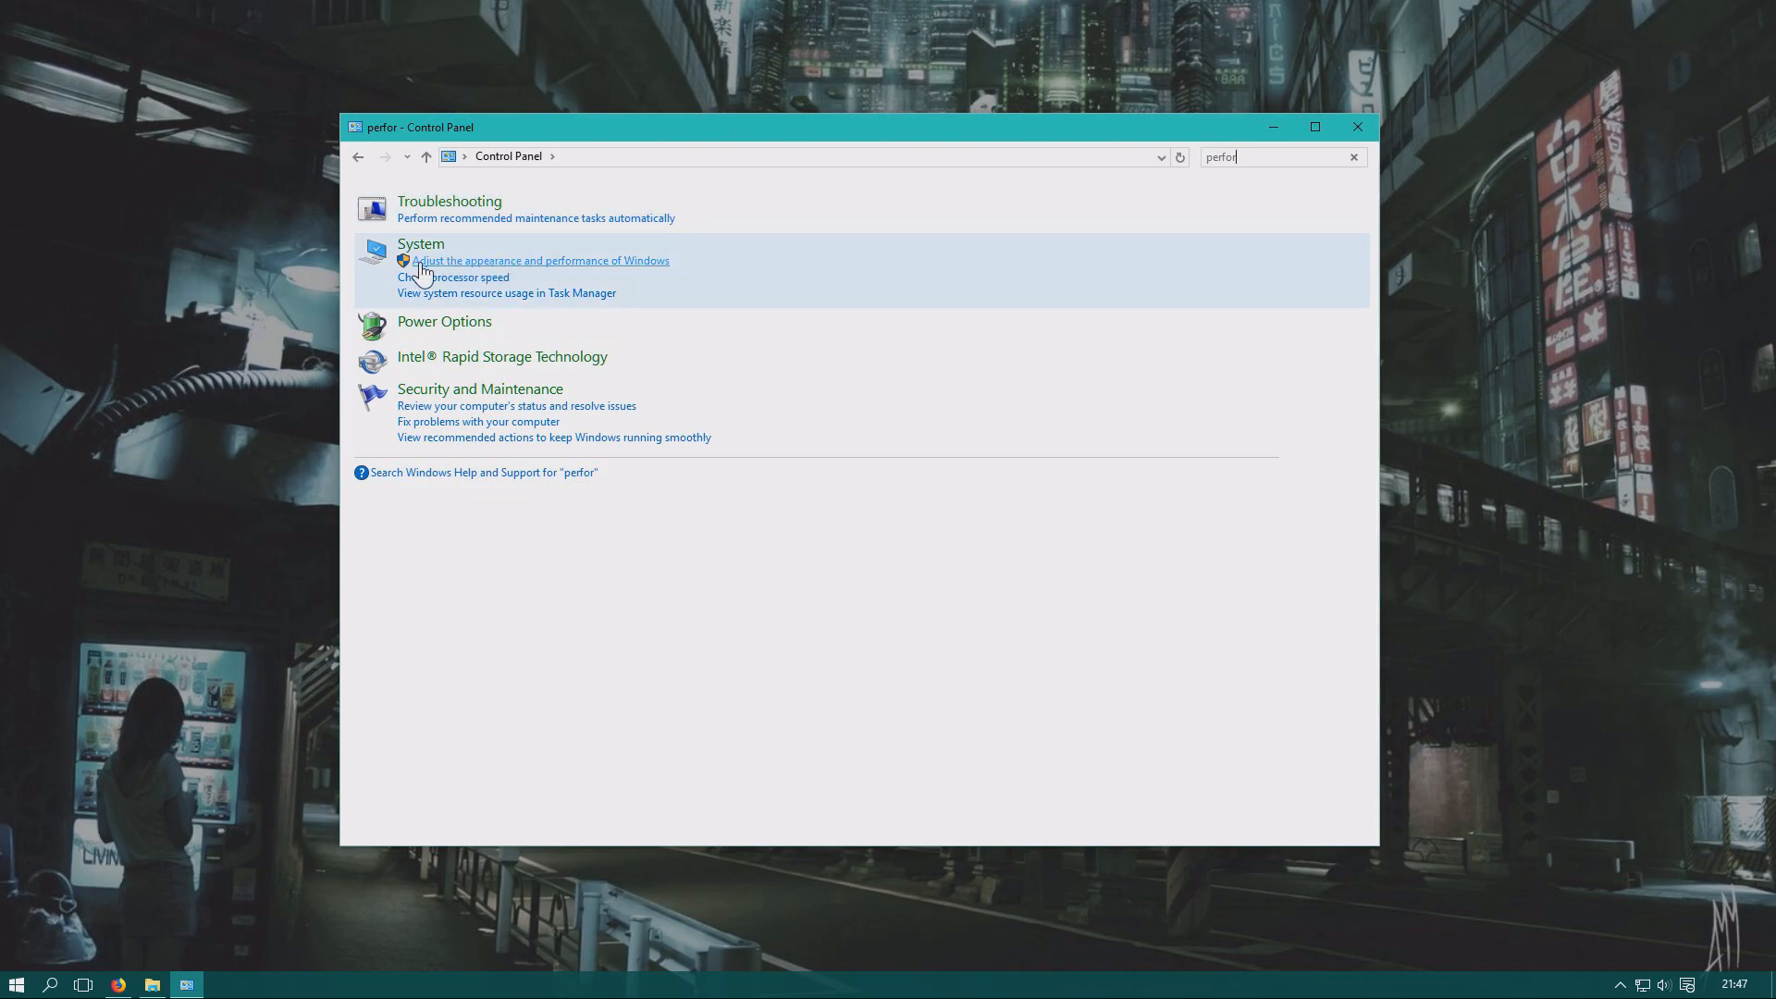
{"action": "mouse_move", "coordinate": [608, 268]}
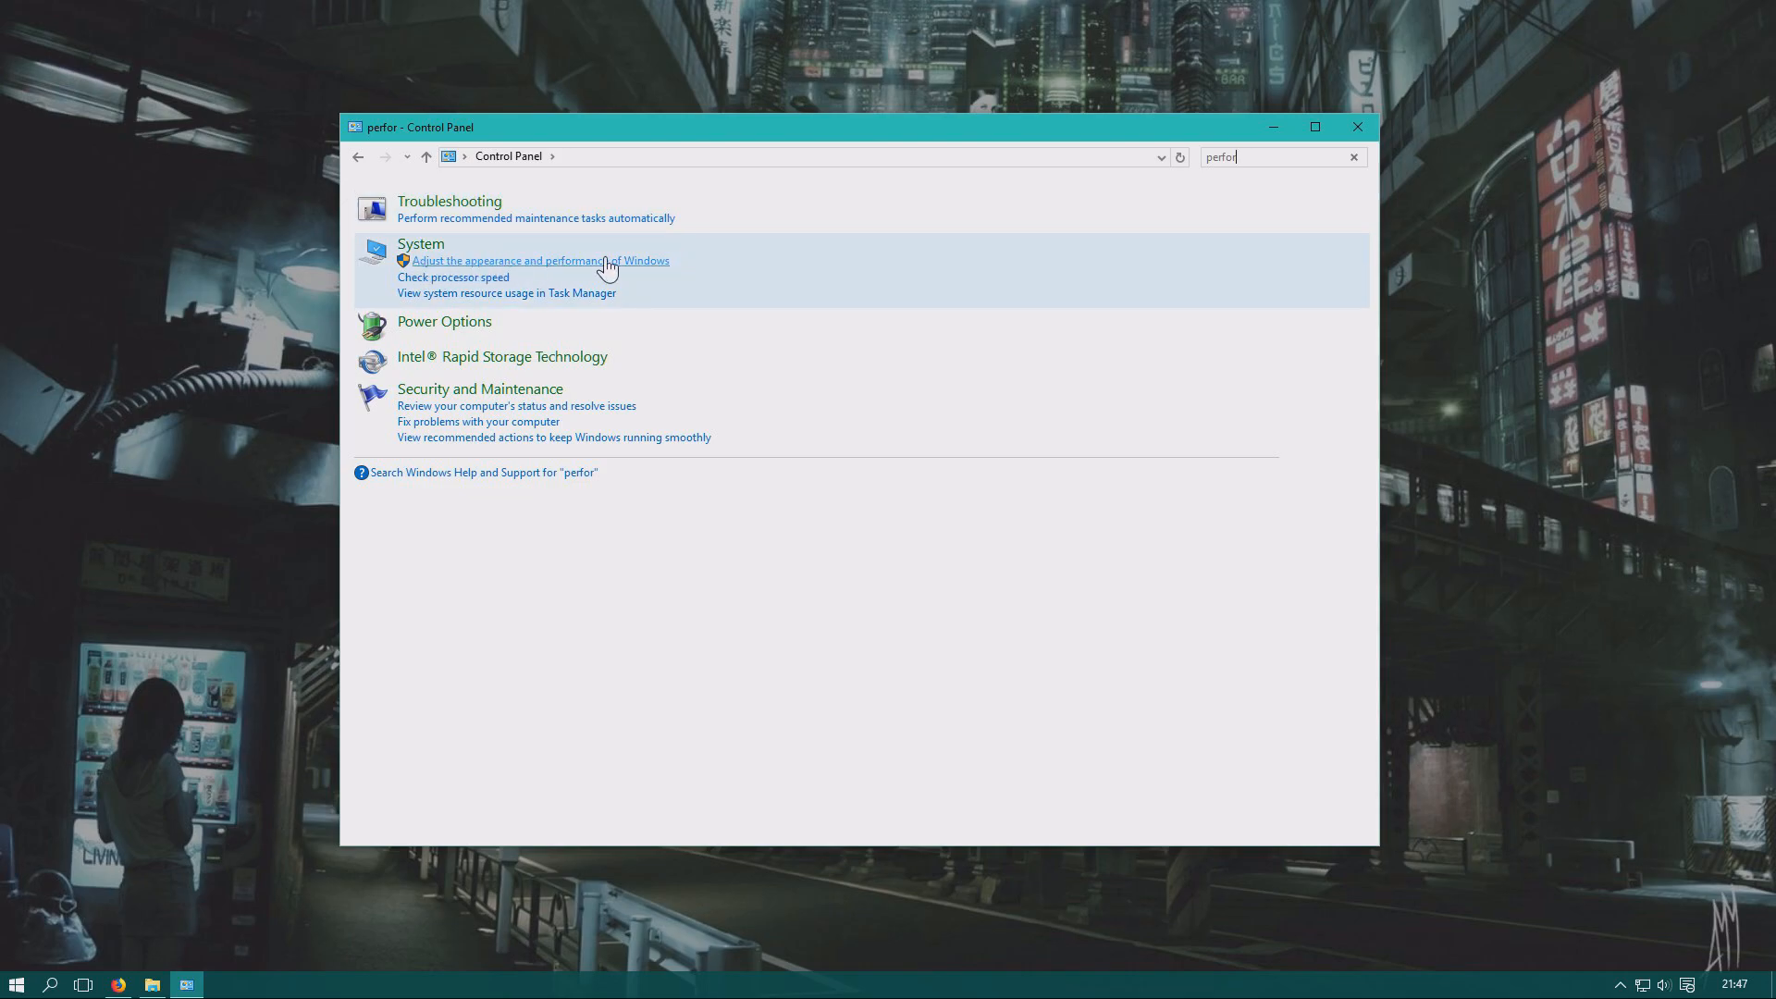
{"action": "left_click", "coordinate": [540, 261]}
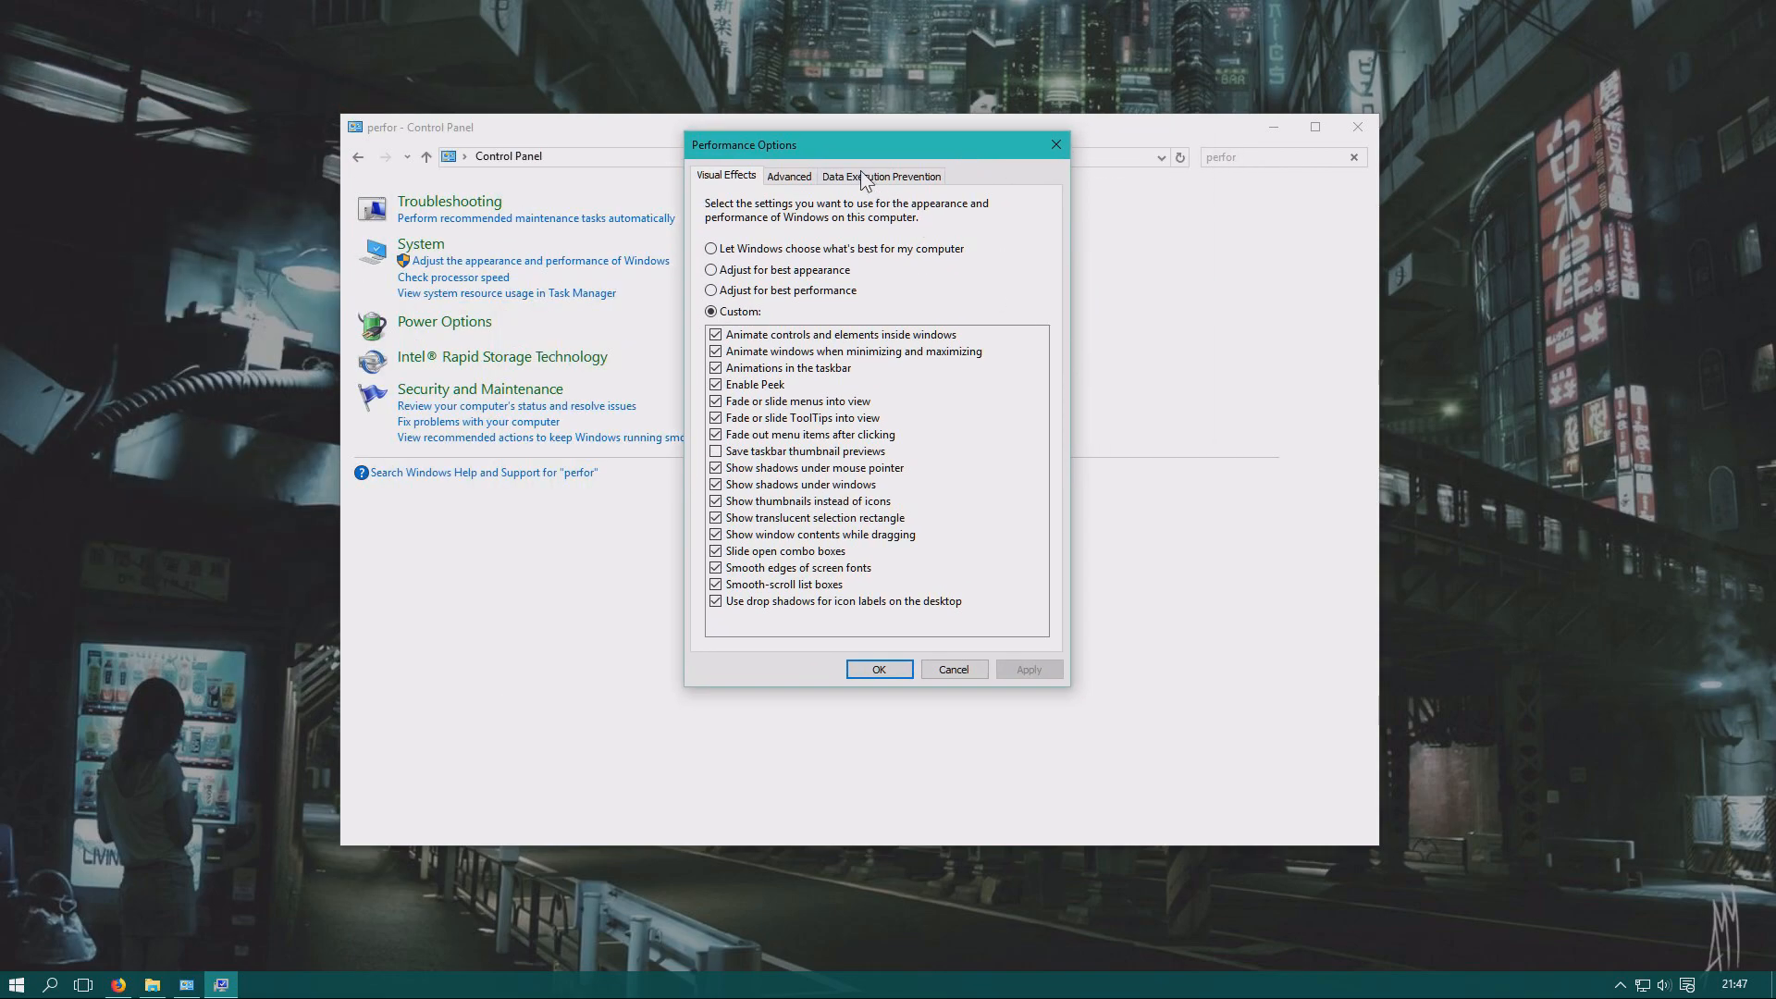
Reach the Virtual Memory settings via the Advanced tab's Change button.
{"action": "left_click", "coordinate": [790, 176]}
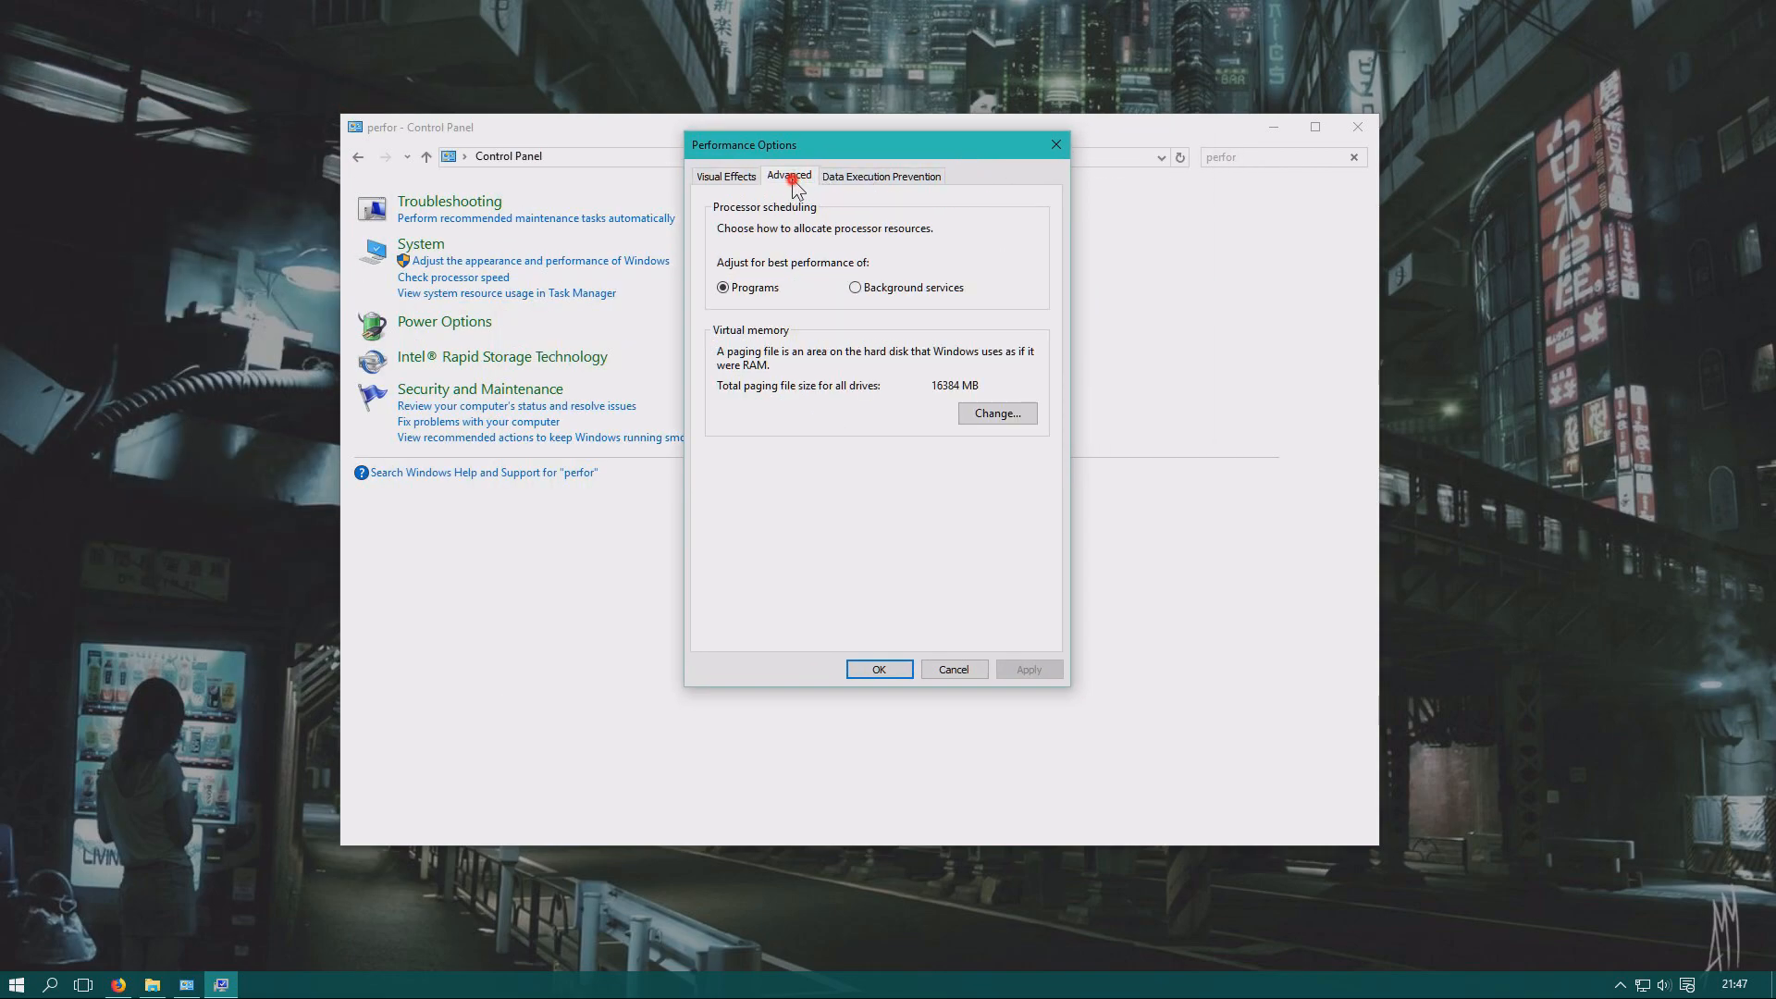
{"action": "mouse_move", "coordinate": [851, 185]}
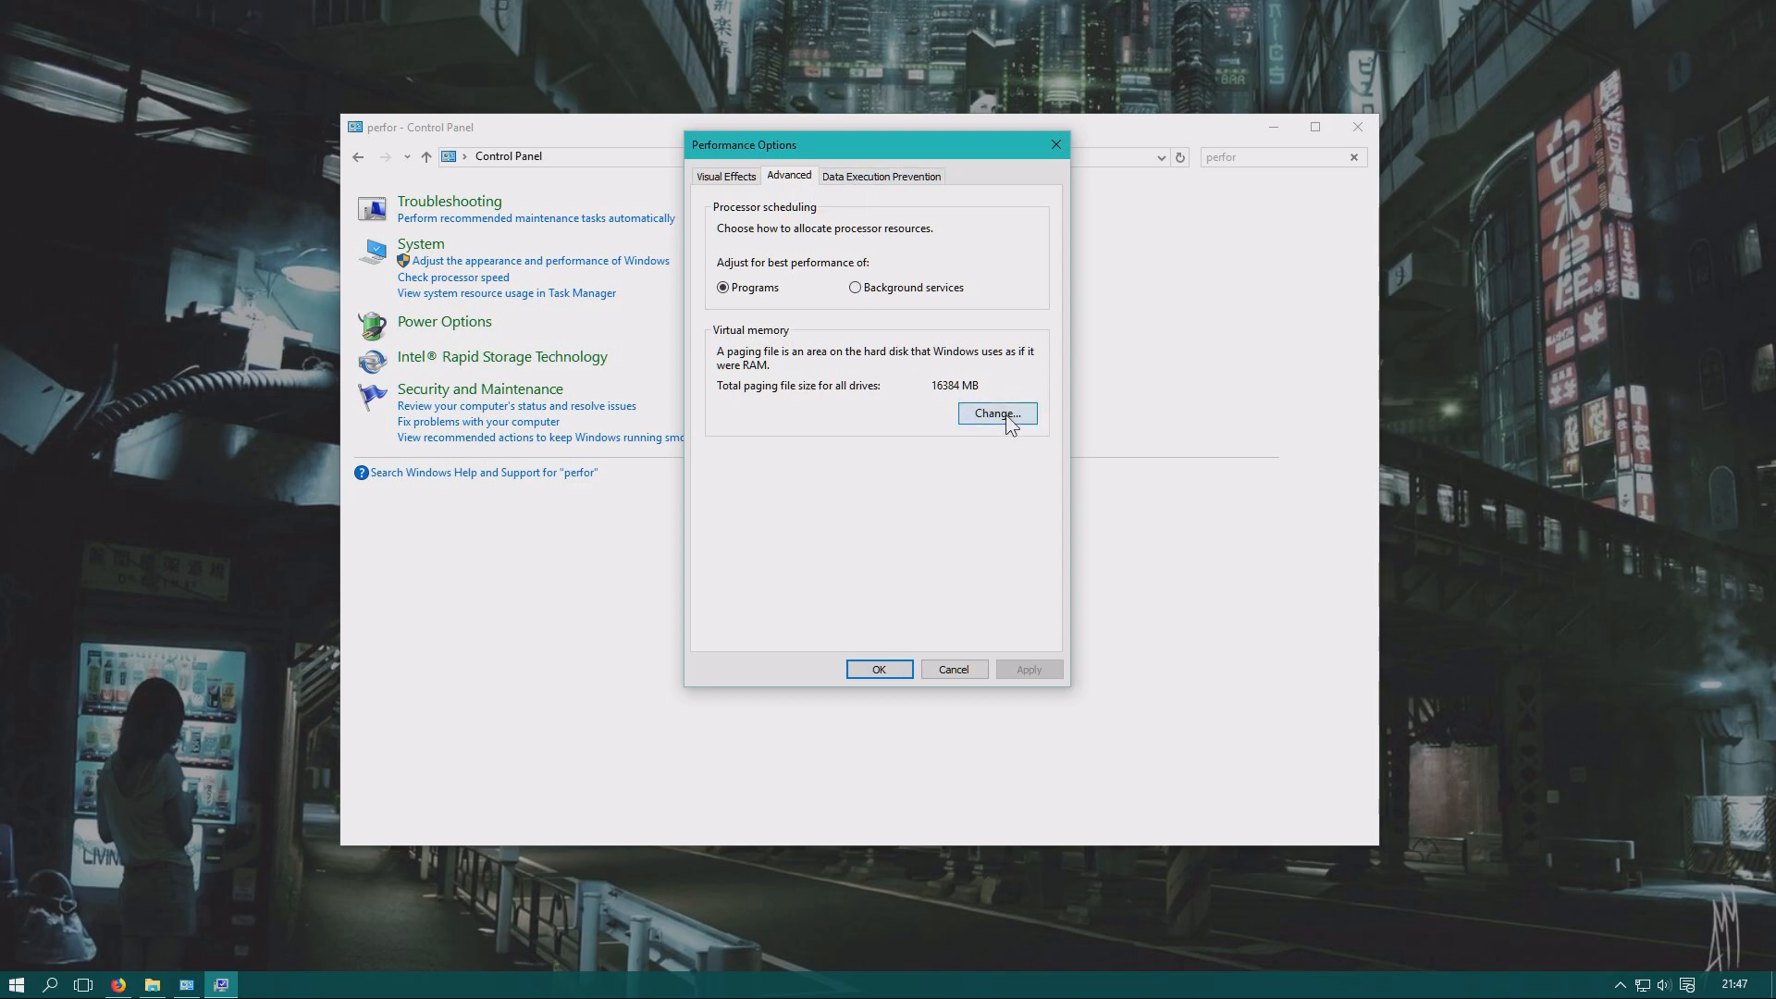
{"action": "left_click", "coordinate": [996, 412]}
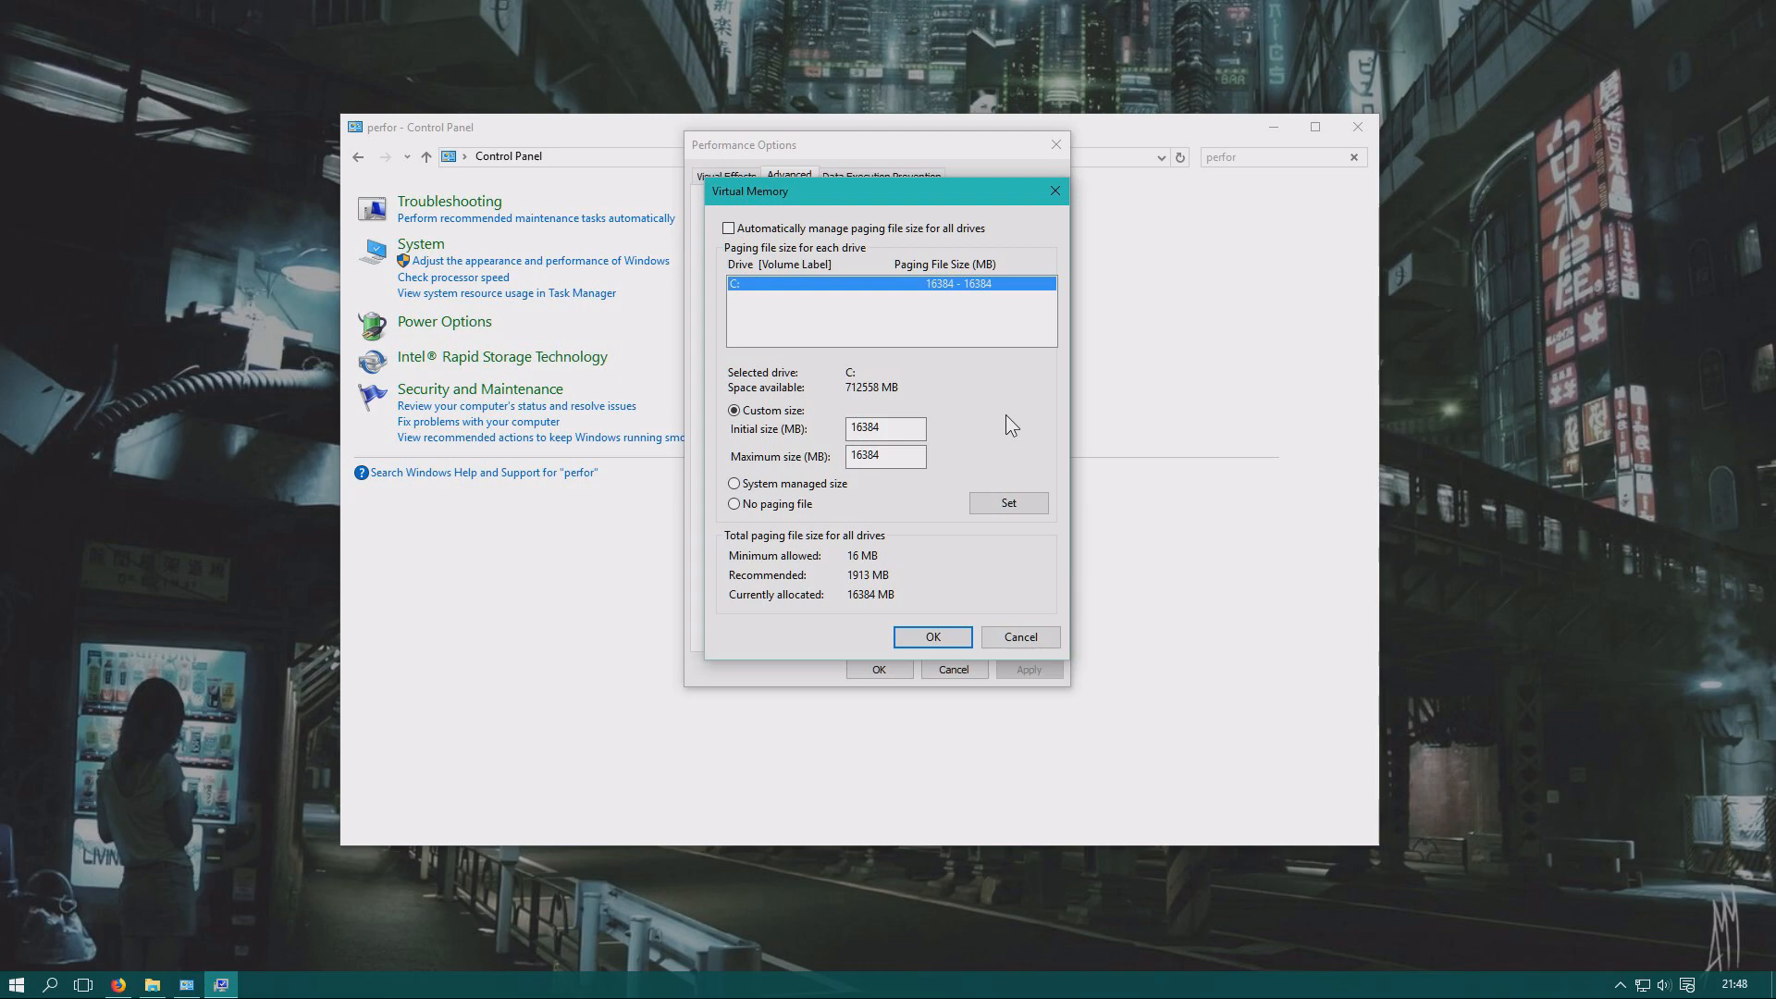
{"action": "mouse_move", "coordinate": [990, 413]}
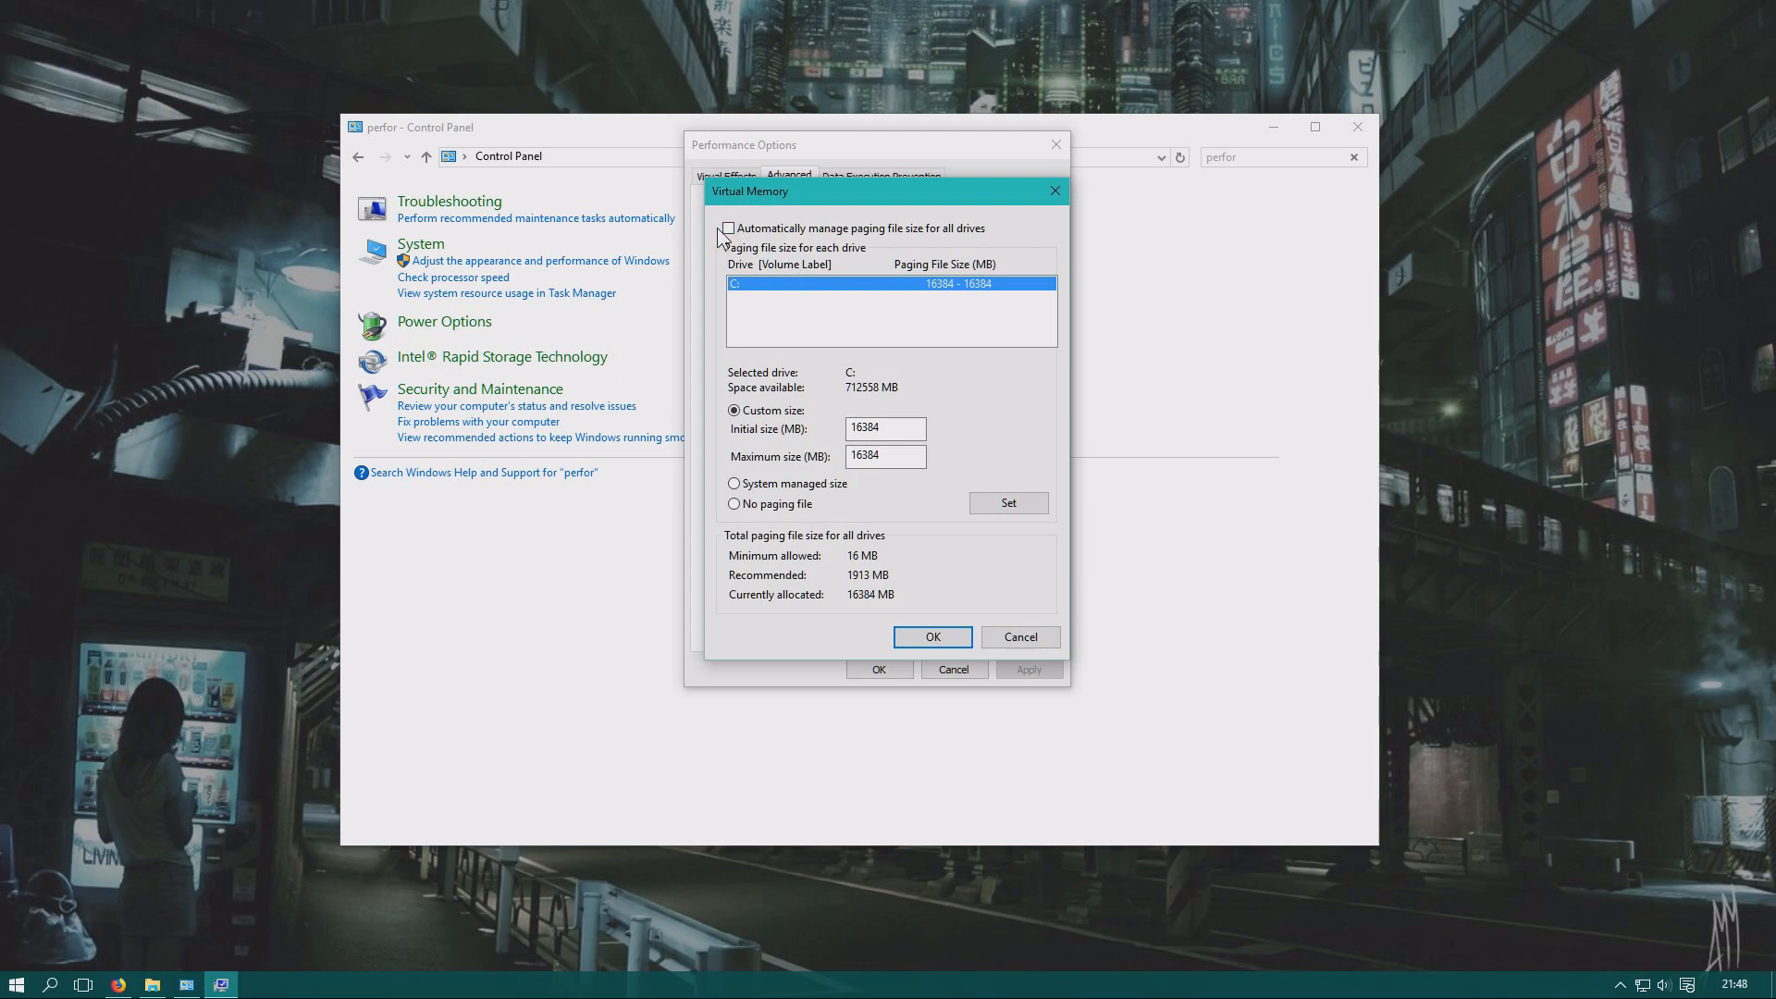
Choose System managed size and enable automatic paging file management for all drives.
{"action": "left_click", "coordinate": [727, 228]}
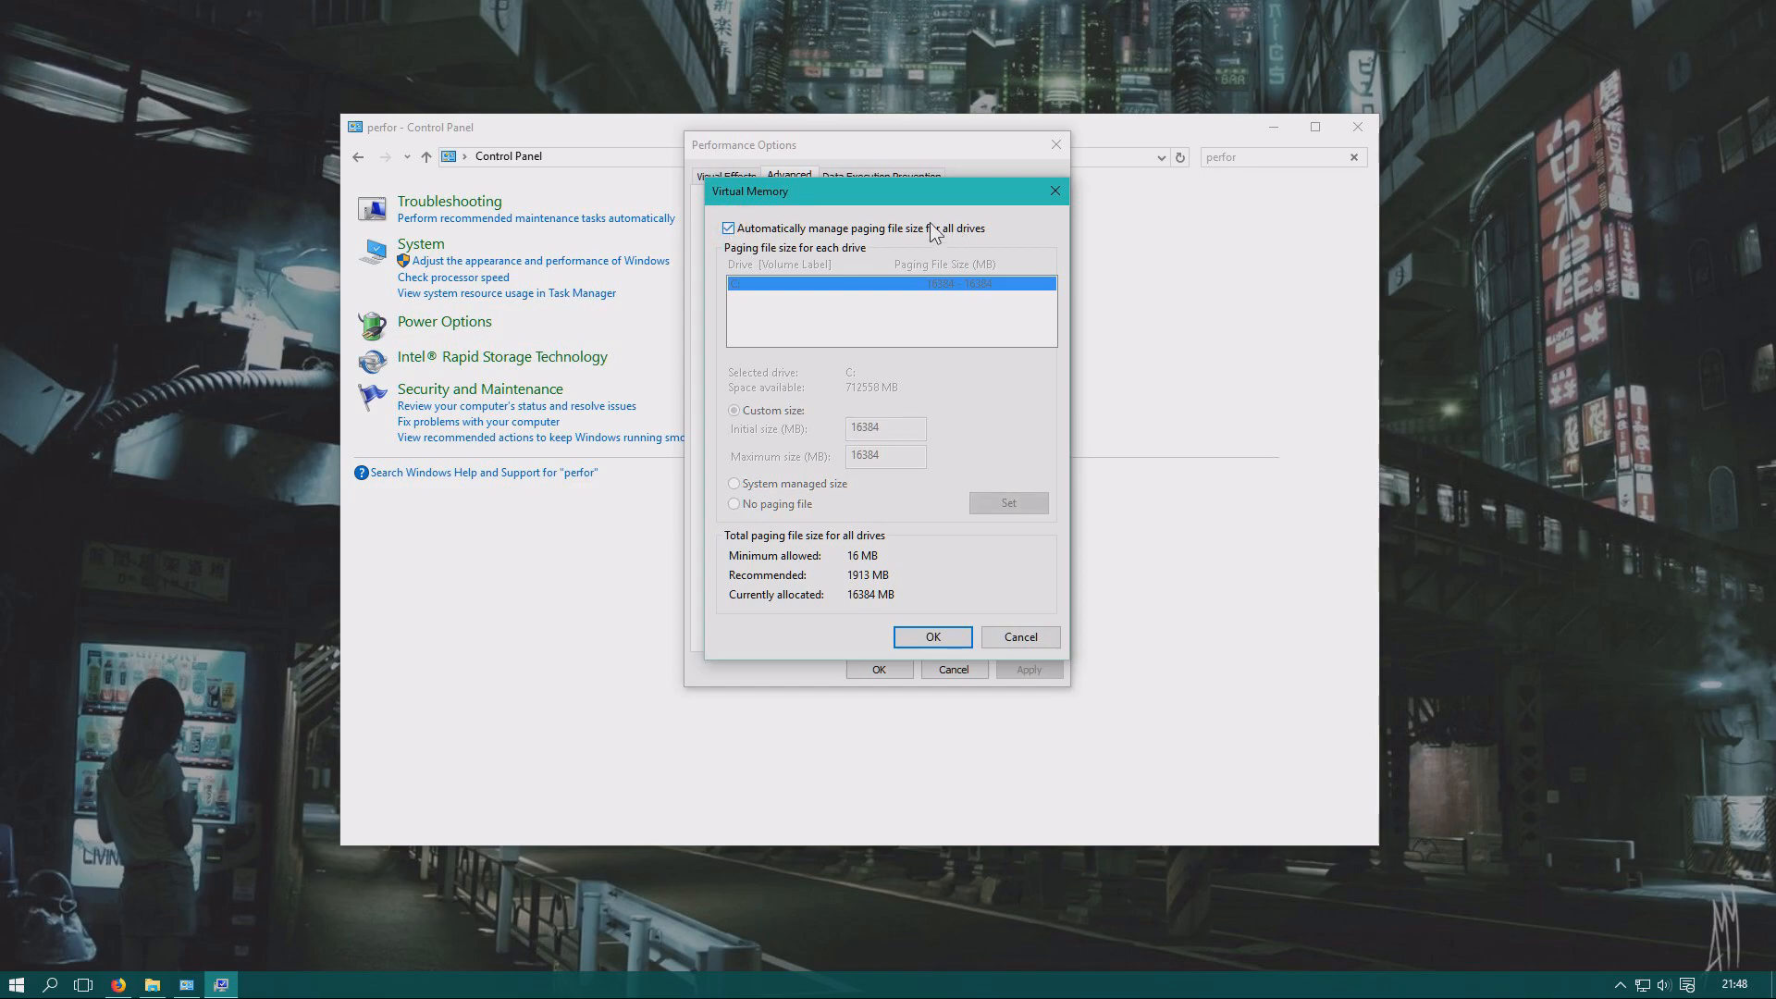
{"action": "mouse_move", "coordinate": [729, 240]}
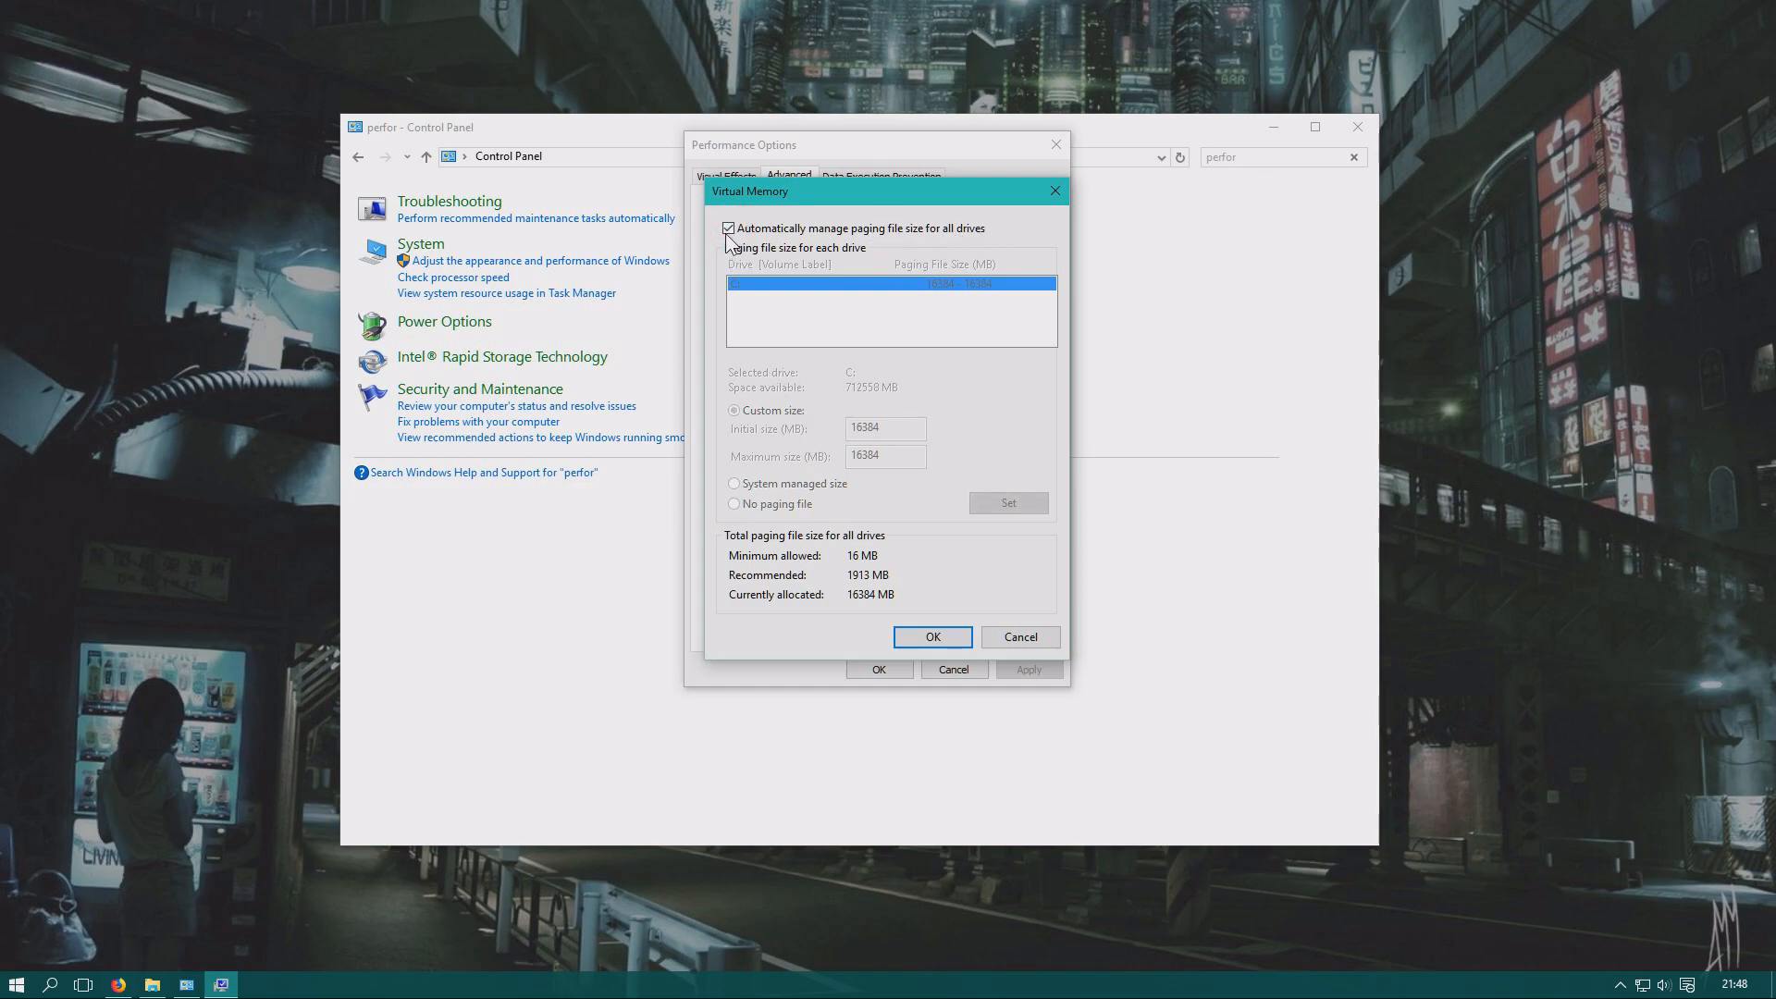
{"action": "left_click", "coordinate": [729, 228]}
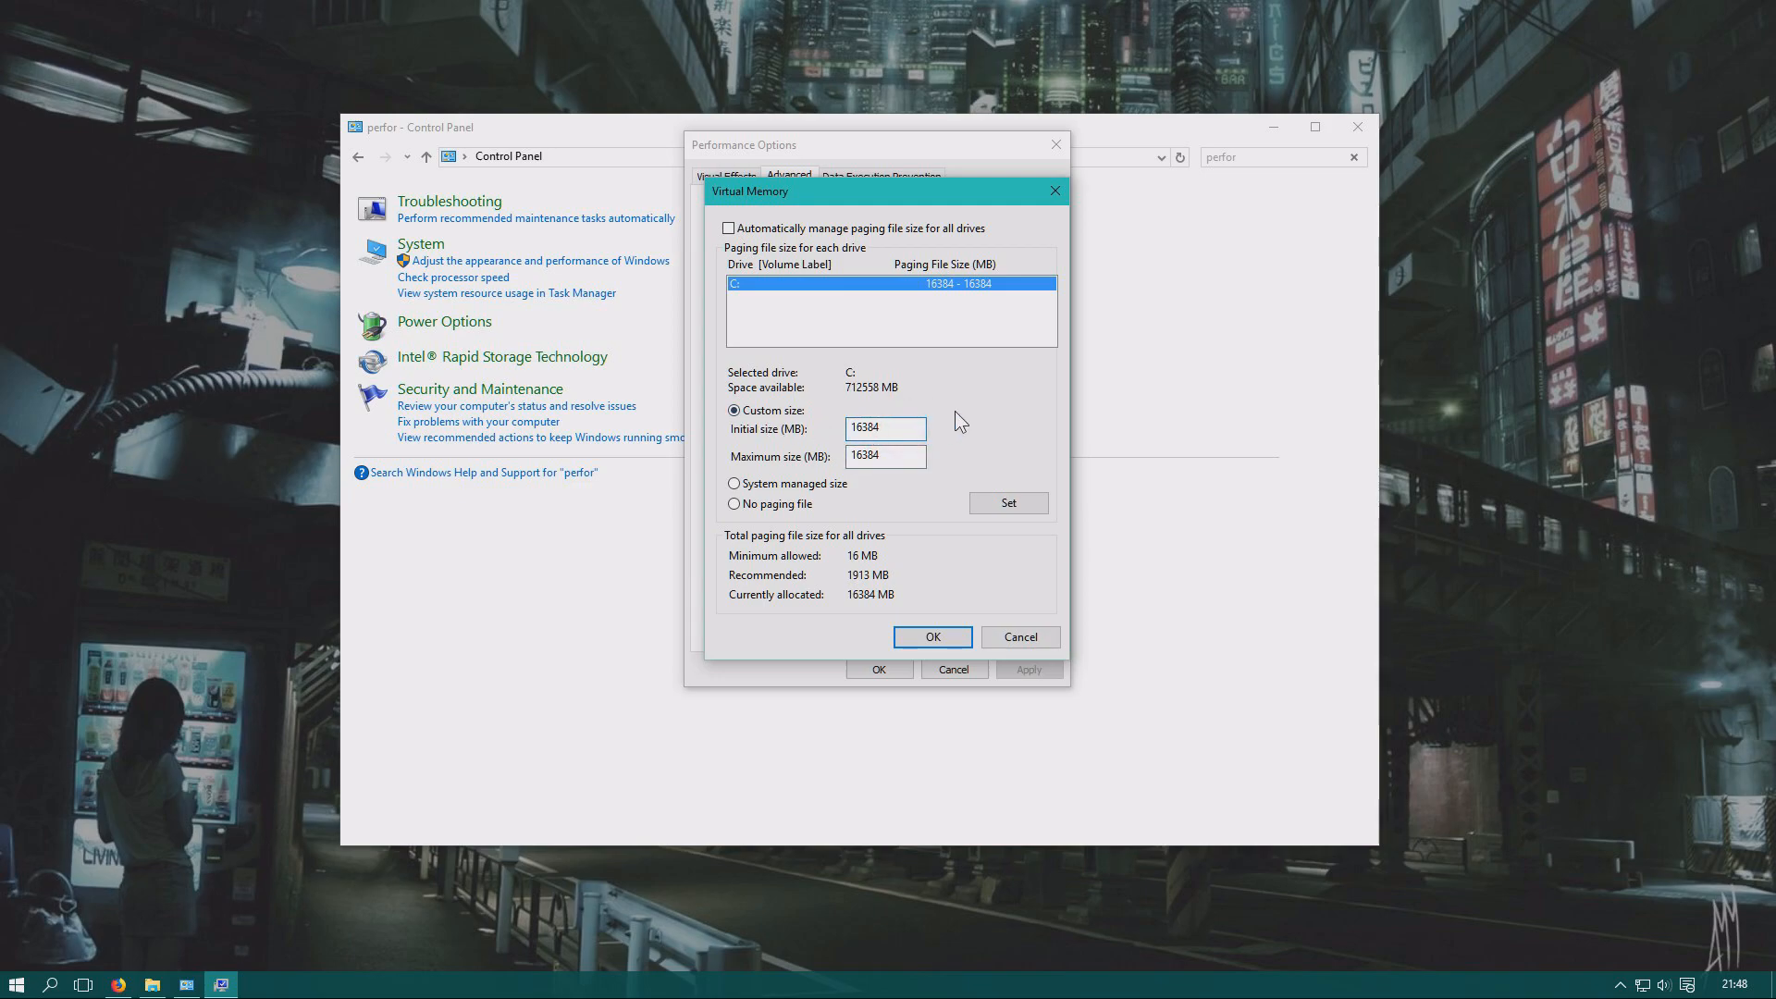
{"action": "mouse_move", "coordinate": [761, 504]}
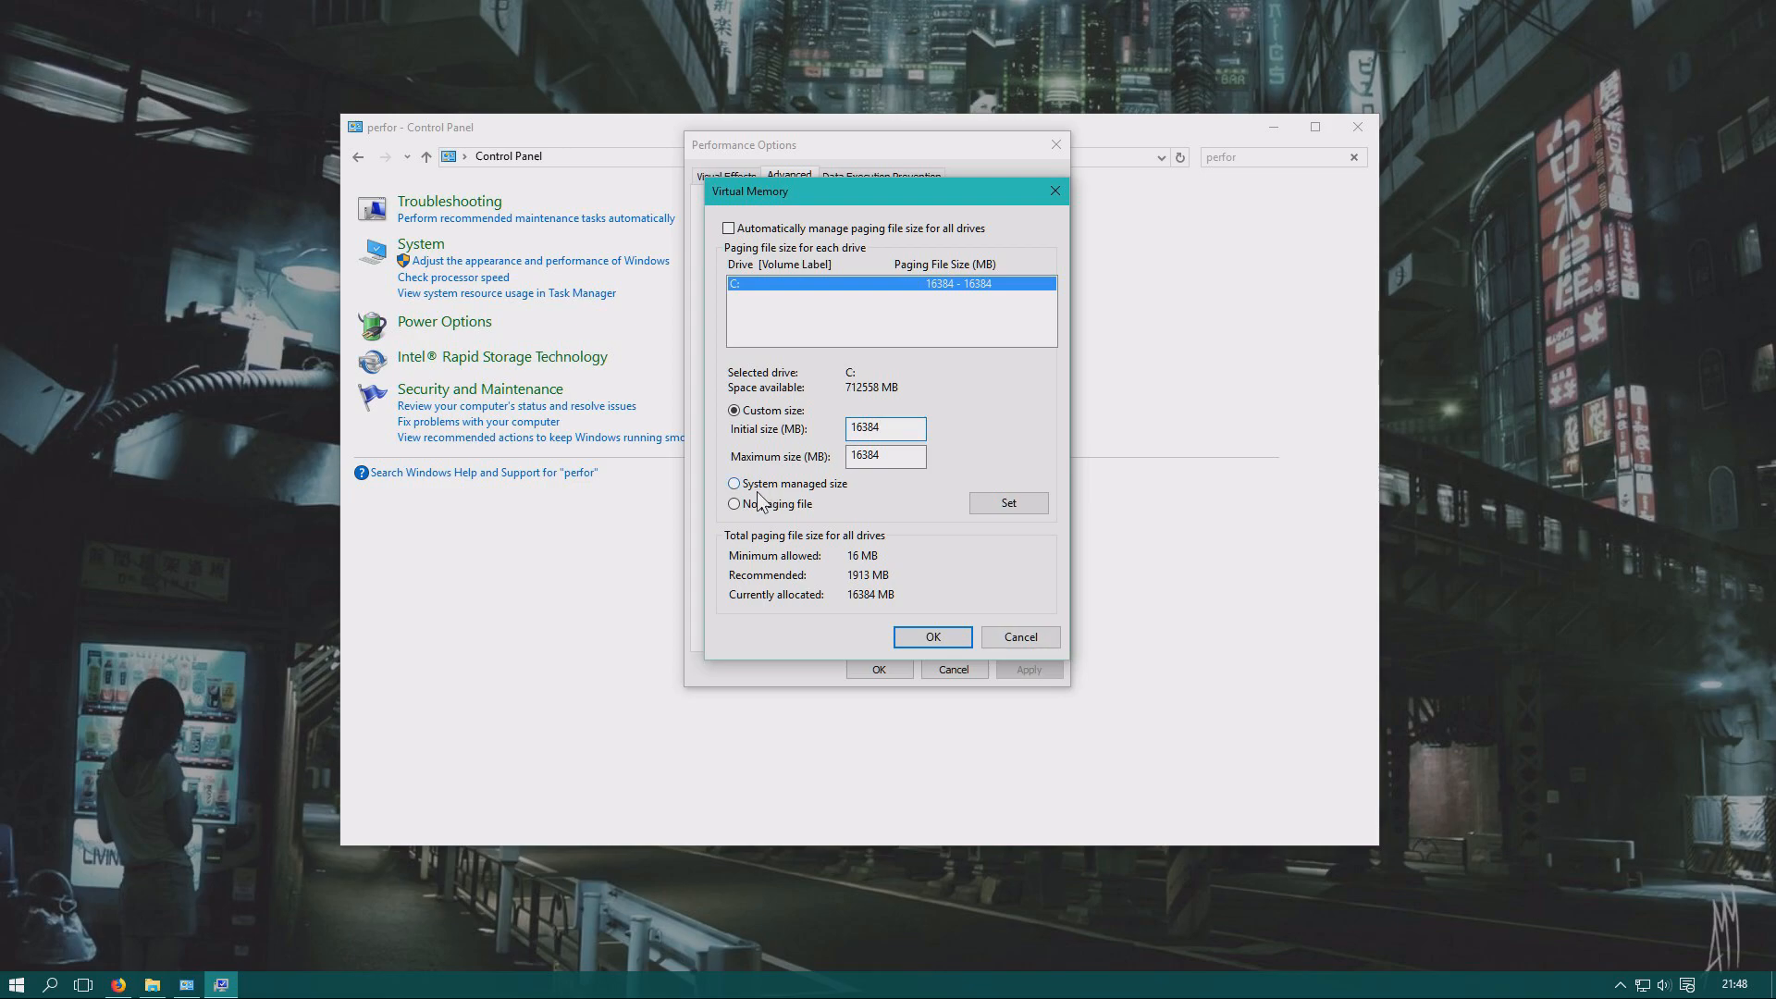
{"action": "left_click", "coordinate": [884, 427]}
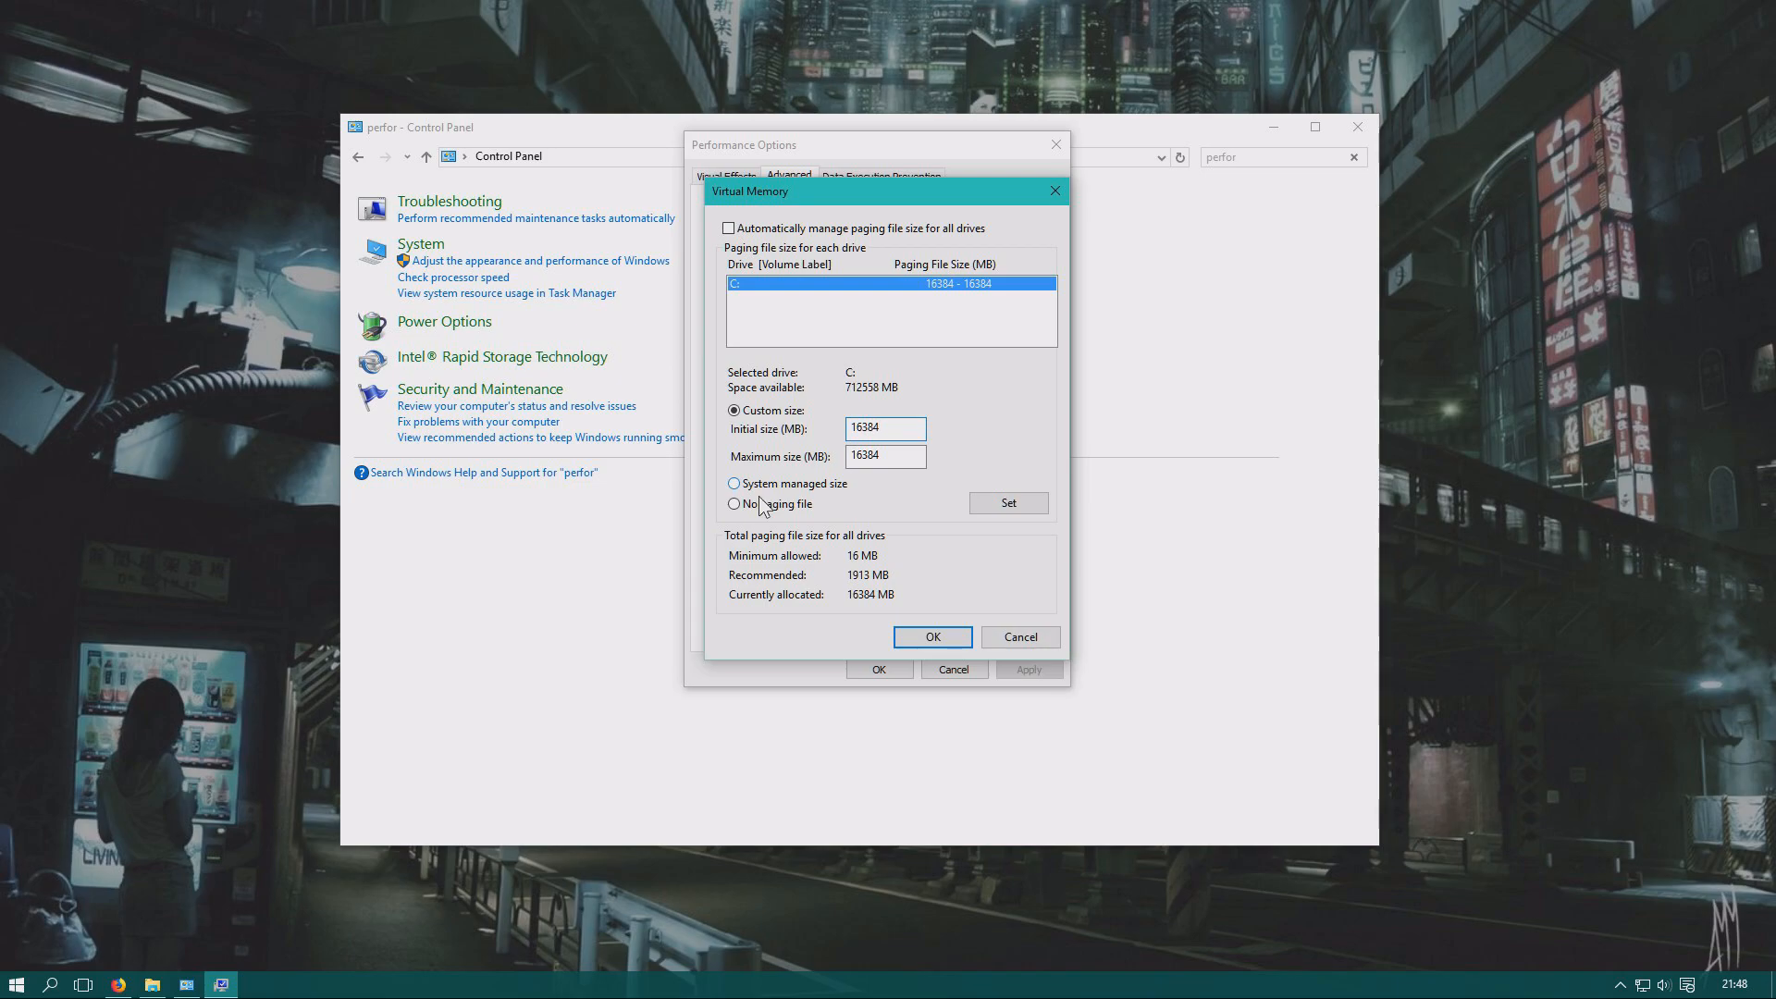
{"action": "left_click", "coordinate": [734, 483]}
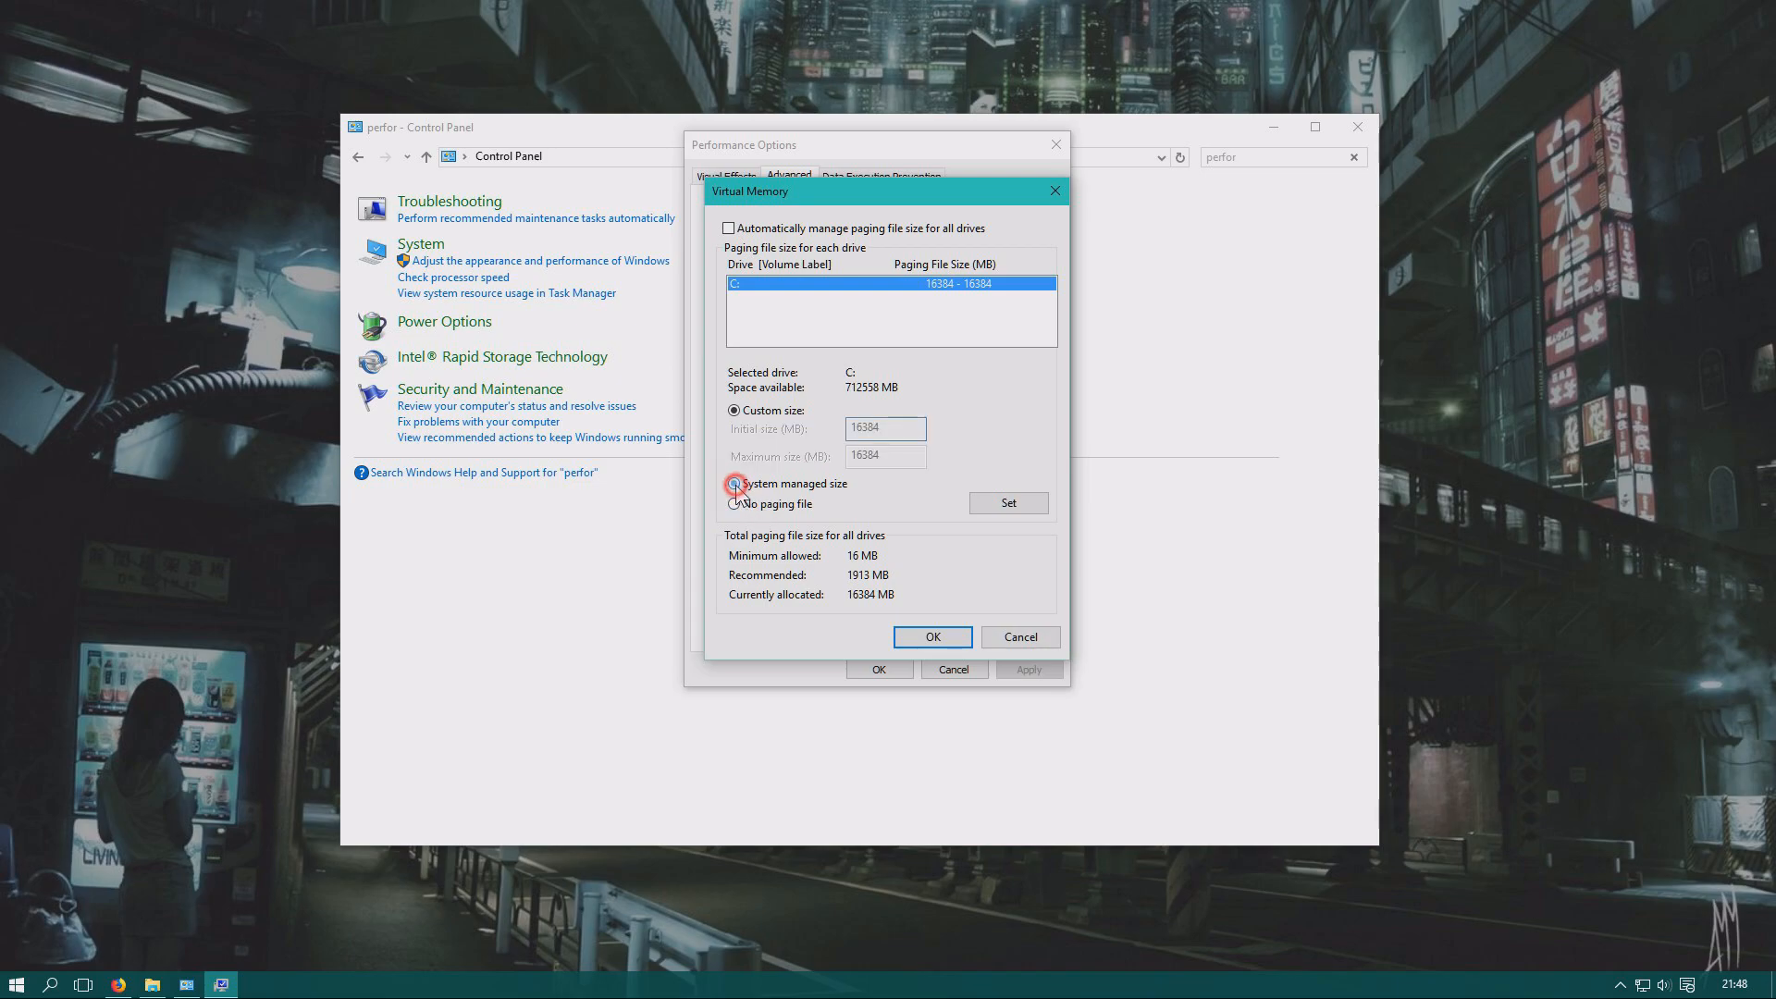
{"action": "left_click", "coordinate": [729, 228]}
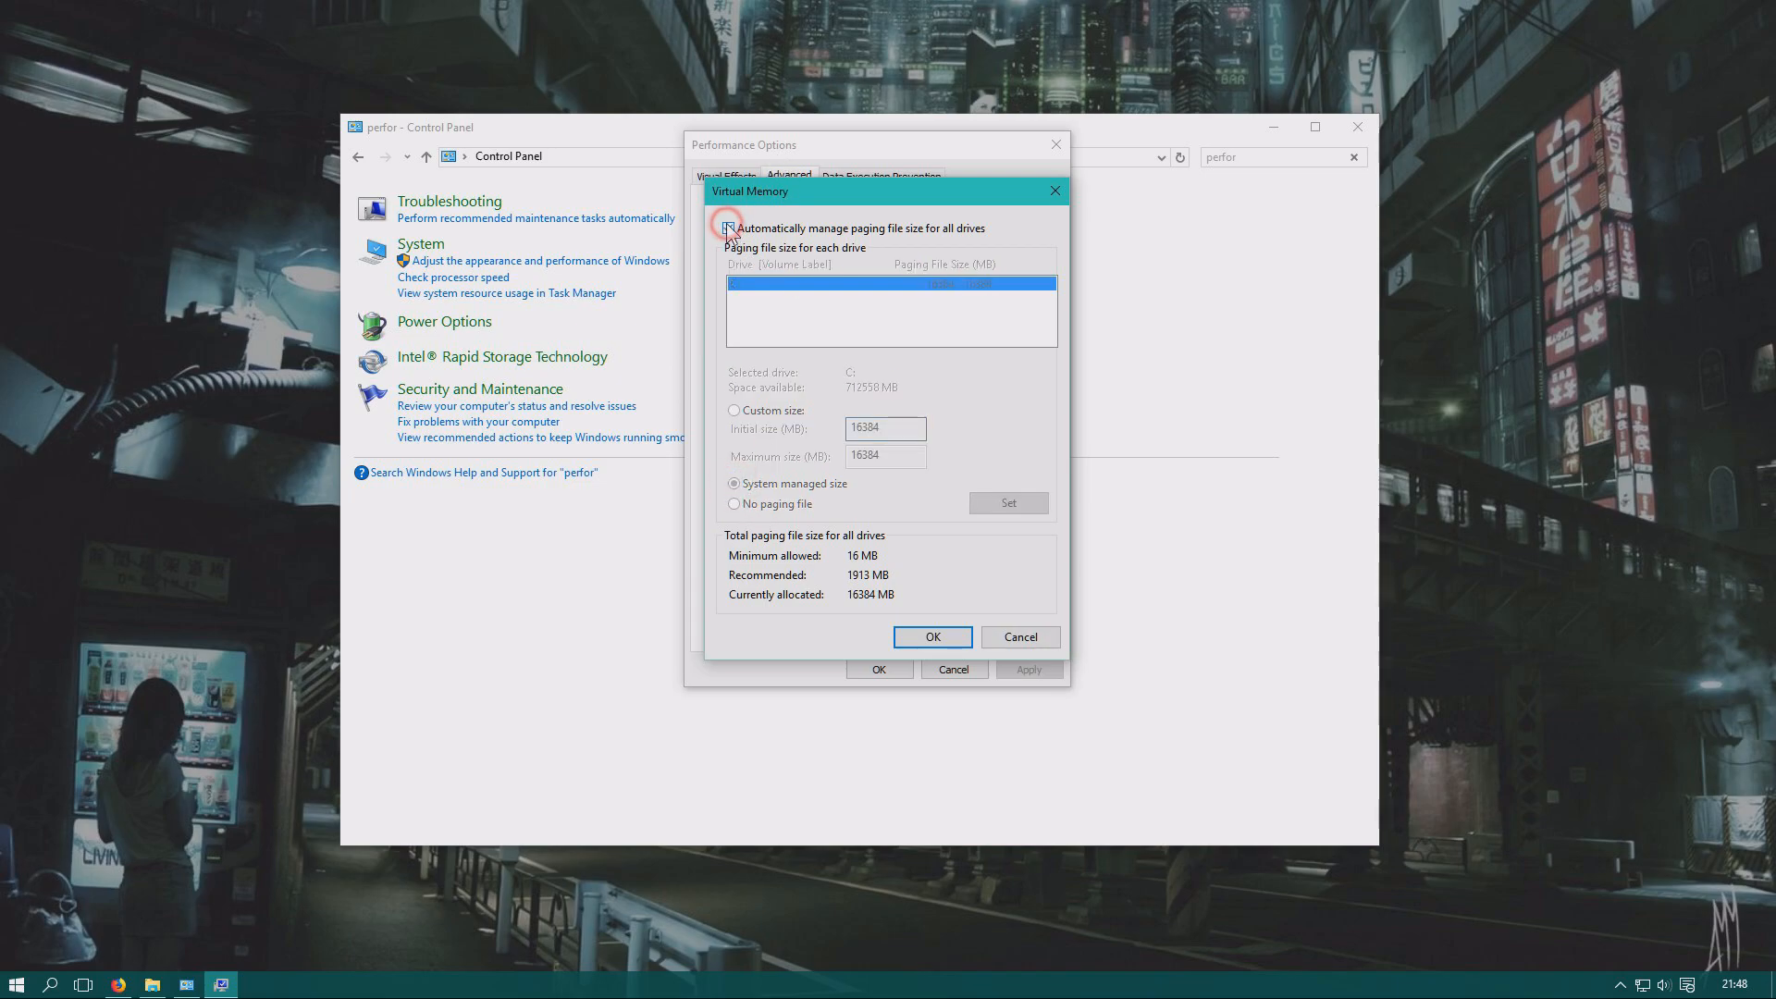
{"action": "left_click", "coordinate": [729, 227]}
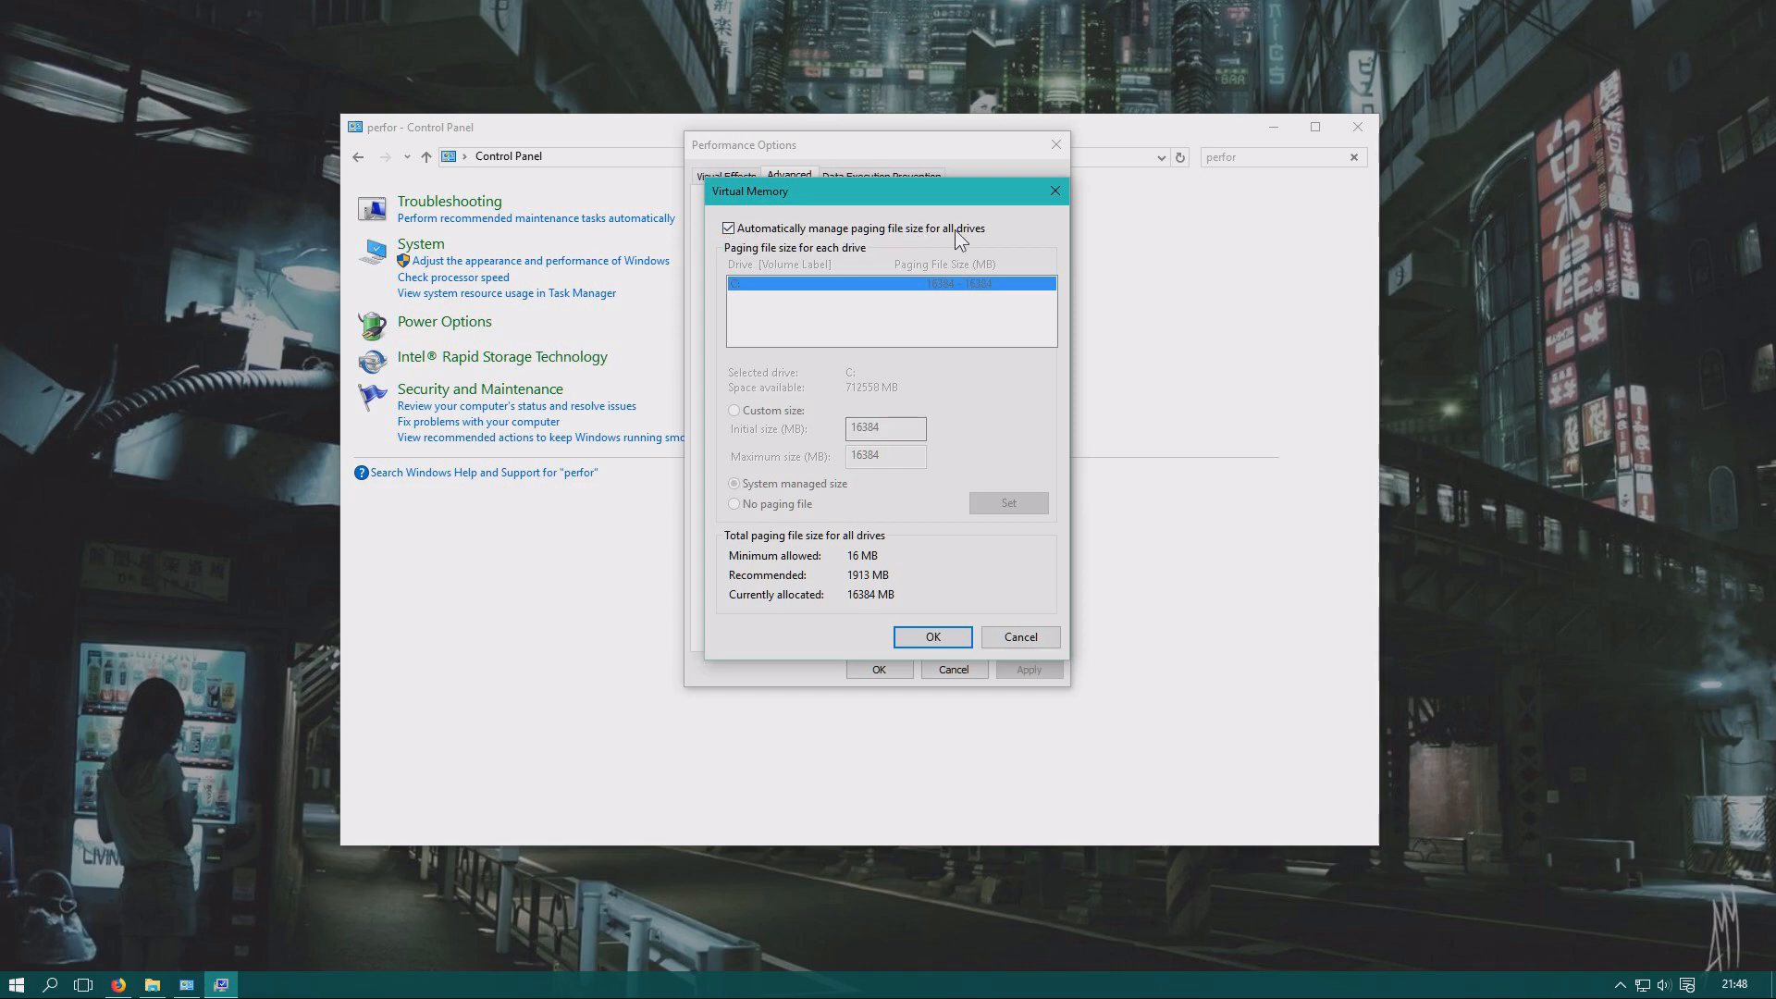
{"action": "mouse_move", "coordinate": [1016, 246]}
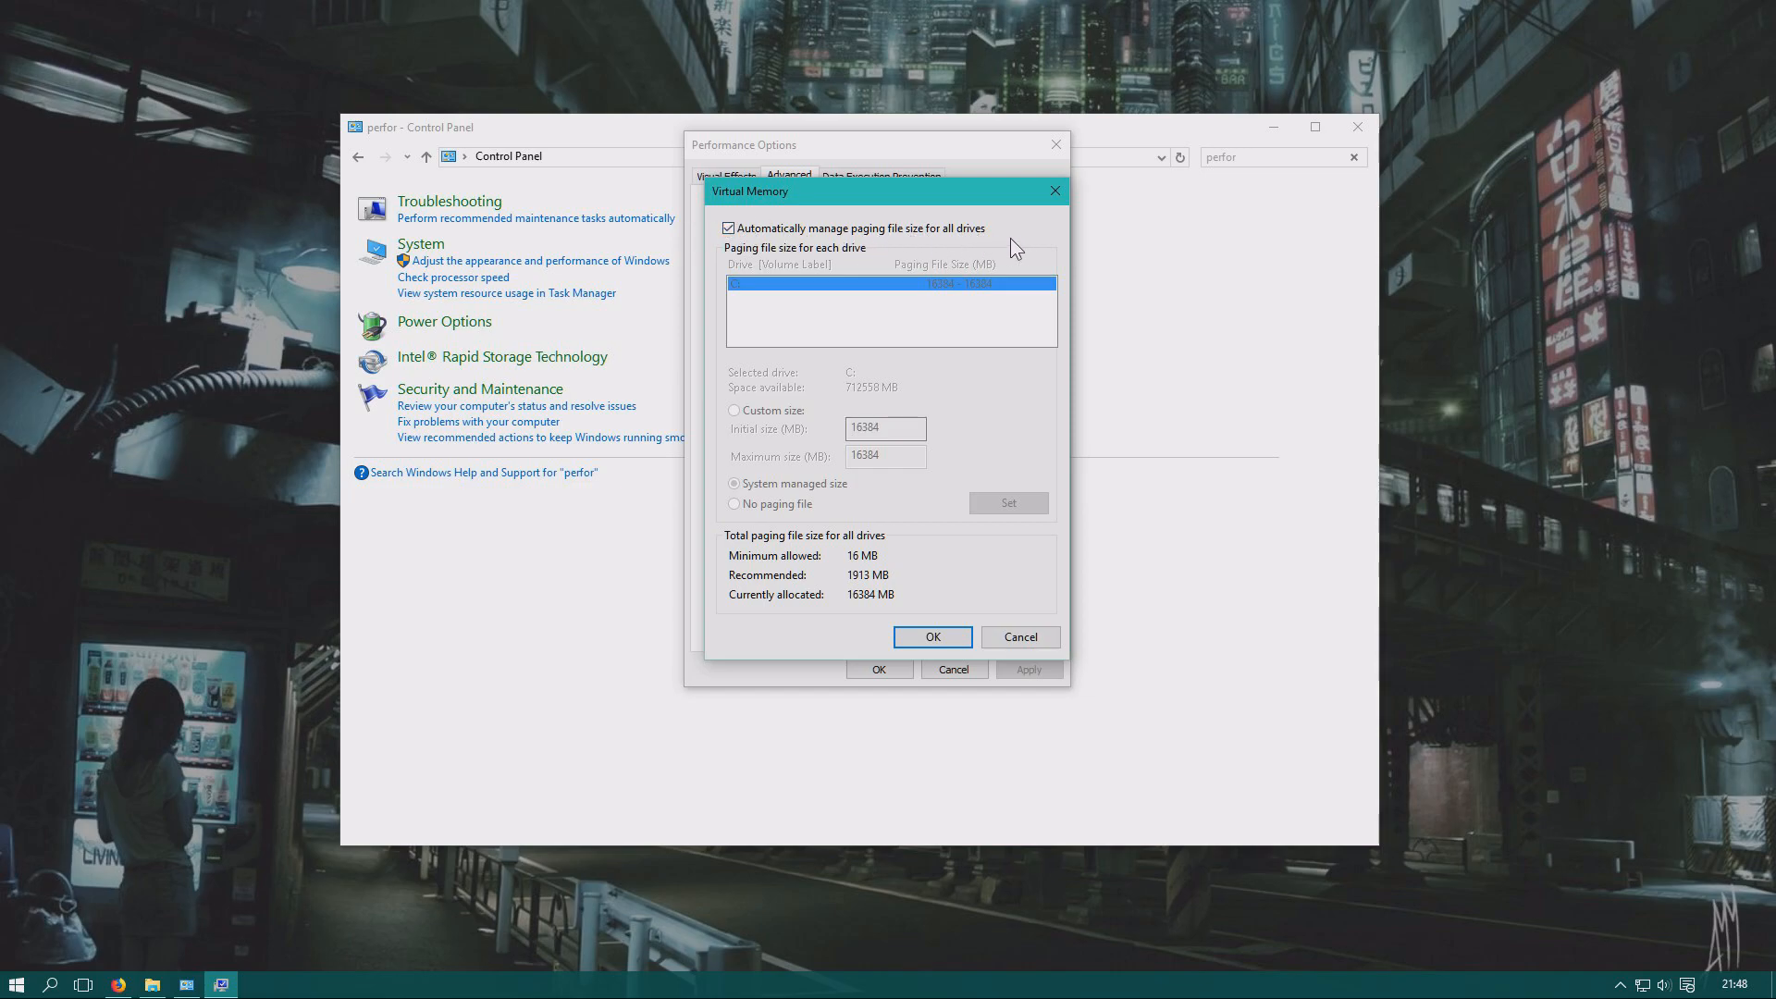
{"action": "mouse_move", "coordinate": [1006, 315]}
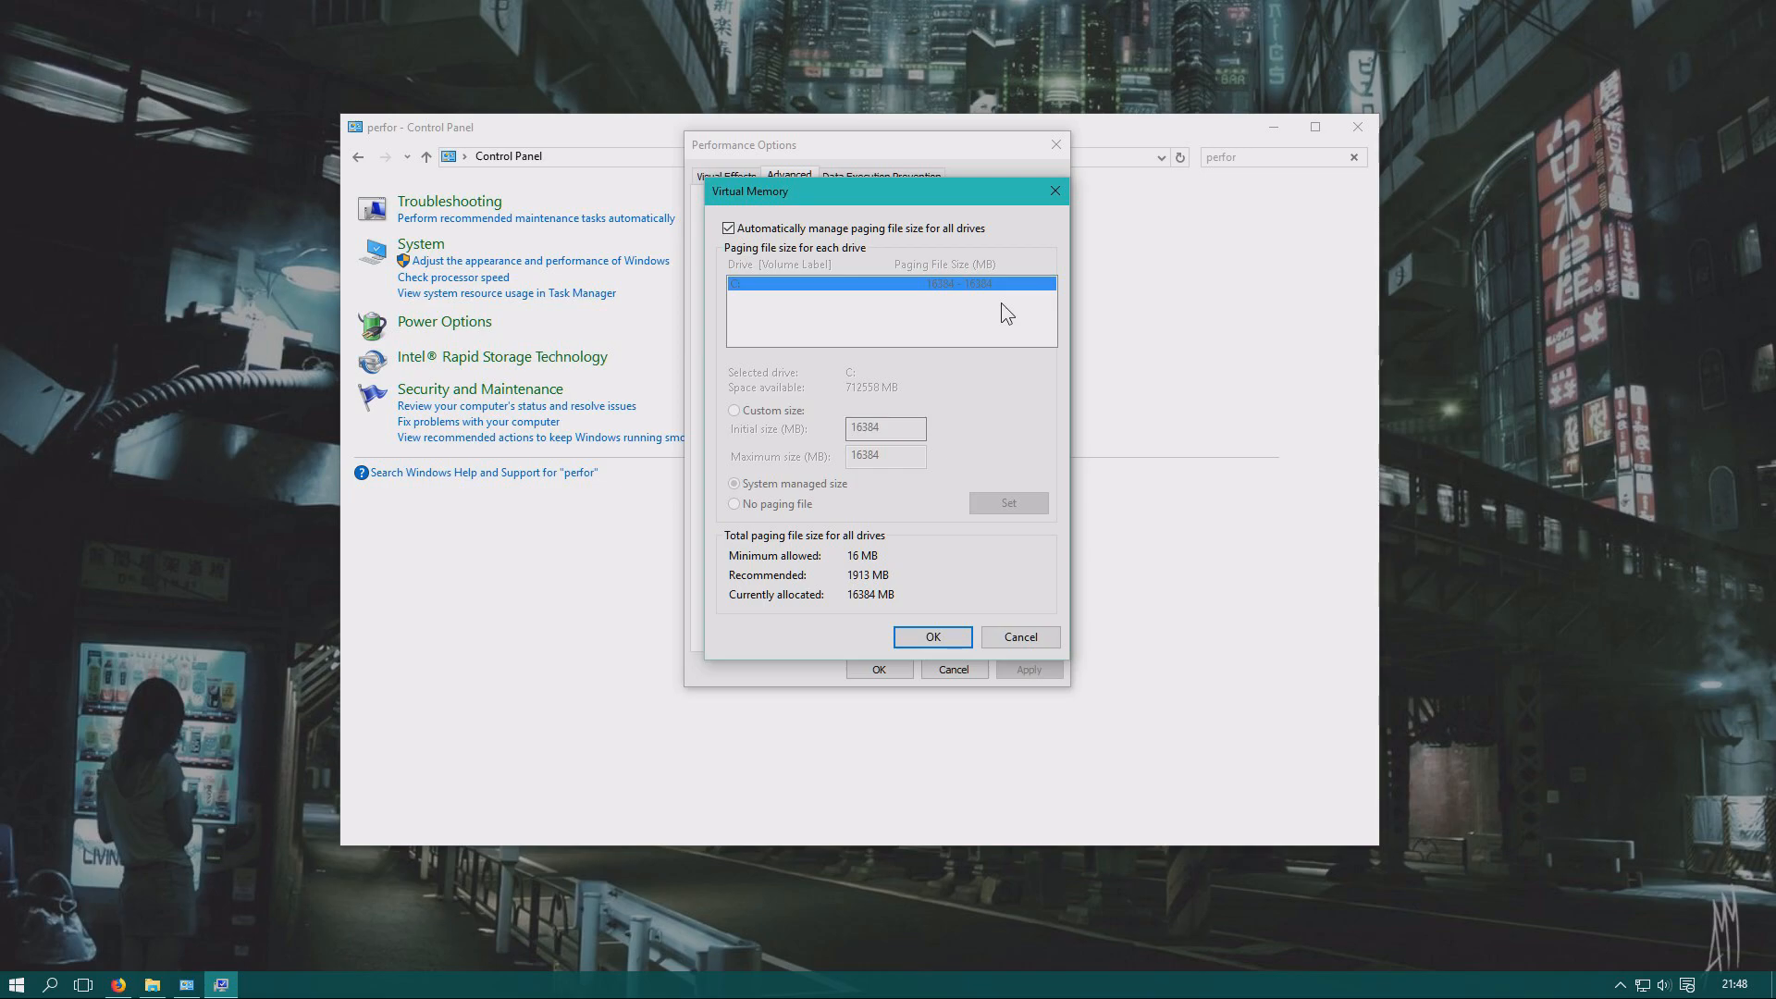
{"action": "mouse_move", "coordinate": [990, 627]}
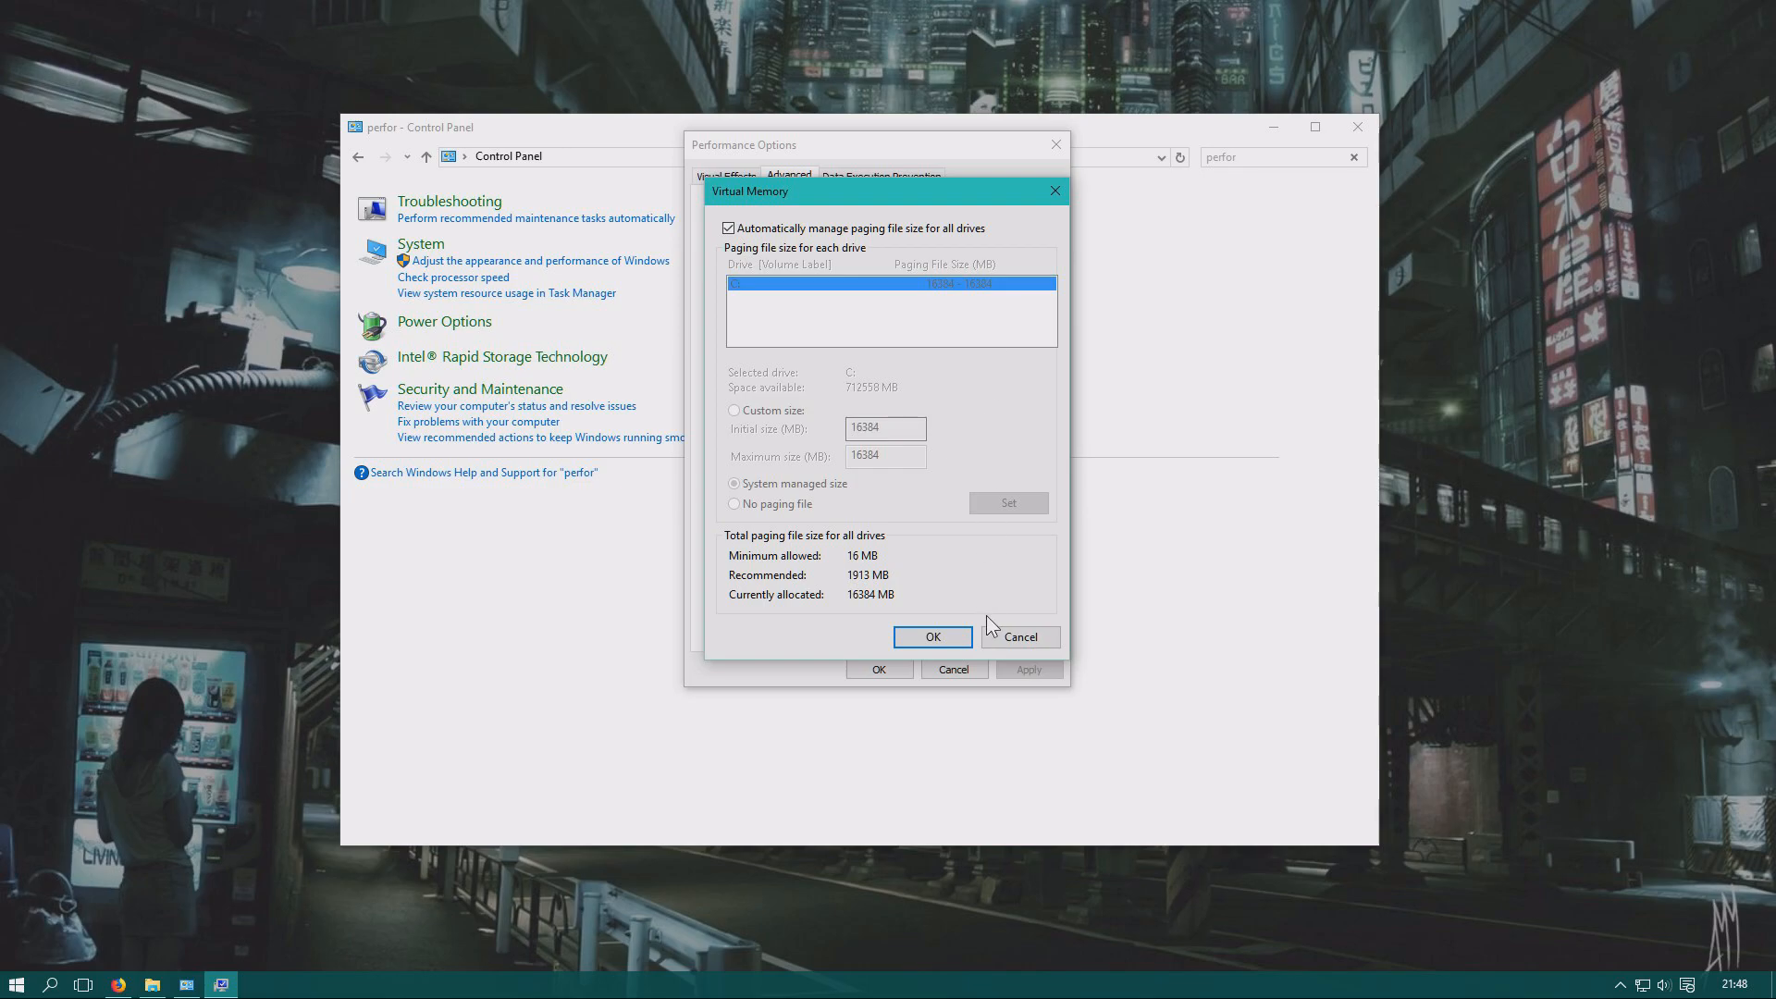
Confirm the virtual memory and performance changes and close Control Panel.
{"action": "left_click", "coordinate": [931, 635]}
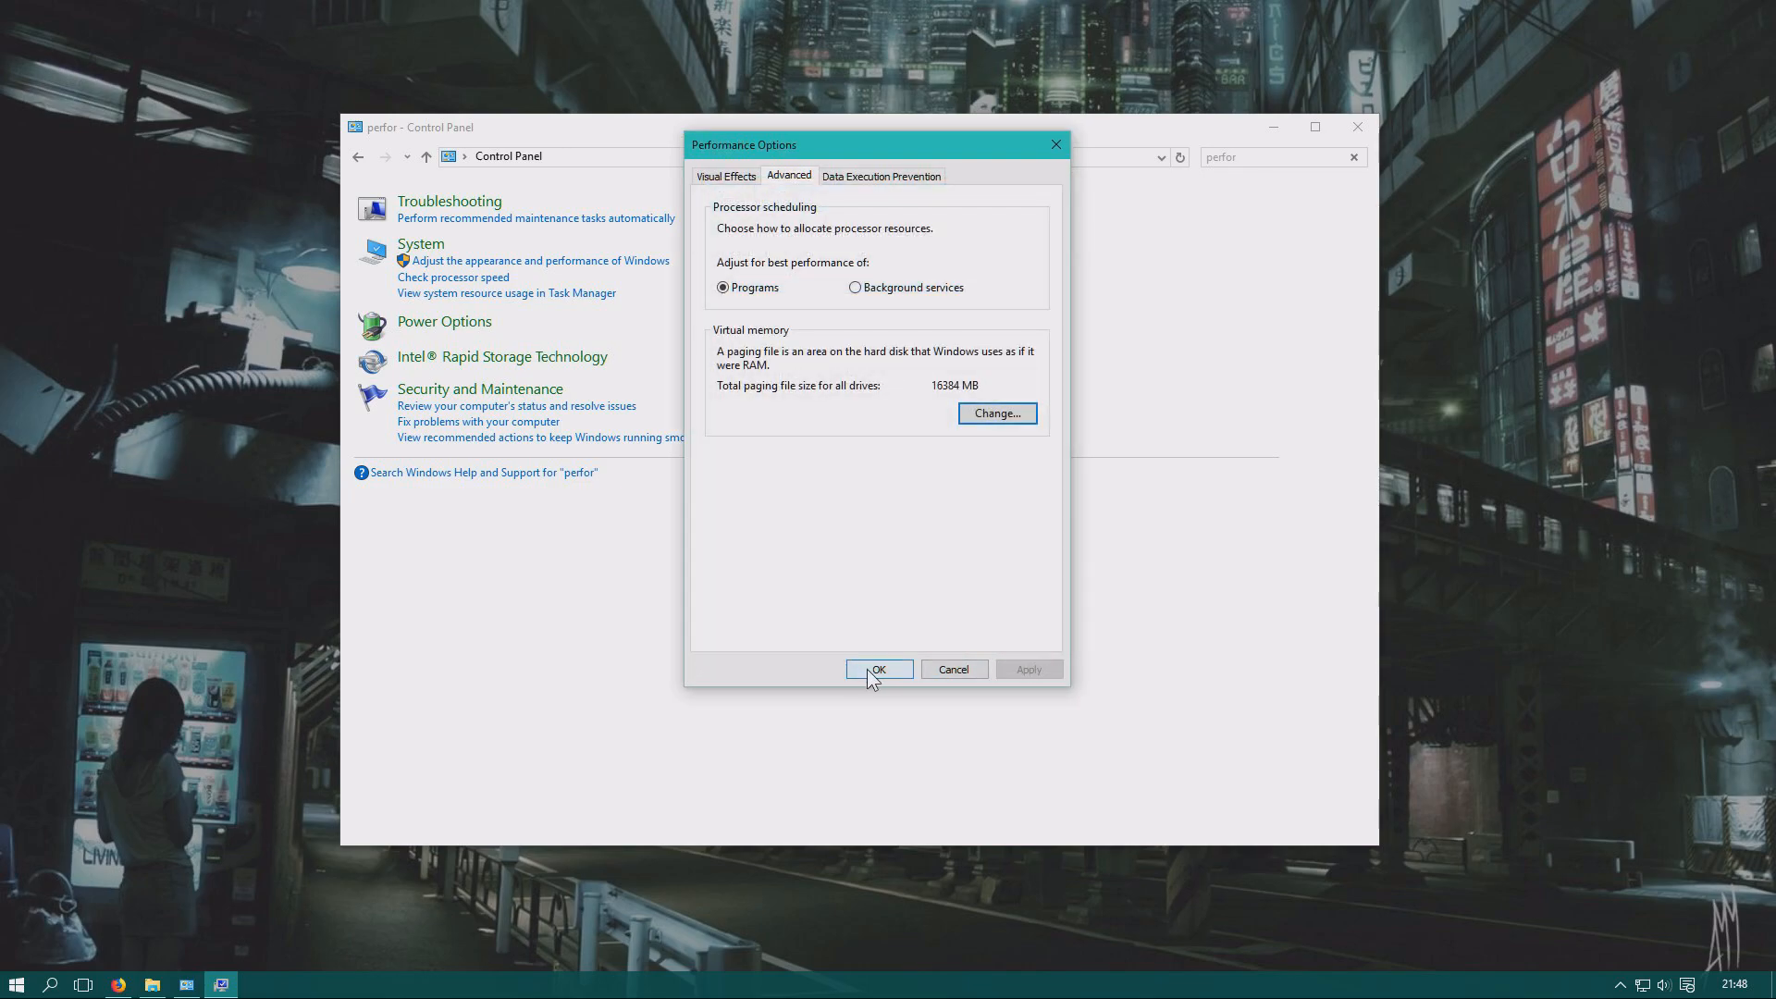
{"action": "left_click", "coordinate": [879, 668]}
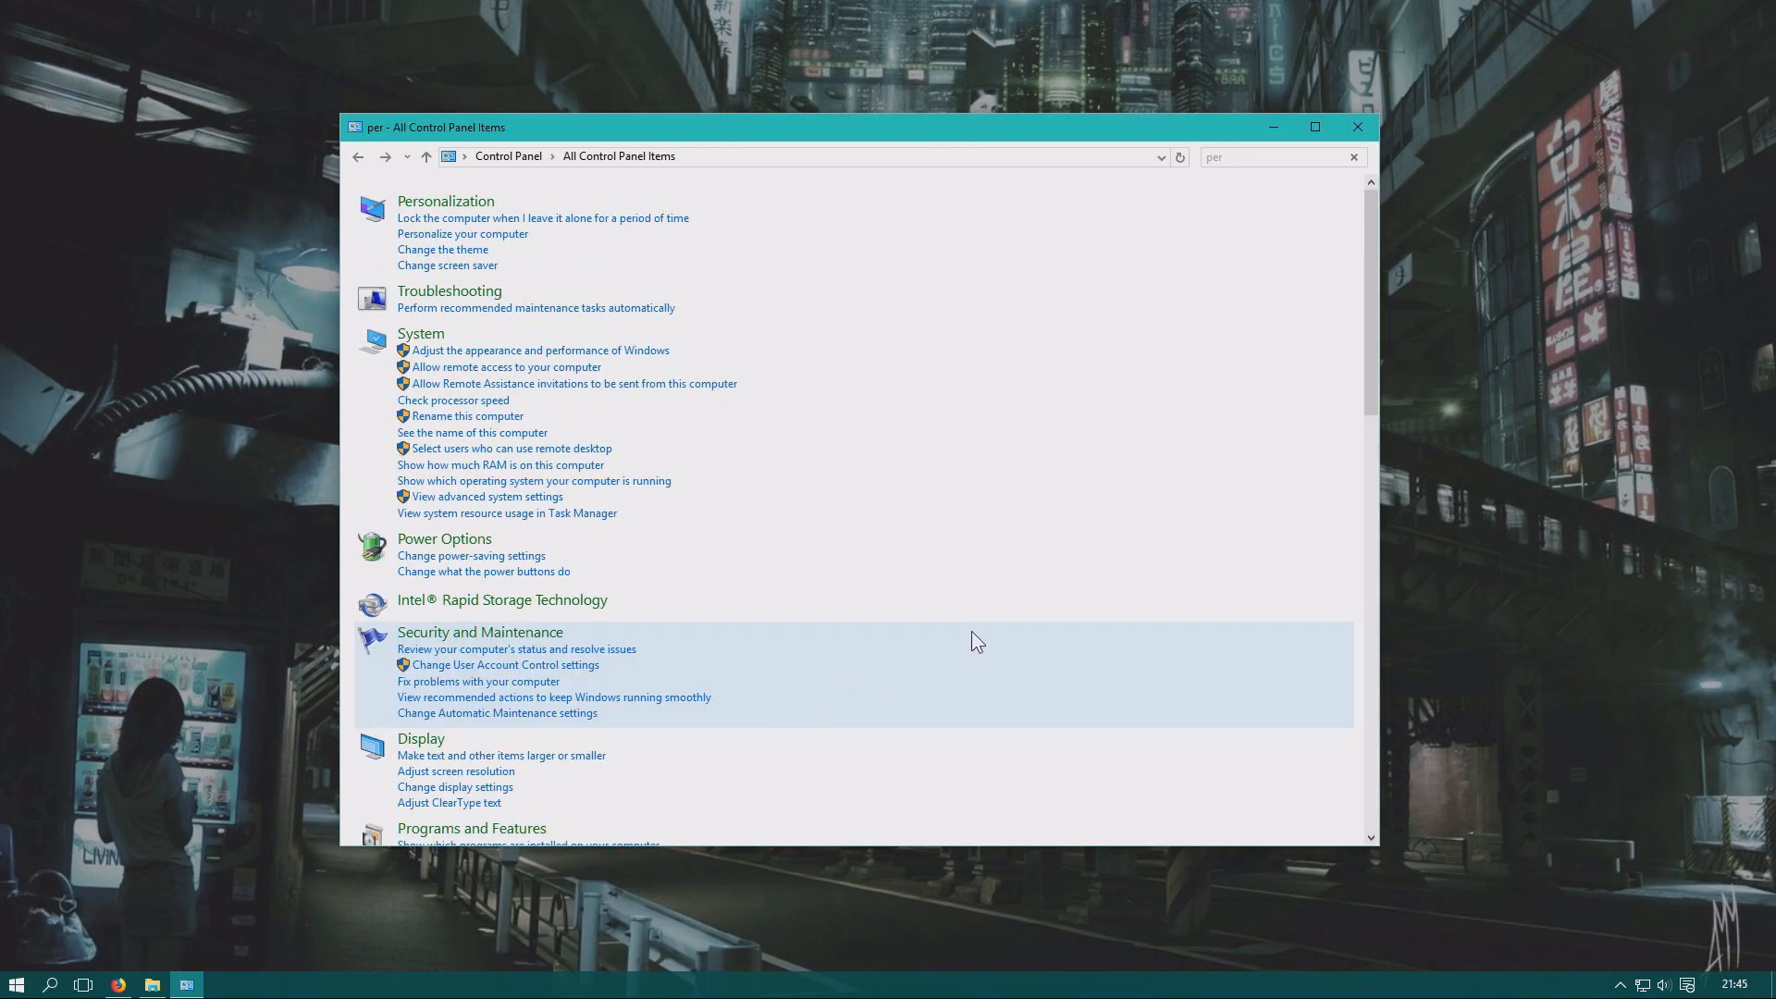
{"action": "mouse_move", "coordinate": [1356, 128]}
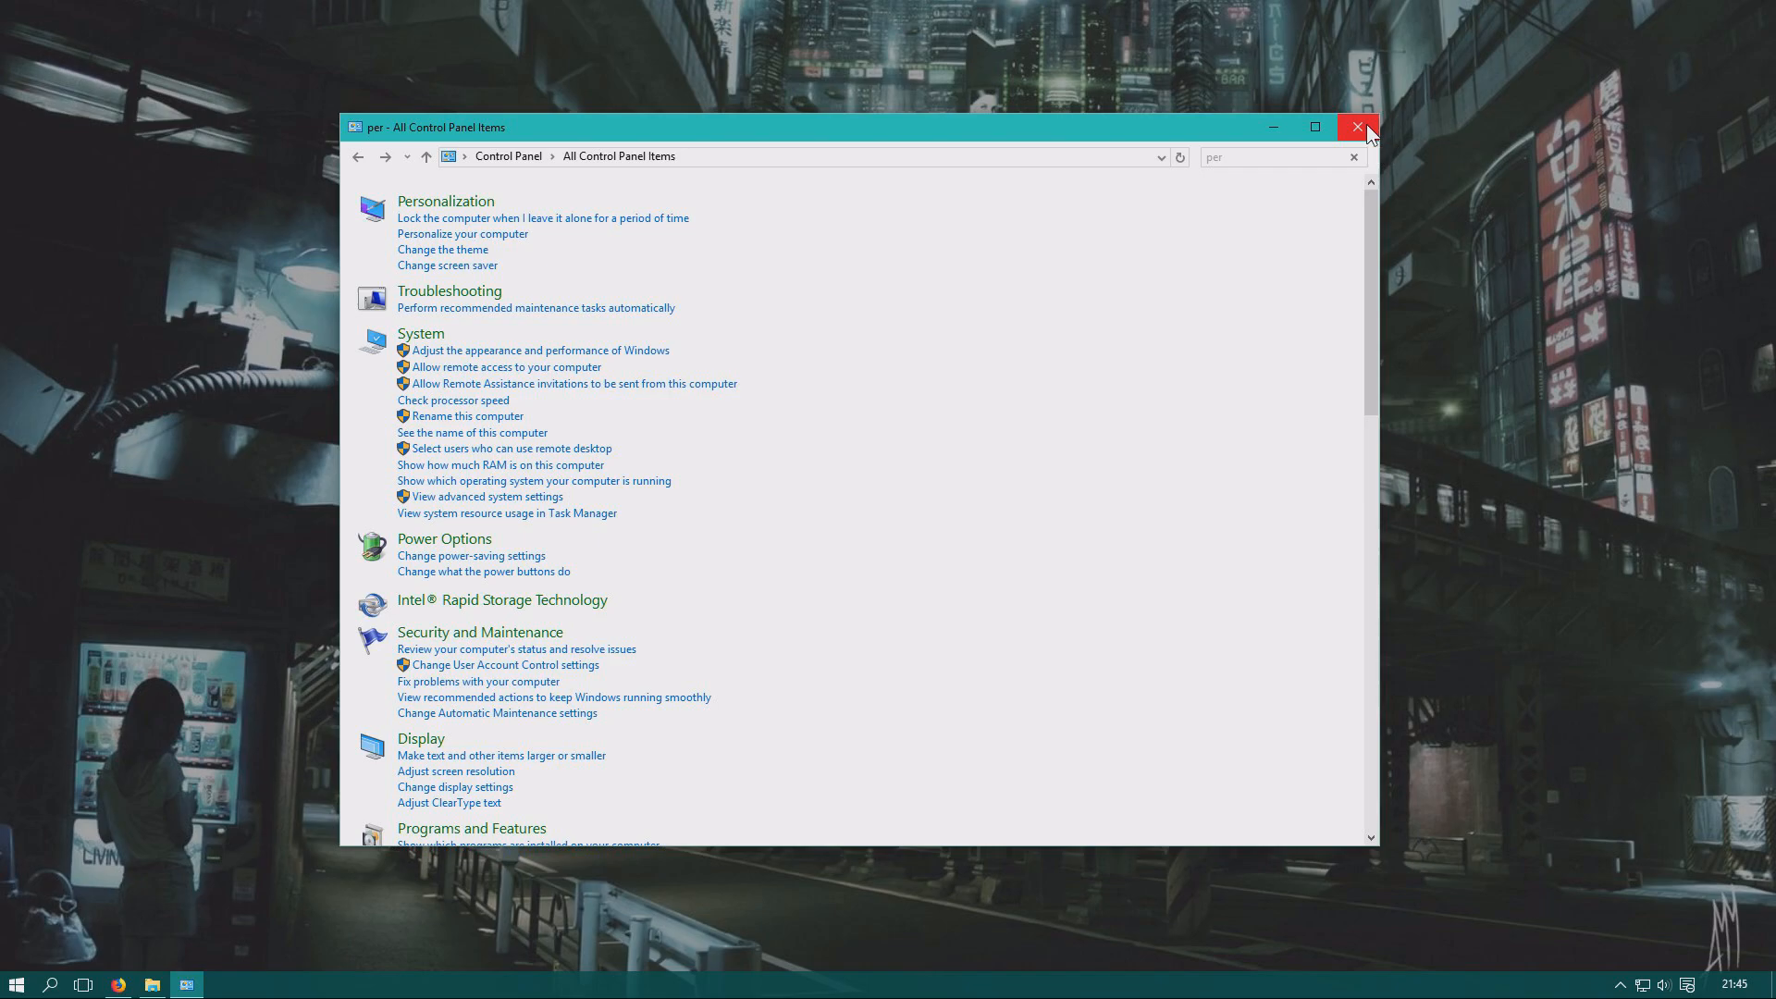
{"action": "mouse_move", "coordinate": [1371, 120]}
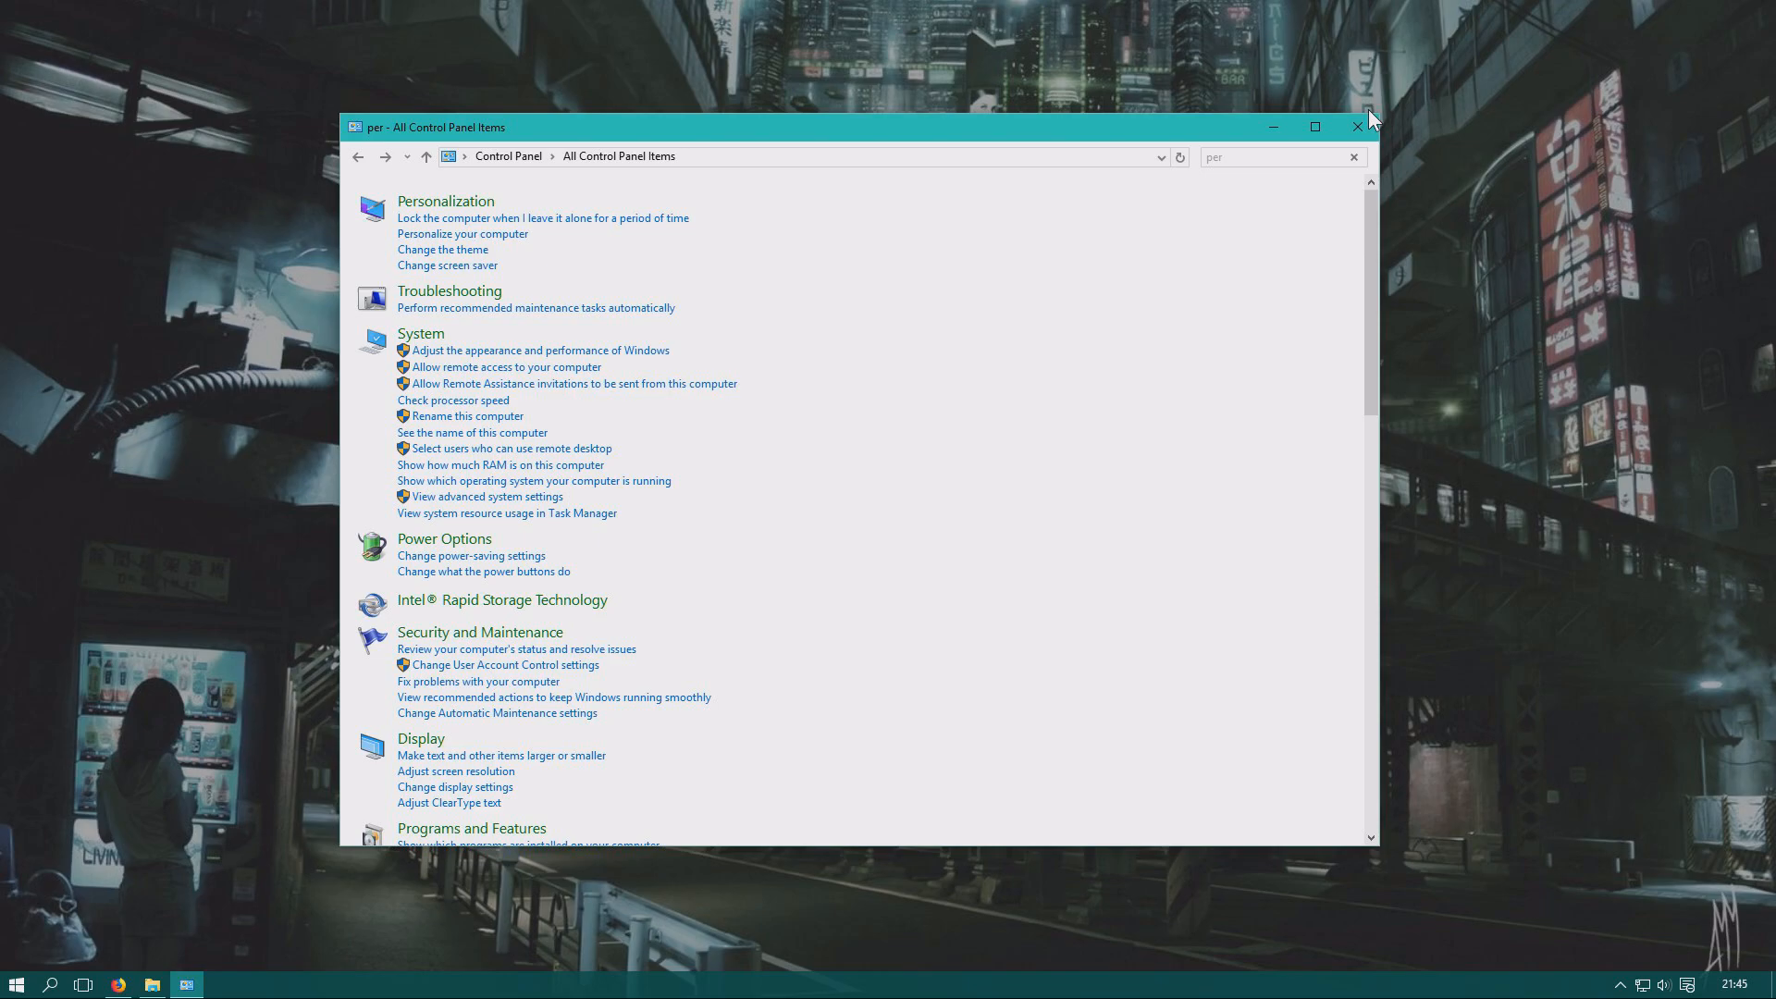
{"action": "left_click", "coordinate": [1356, 126]}
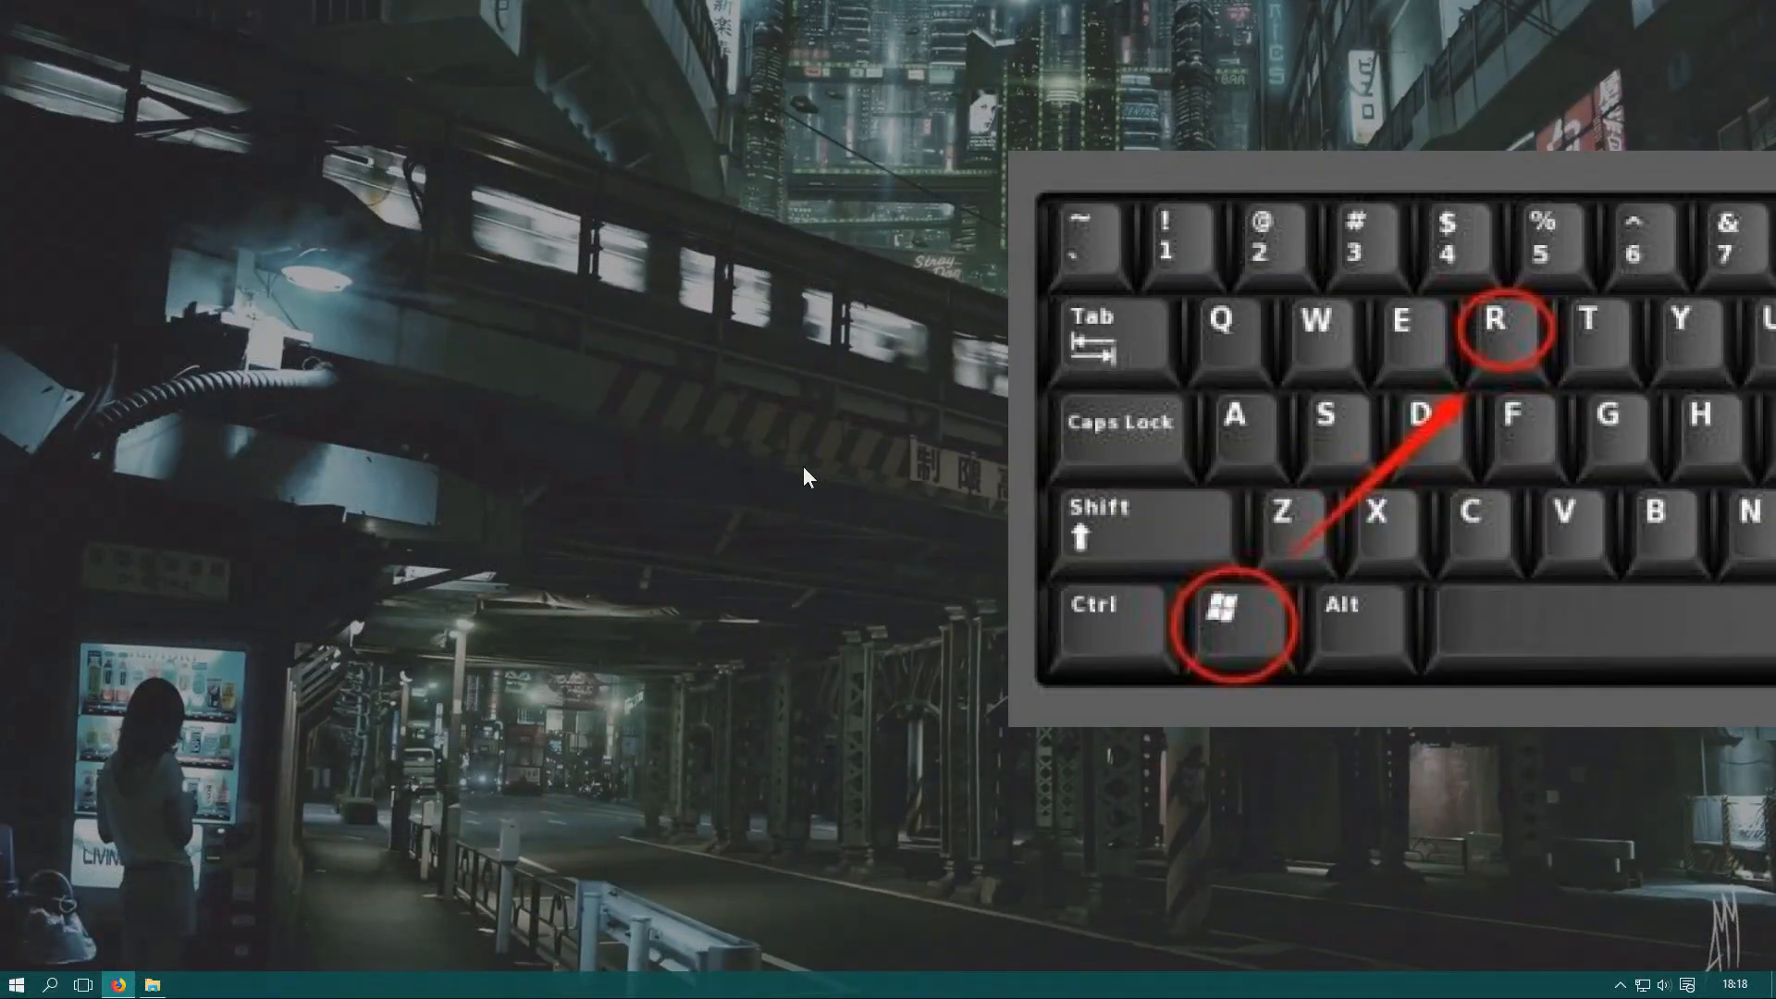
Bring up the Run dialog with Win+R.
{"action": "key", "text": "Win+r"}
{"action": "type", "text": "services.msc"}
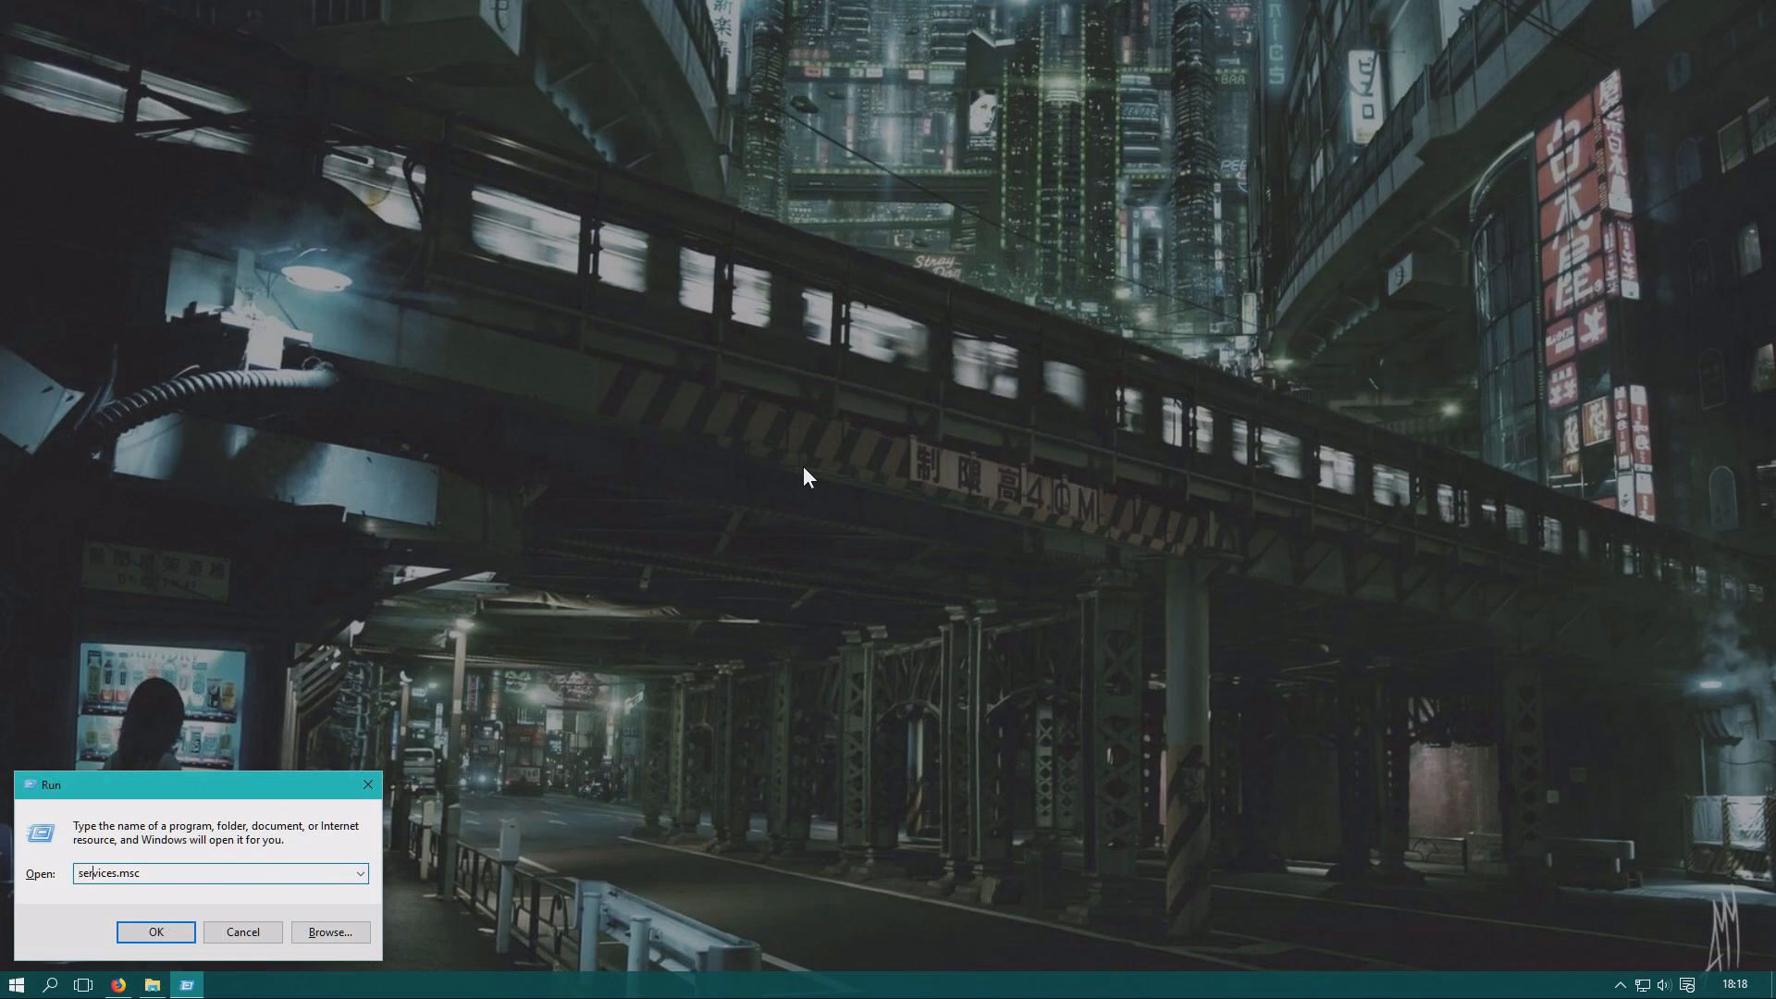
Launch the Services console from the Run dialog with services.msc.
{"action": "left_click", "coordinate": [156, 930]}
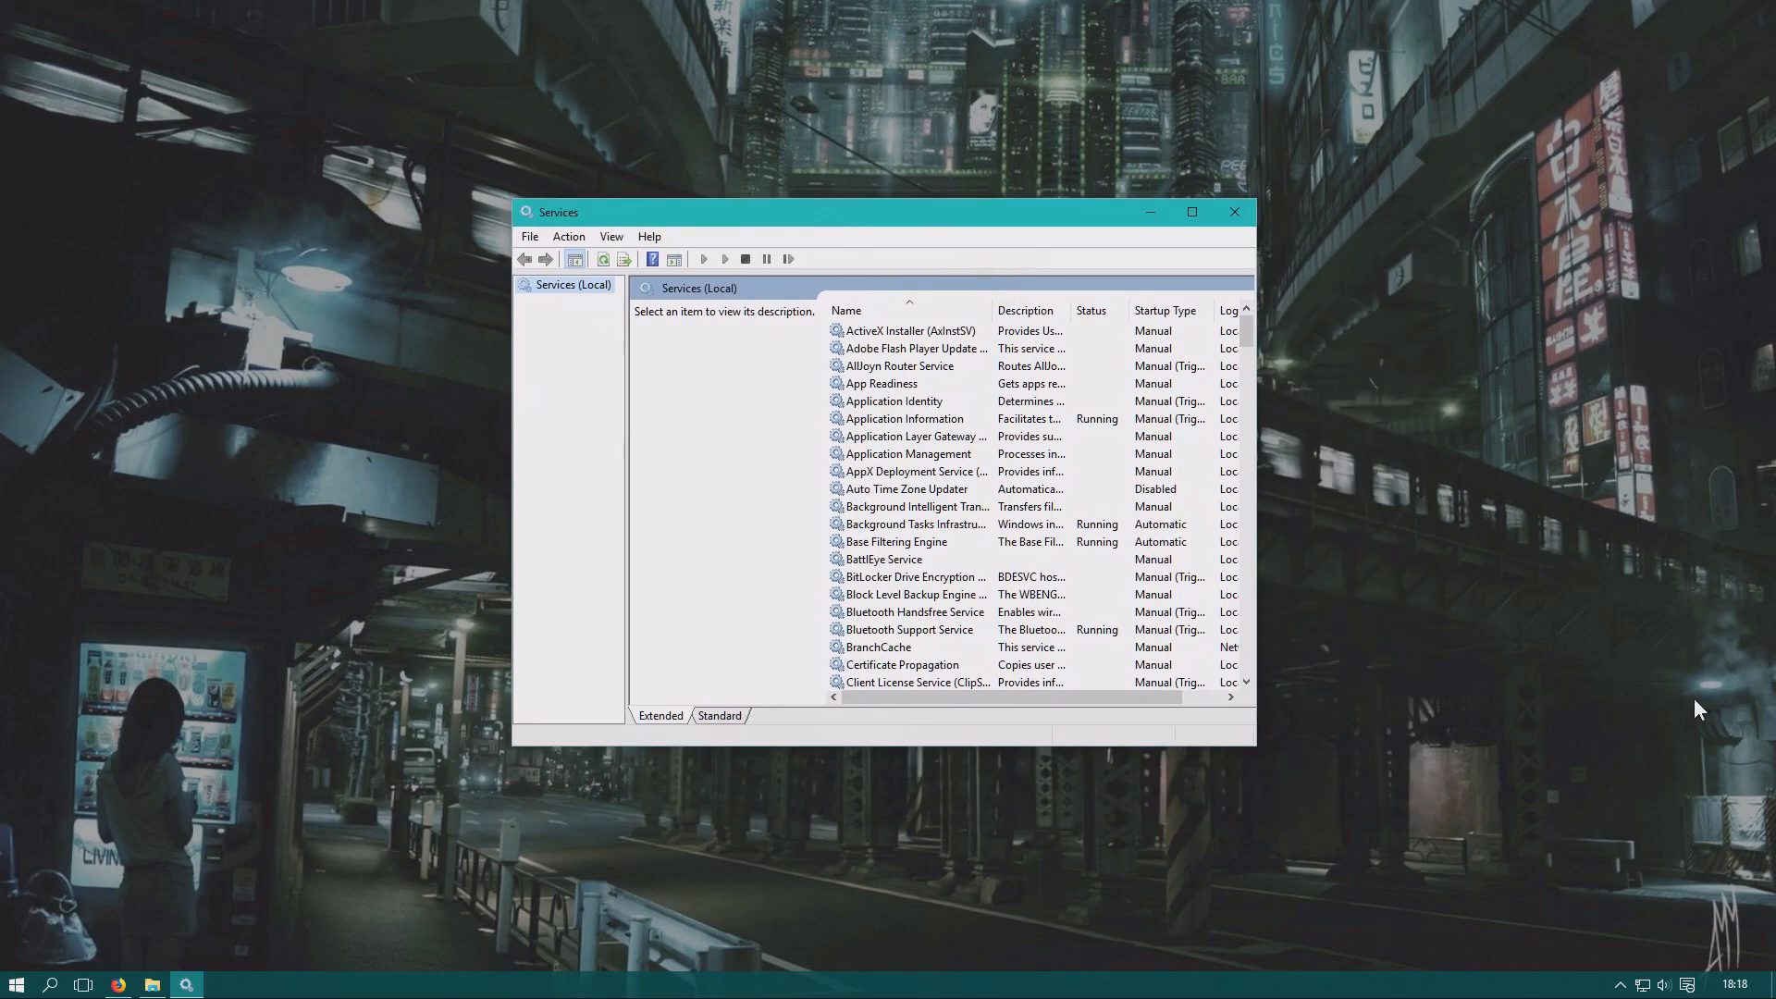
Scroll to the Superfetch service and open its Properties from the right-click menu.
{"action": "left_click", "coordinate": [910, 454]}
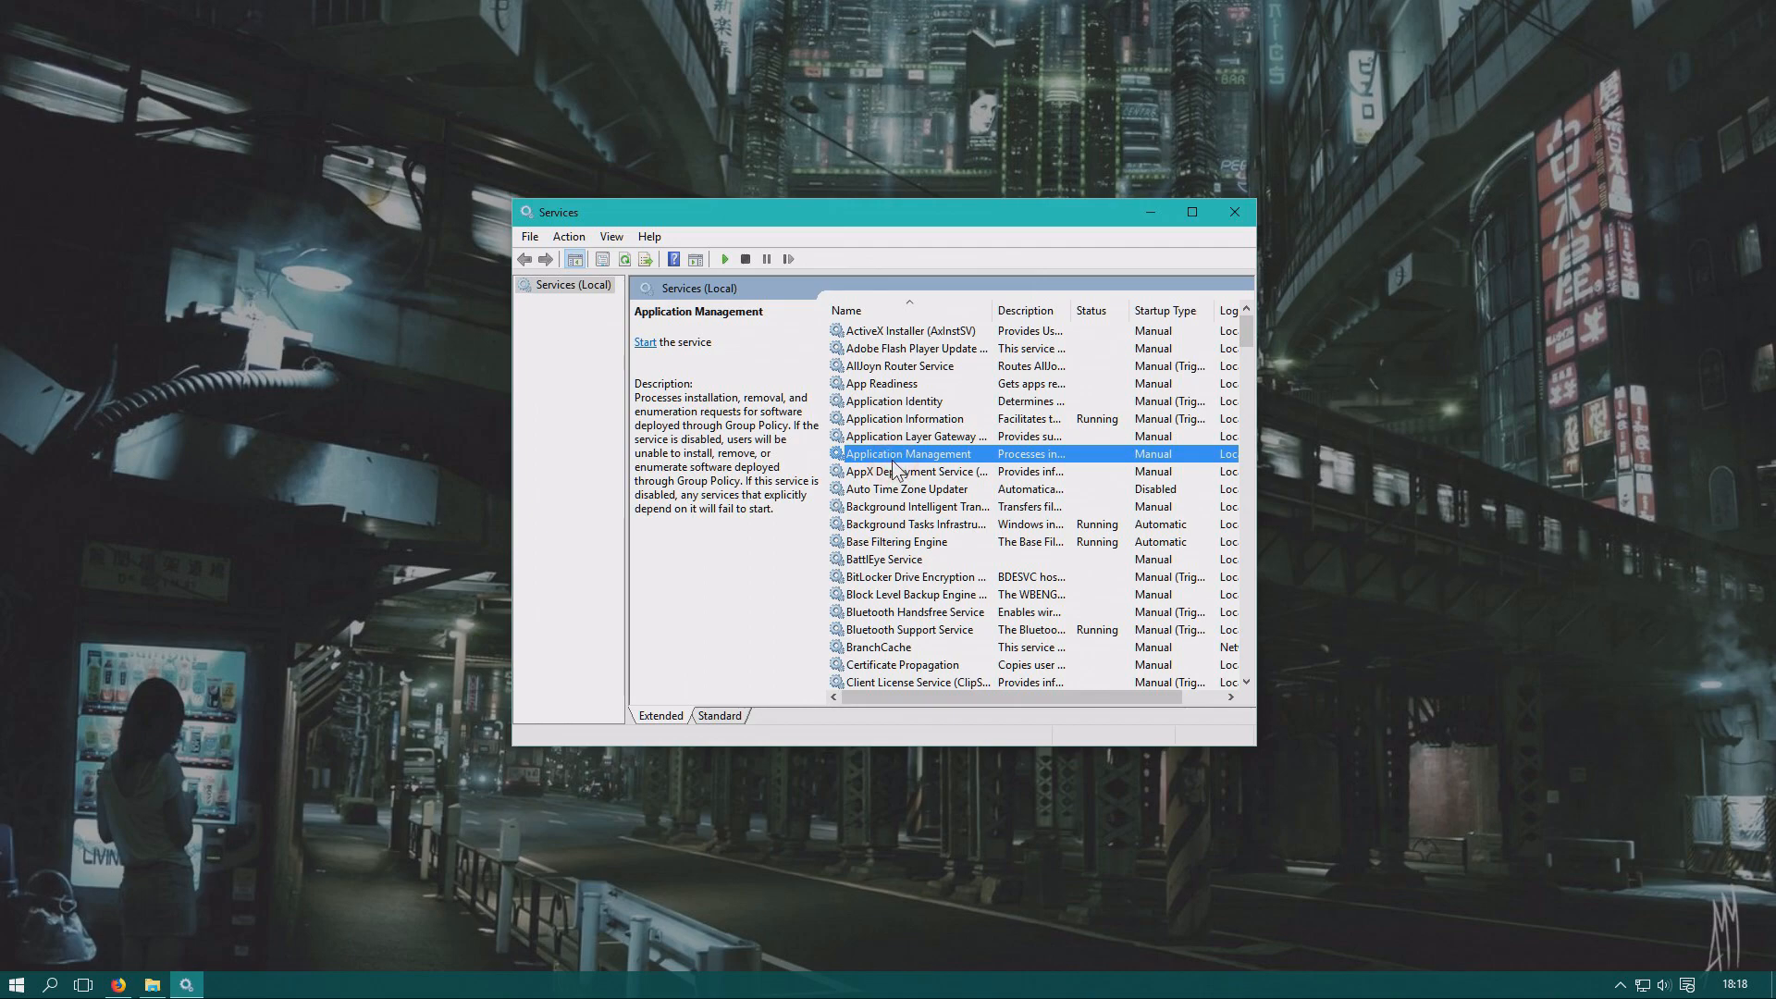
{"action": "mouse_move", "coordinate": [919, 471]}
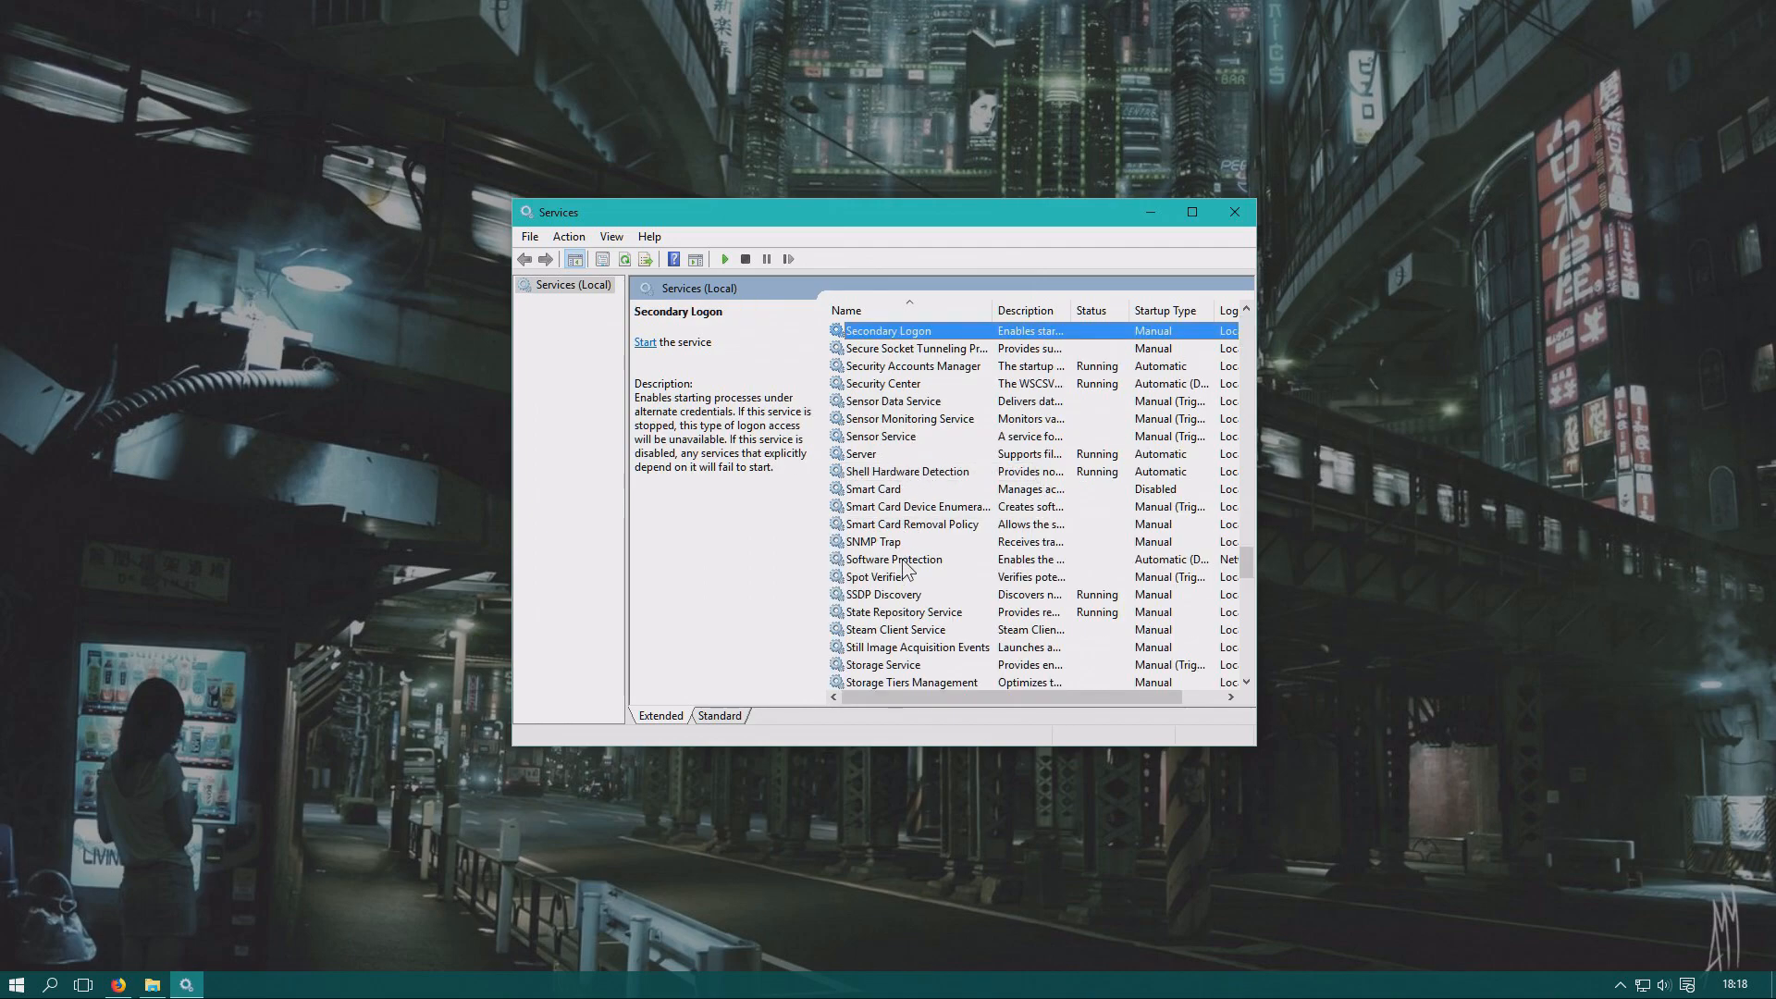
{"action": "scroll", "scroll_direction": "down", "scroll_amount": 3}
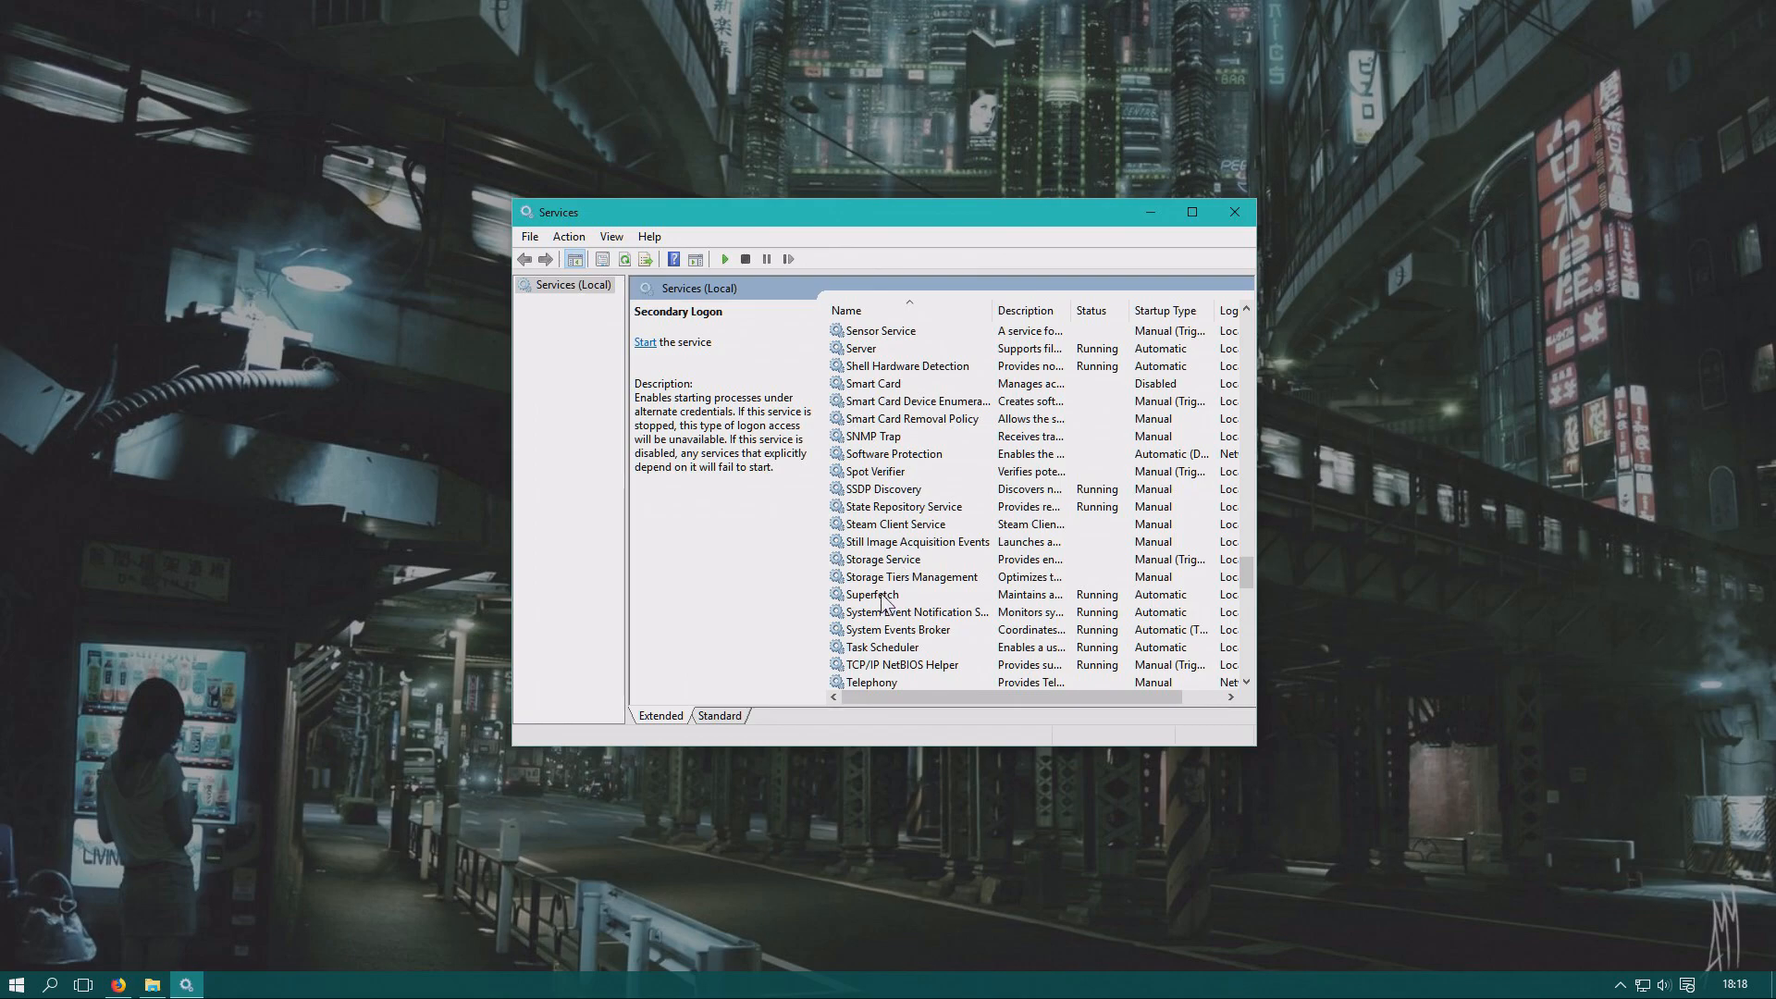
{"action": "left_click", "coordinate": [871, 594]}
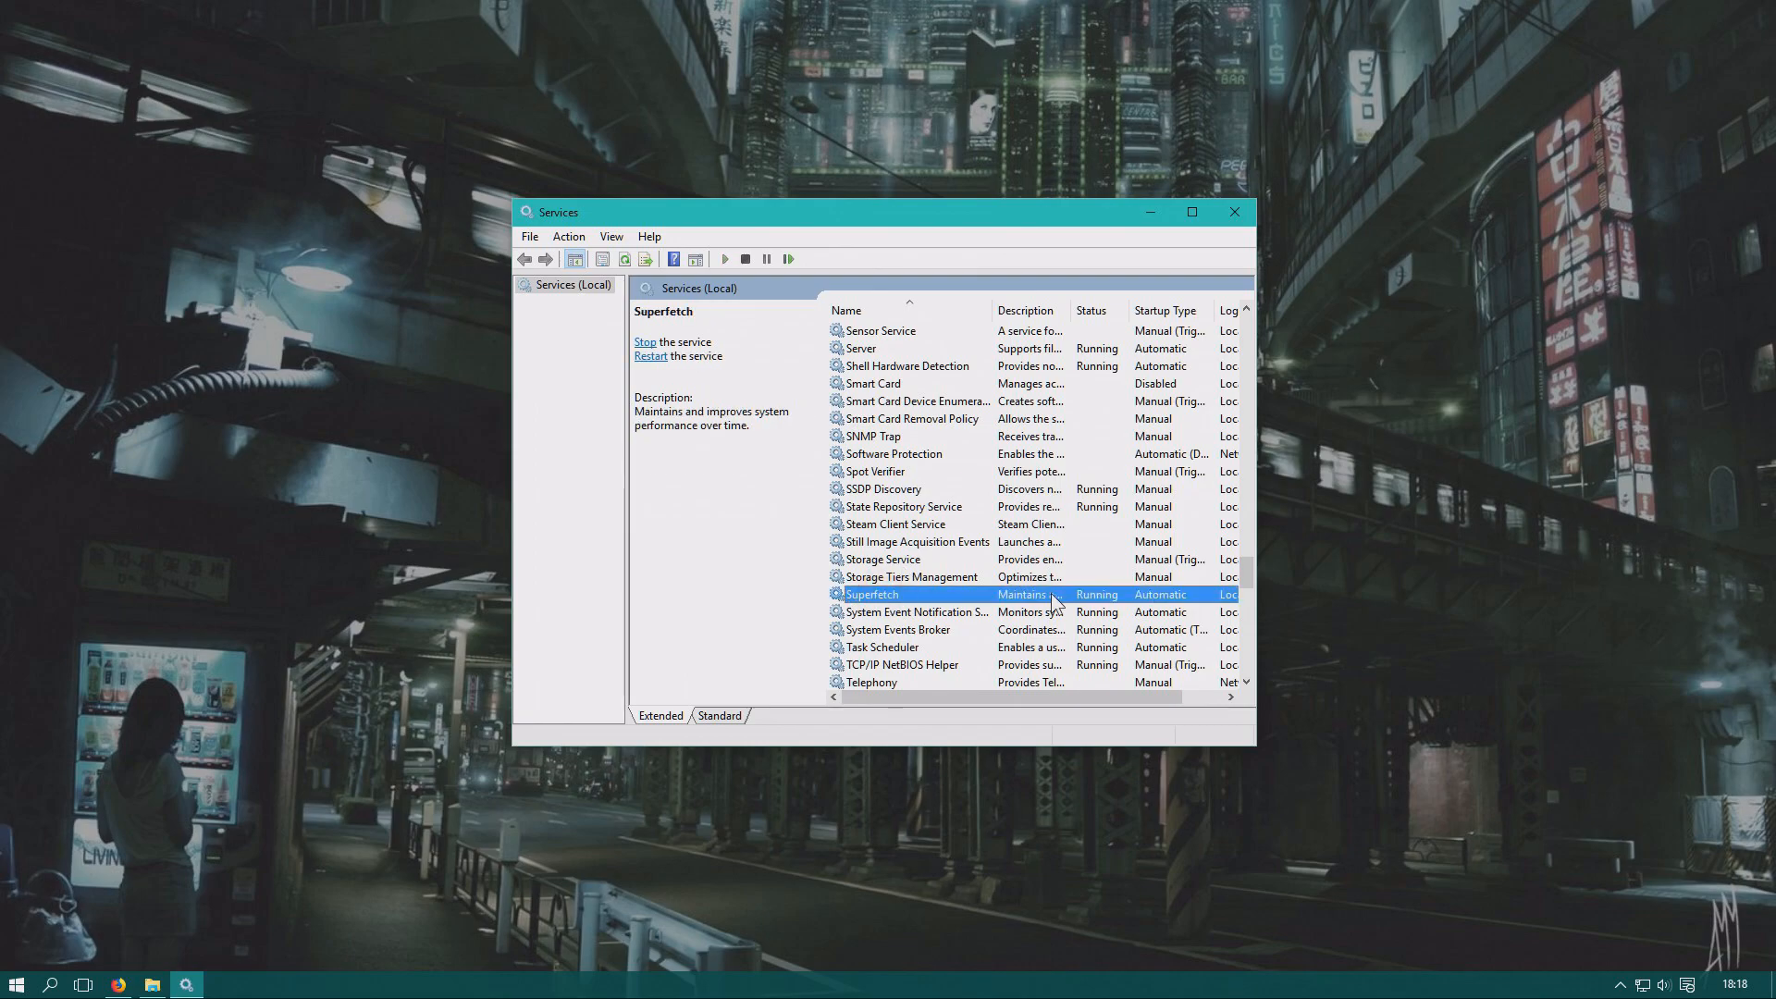
{"action": "mouse_move", "coordinate": [968, 609]}
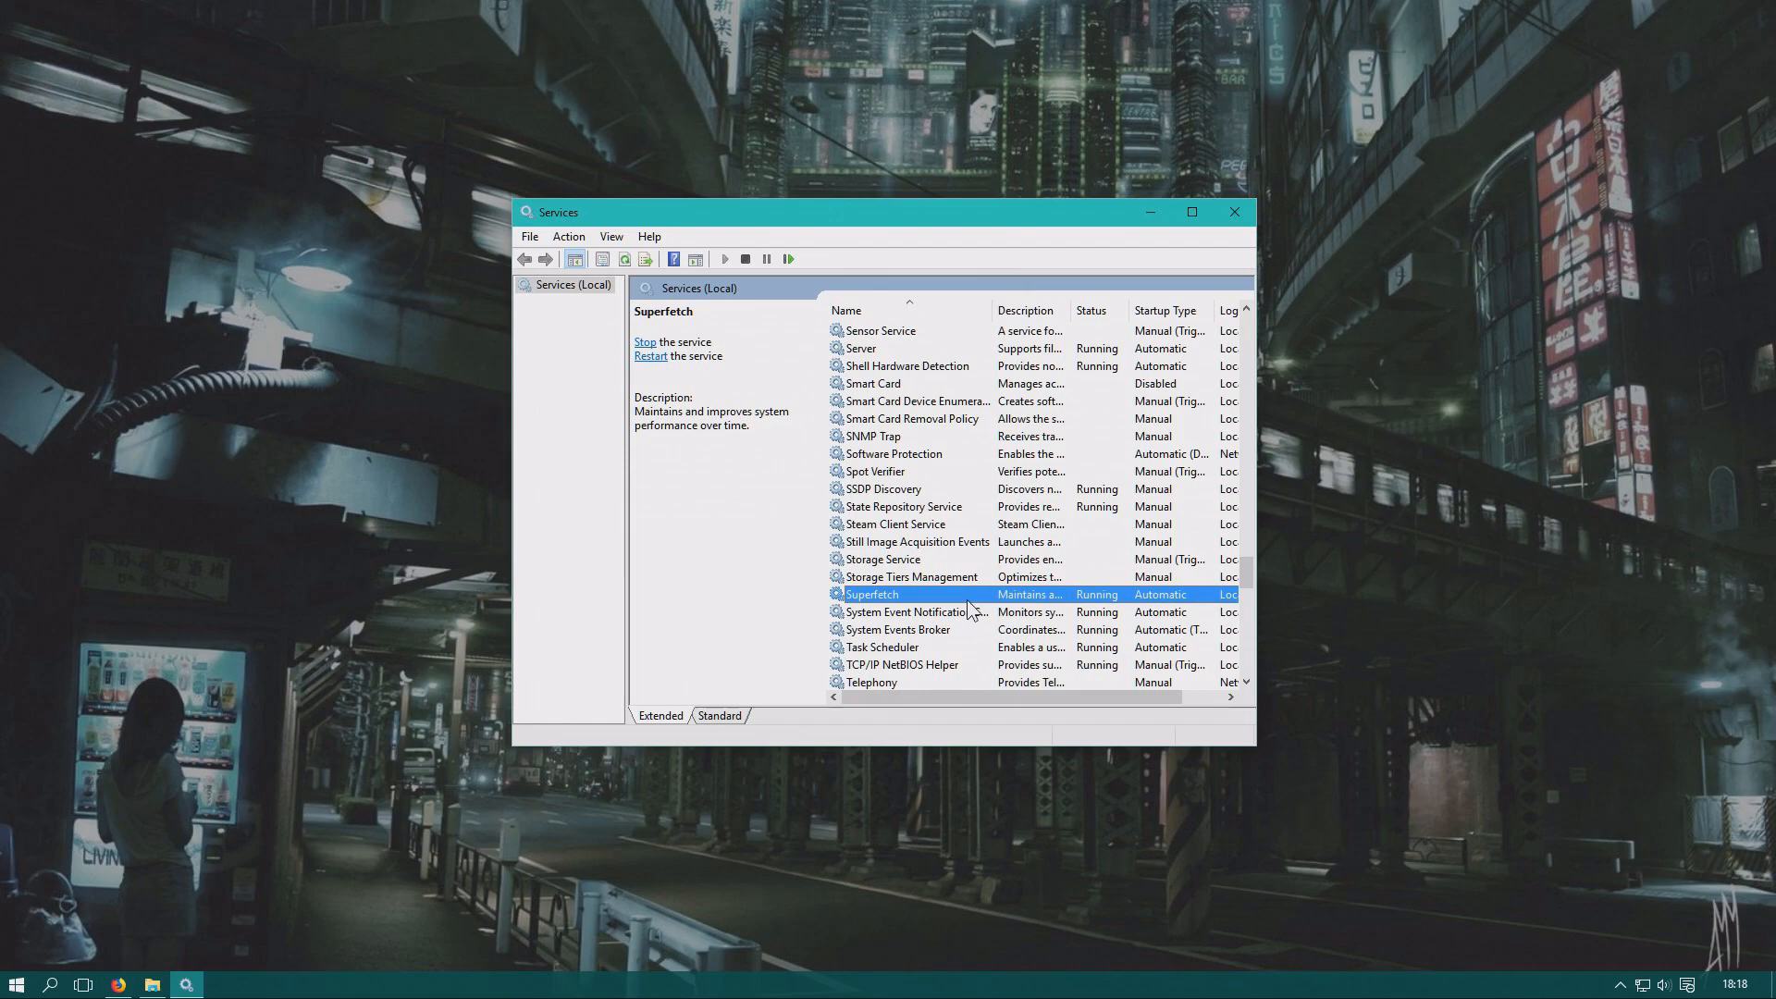
{"action": "right_click", "coordinate": [871, 594]}
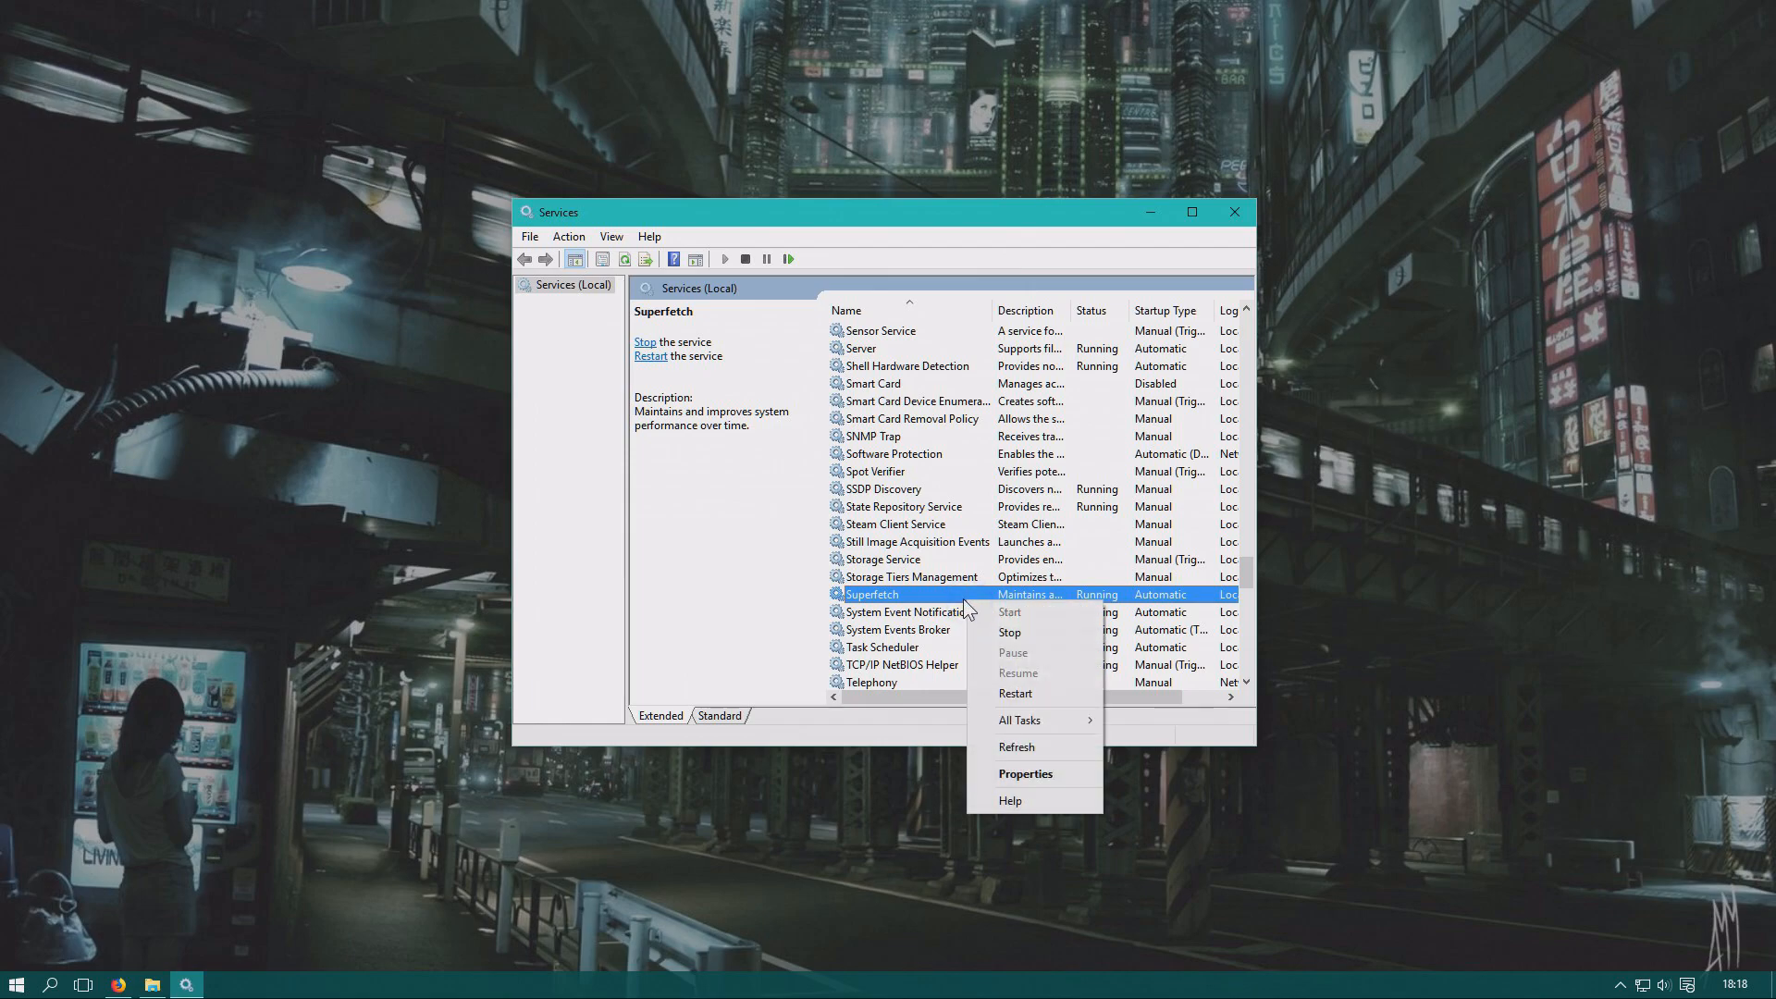
{"action": "left_click", "coordinate": [1024, 773]}
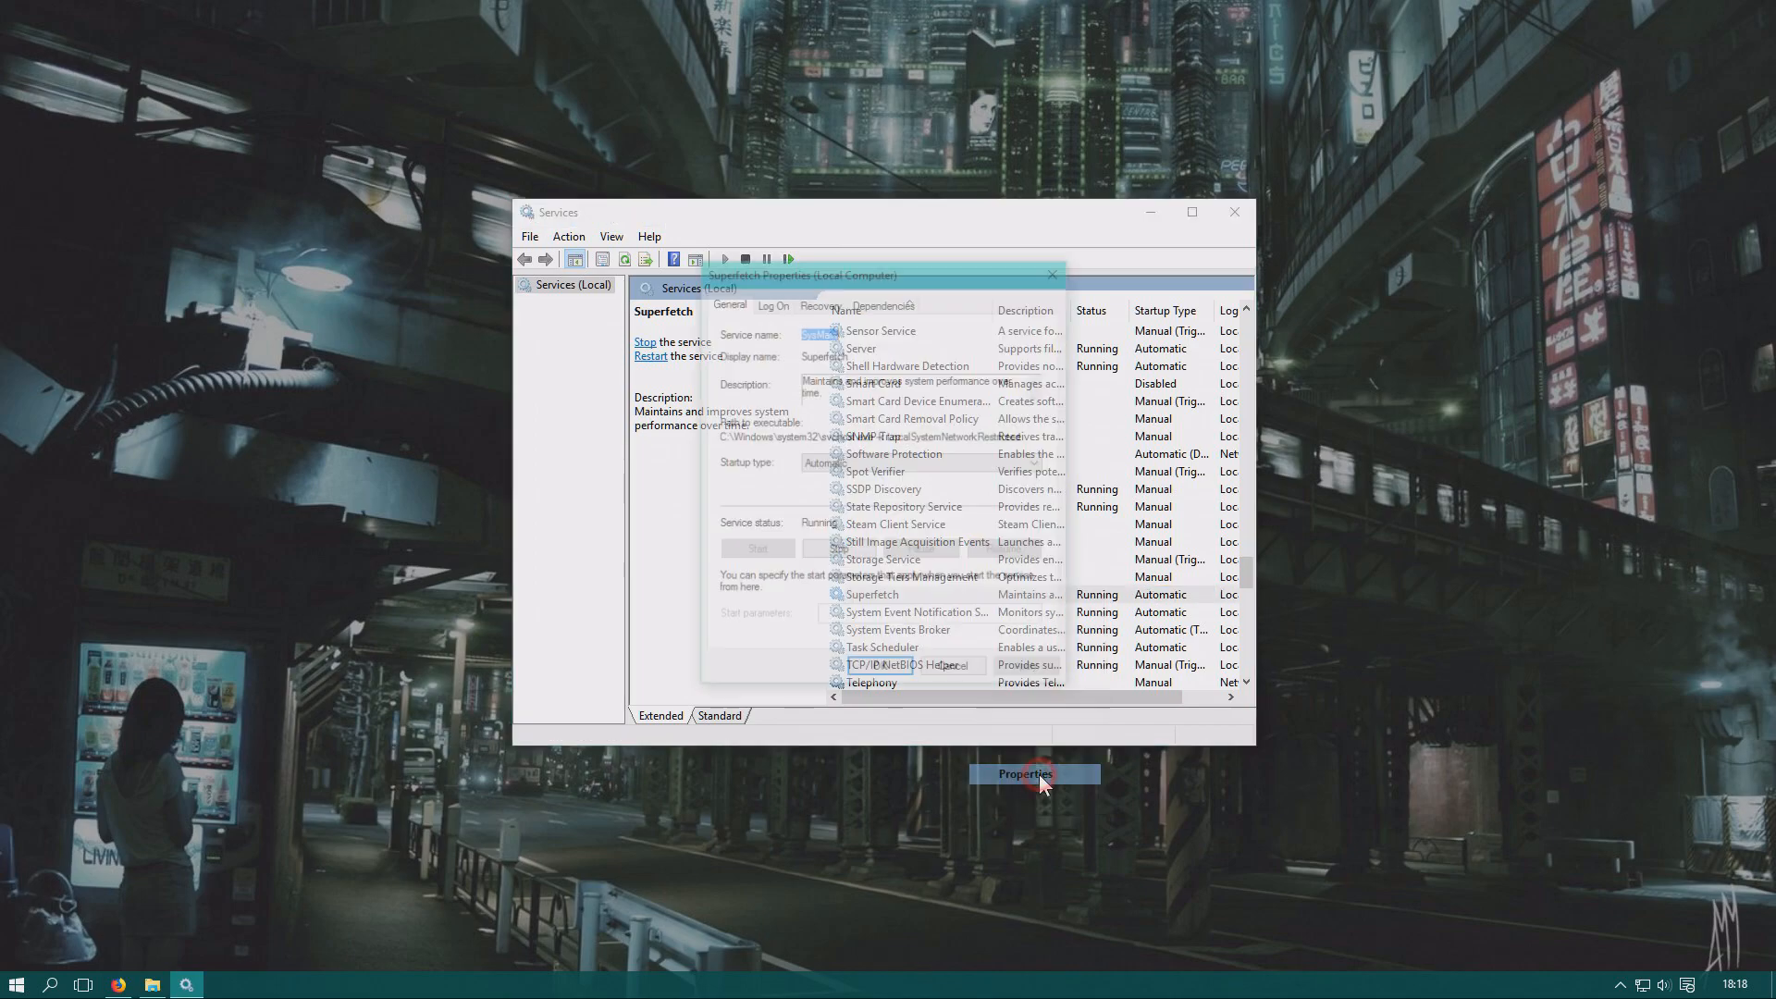
Stop the running Superfetch service and set its startup type to Disabled, applying the change.
{"action": "left_click", "coordinate": [1024, 774]}
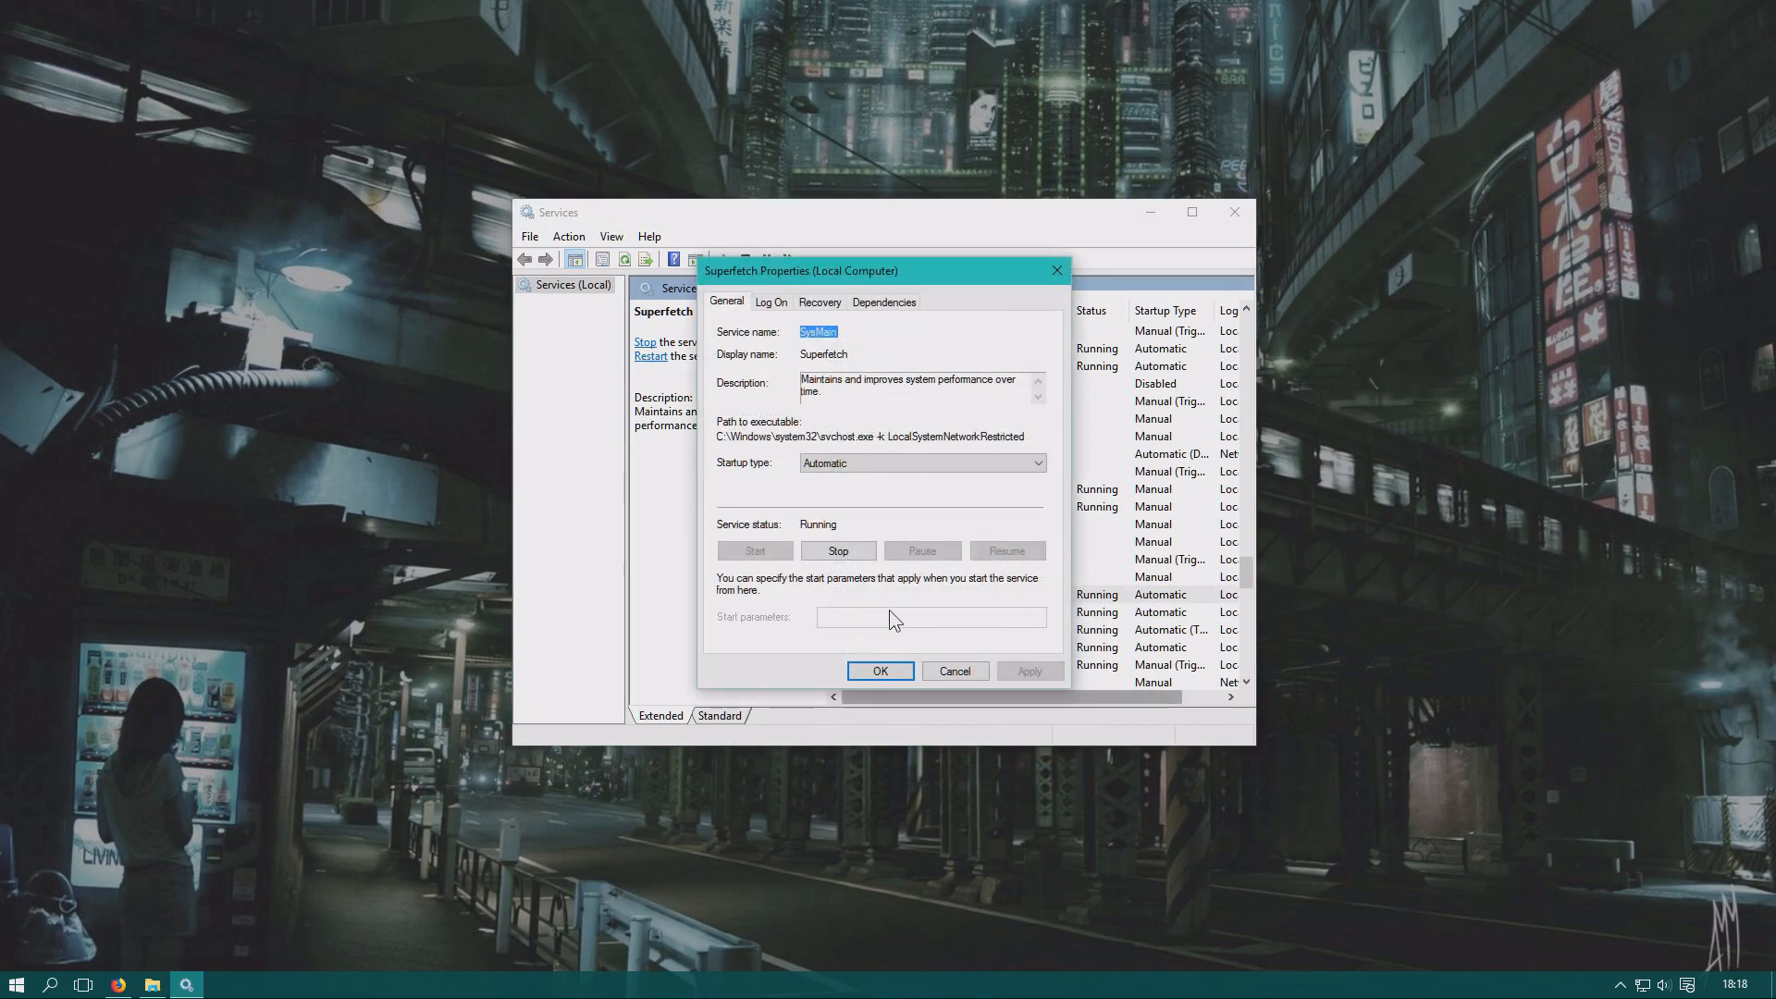
{"action": "left_click", "coordinate": [837, 551]}
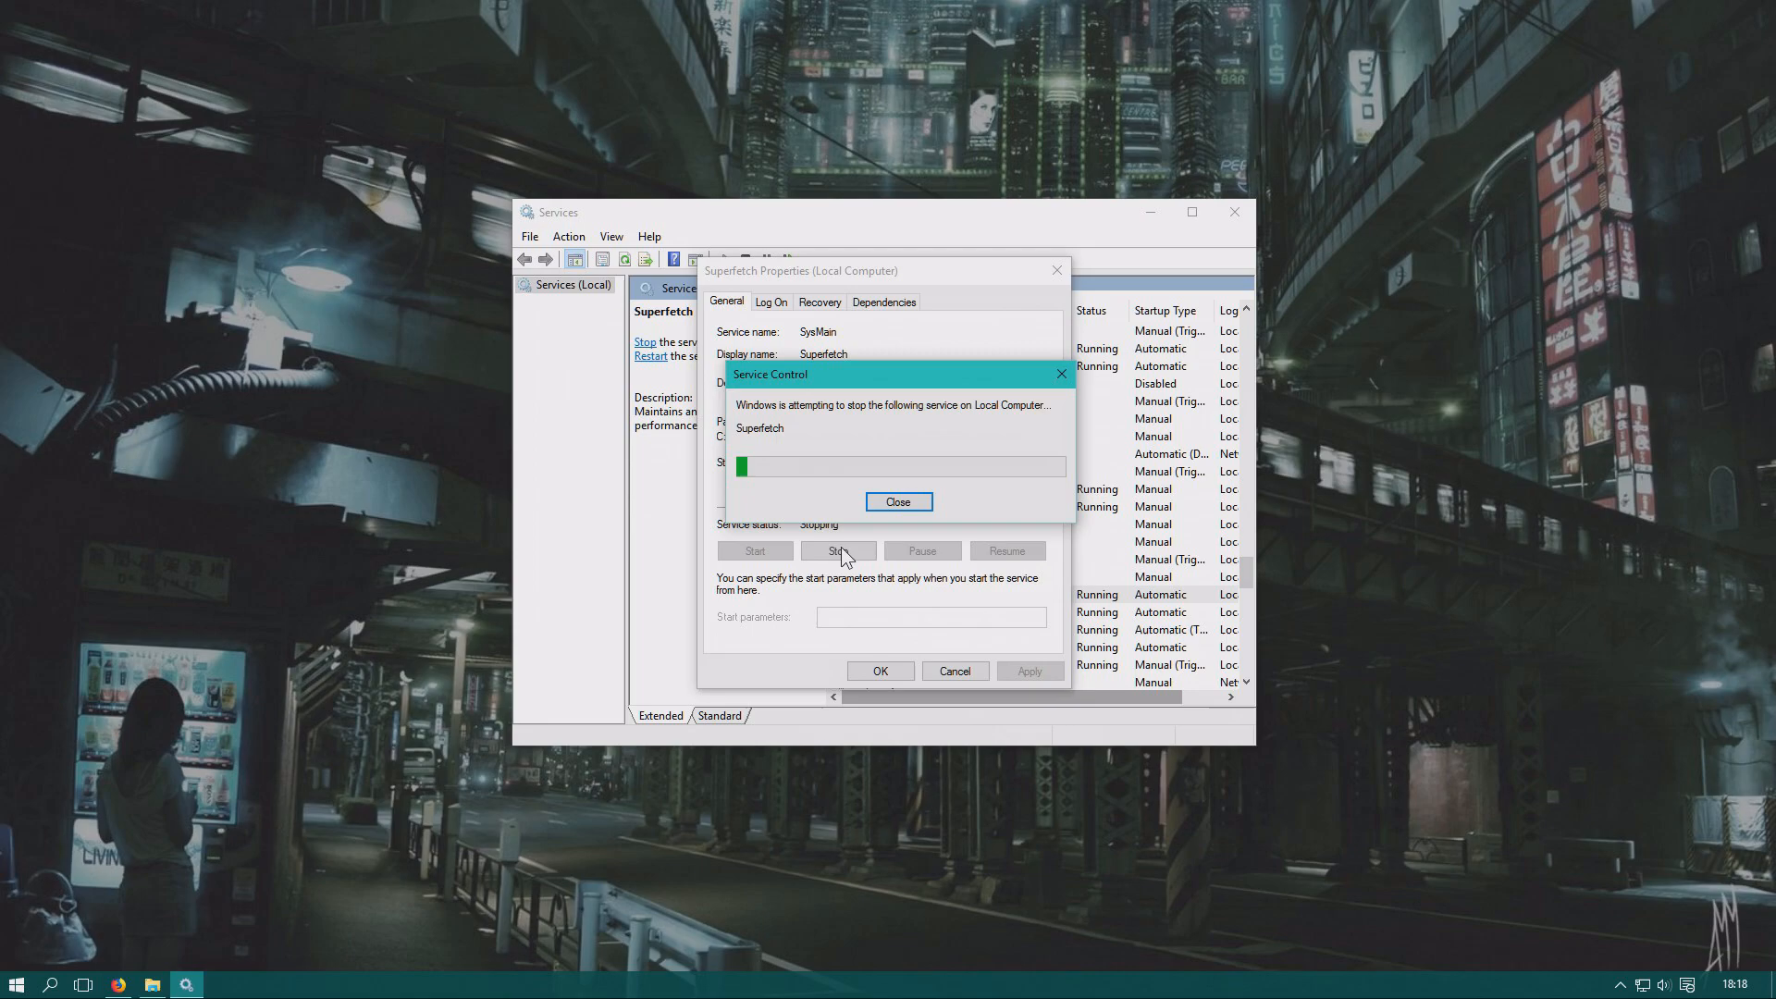
{"action": "left_click", "coordinate": [897, 501]}
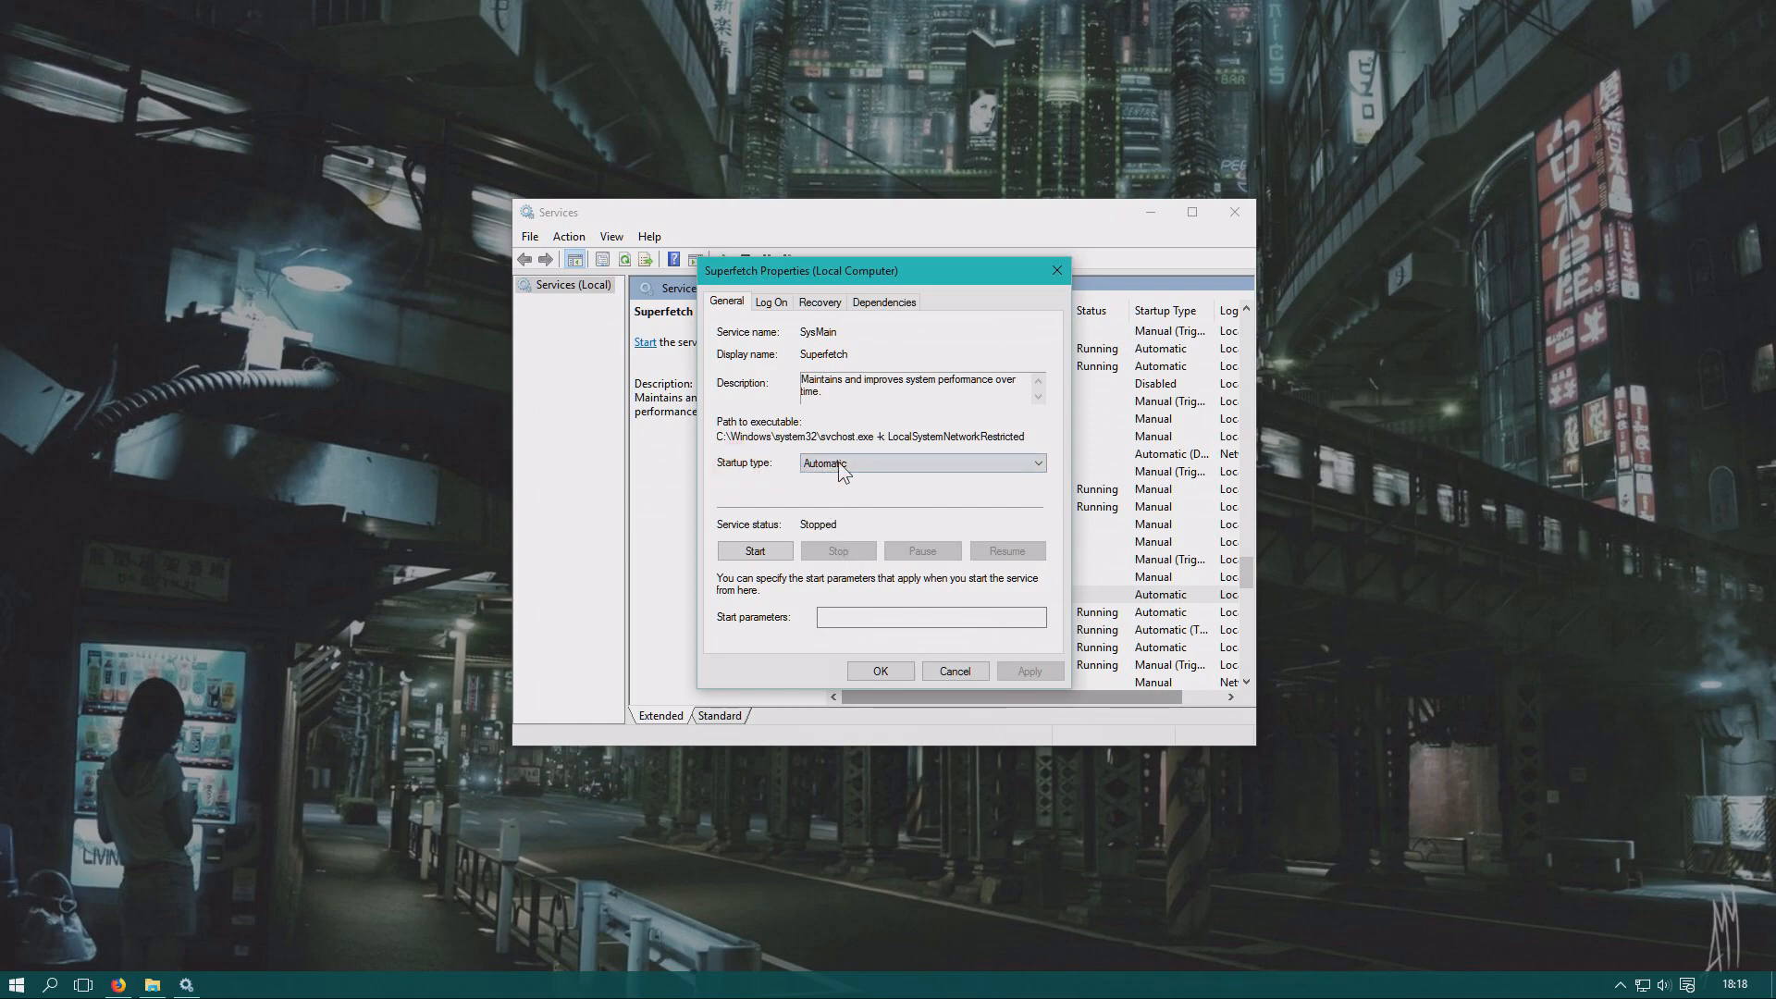
{"action": "left_click", "coordinate": [1035, 463]}
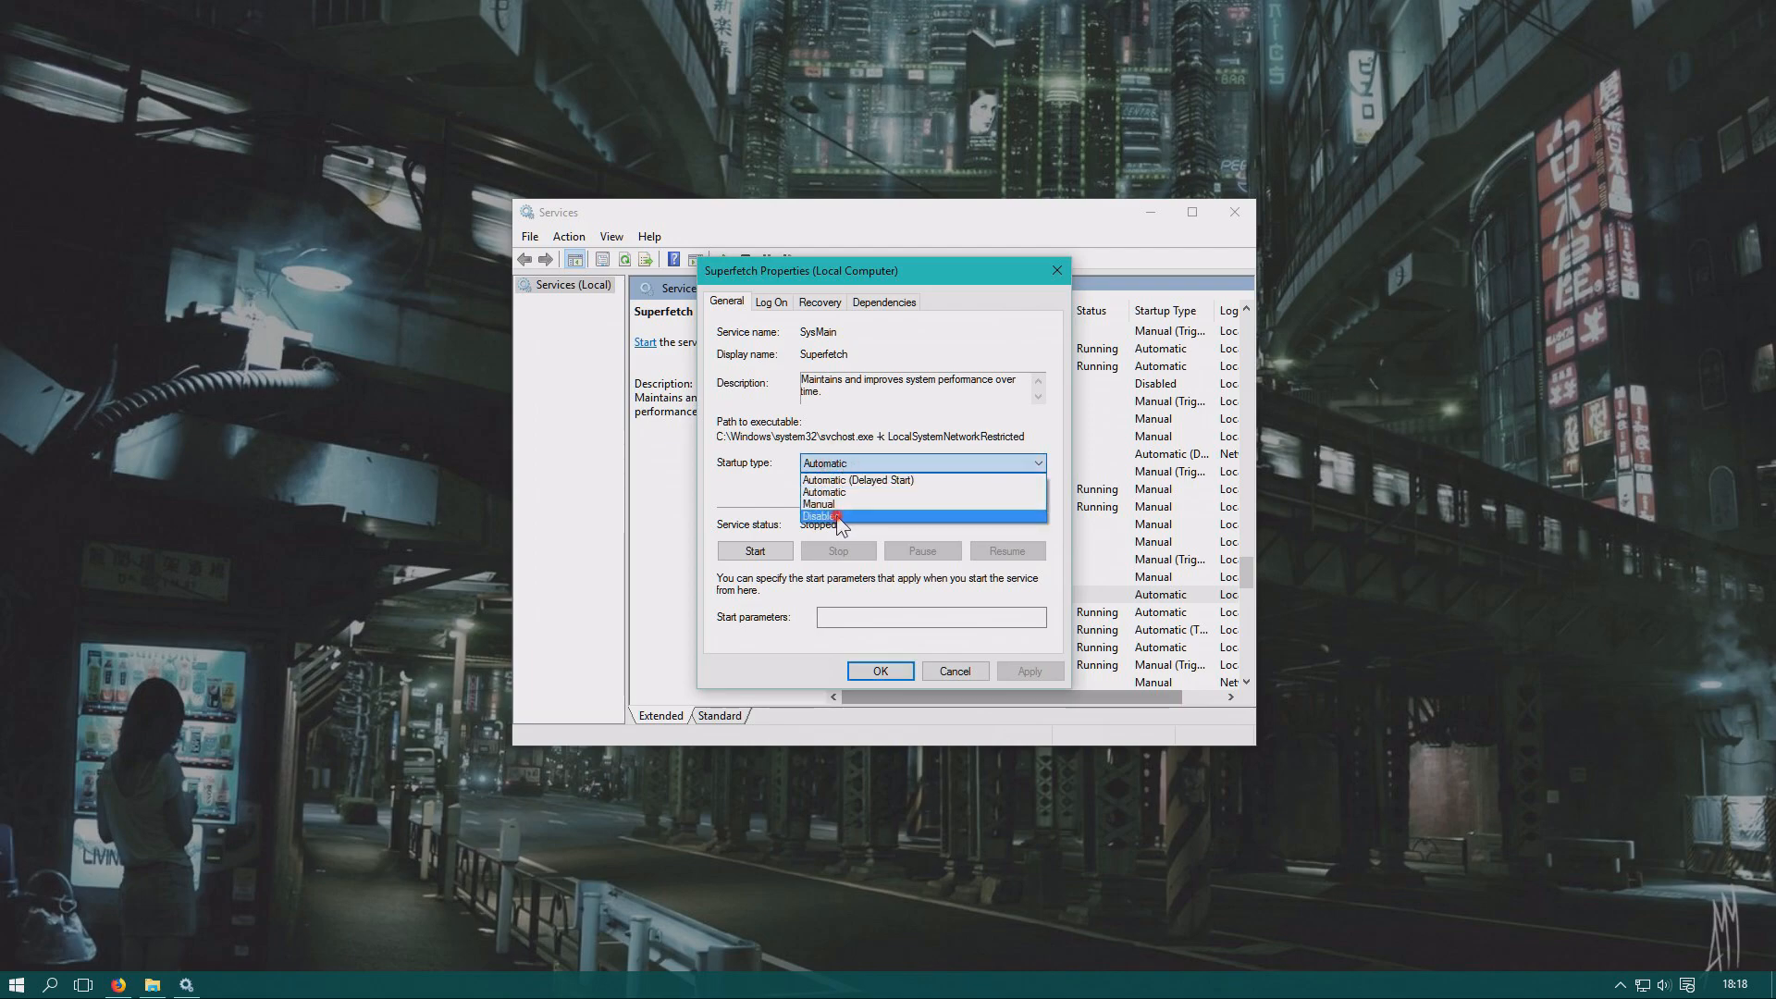
{"action": "left_click", "coordinate": [818, 517]}
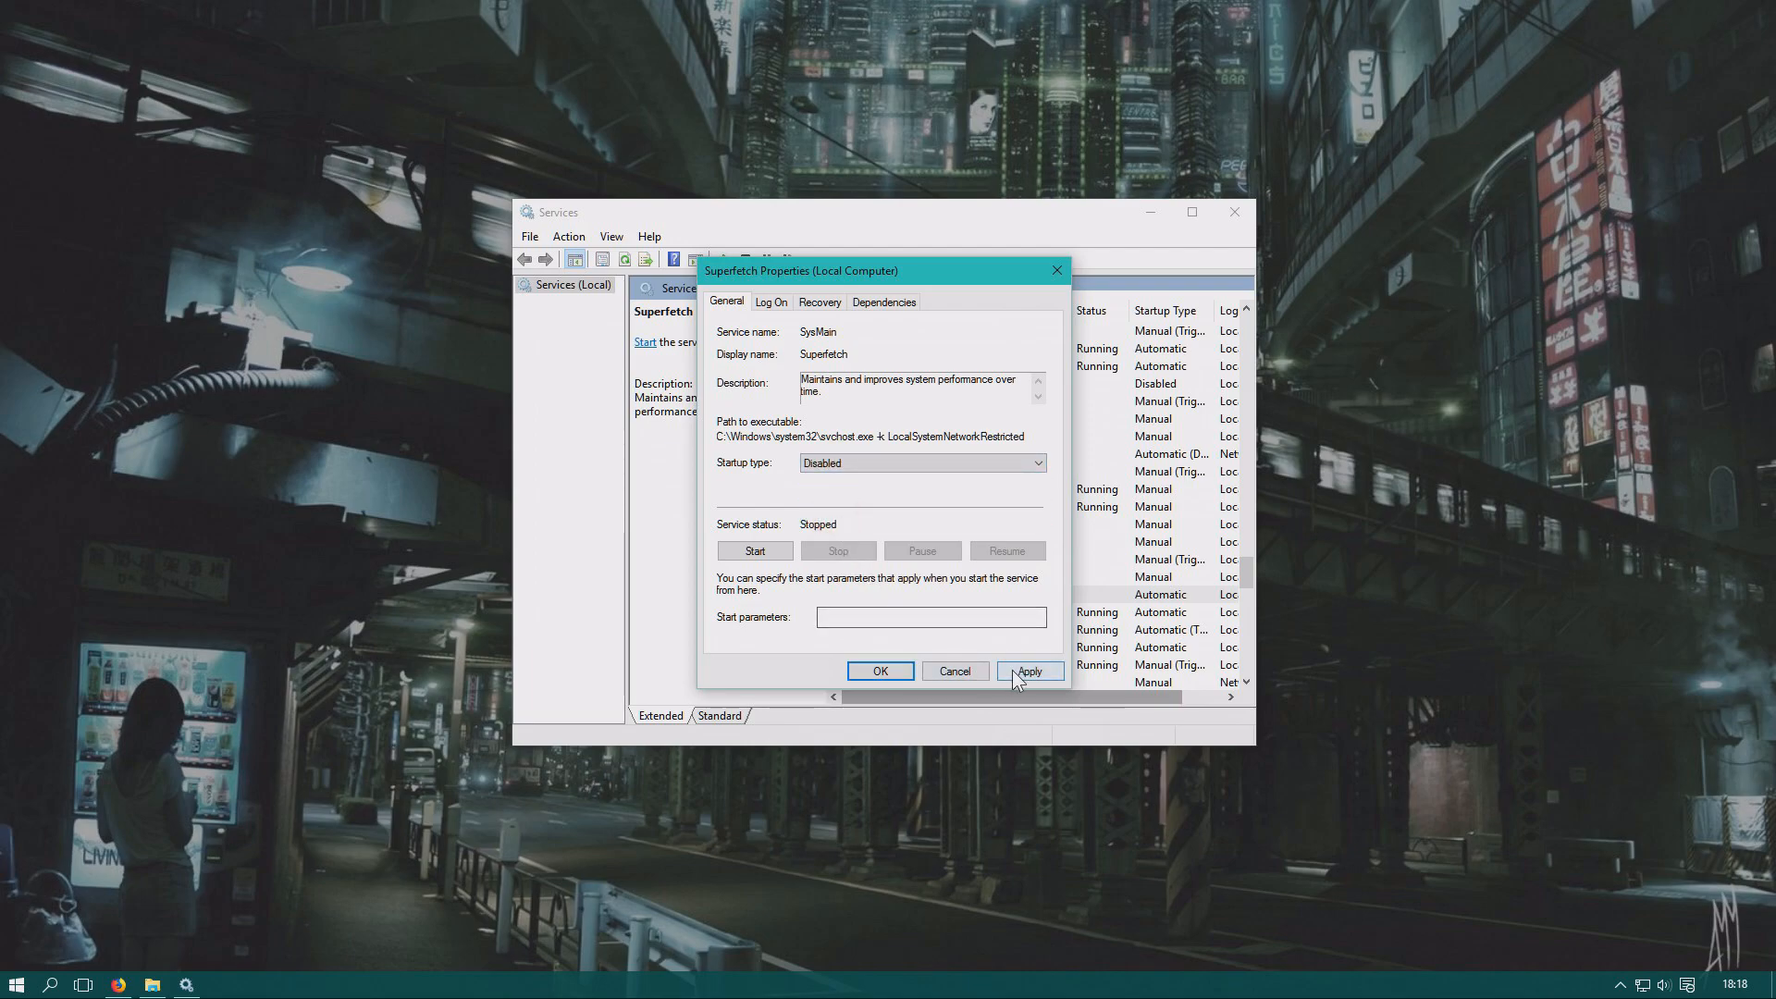
{"action": "left_click", "coordinate": [1027, 670]}
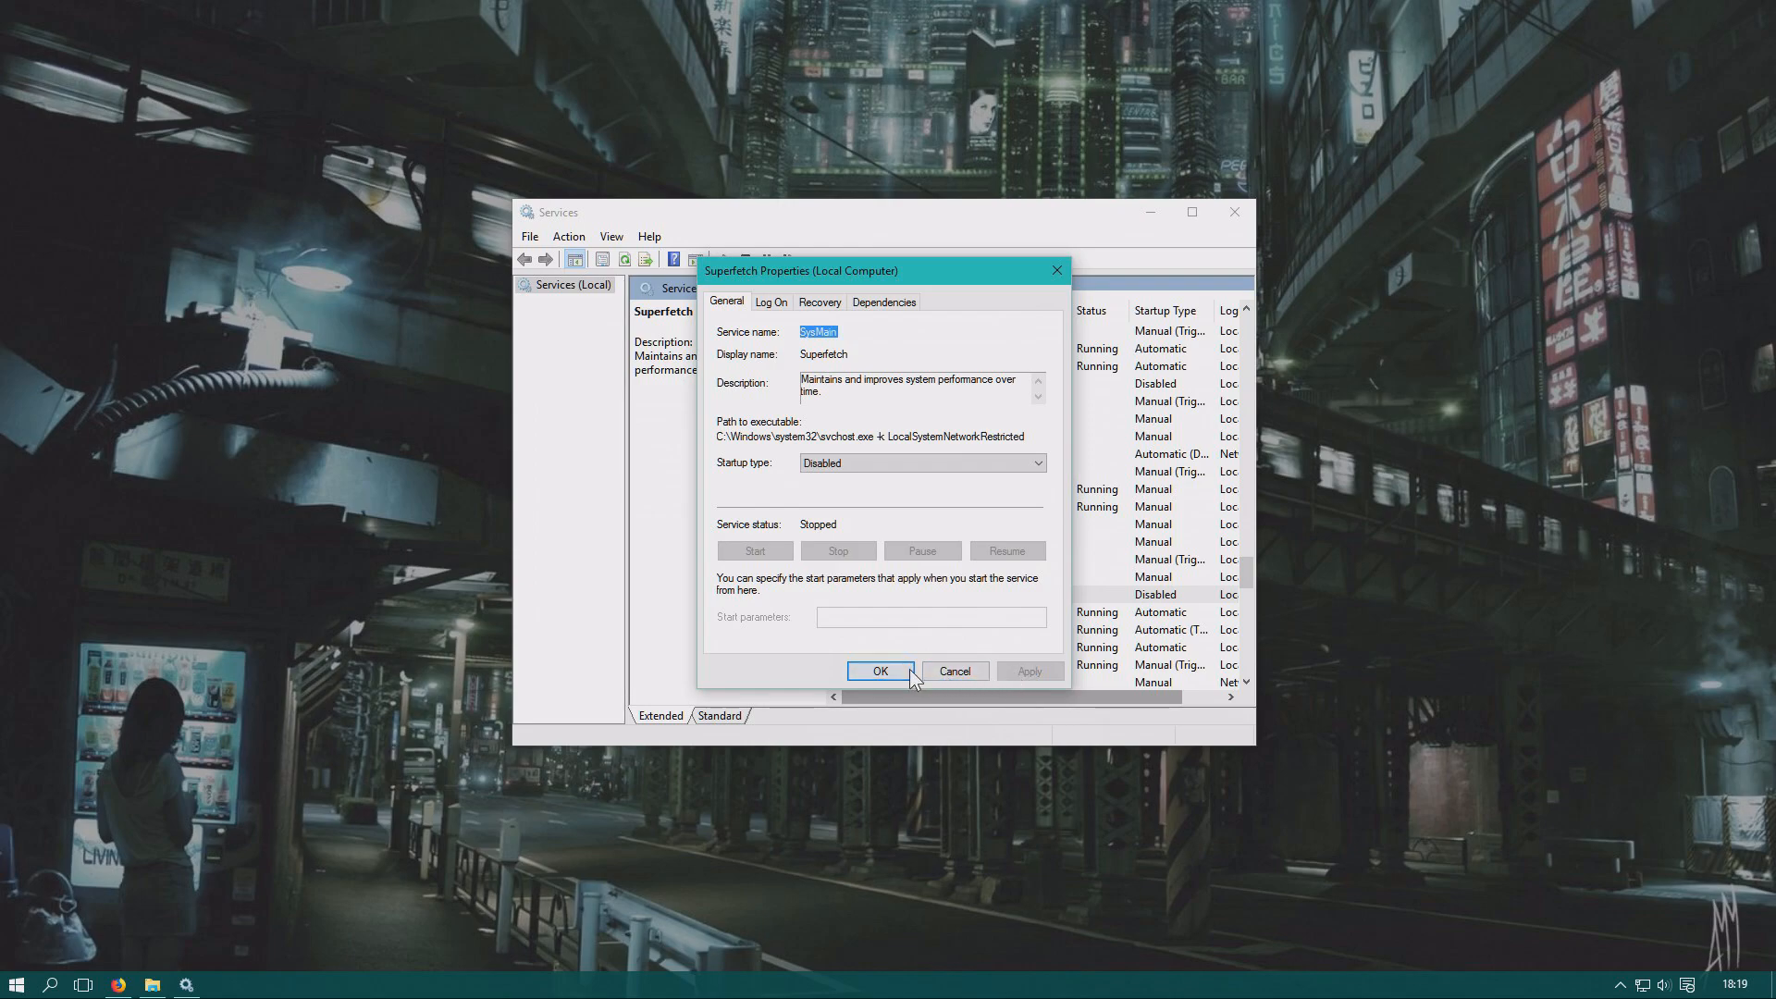
{"action": "mouse_move", "coordinate": [880, 670]}
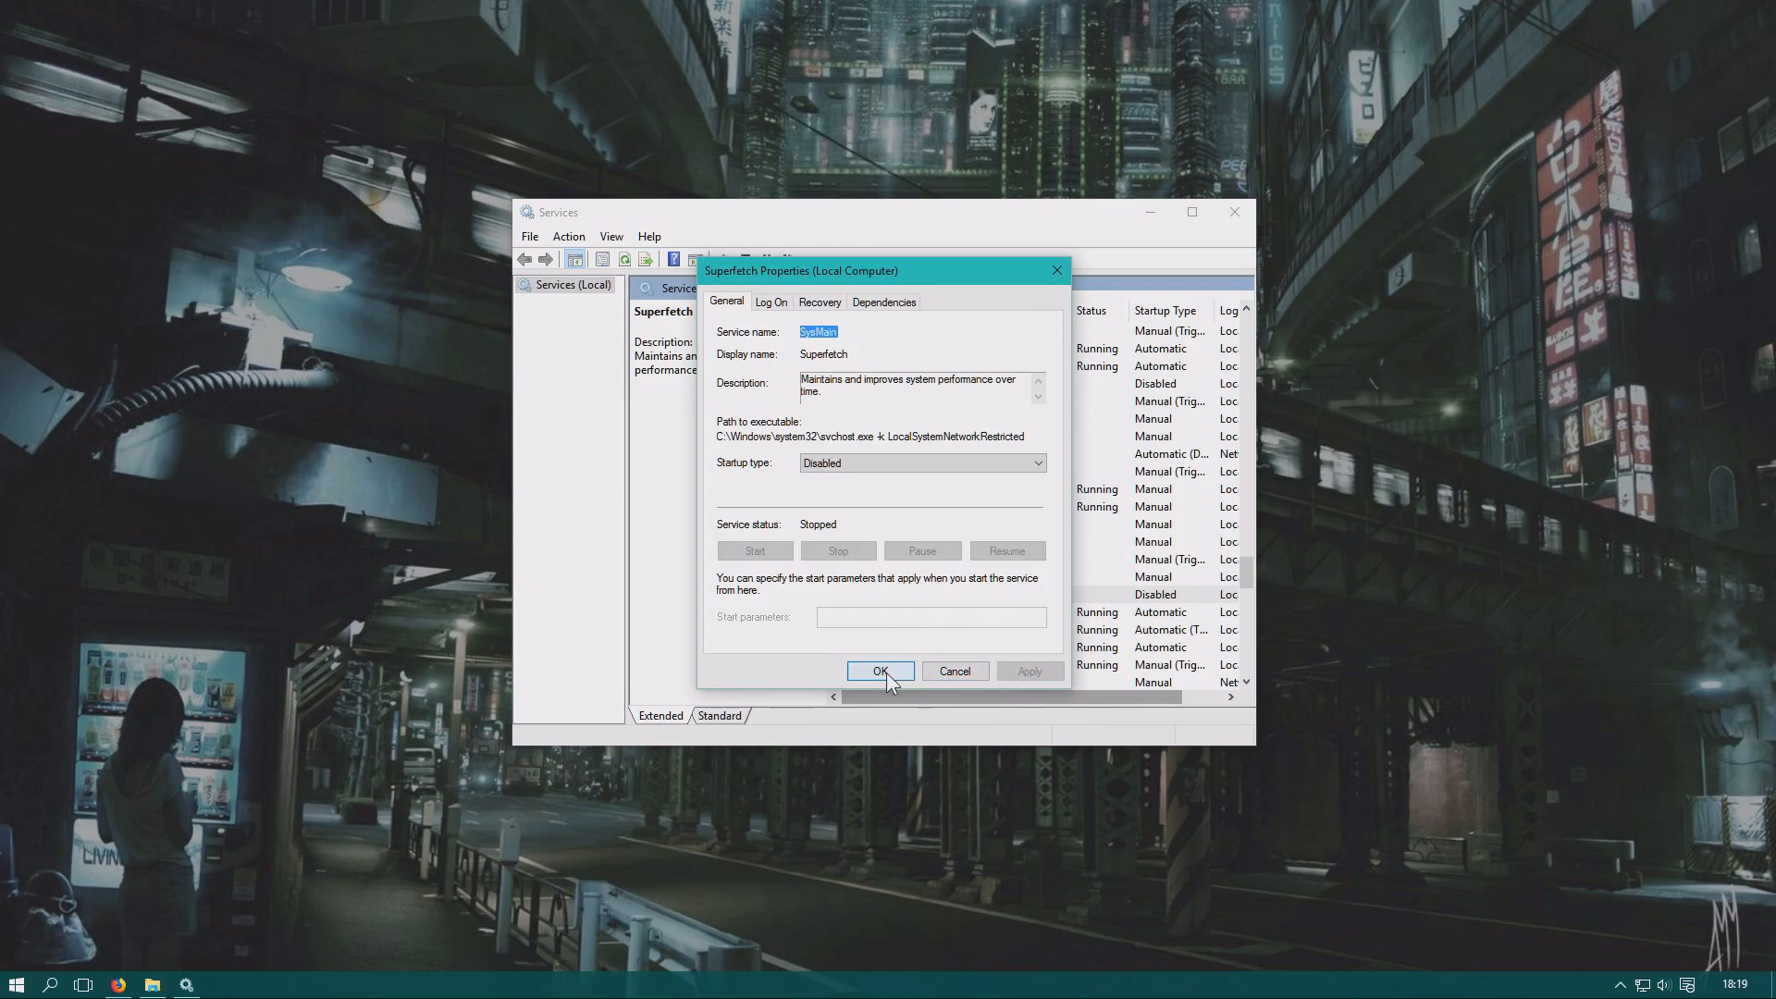
Confirm the Superfetch properties and close the Services window.
{"action": "left_click", "coordinate": [881, 670]}
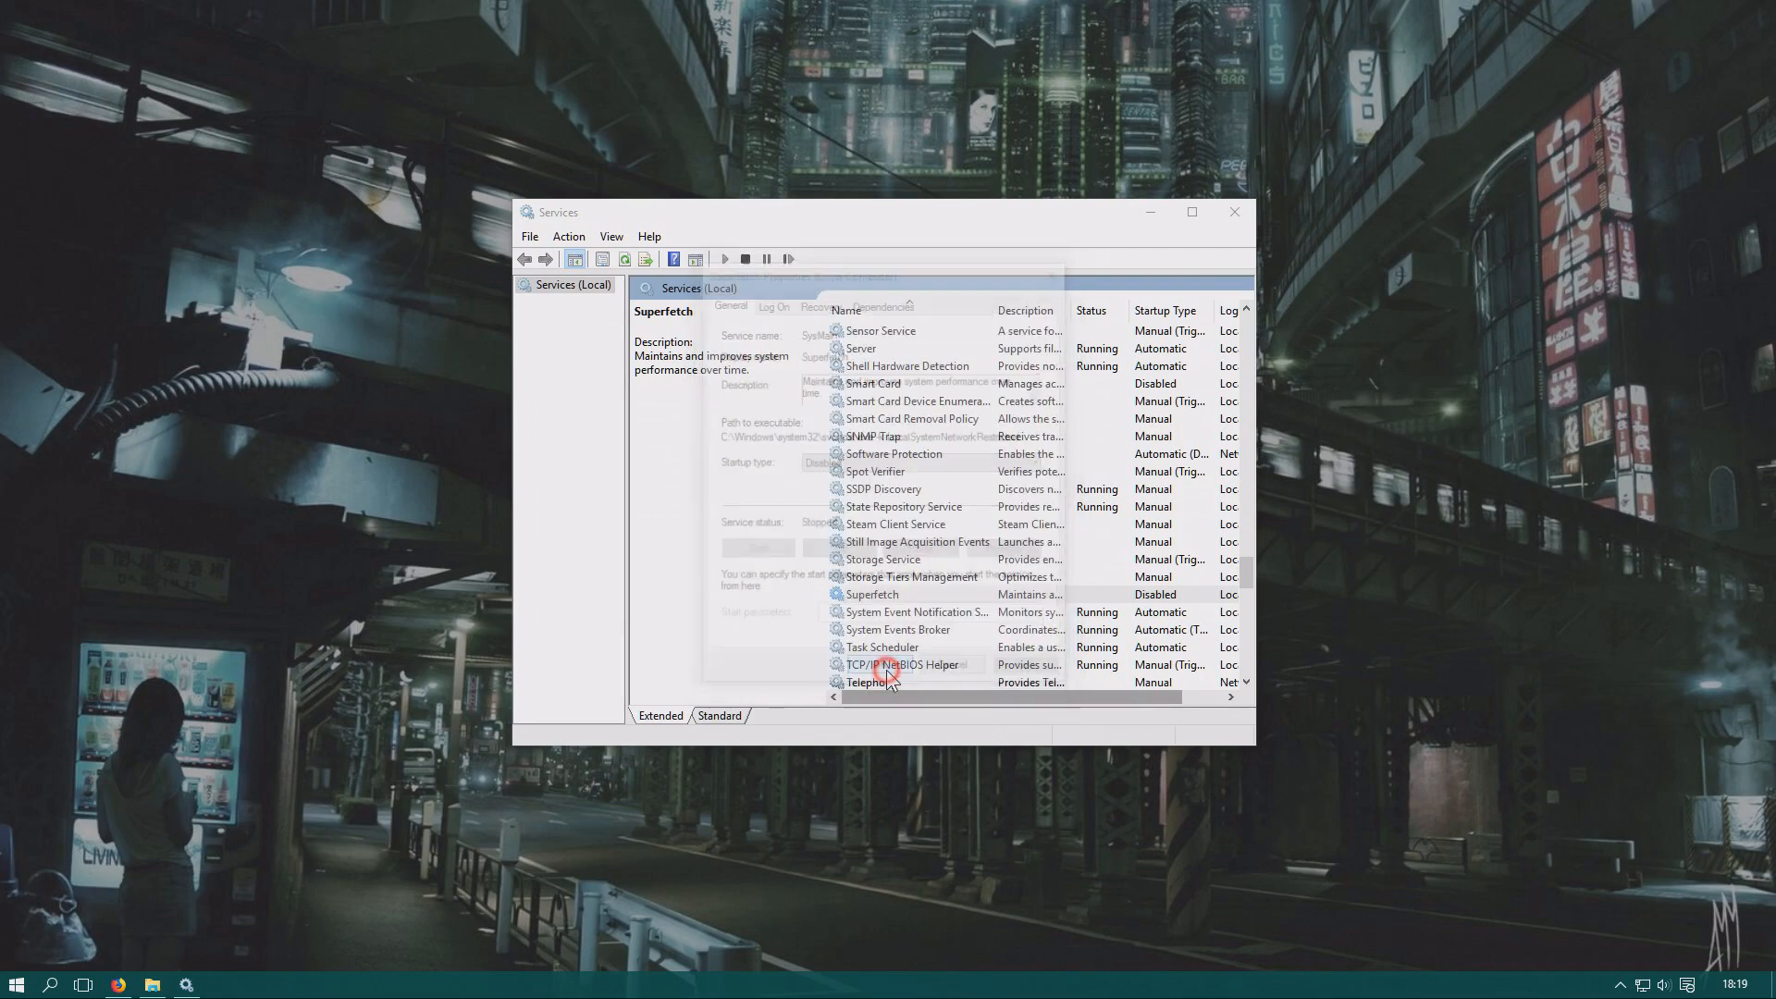
{"action": "left_click", "coordinate": [872, 594]}
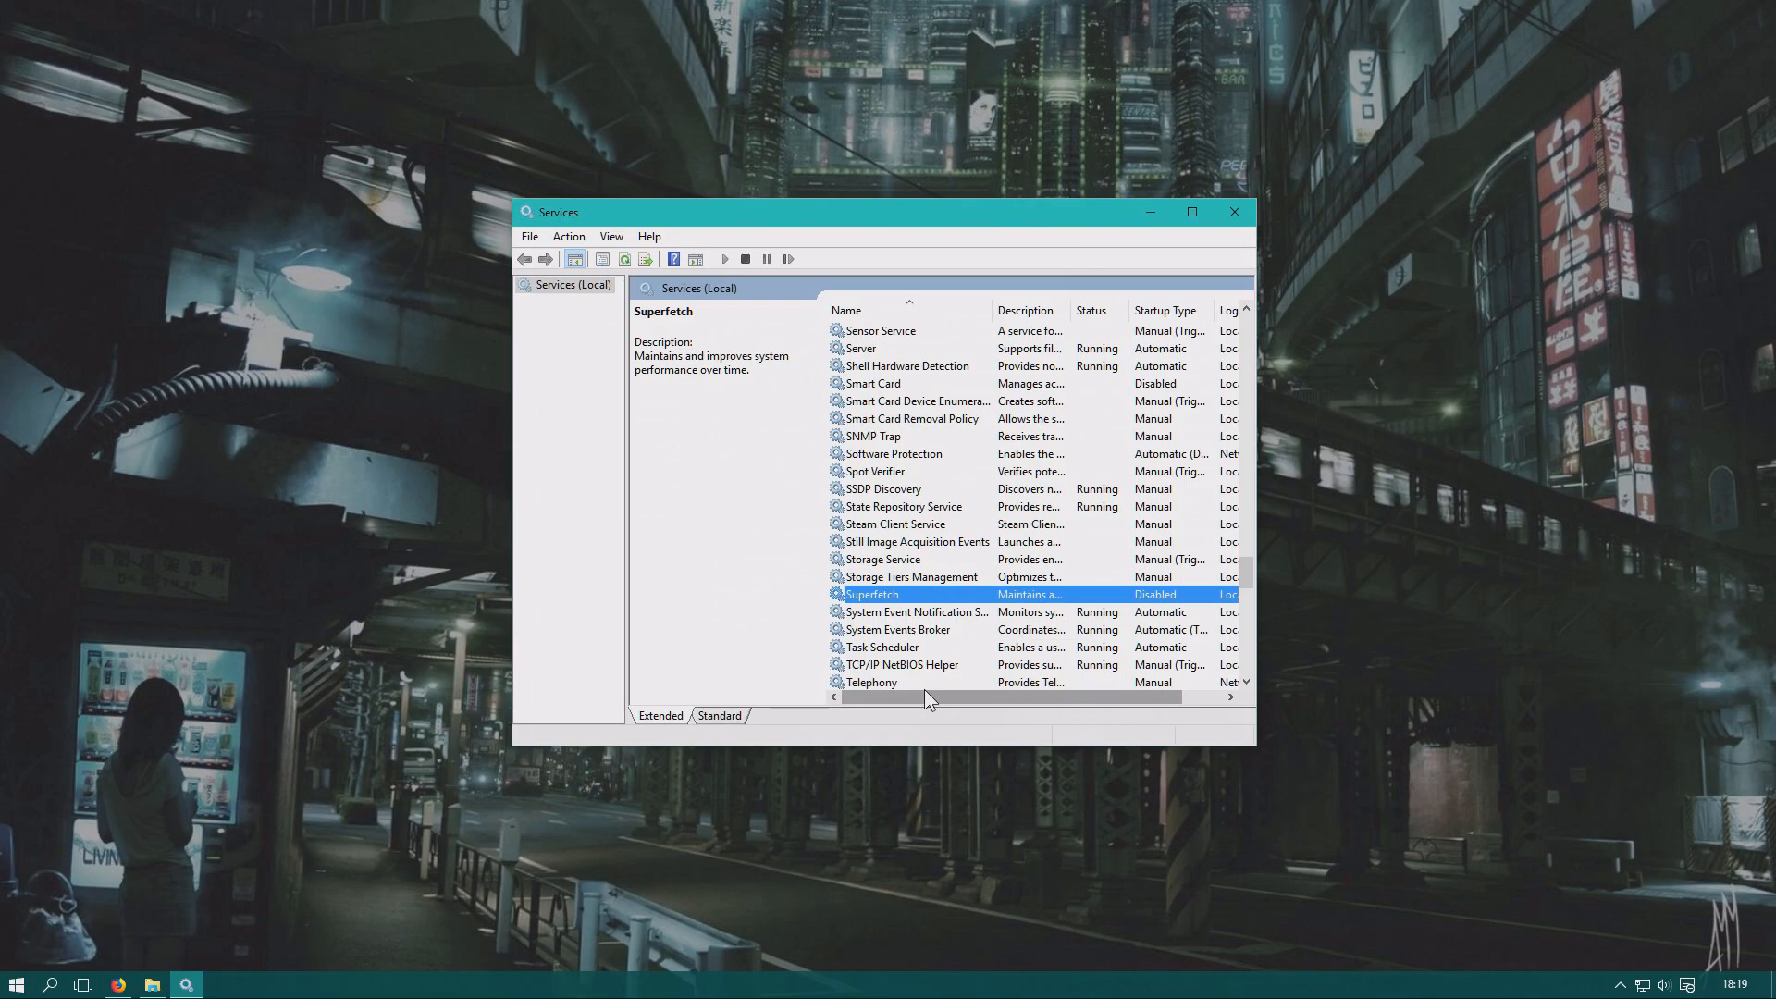
{"action": "mouse_move", "coordinate": [1238, 226]}
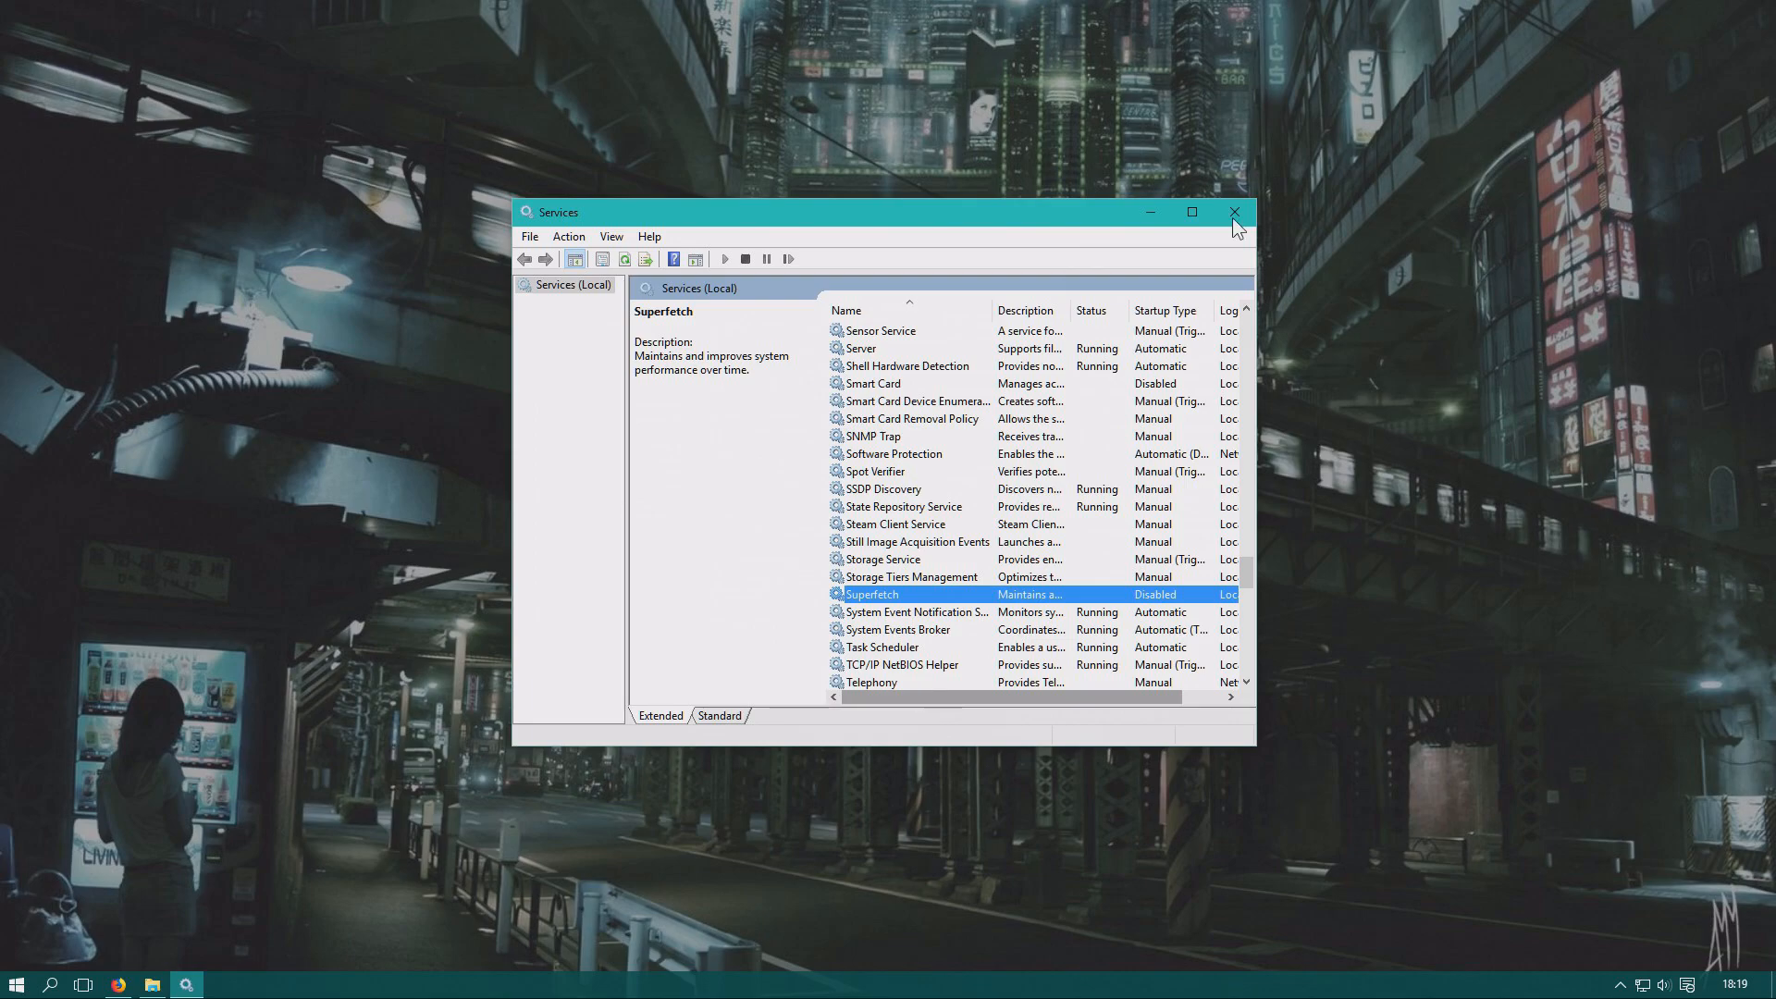
{"action": "left_click", "coordinate": [1234, 211]}
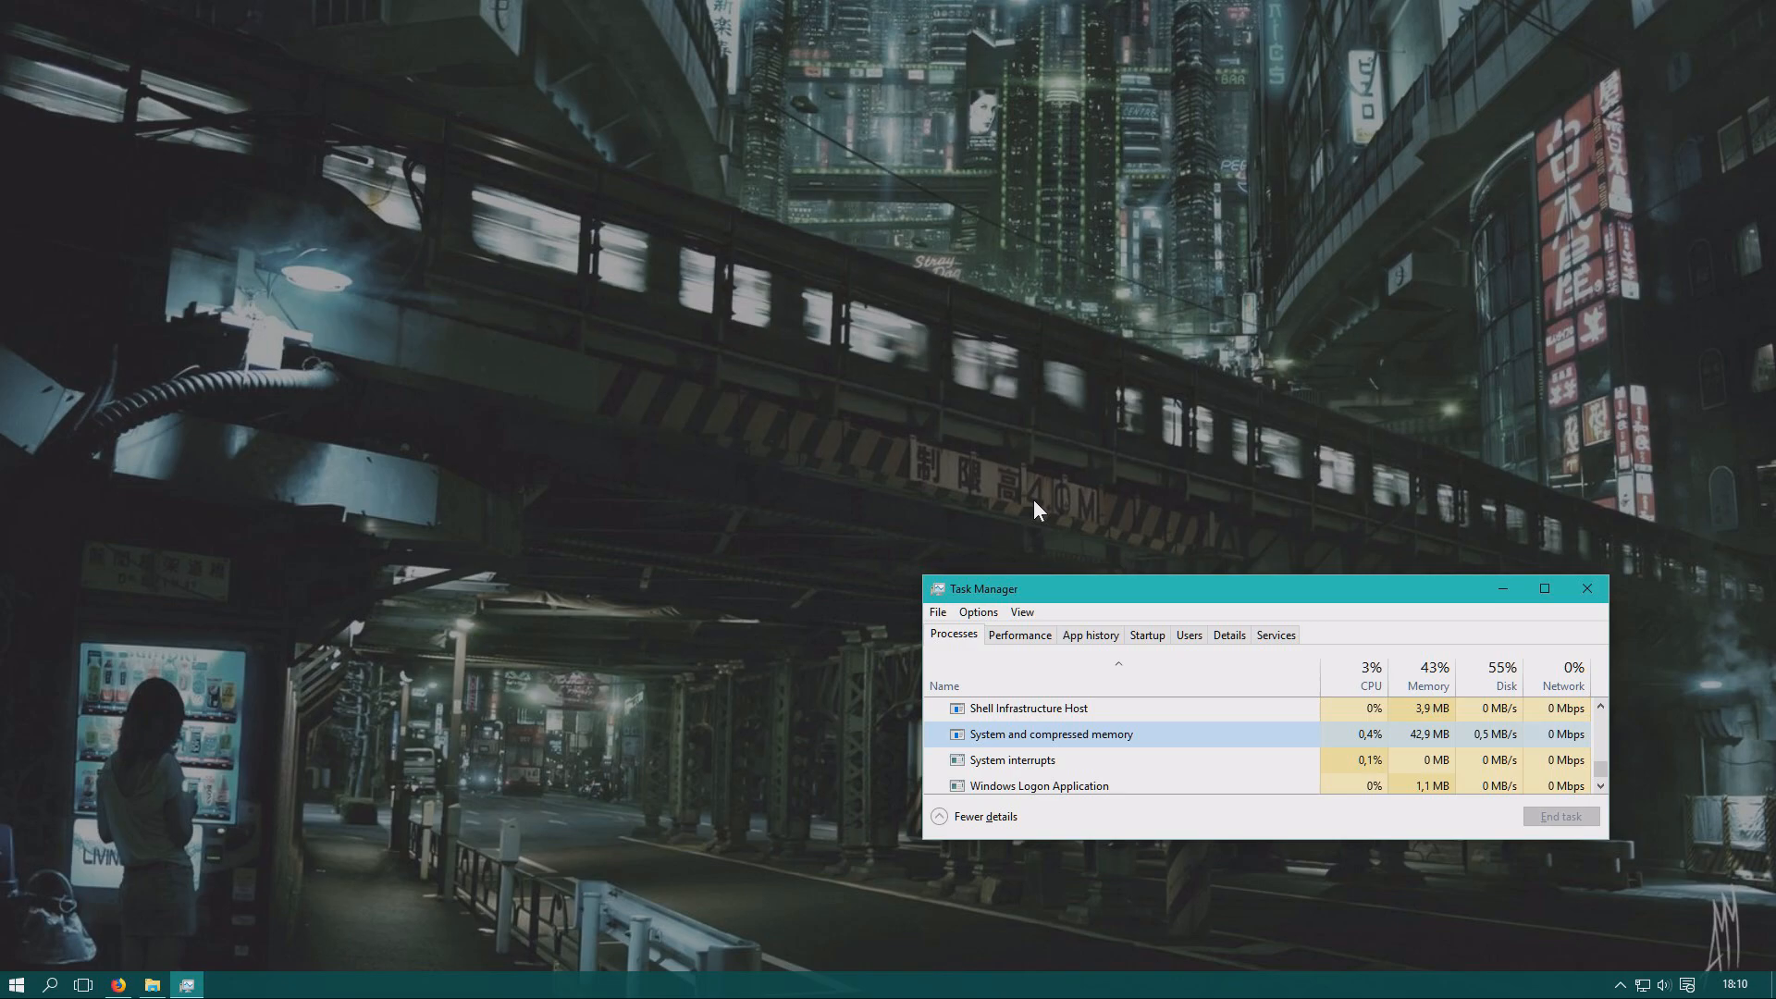
{"action": "mouse_move", "coordinate": [1143, 623]}
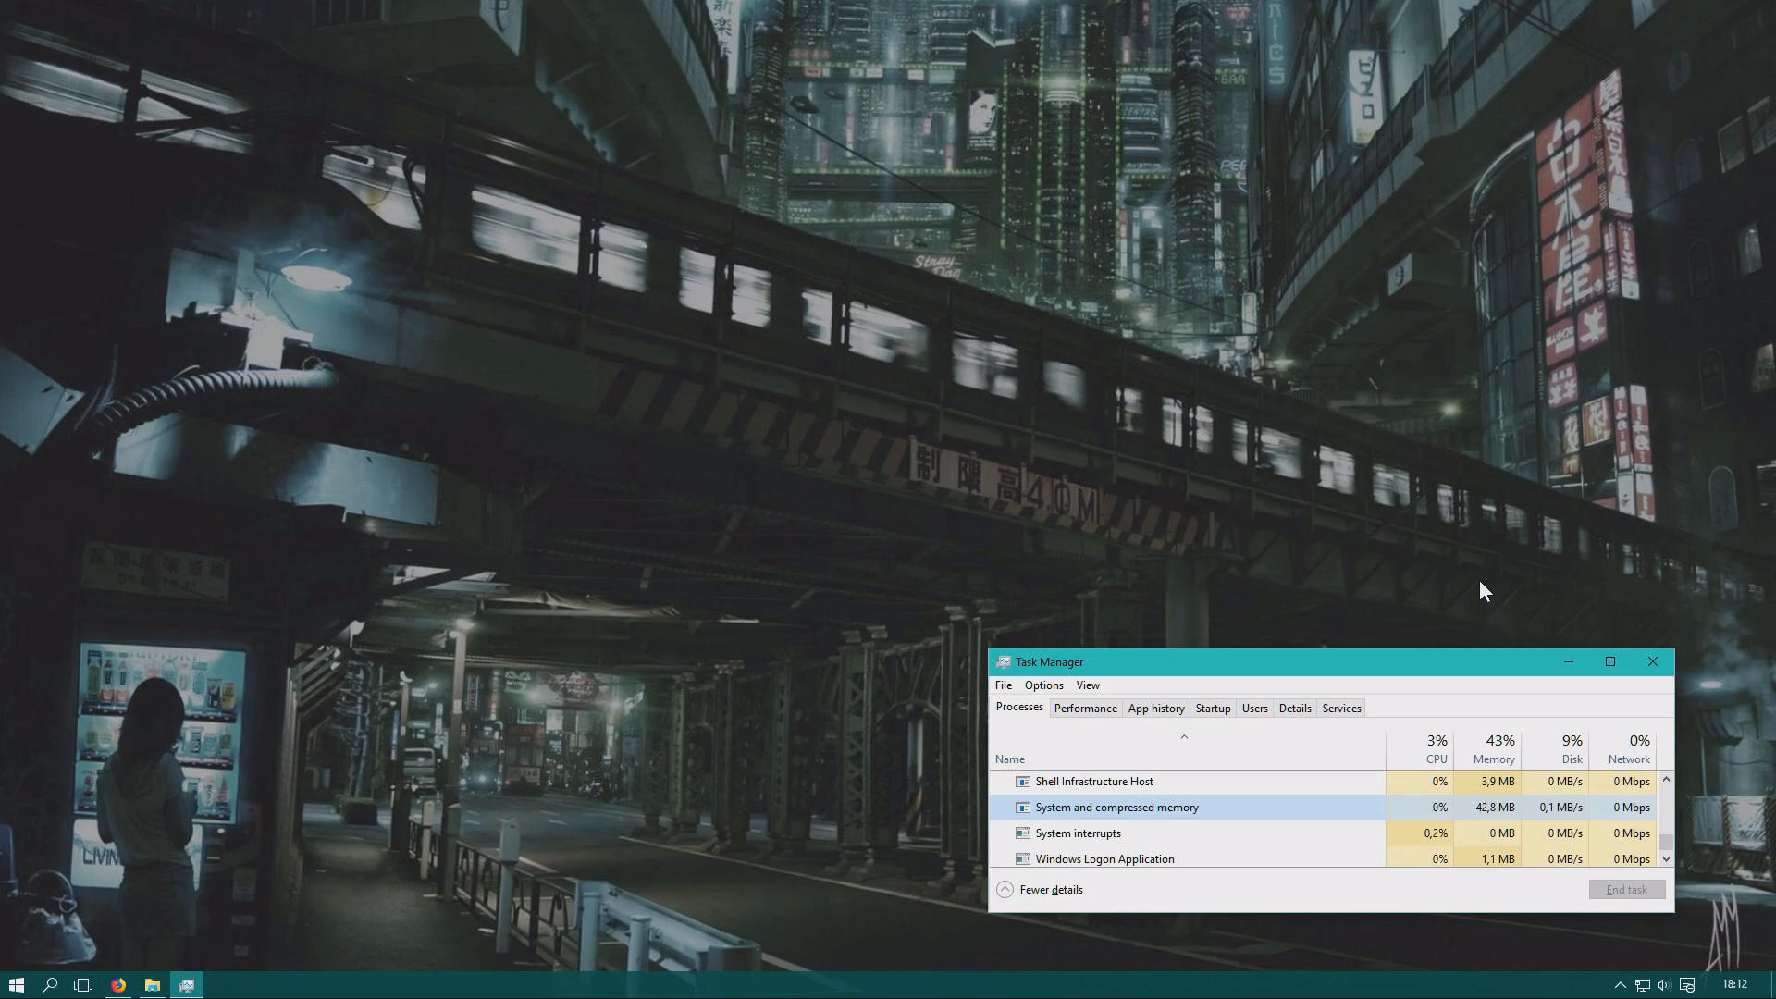
{"action": "mouse_move", "coordinate": [1661, 680]}
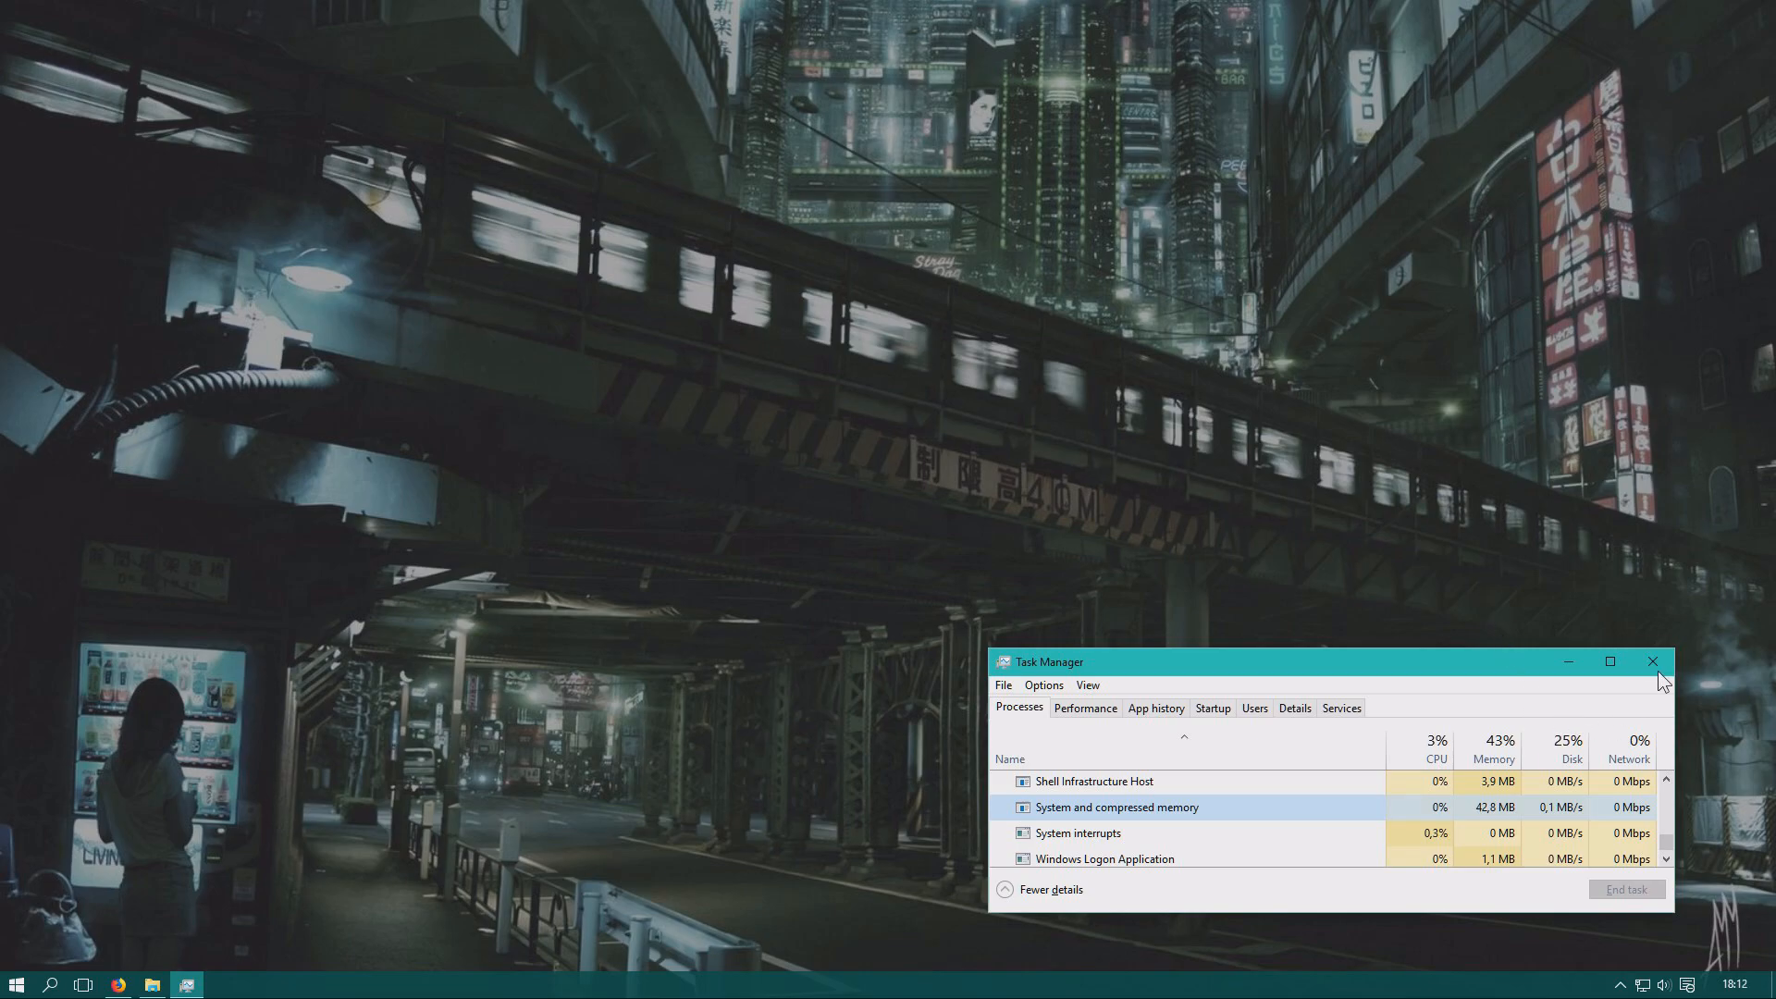
{"action": "mouse_move", "coordinate": [1653, 662]}
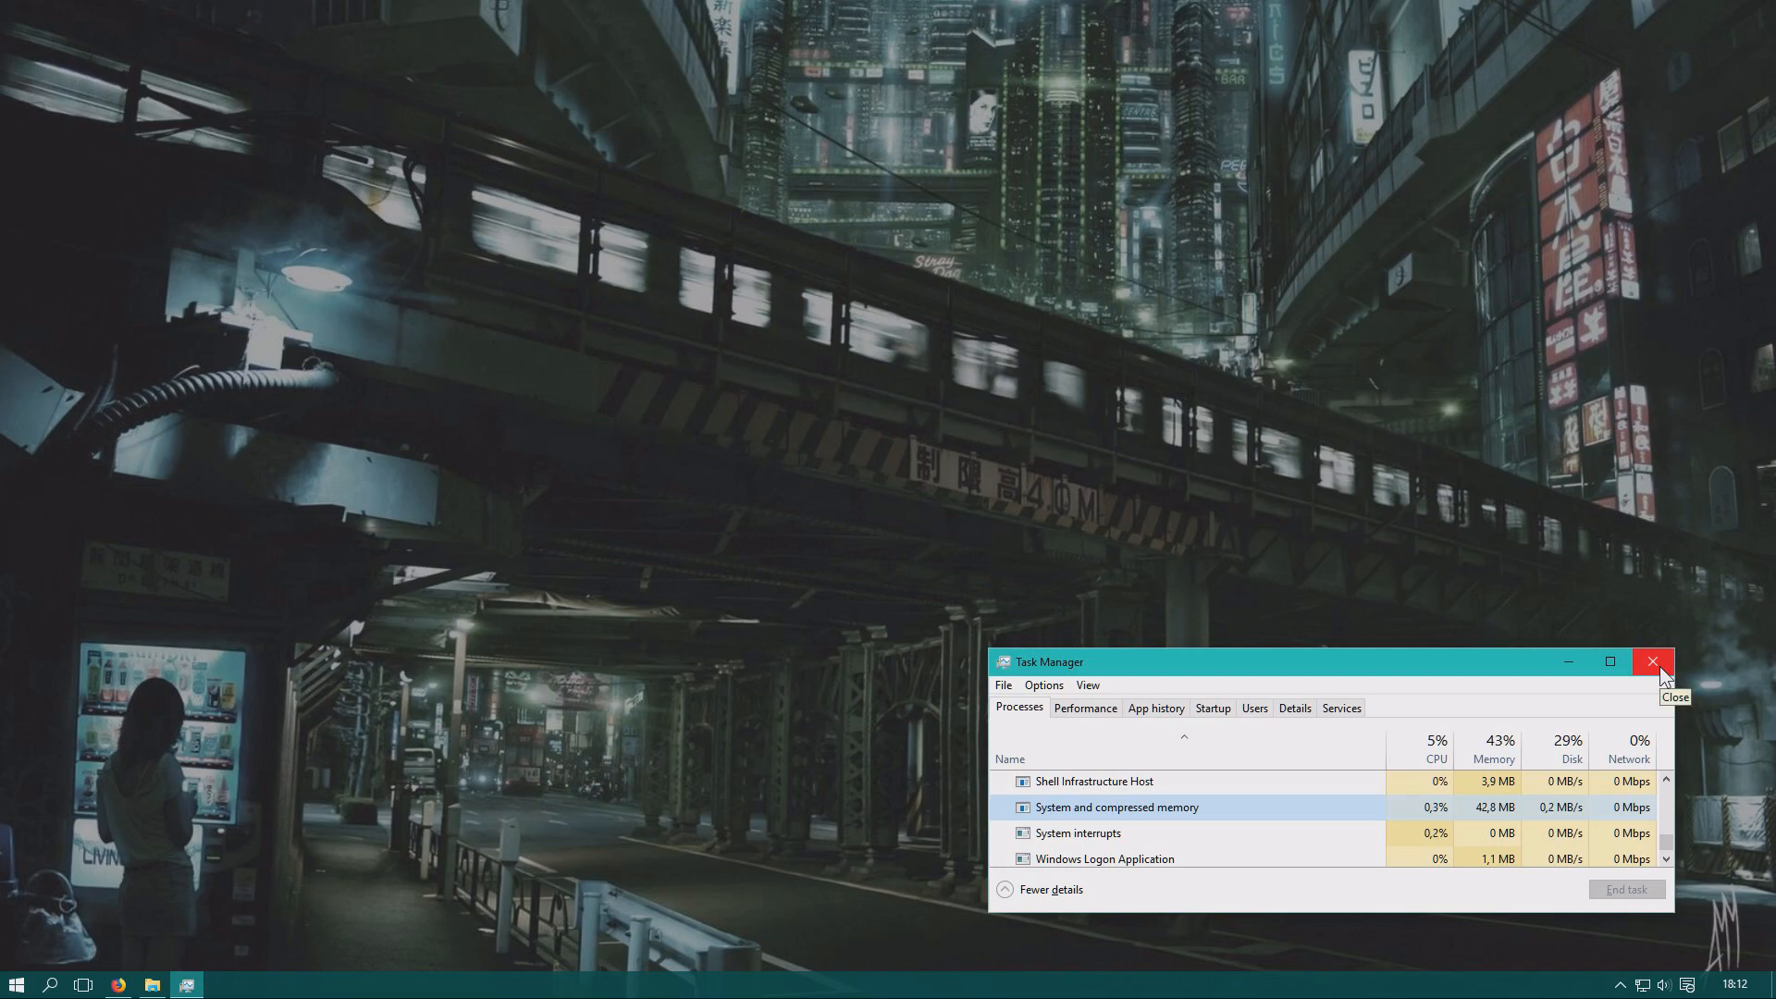
Close Task Manager, leaving the empty desktop.
{"action": "left_click", "coordinate": [1652, 662]}
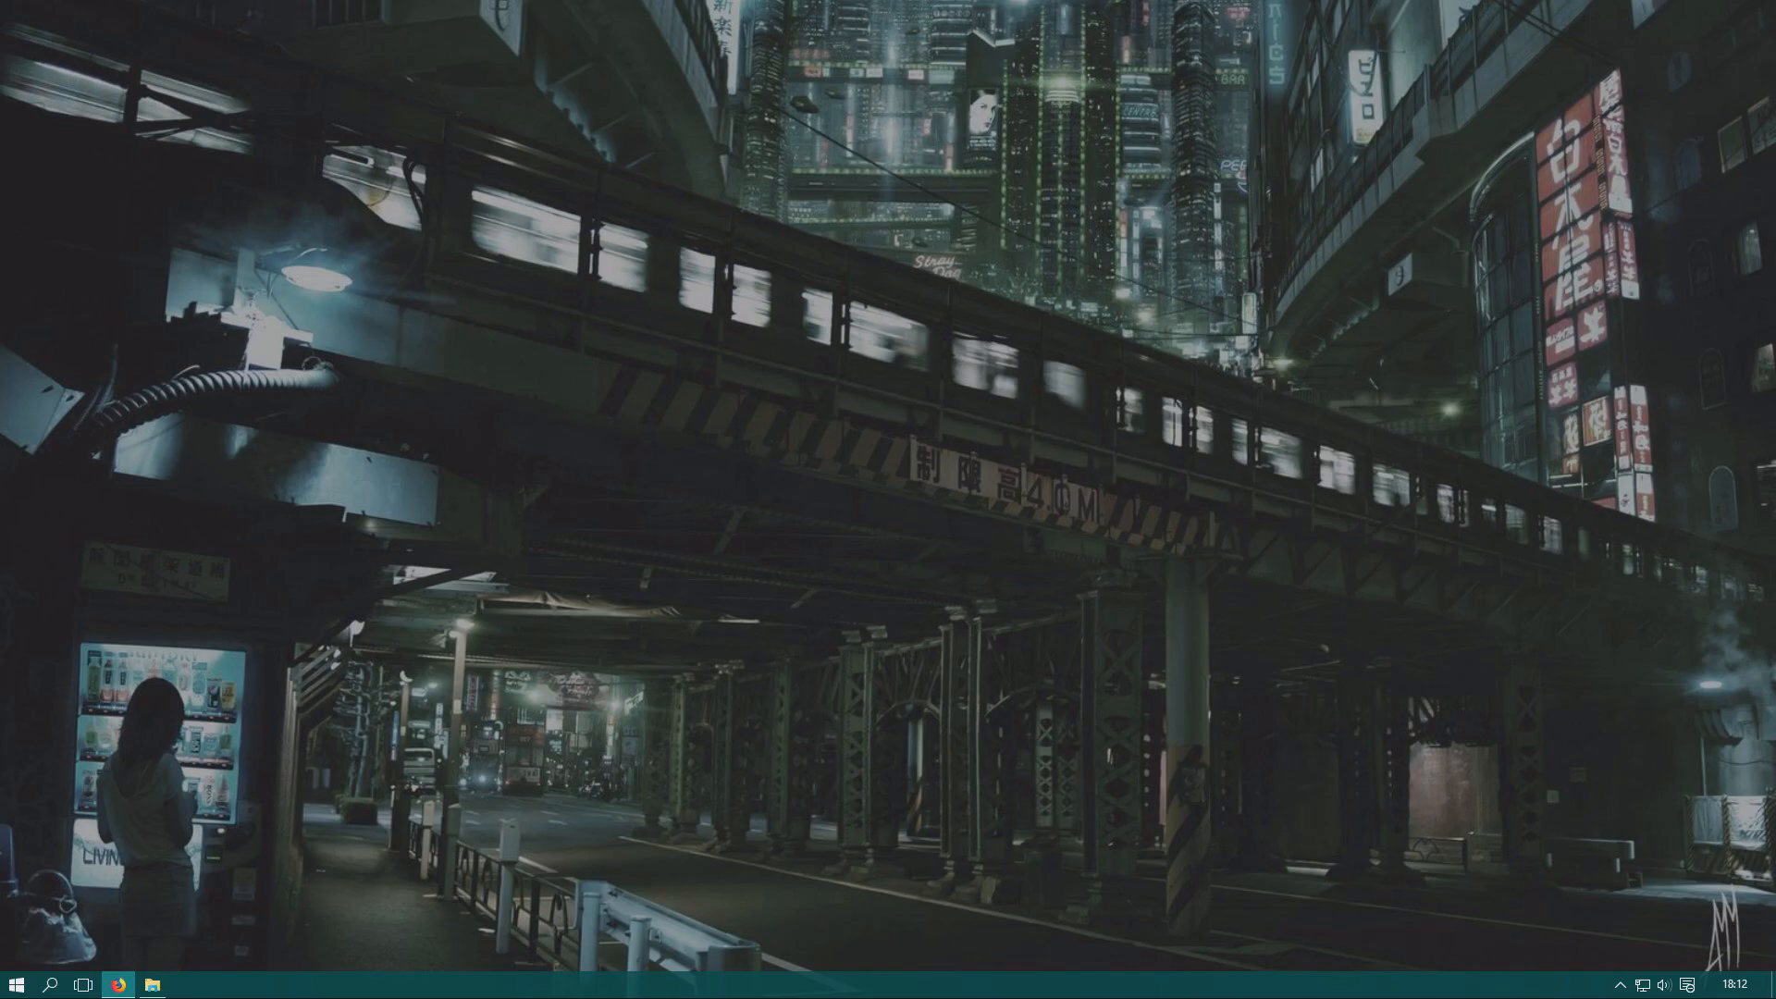
{"action": "mouse_move", "coordinate": [853, 709]}
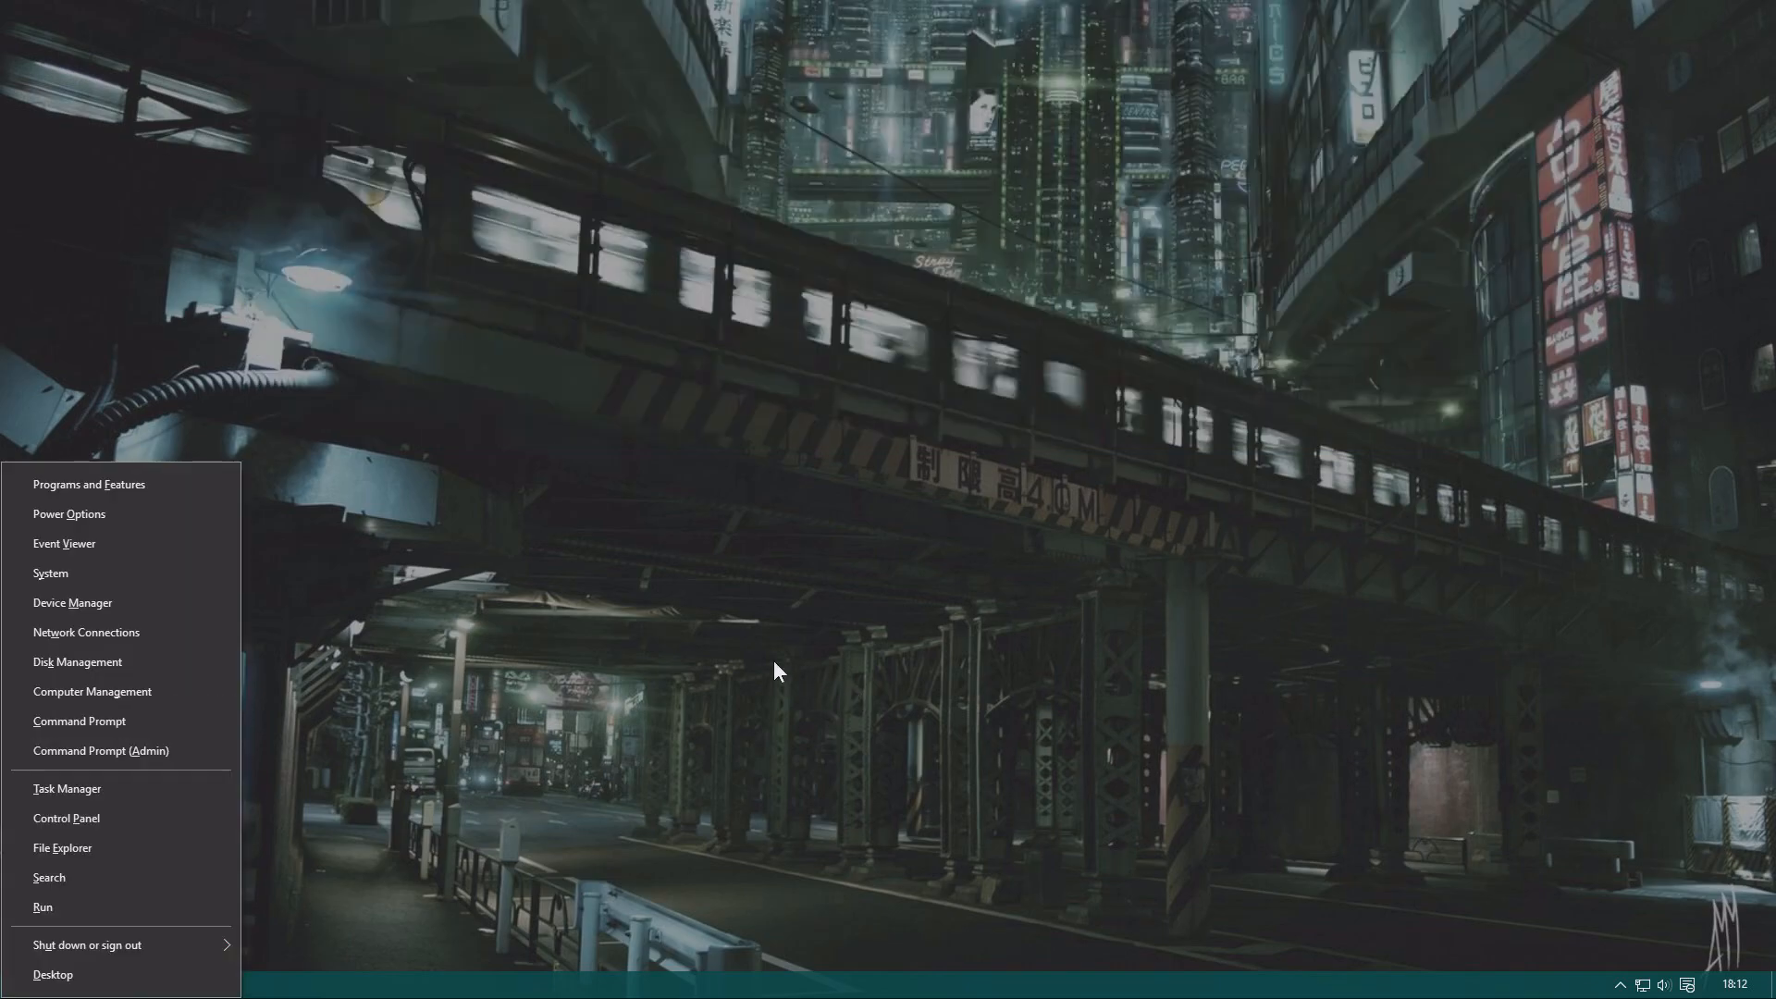
Bring up Control Panel from the Win+X menu and switch View by to Small icons.
{"action": "left_click", "coordinate": [67, 818]}
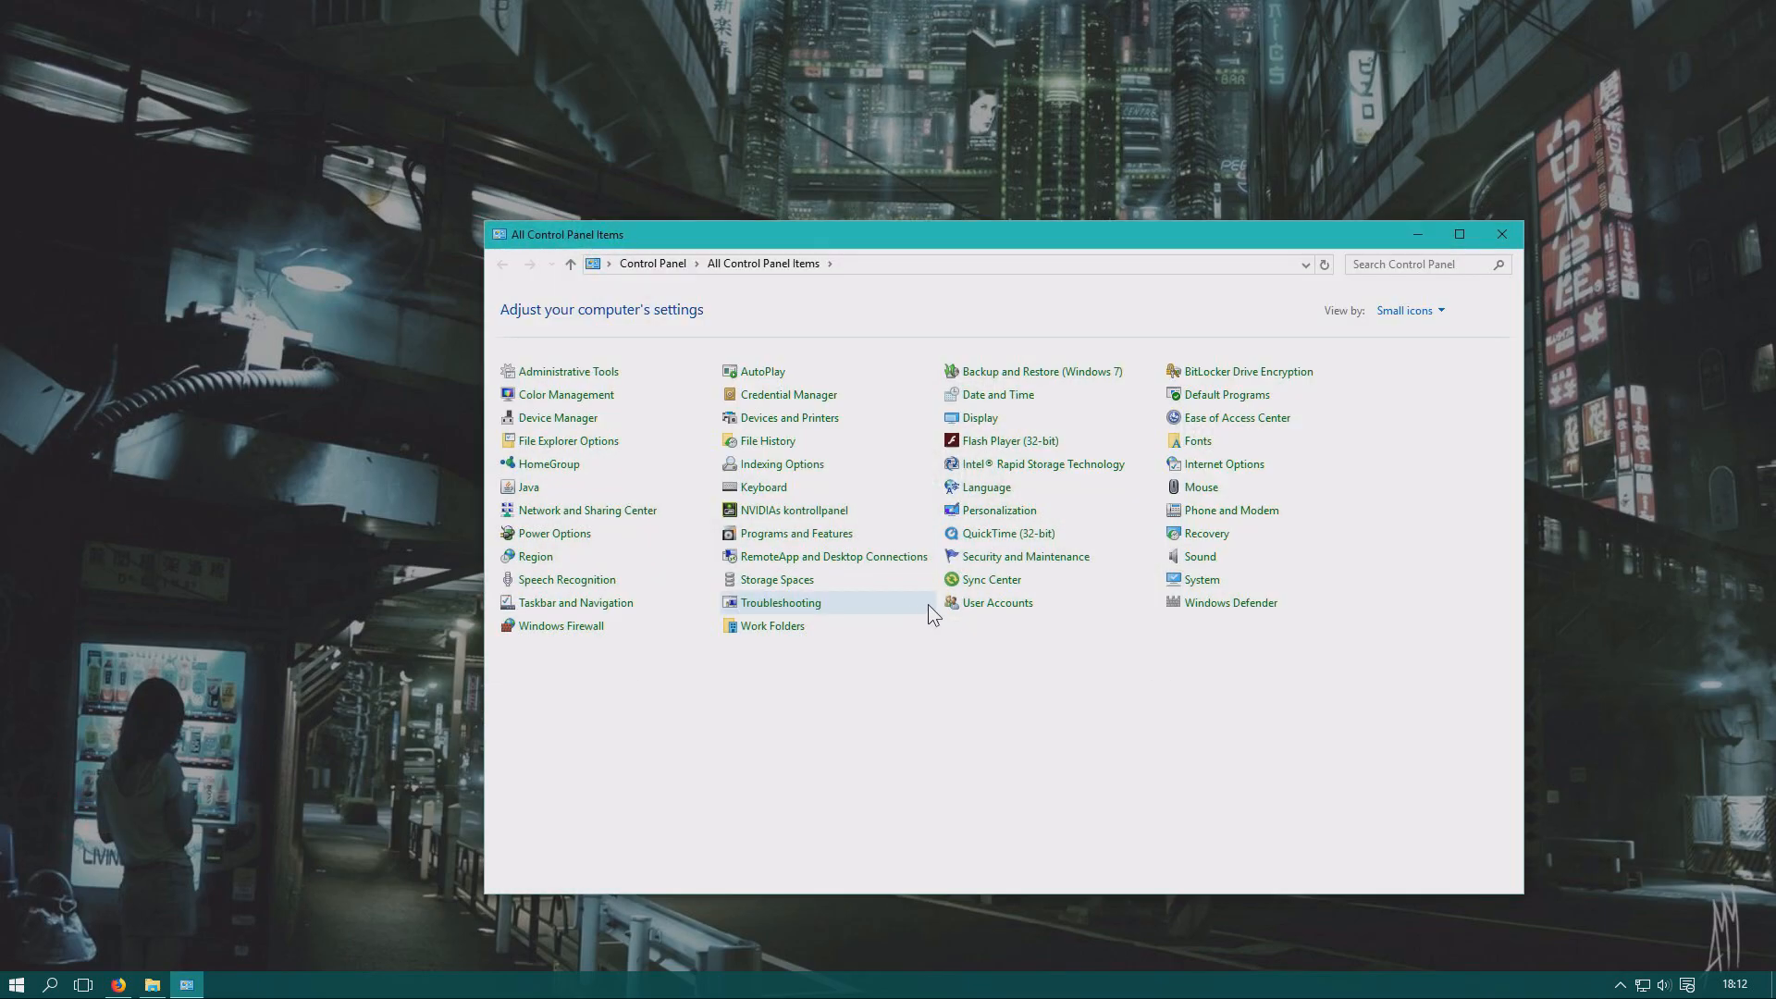
{"action": "mouse_move", "coordinate": [1263, 624]}
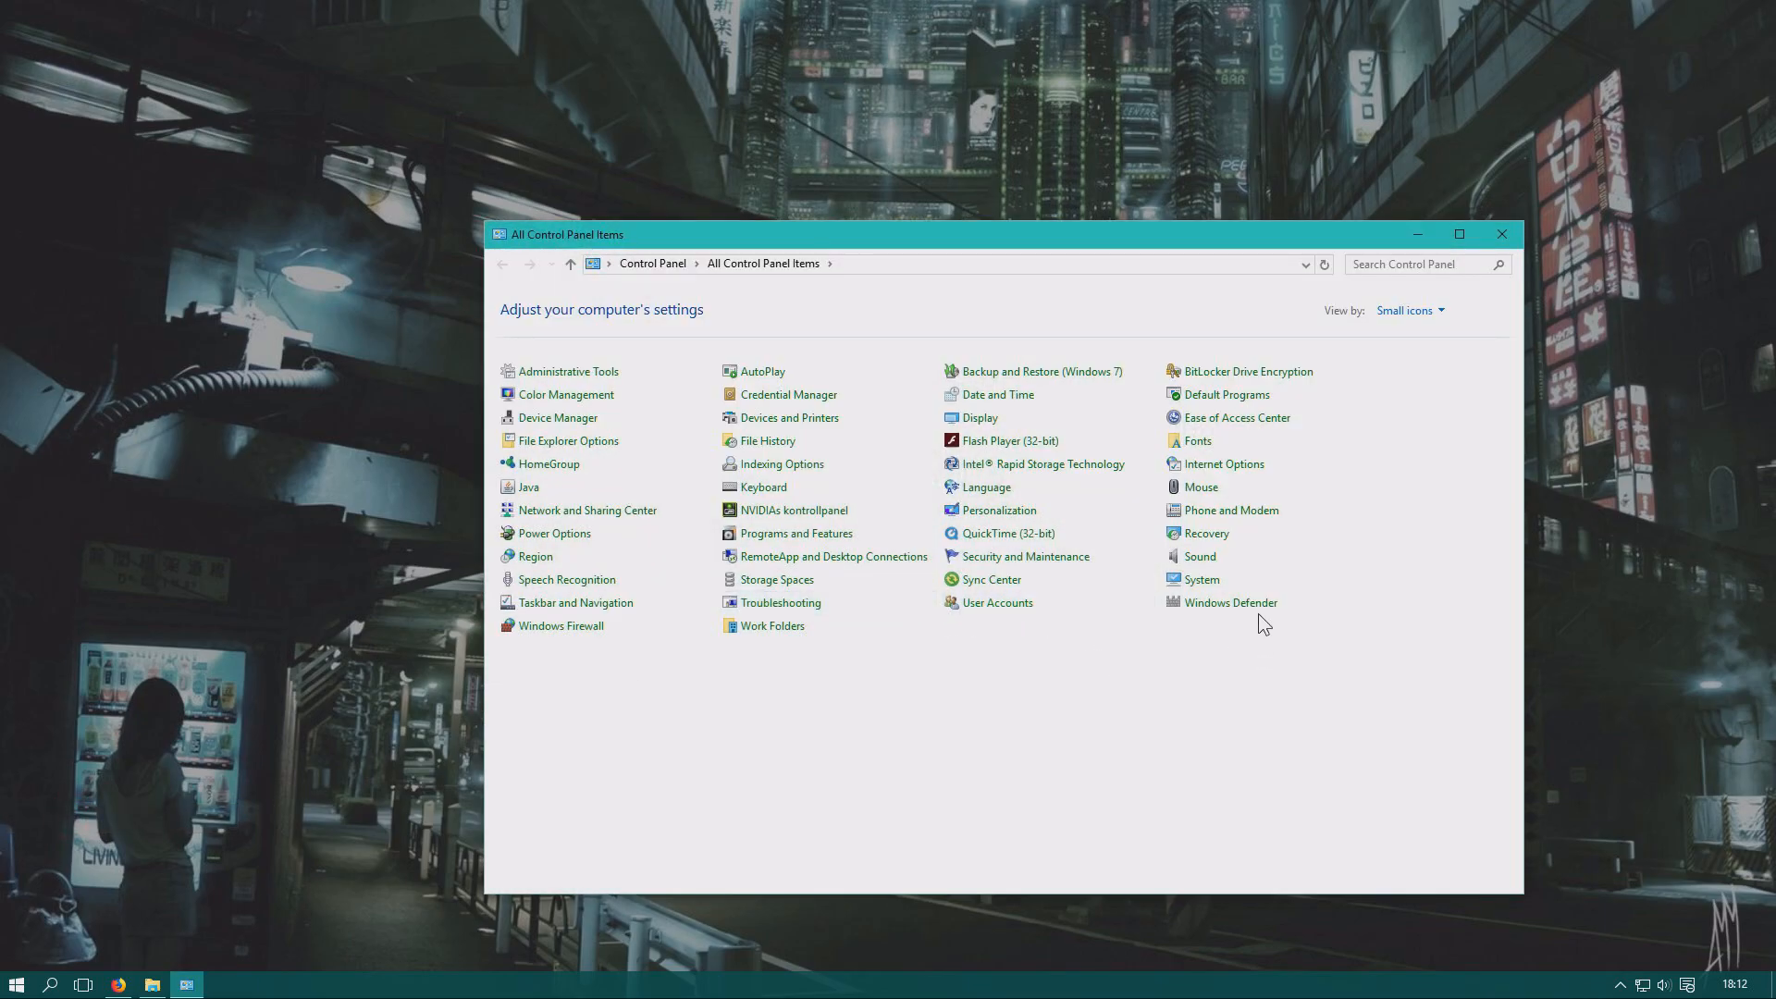
{"action": "mouse_move", "coordinate": [552, 377]}
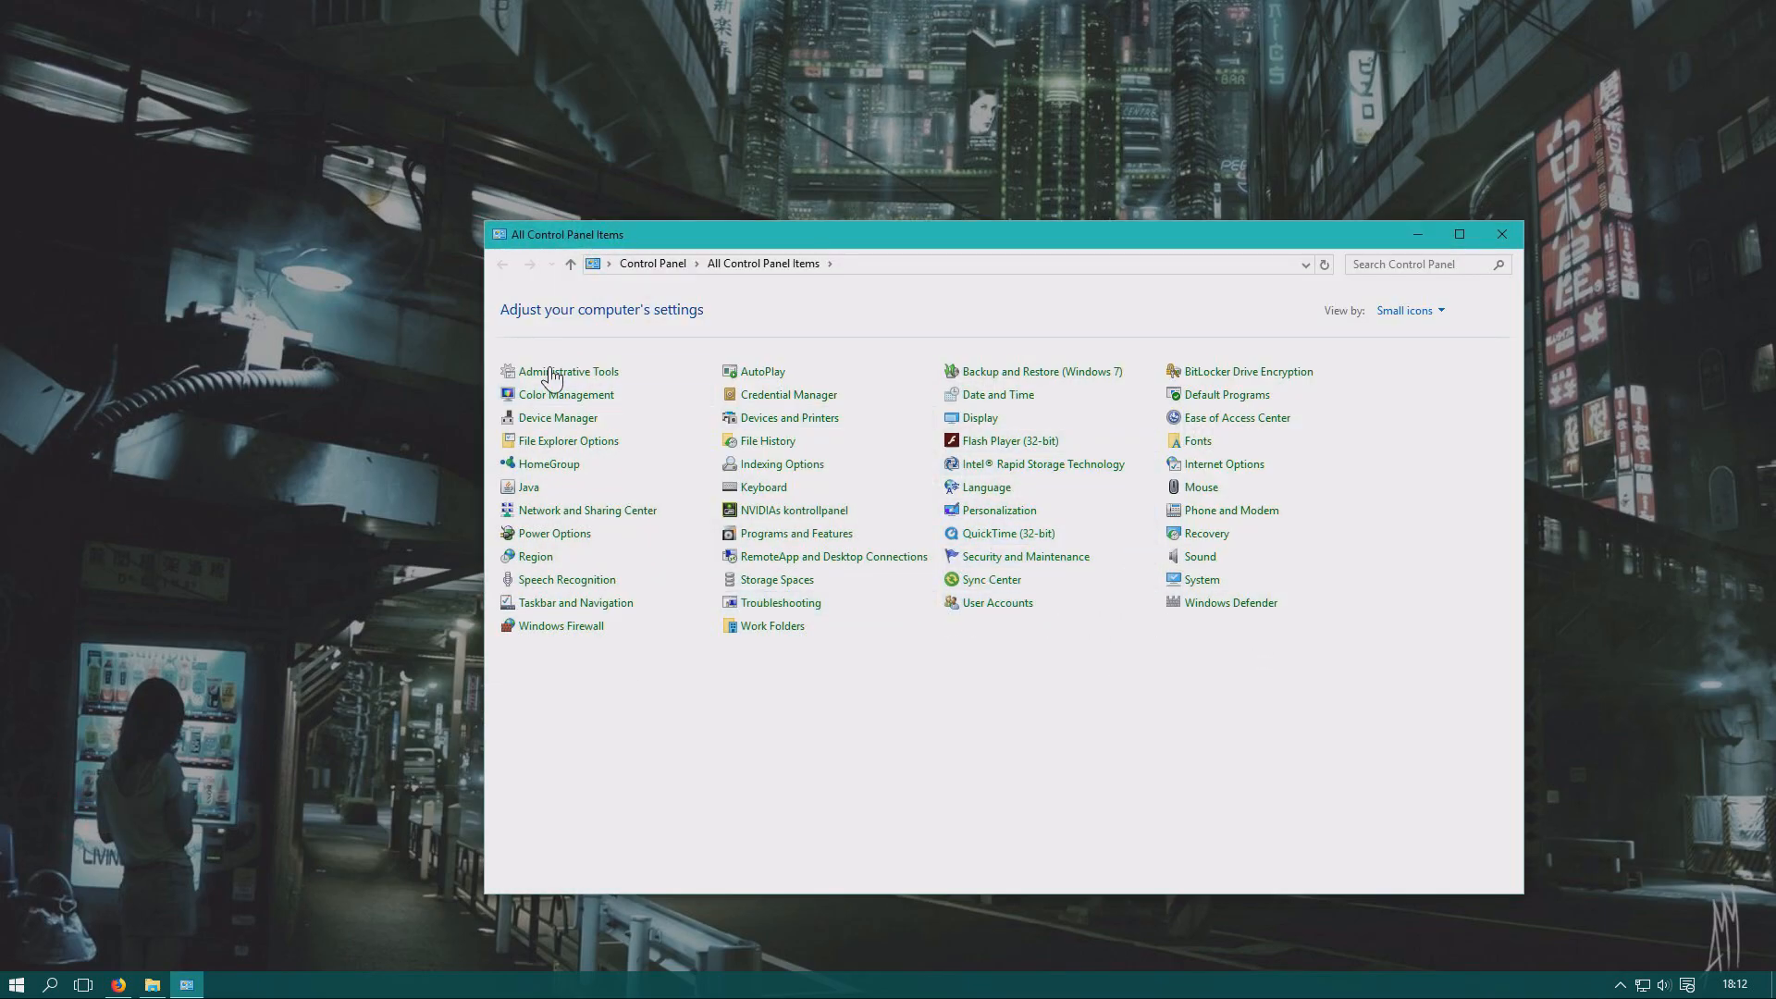
{"action": "mouse_move", "coordinate": [555, 377]}
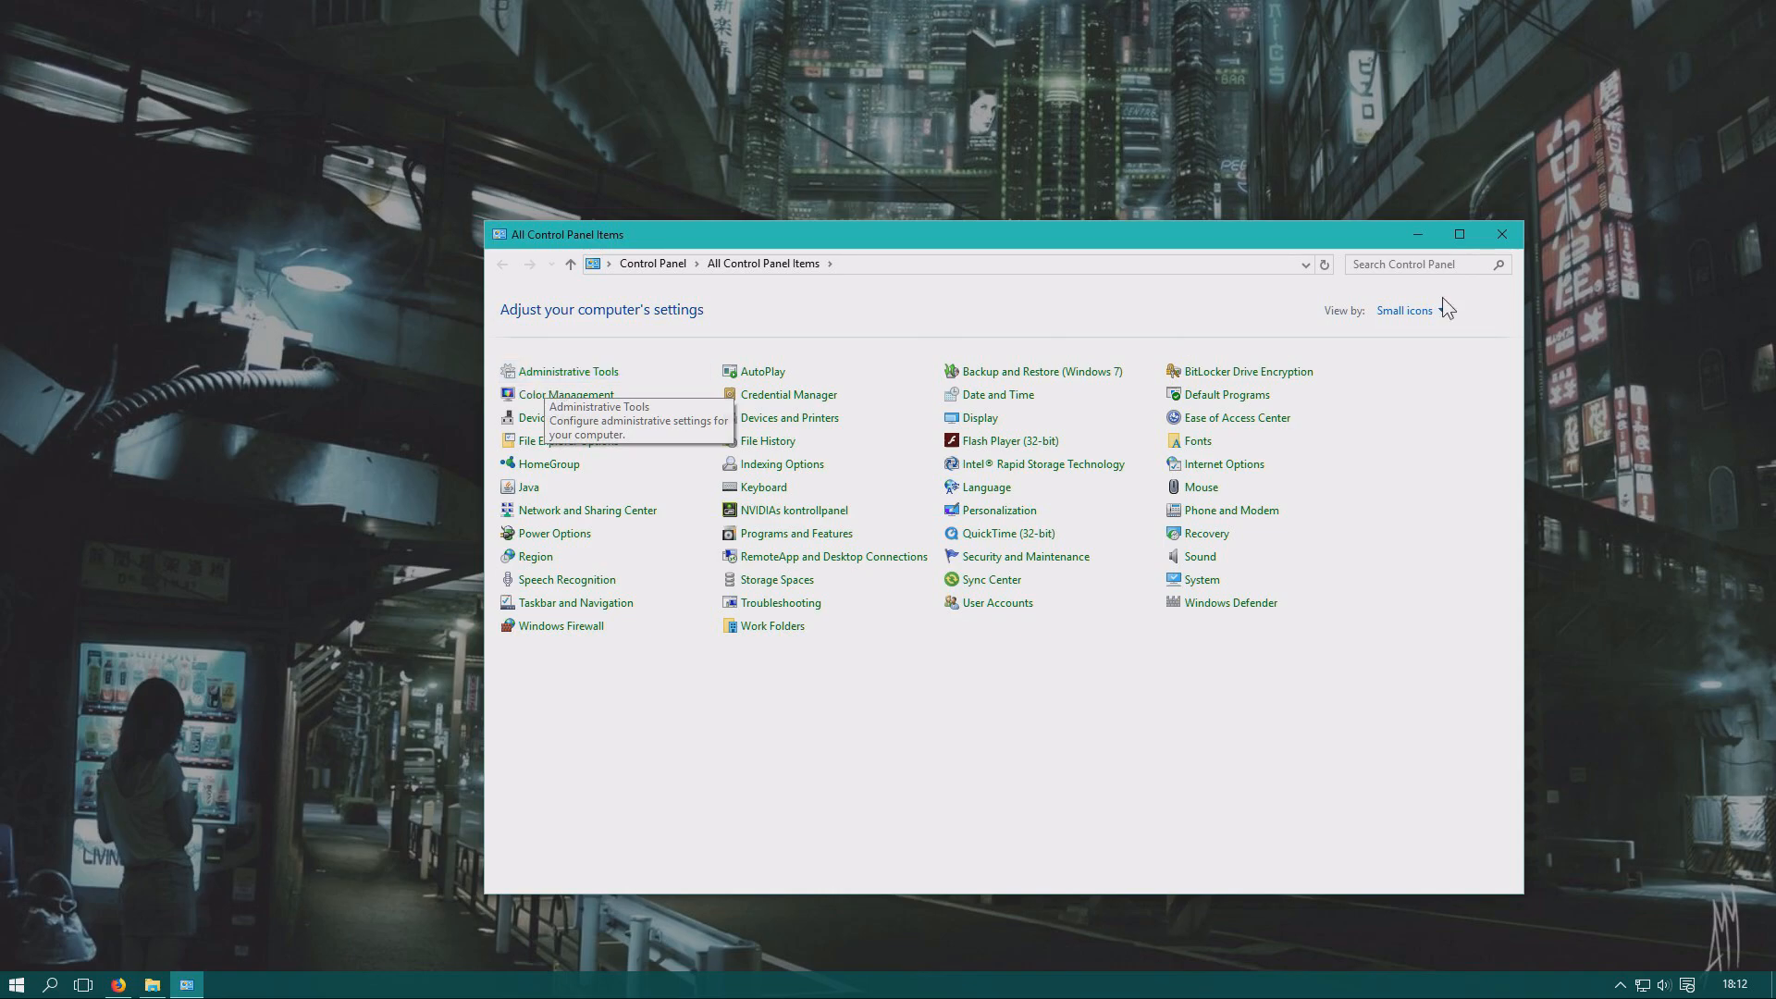
{"action": "left_click", "coordinate": [1404, 309]}
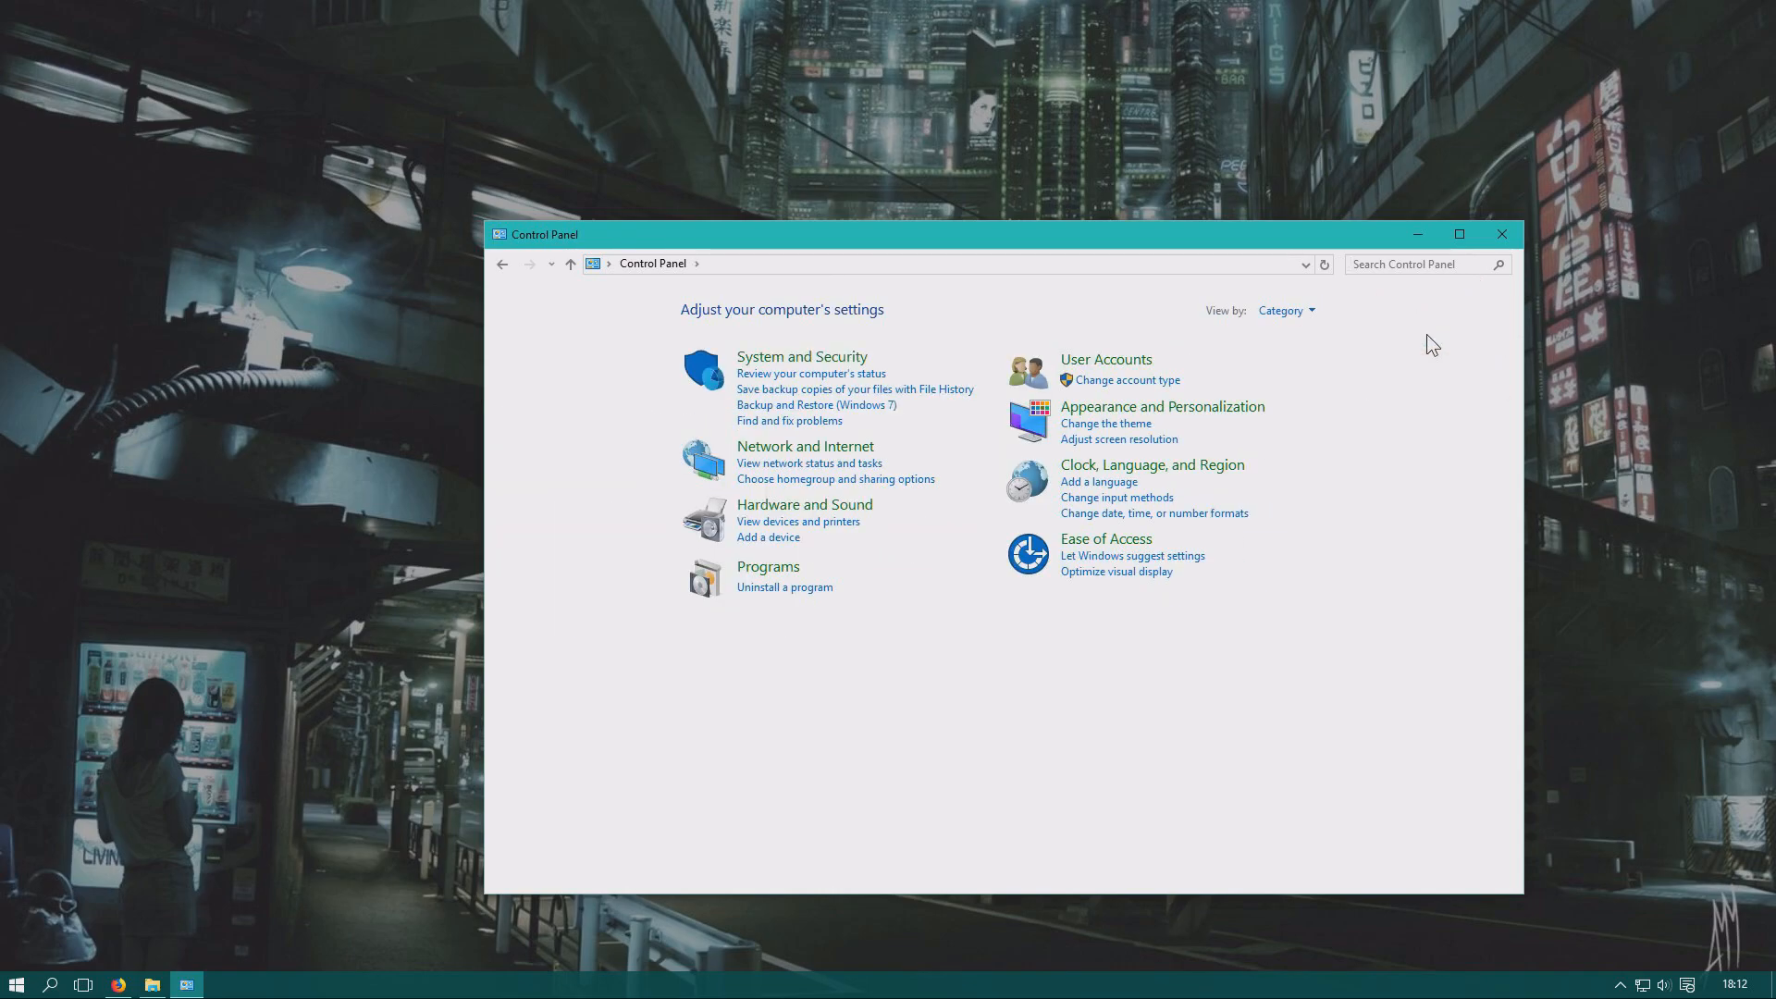
{"action": "left_click", "coordinate": [1285, 311]}
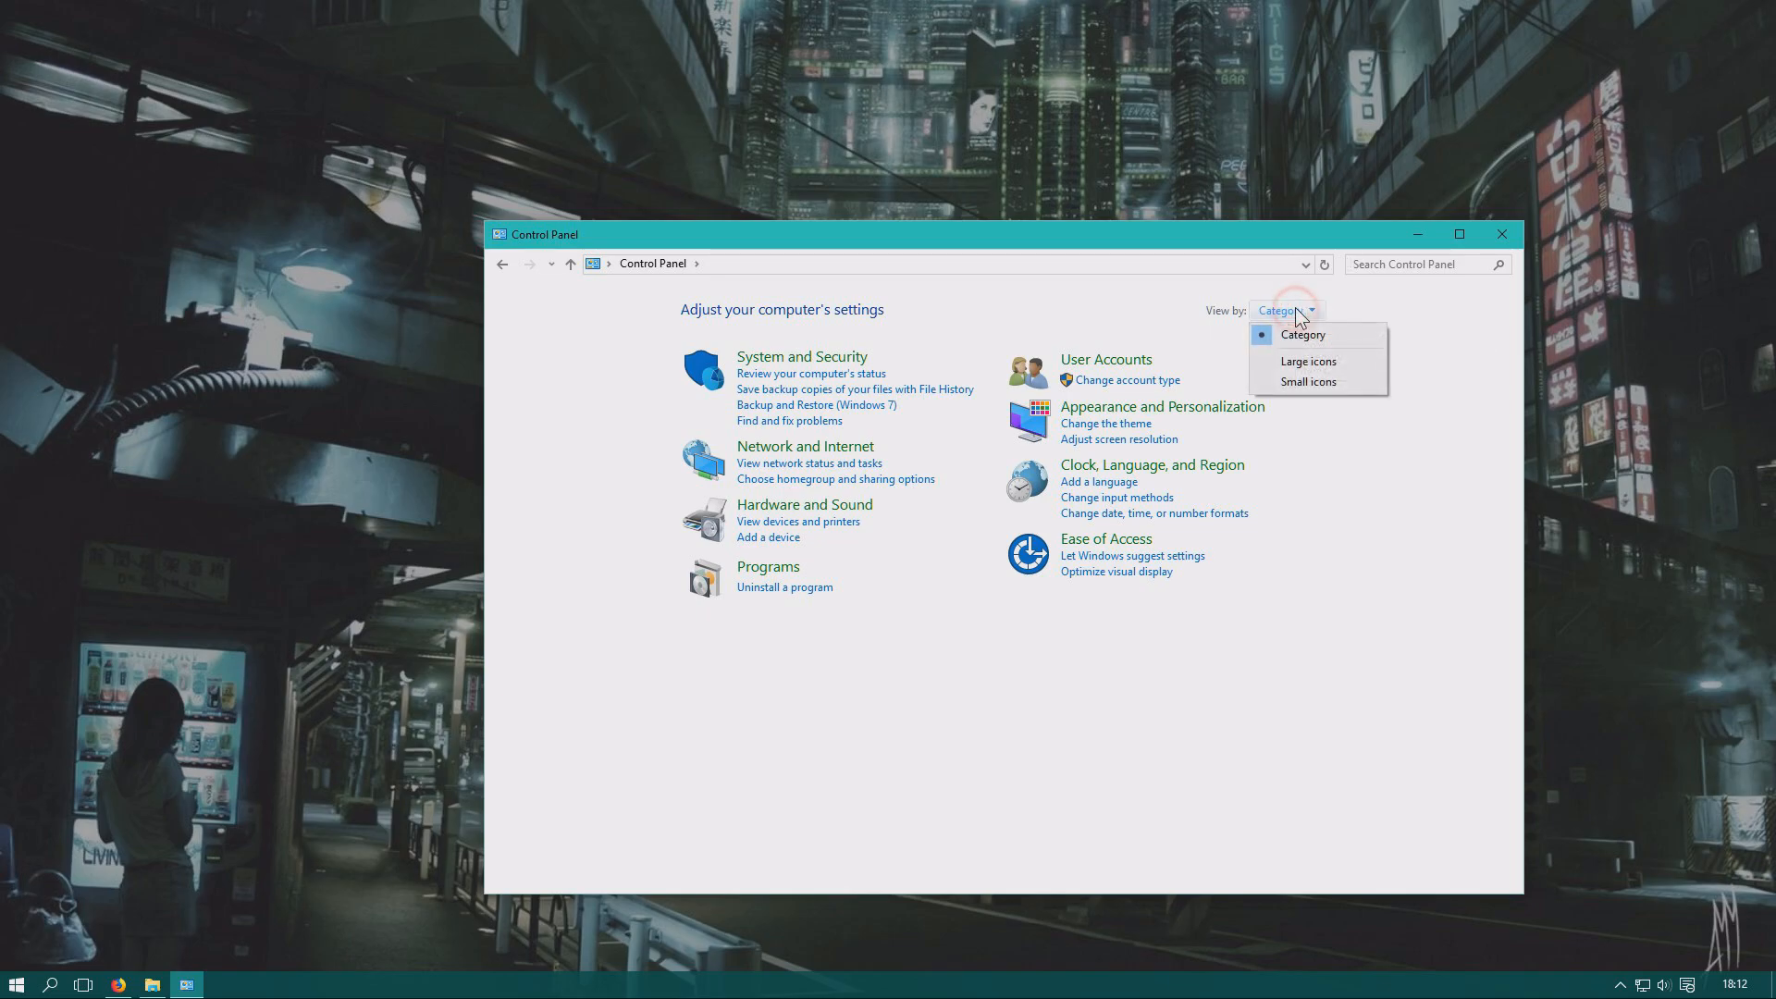
{"action": "left_click", "coordinate": [1307, 361]}
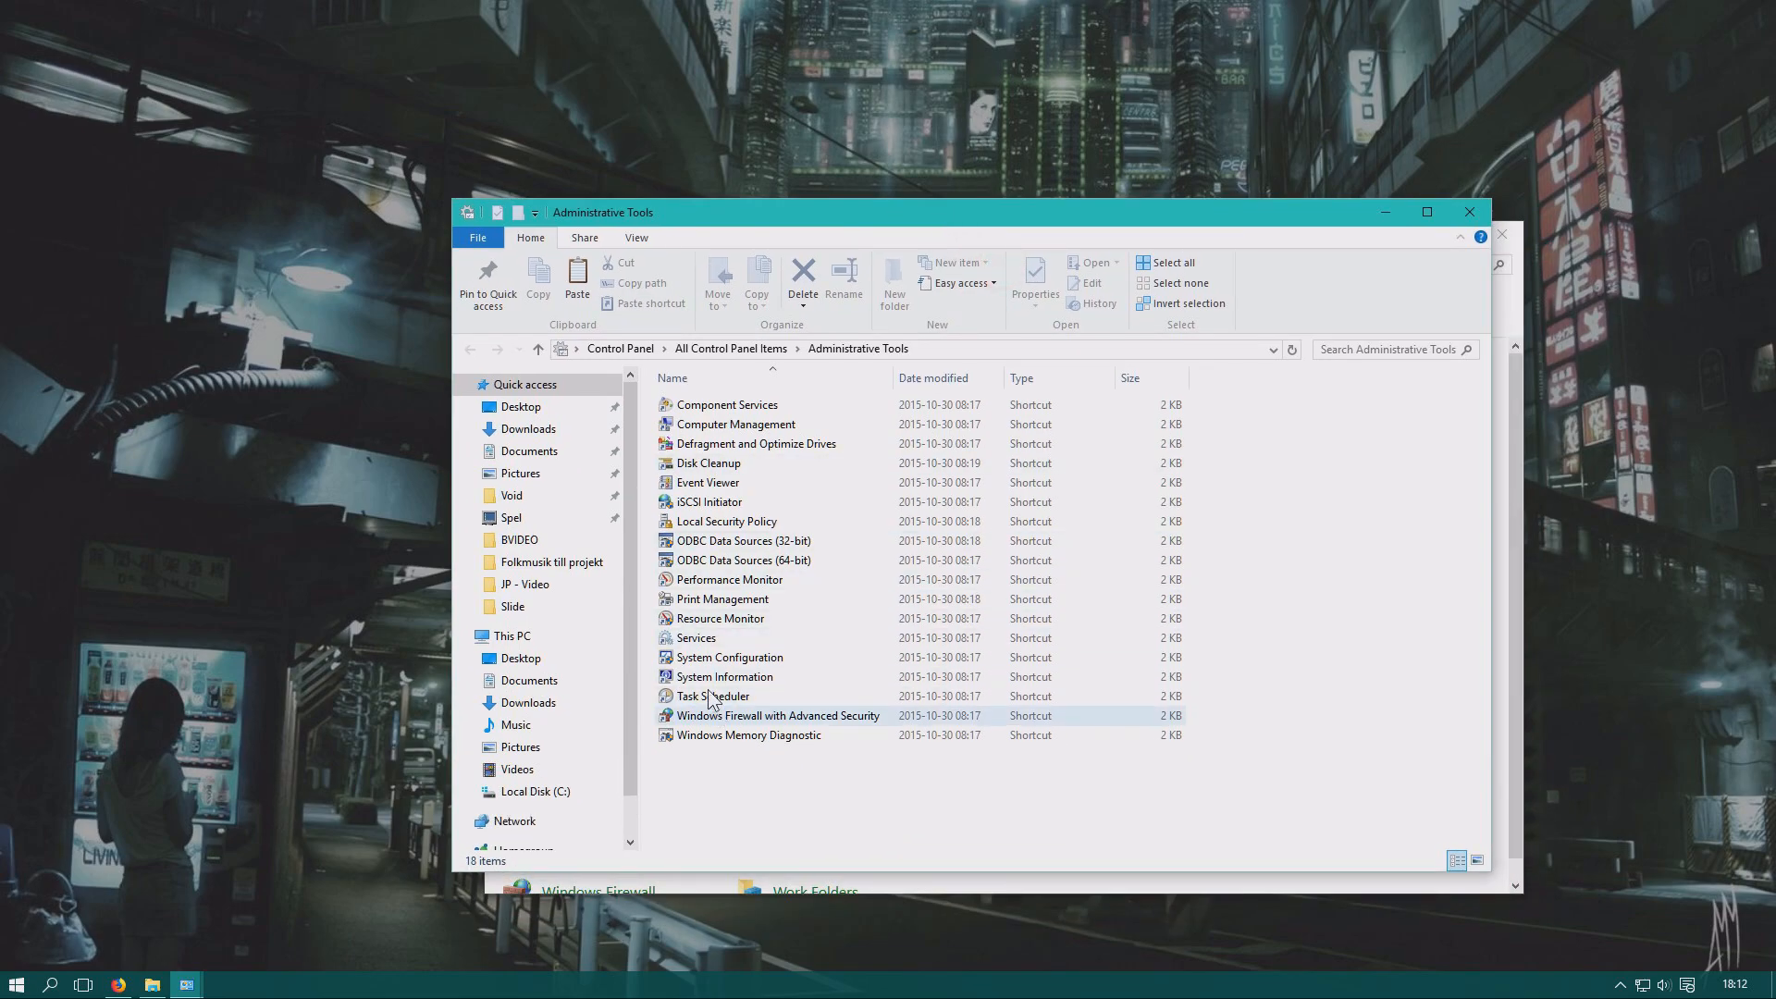
Launch Task Scheduler from the Administrative Tools shortcut.
{"action": "double_click", "coordinate": [714, 696]}
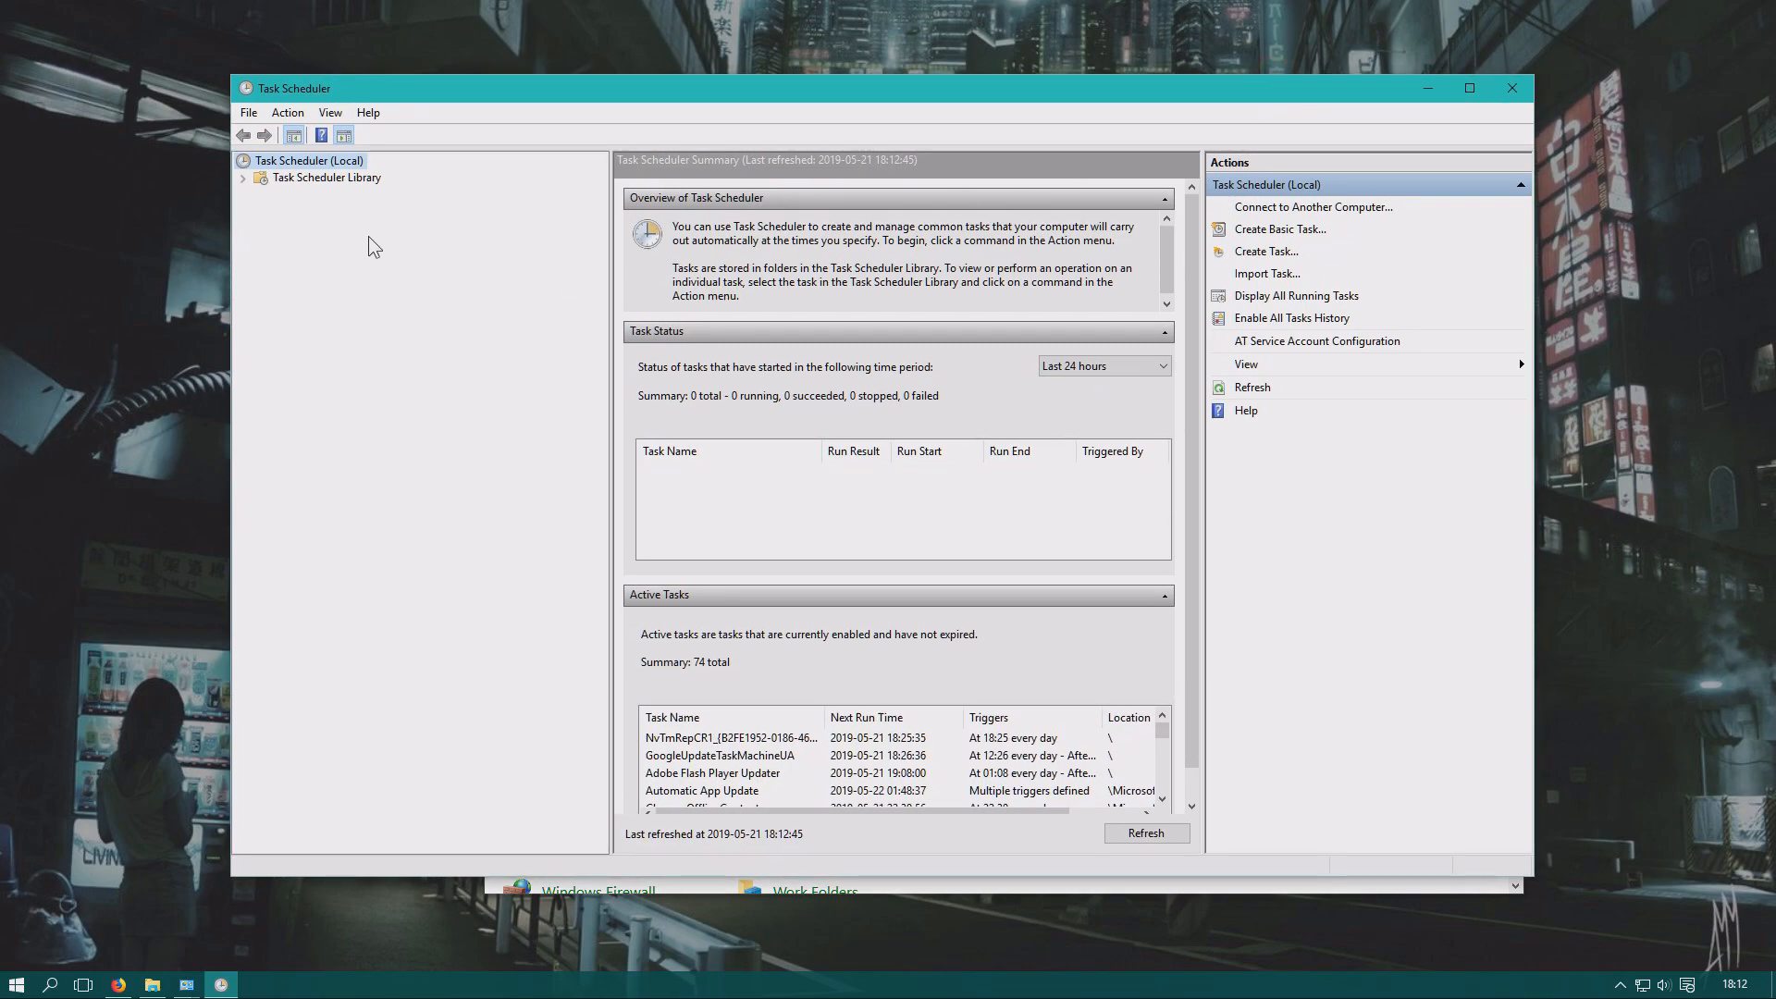
Expand Task Scheduler Library > Microsoft > Windows and select the MemoryDiagnostic folder.
{"action": "left_click", "coordinate": [326, 177]}
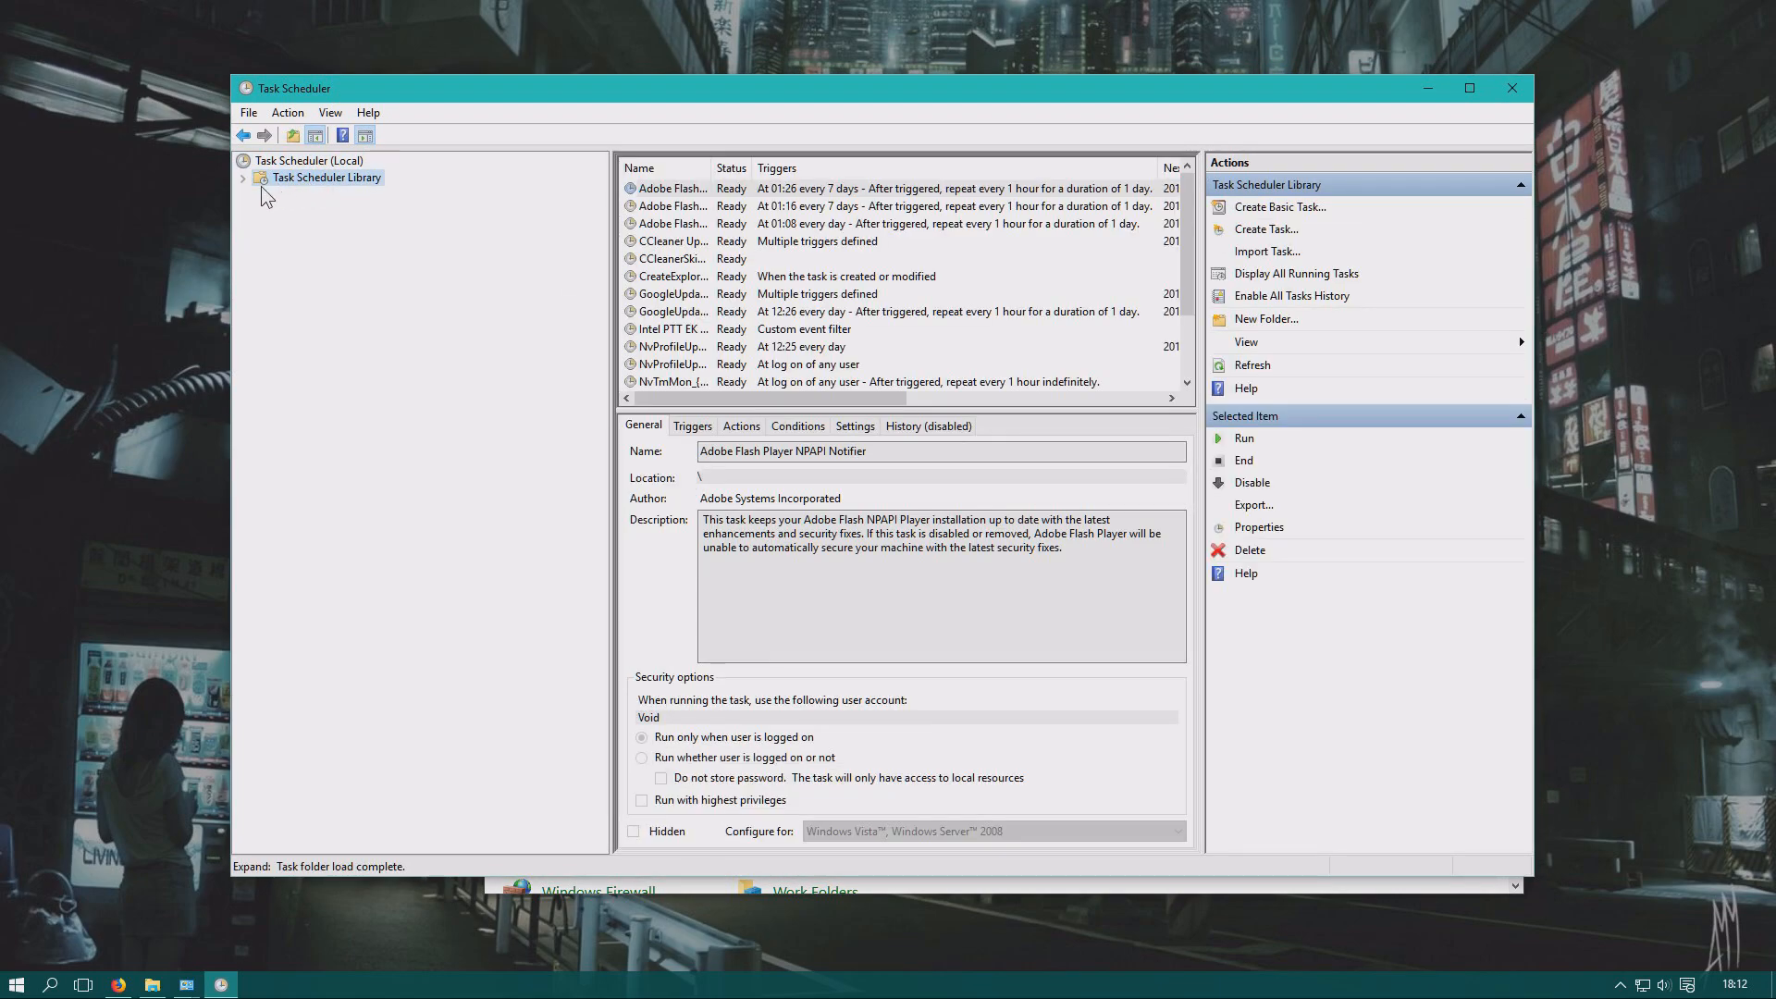
{"action": "mouse_move", "coordinate": [407, 195]}
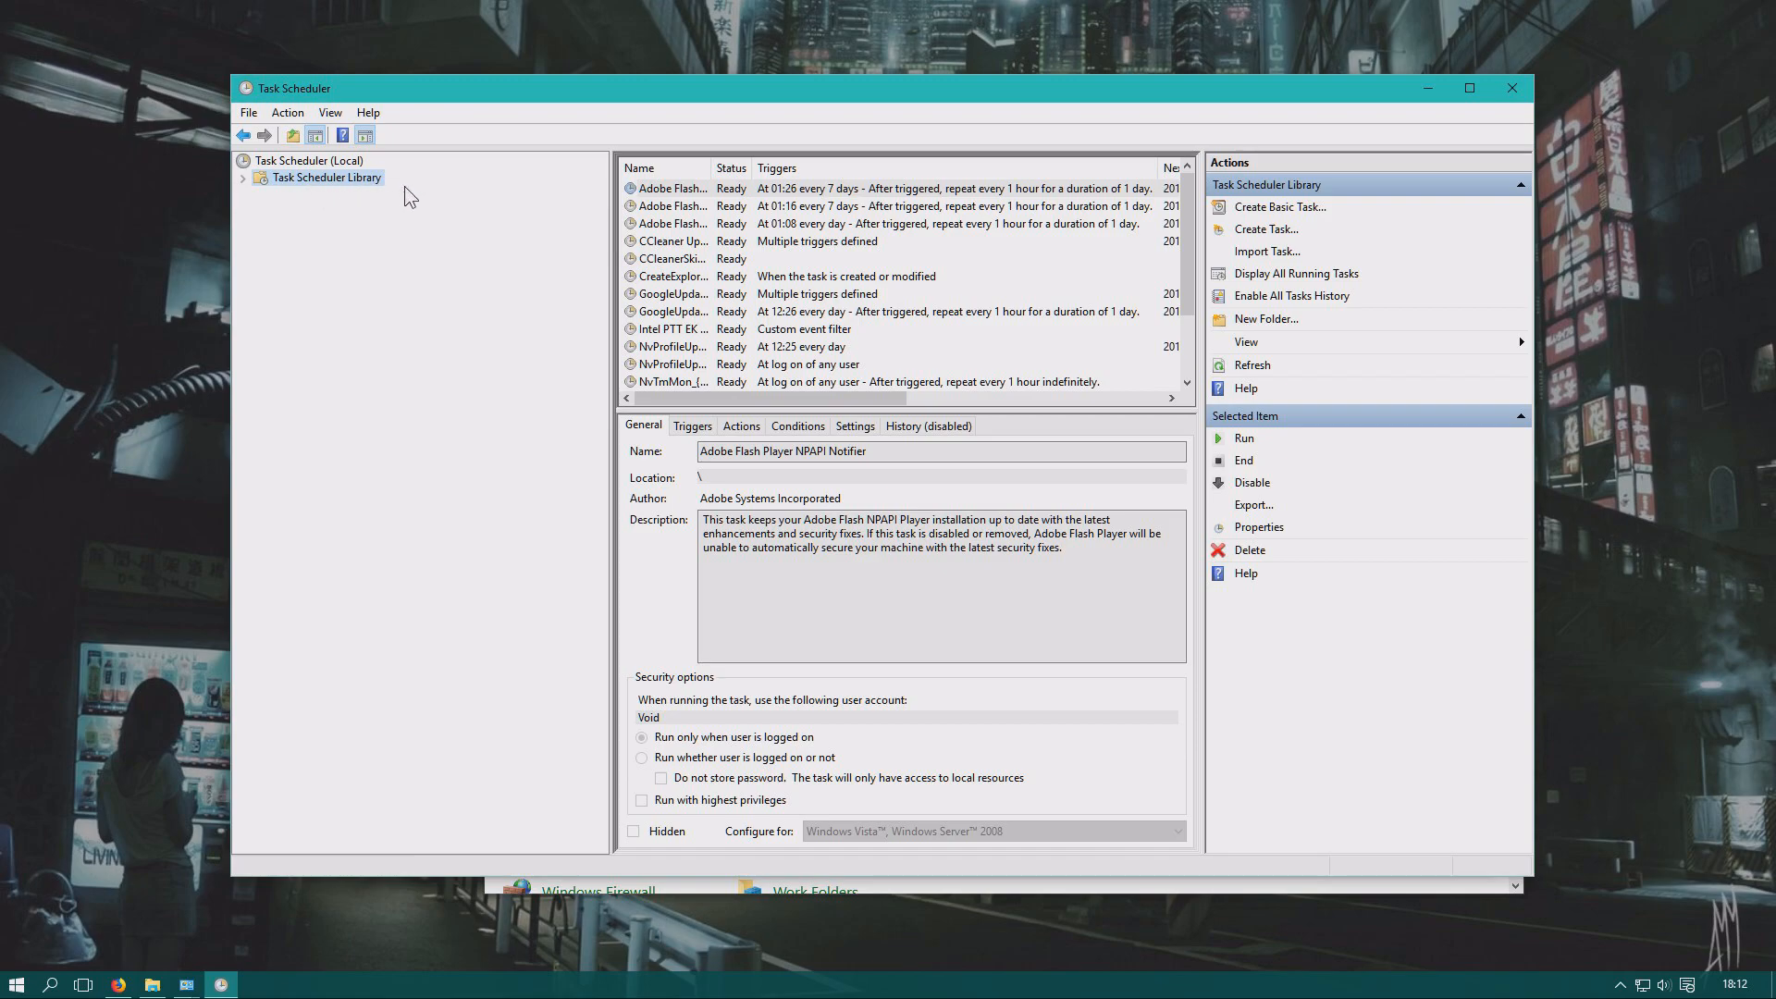
{"action": "left_click", "coordinate": [240, 178]}
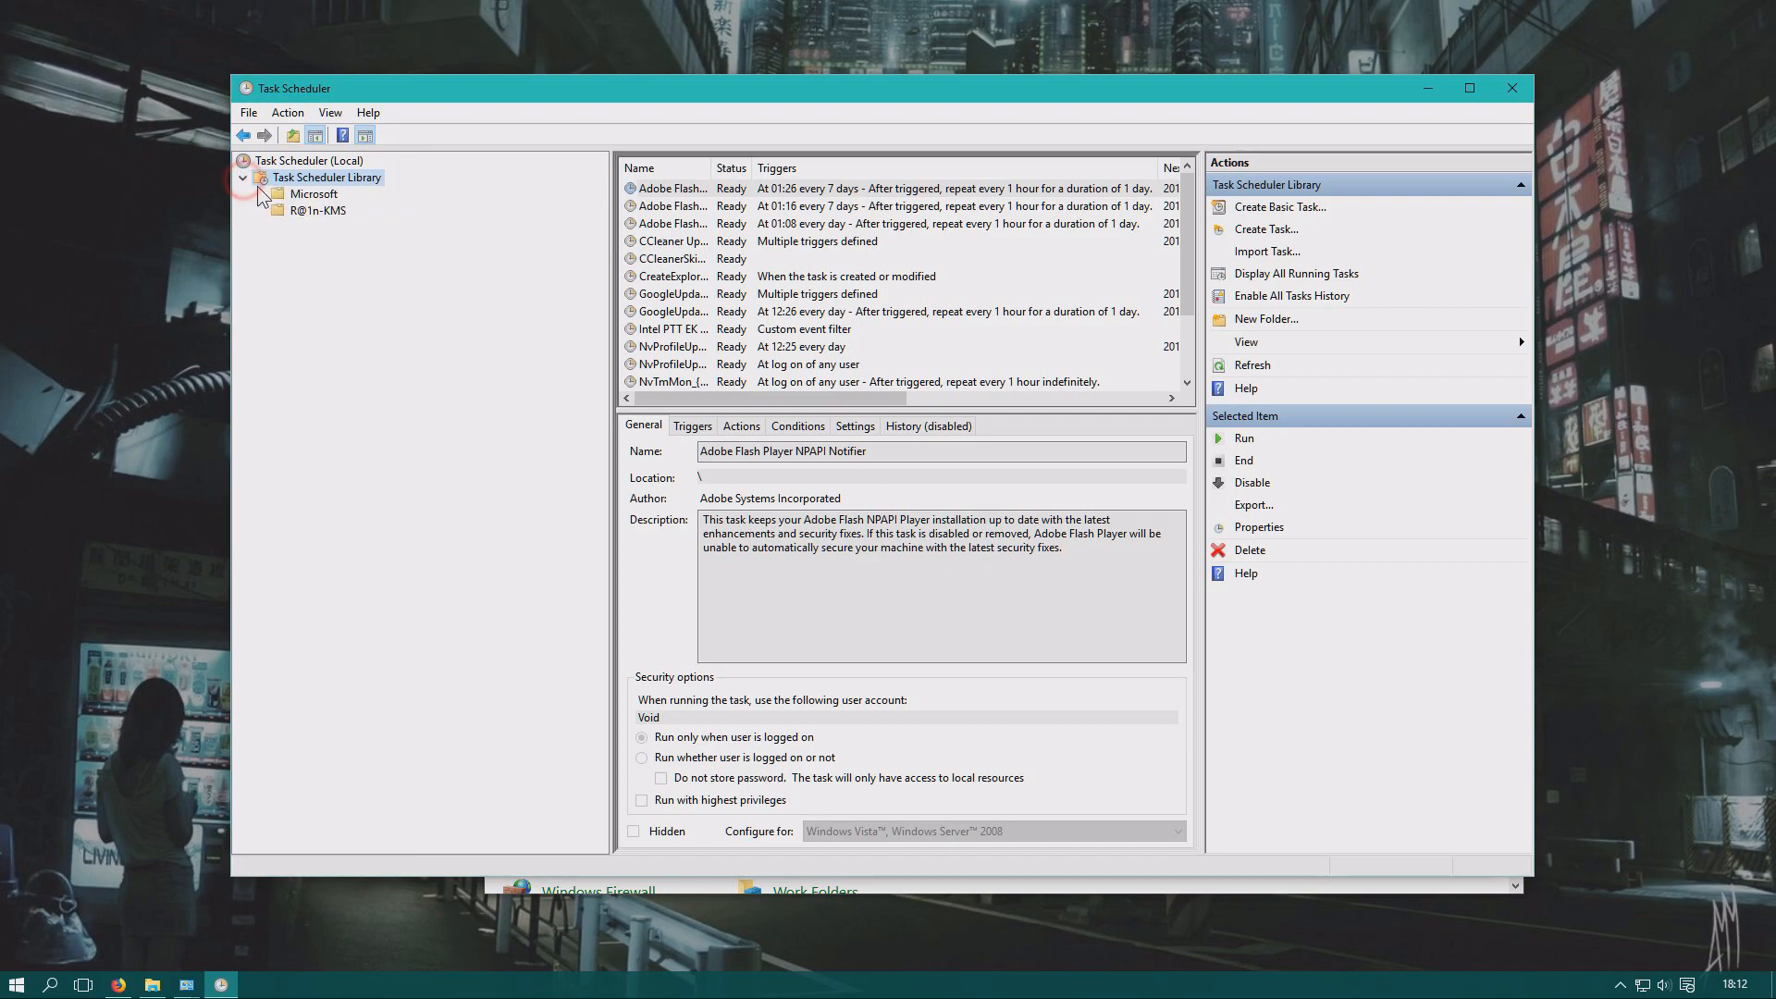
{"action": "left_click", "coordinate": [261, 194]}
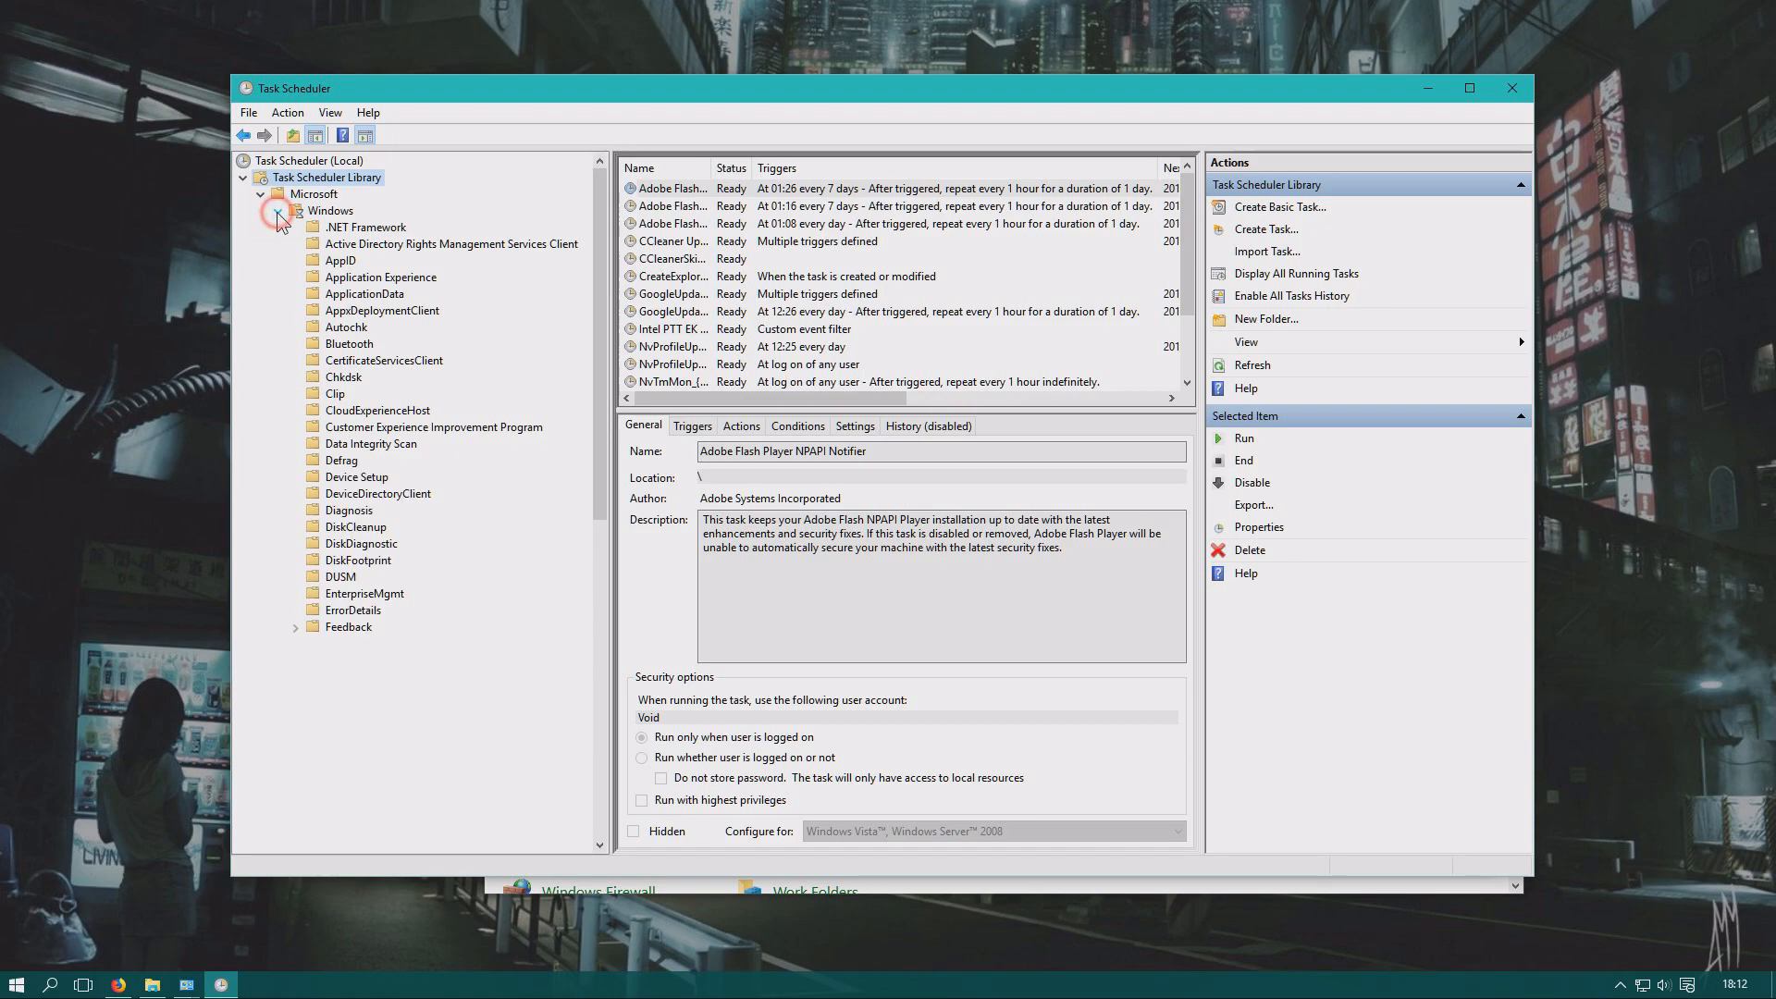
{"action": "left_click", "coordinate": [277, 210]}
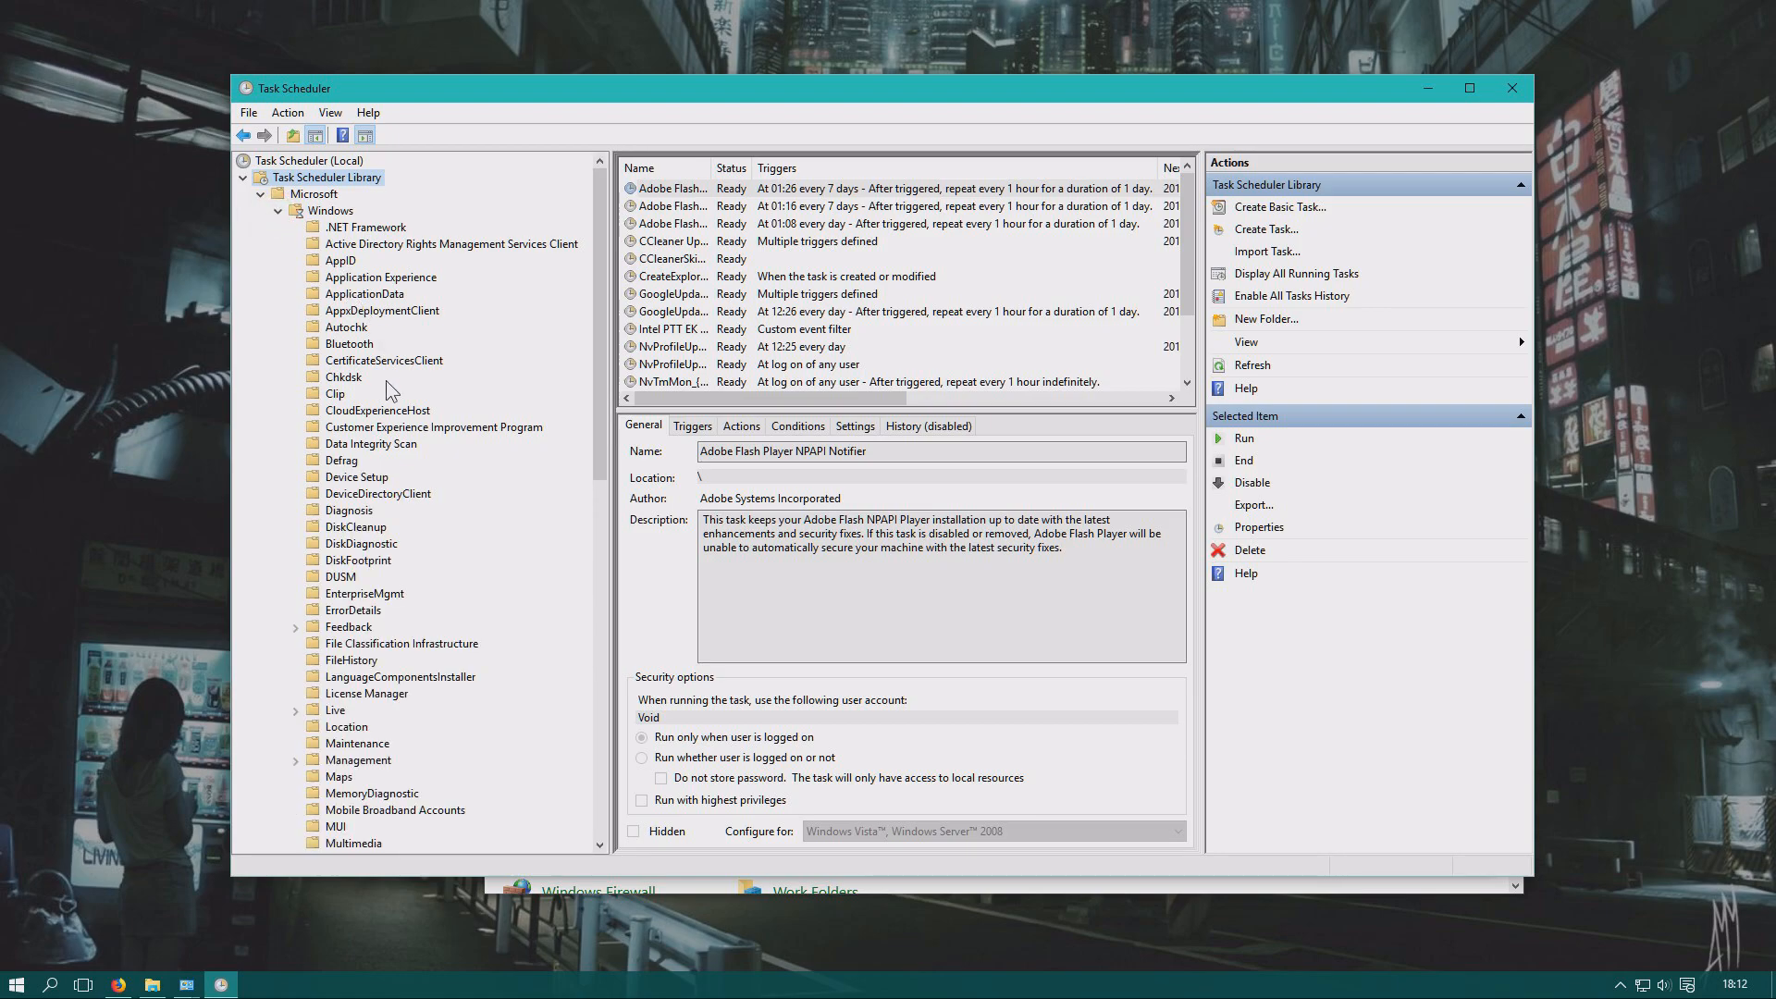
{"action": "mouse_move", "coordinate": [379, 720]}
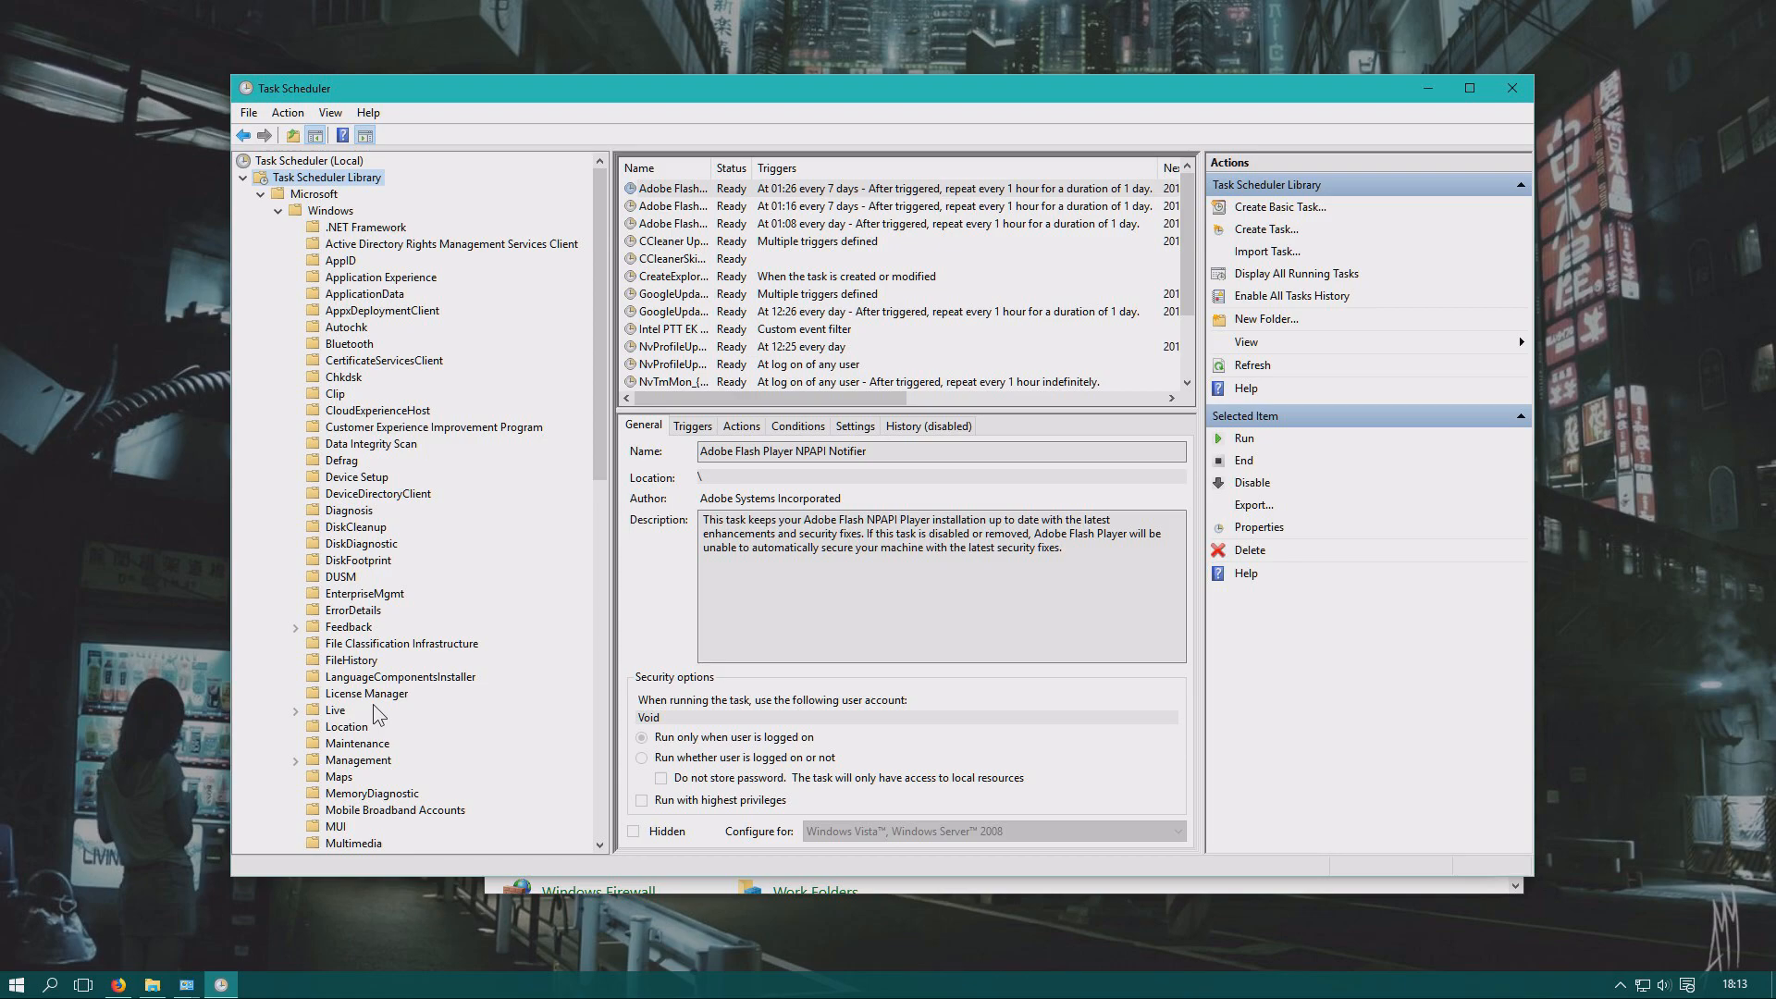
{"action": "mouse_move", "coordinate": [429, 773]}
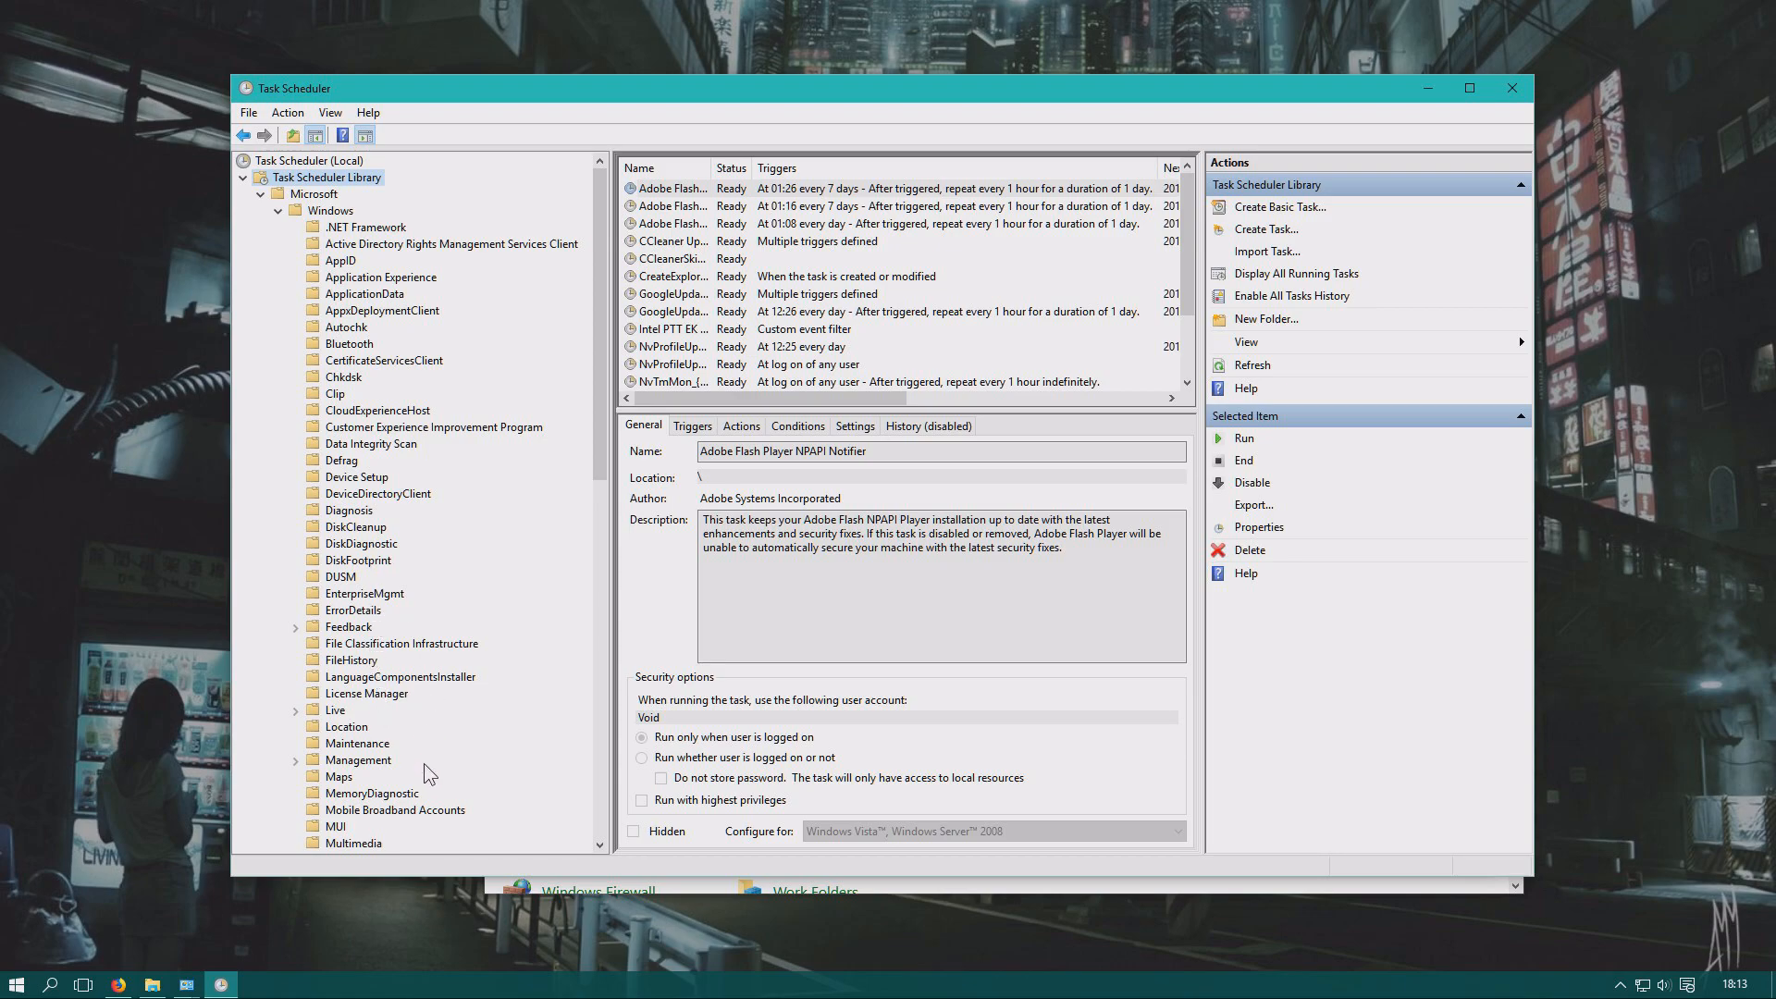
{"action": "mouse_move", "coordinate": [389, 805]}
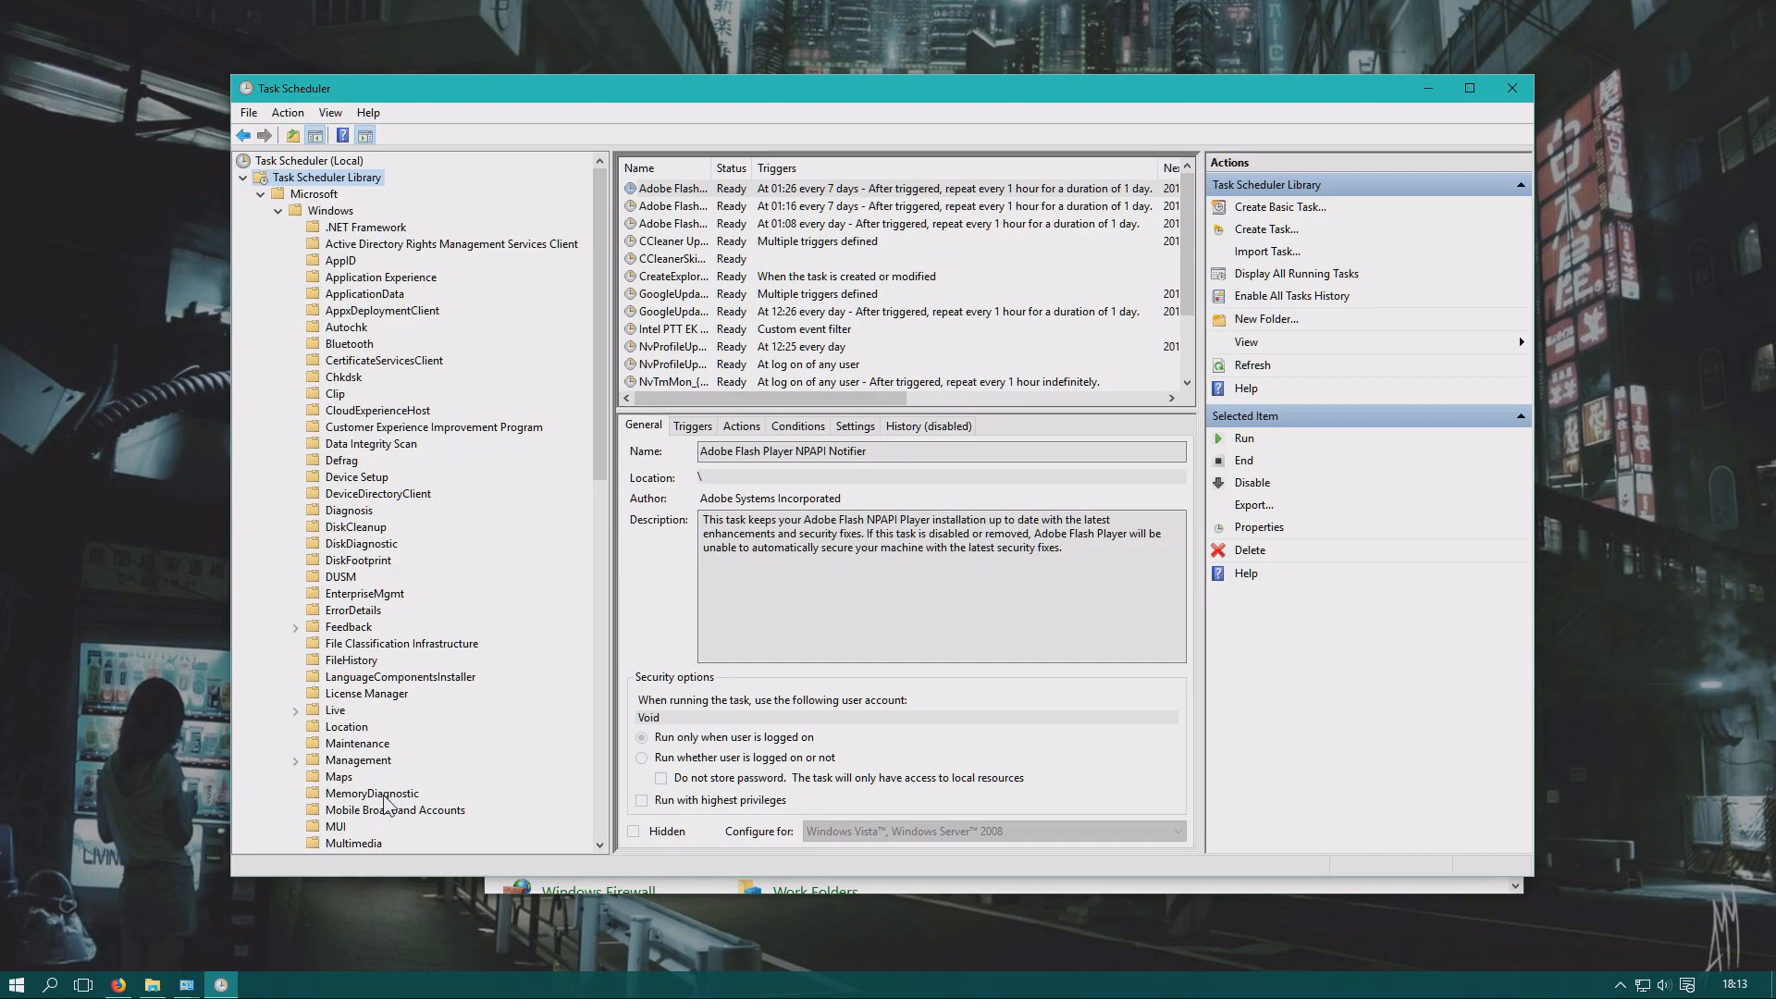
{"action": "left_click", "coordinate": [372, 794]}
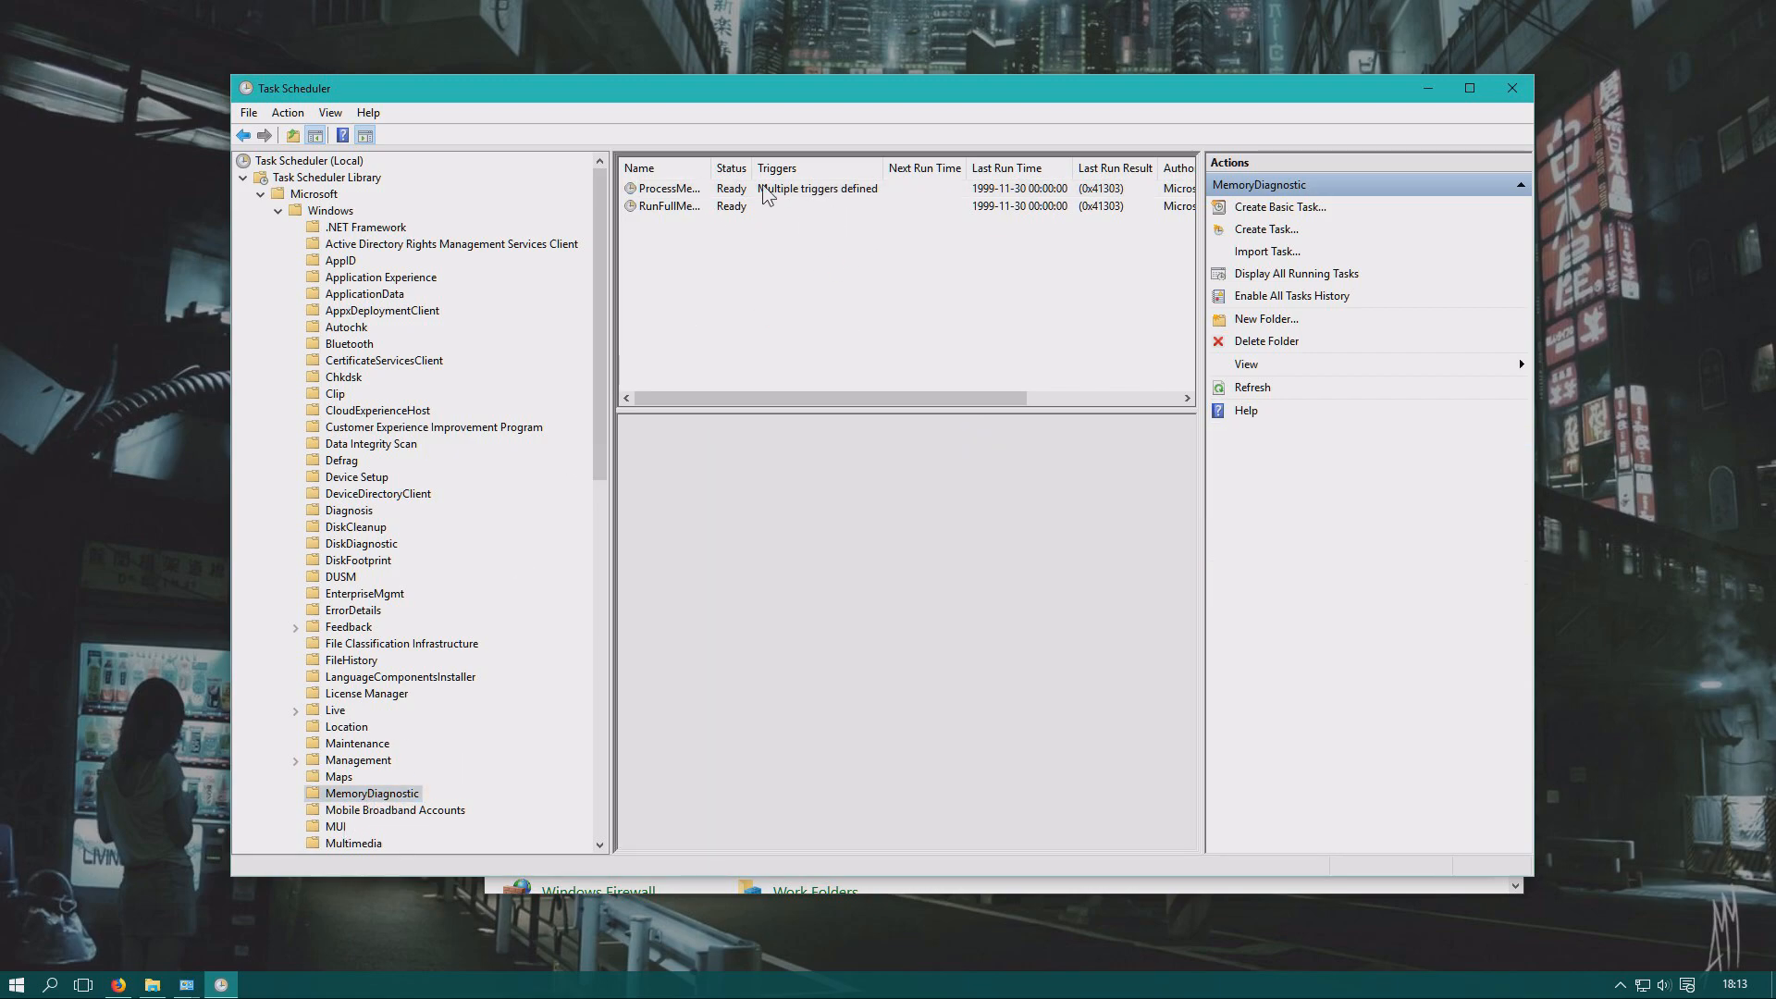
Widen the Name column and view ProcessMemoryDiagnosticEvents, then RunFullMemoryDiagnostic details.
{"action": "left_click", "coordinate": [668, 205]}
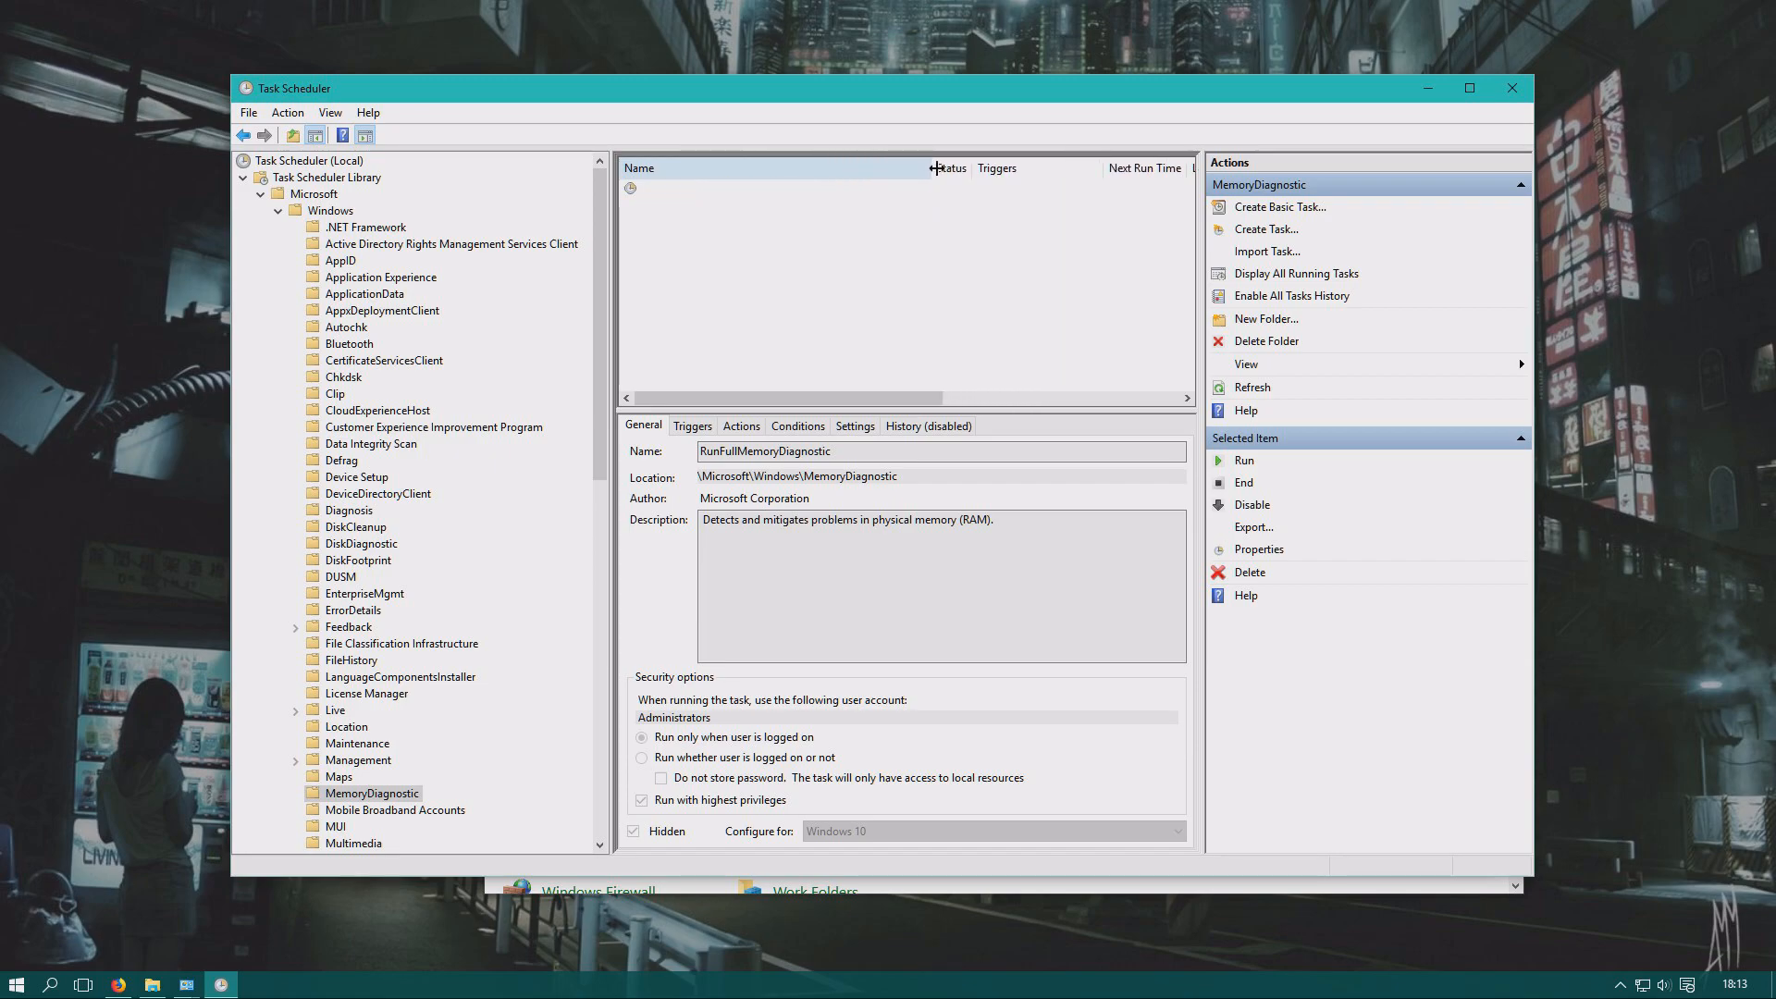
{"action": "left_click", "coordinate": [372, 794]}
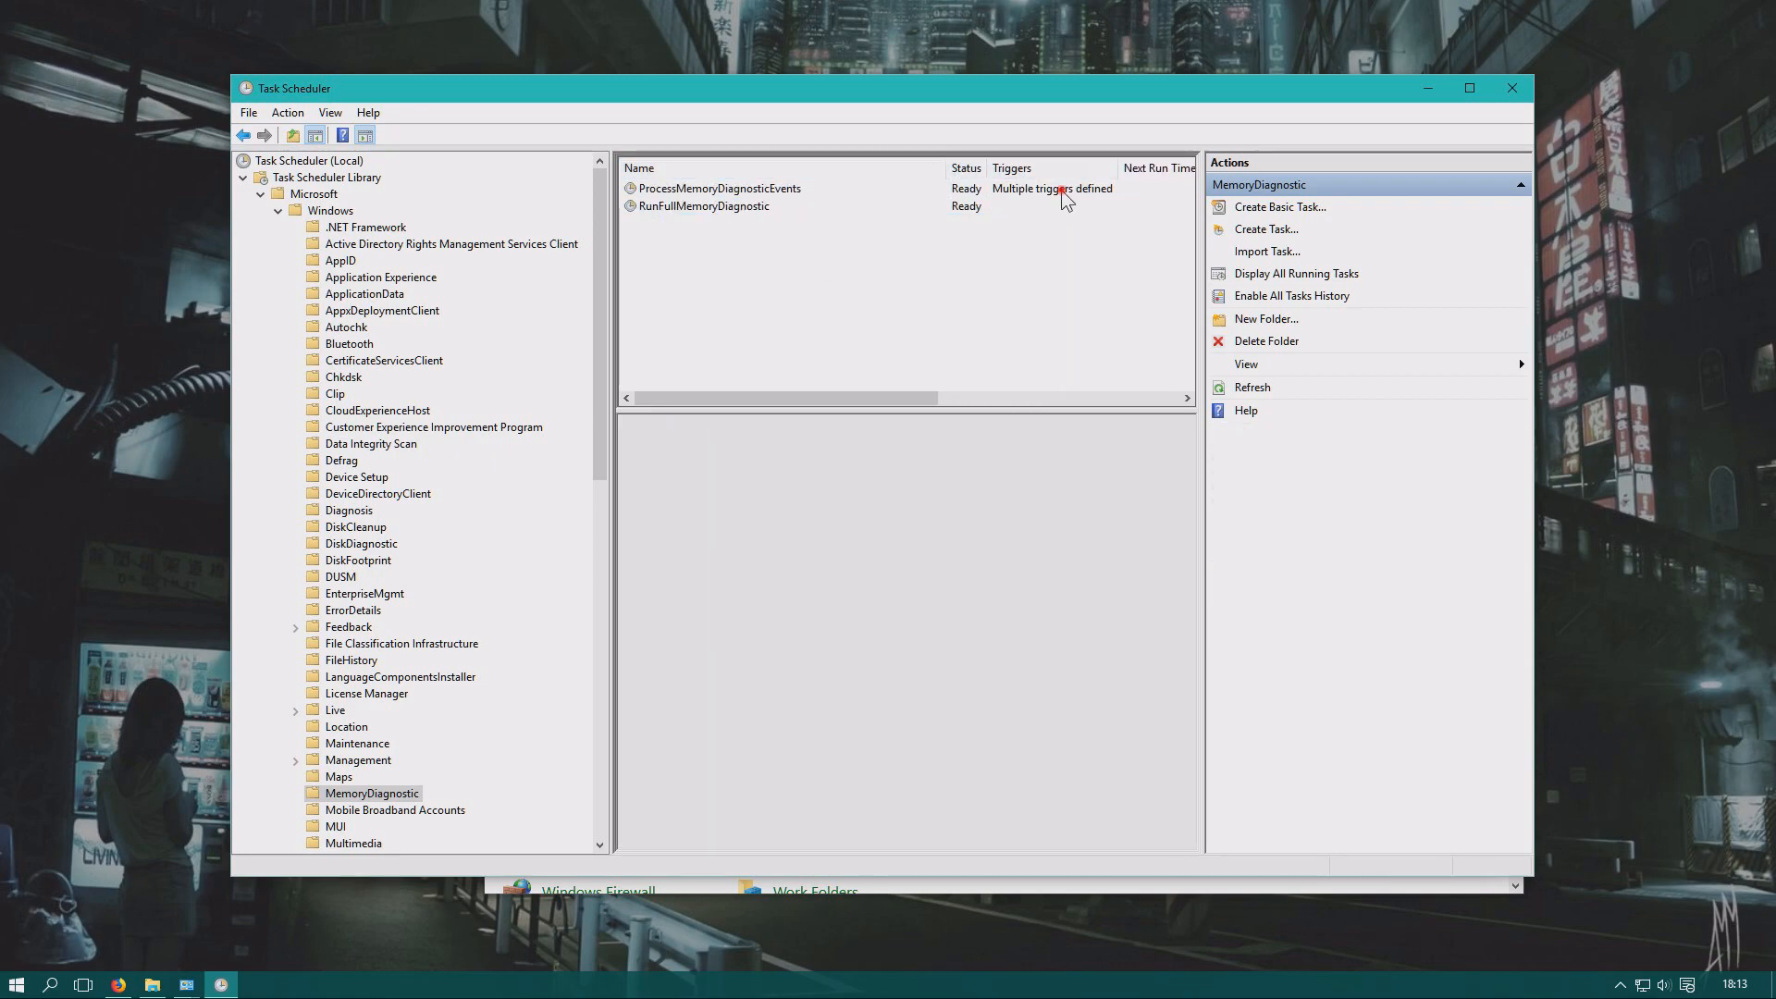
{"action": "left_click", "coordinate": [720, 189]}
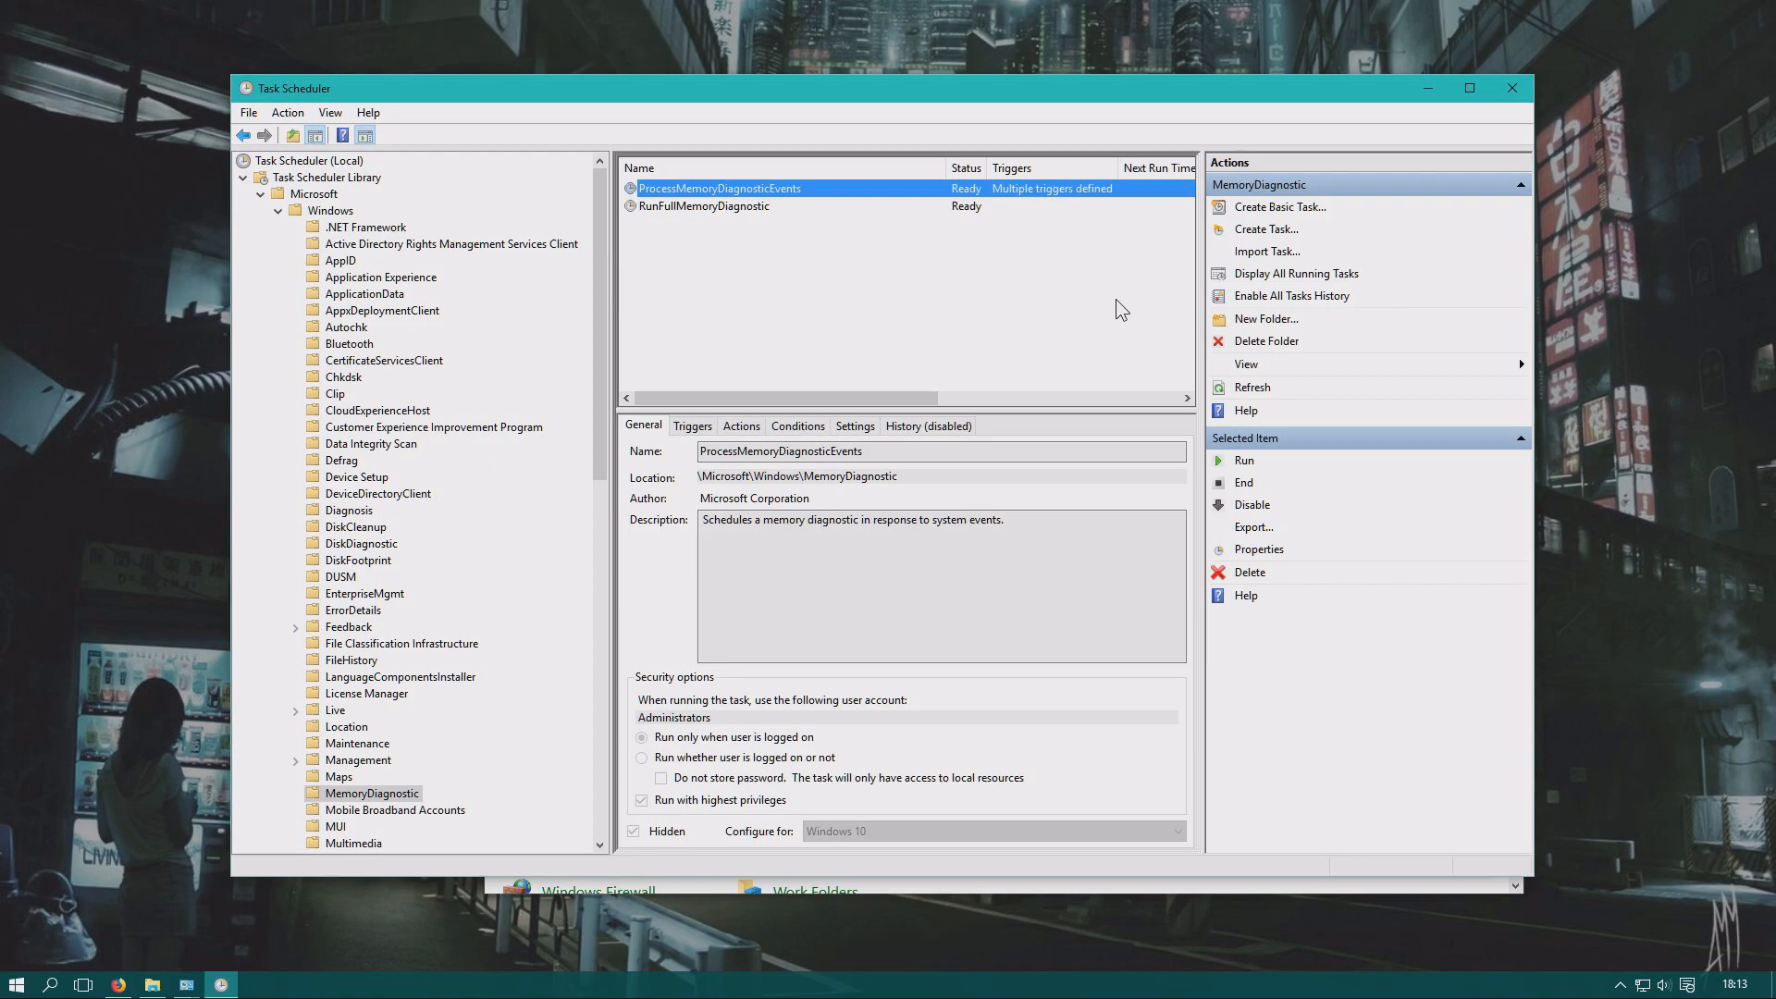
{"action": "mouse_move", "coordinate": [864, 172]}
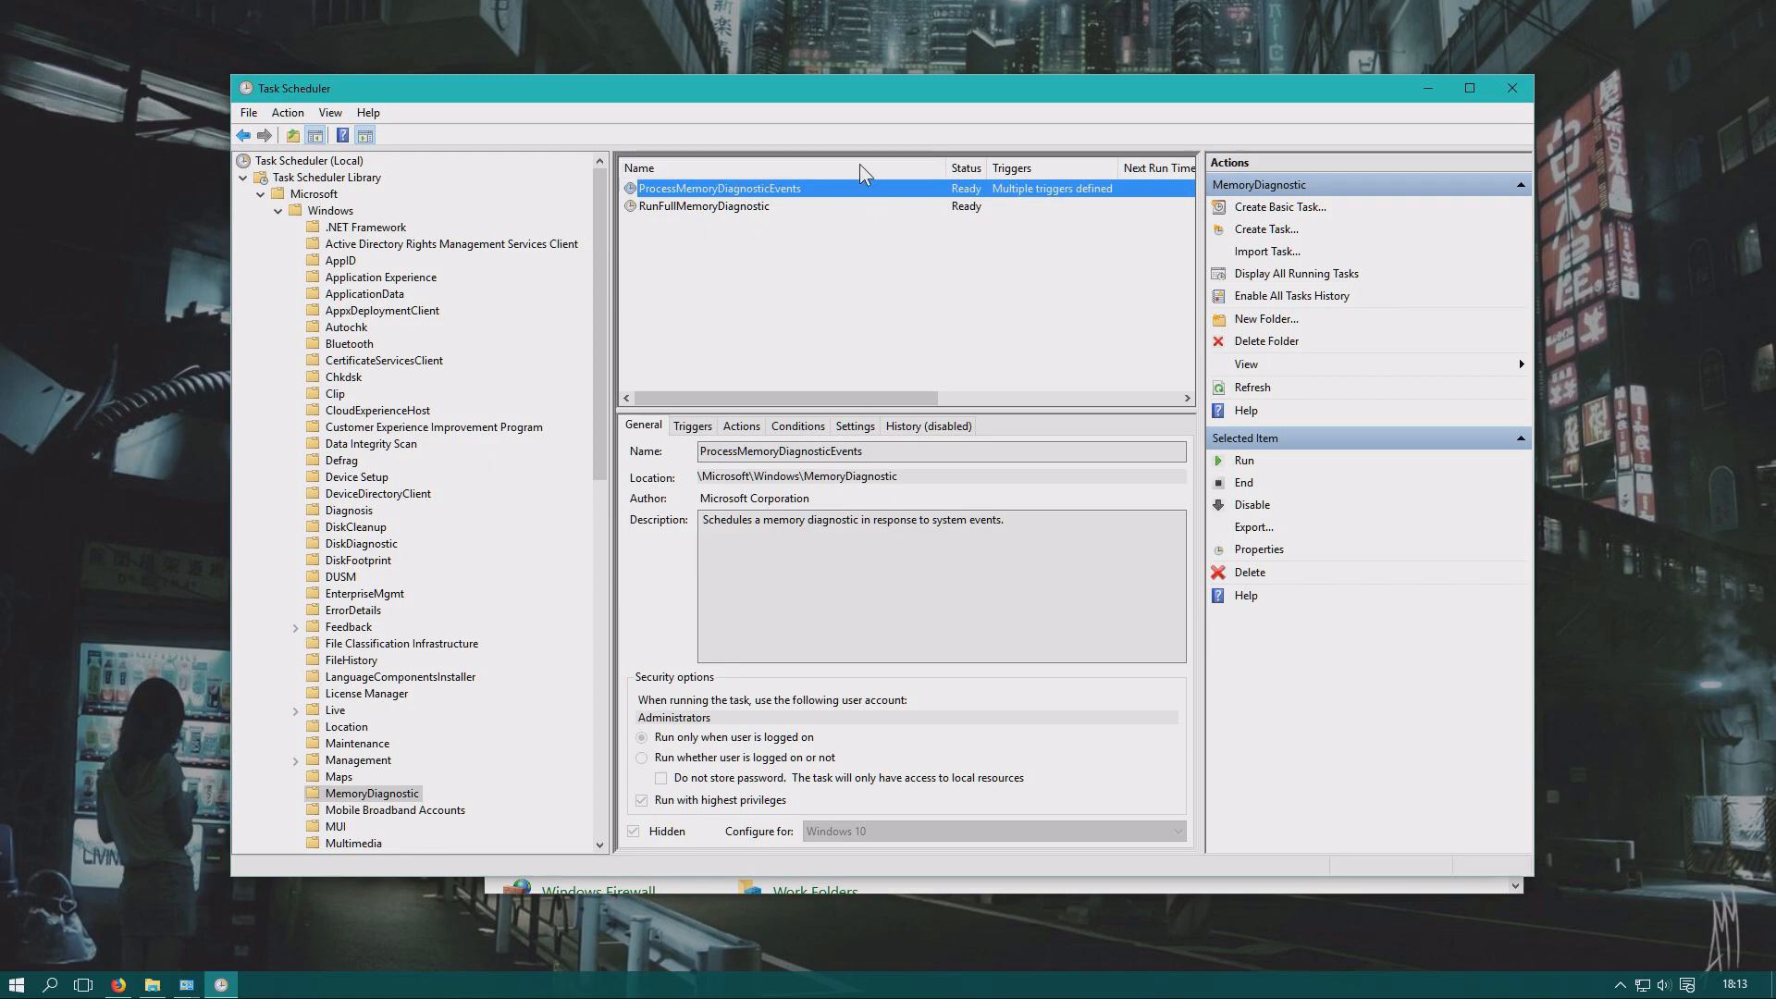
{"action": "mouse_move", "coordinate": [781, 213]}
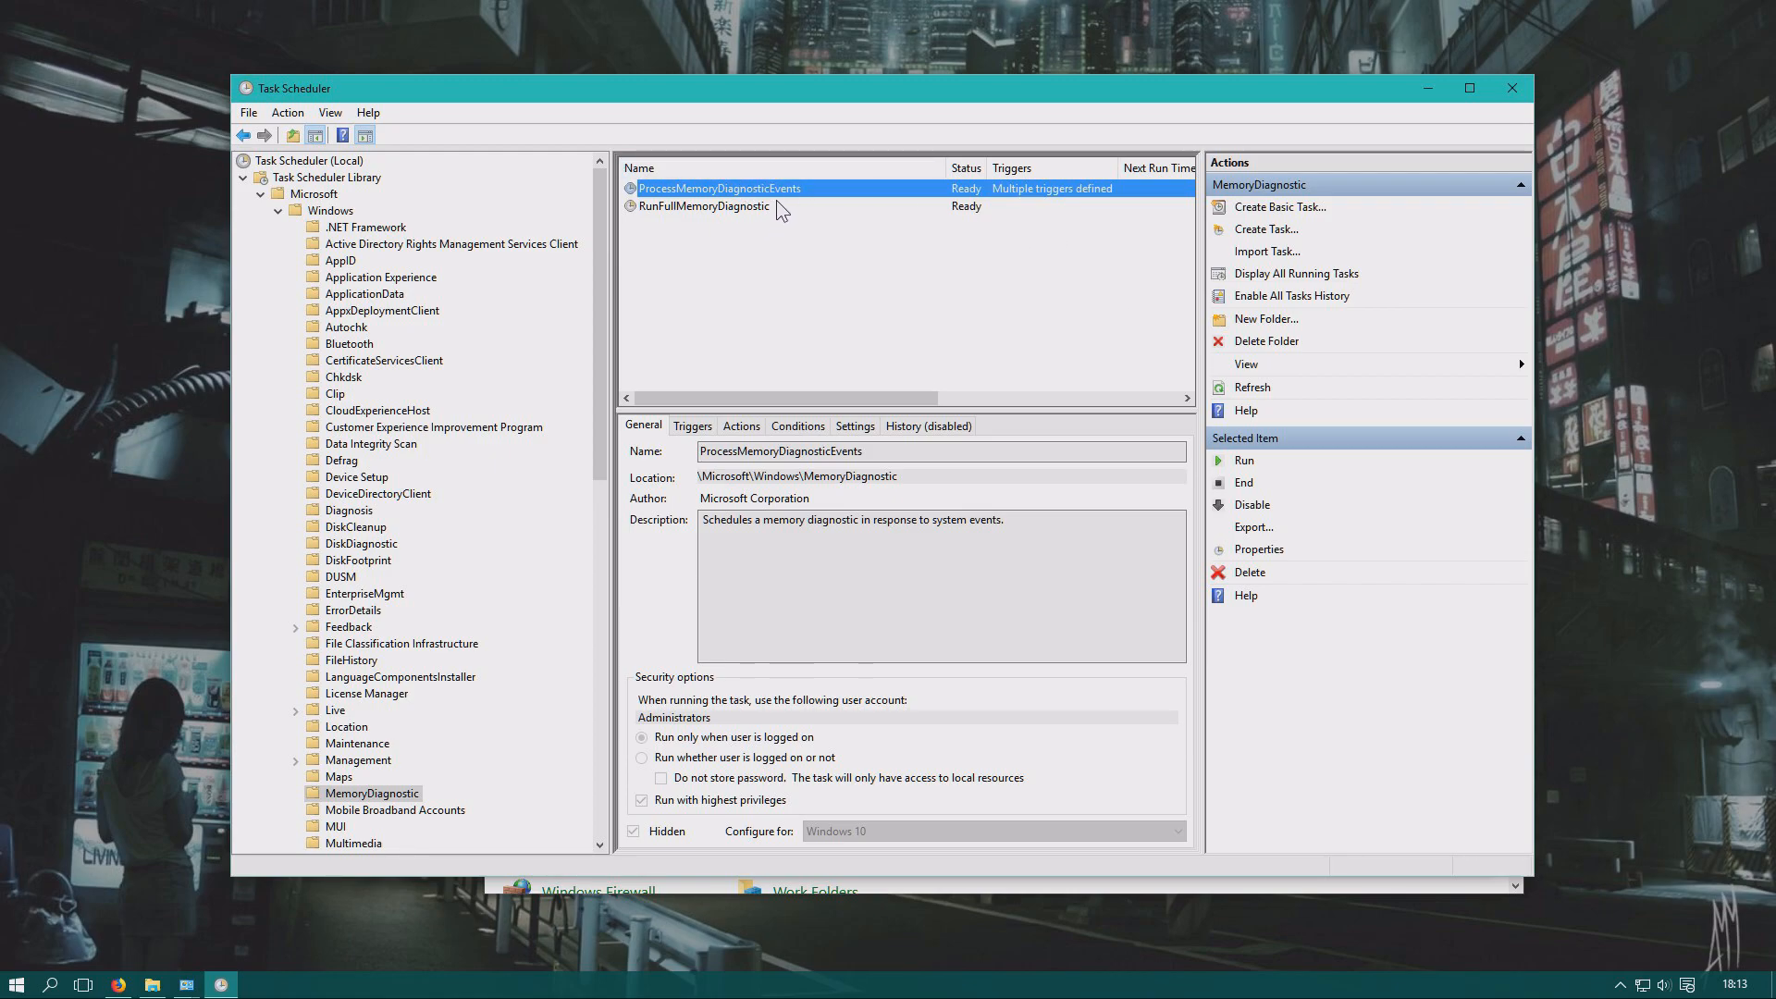
{"action": "mouse_move", "coordinate": [760, 225]}
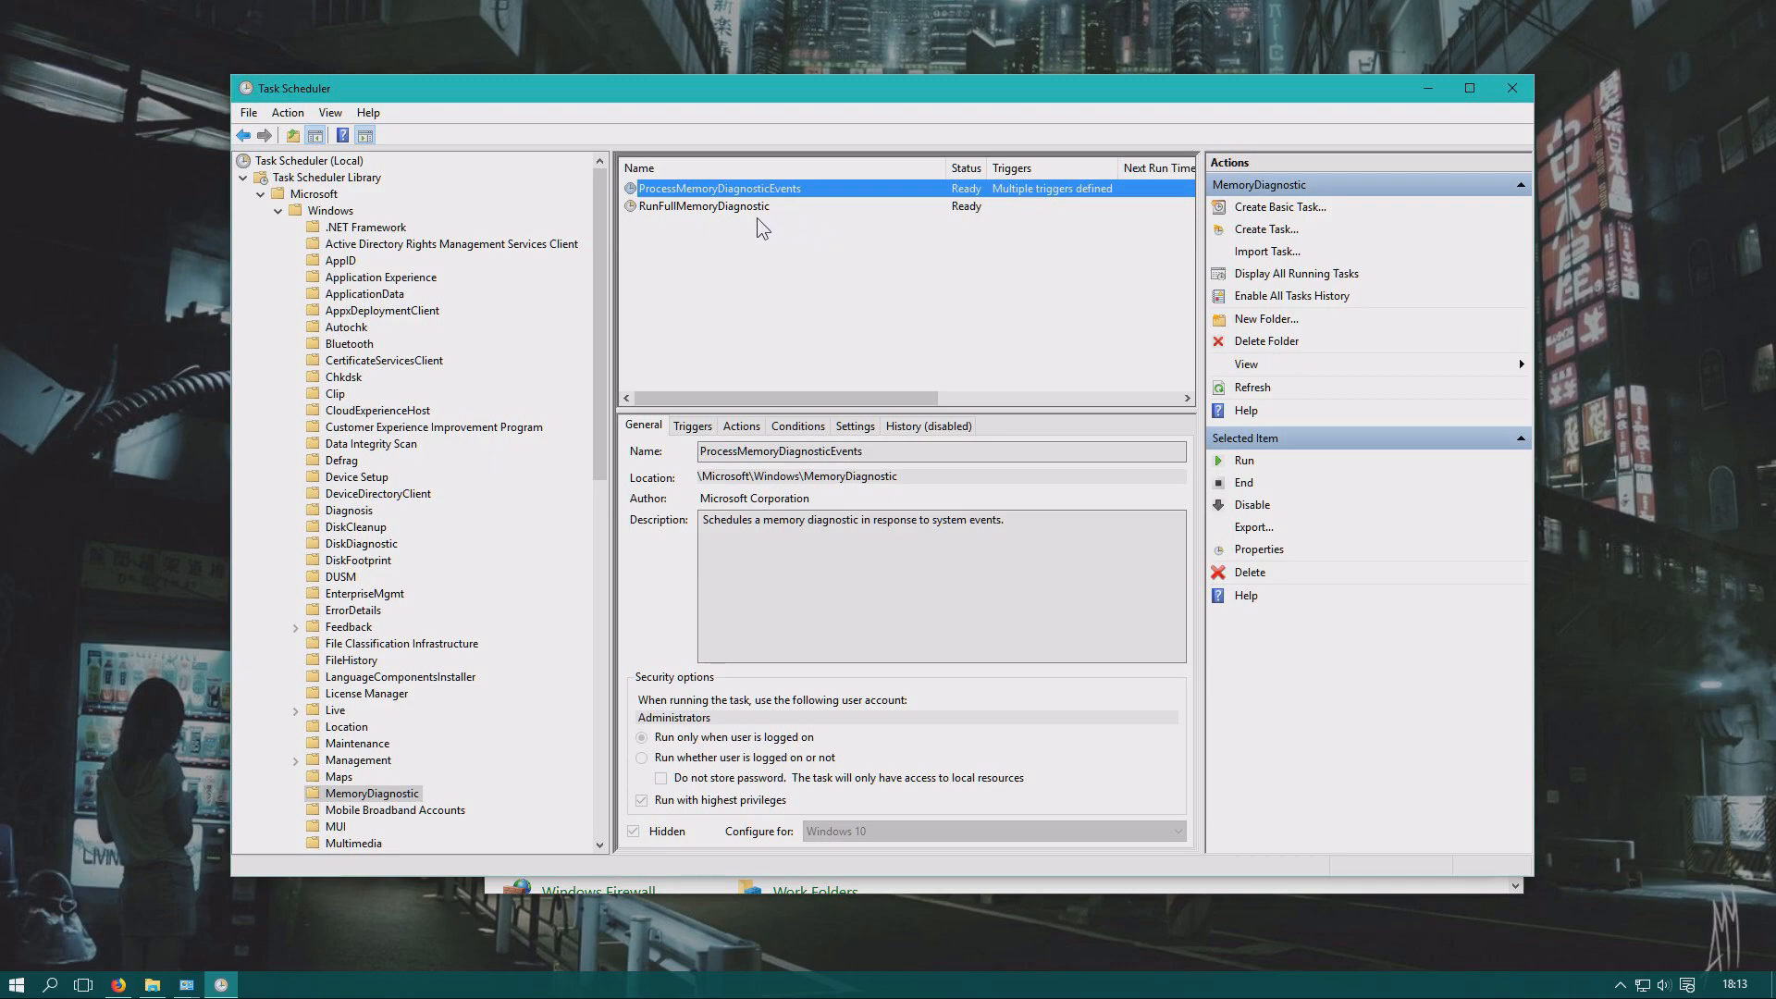
{"action": "left_click", "coordinate": [703, 205]}
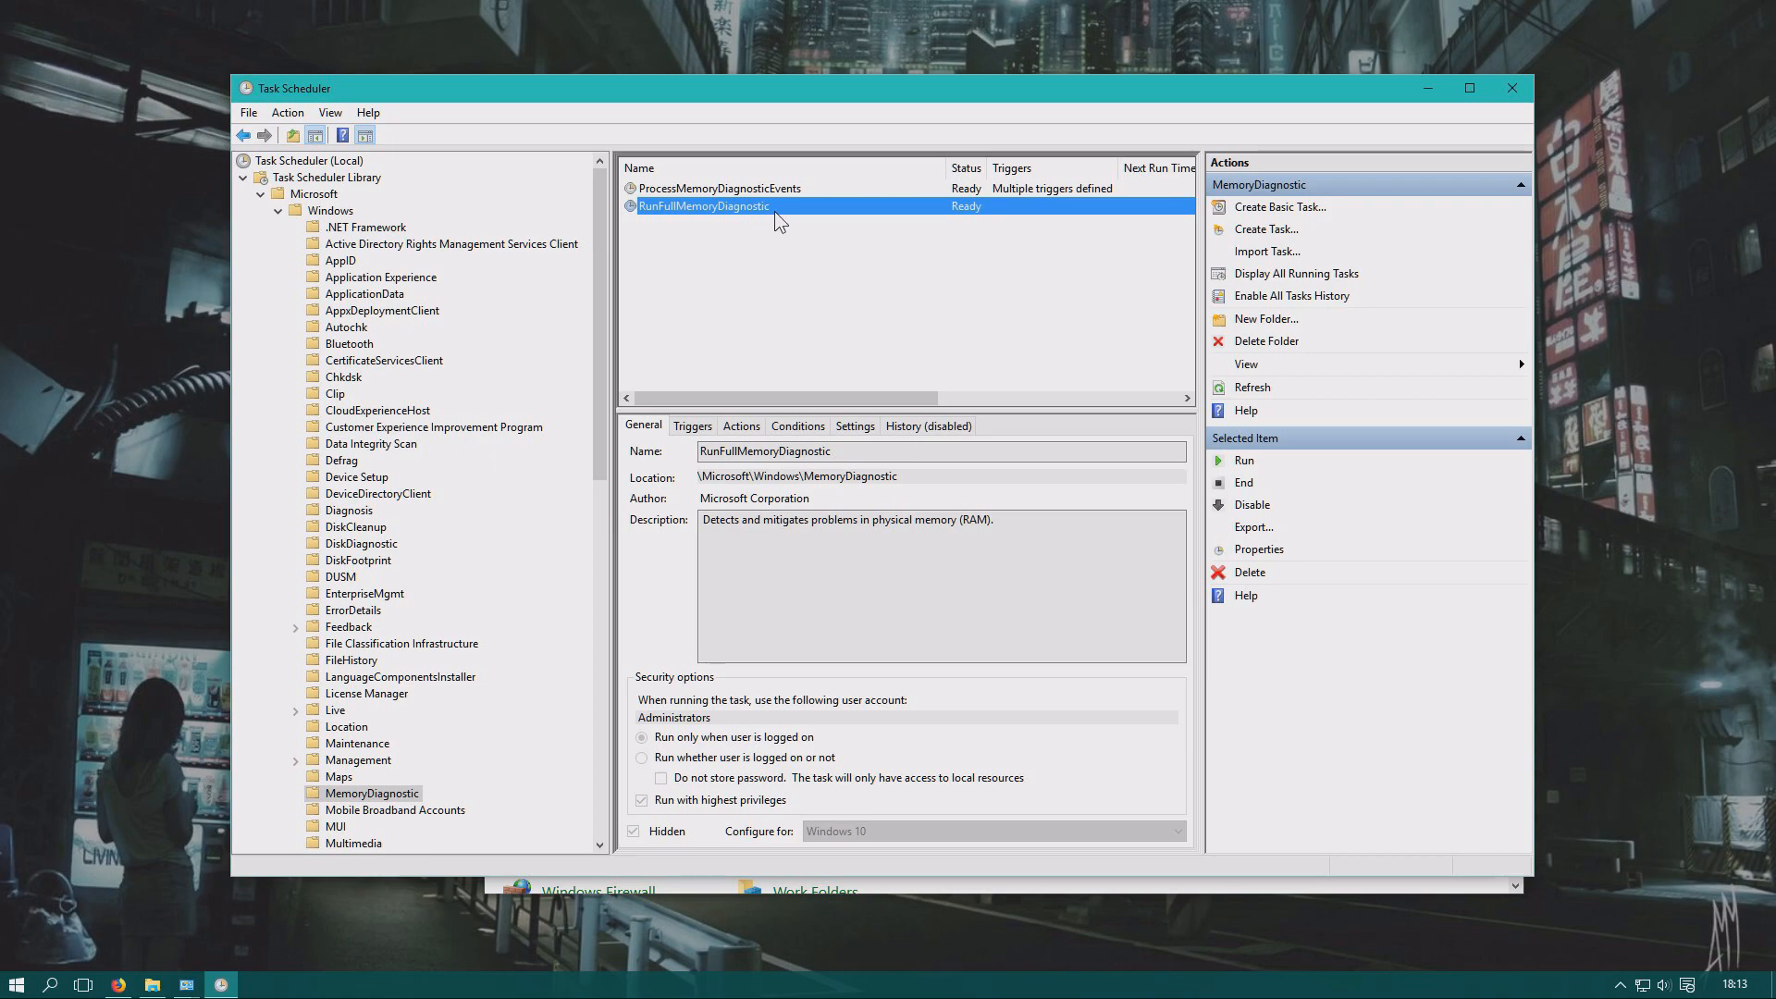
{"action": "mouse_move", "coordinate": [845, 213]}
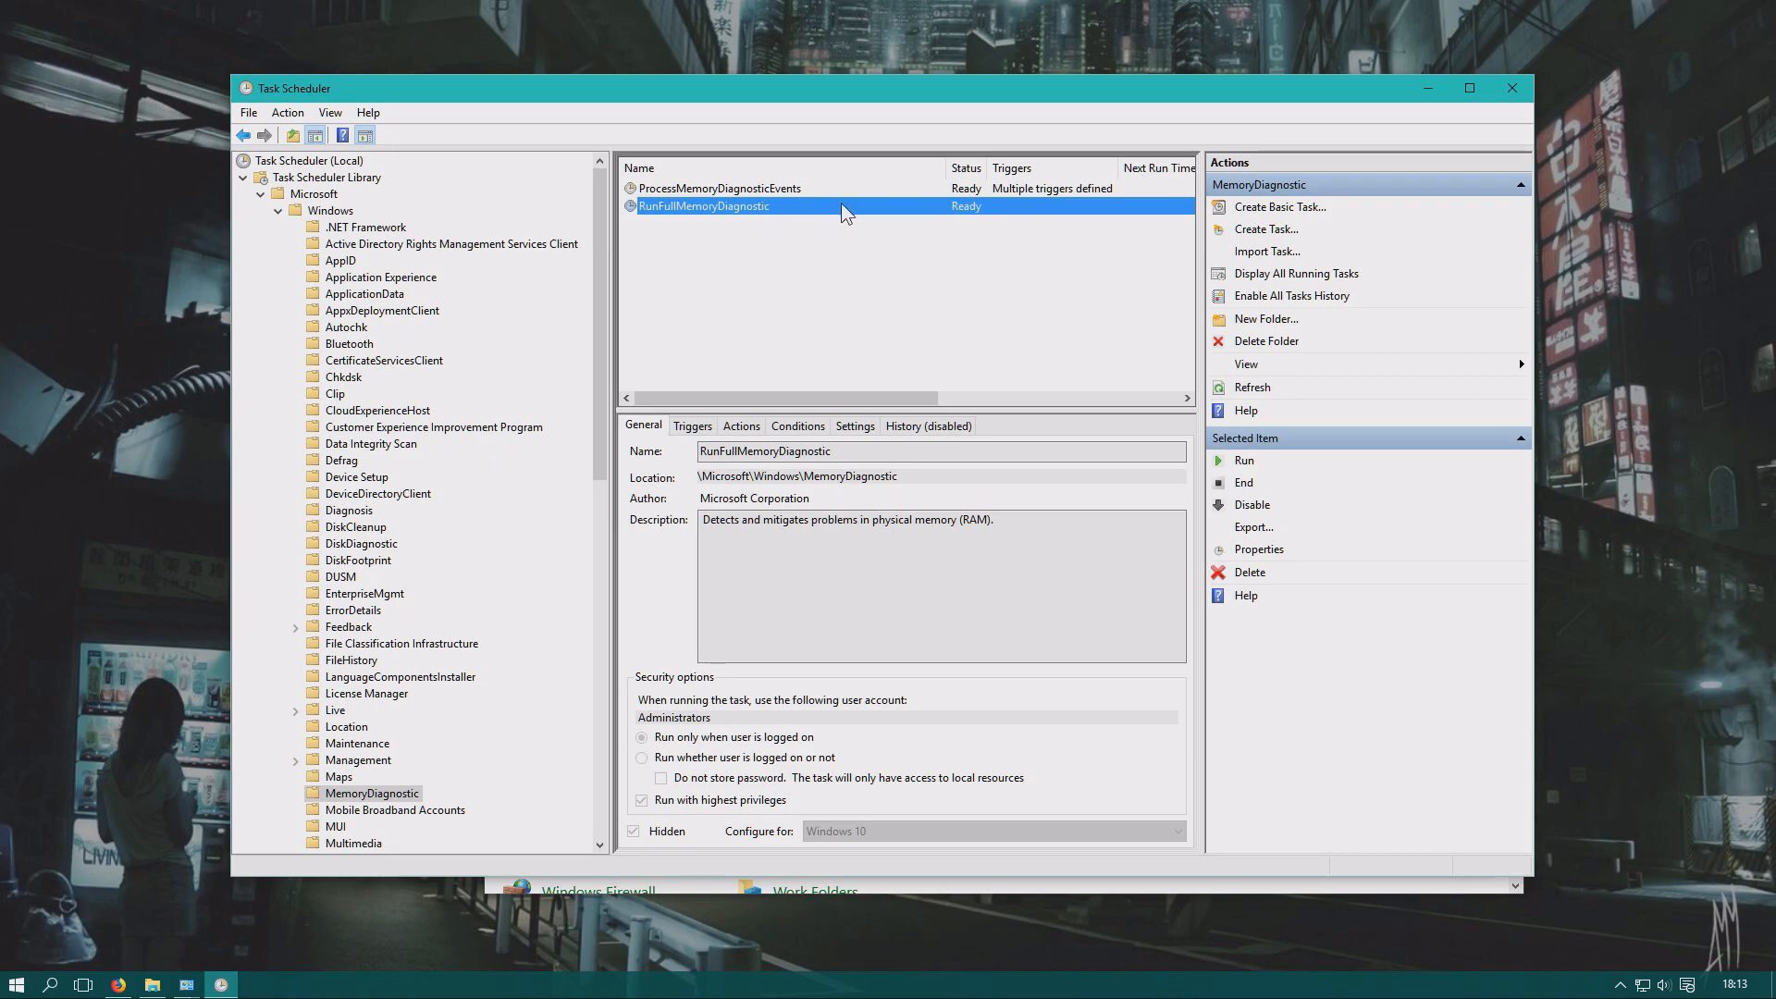
{"action": "mouse_move", "coordinate": [946, 219]}
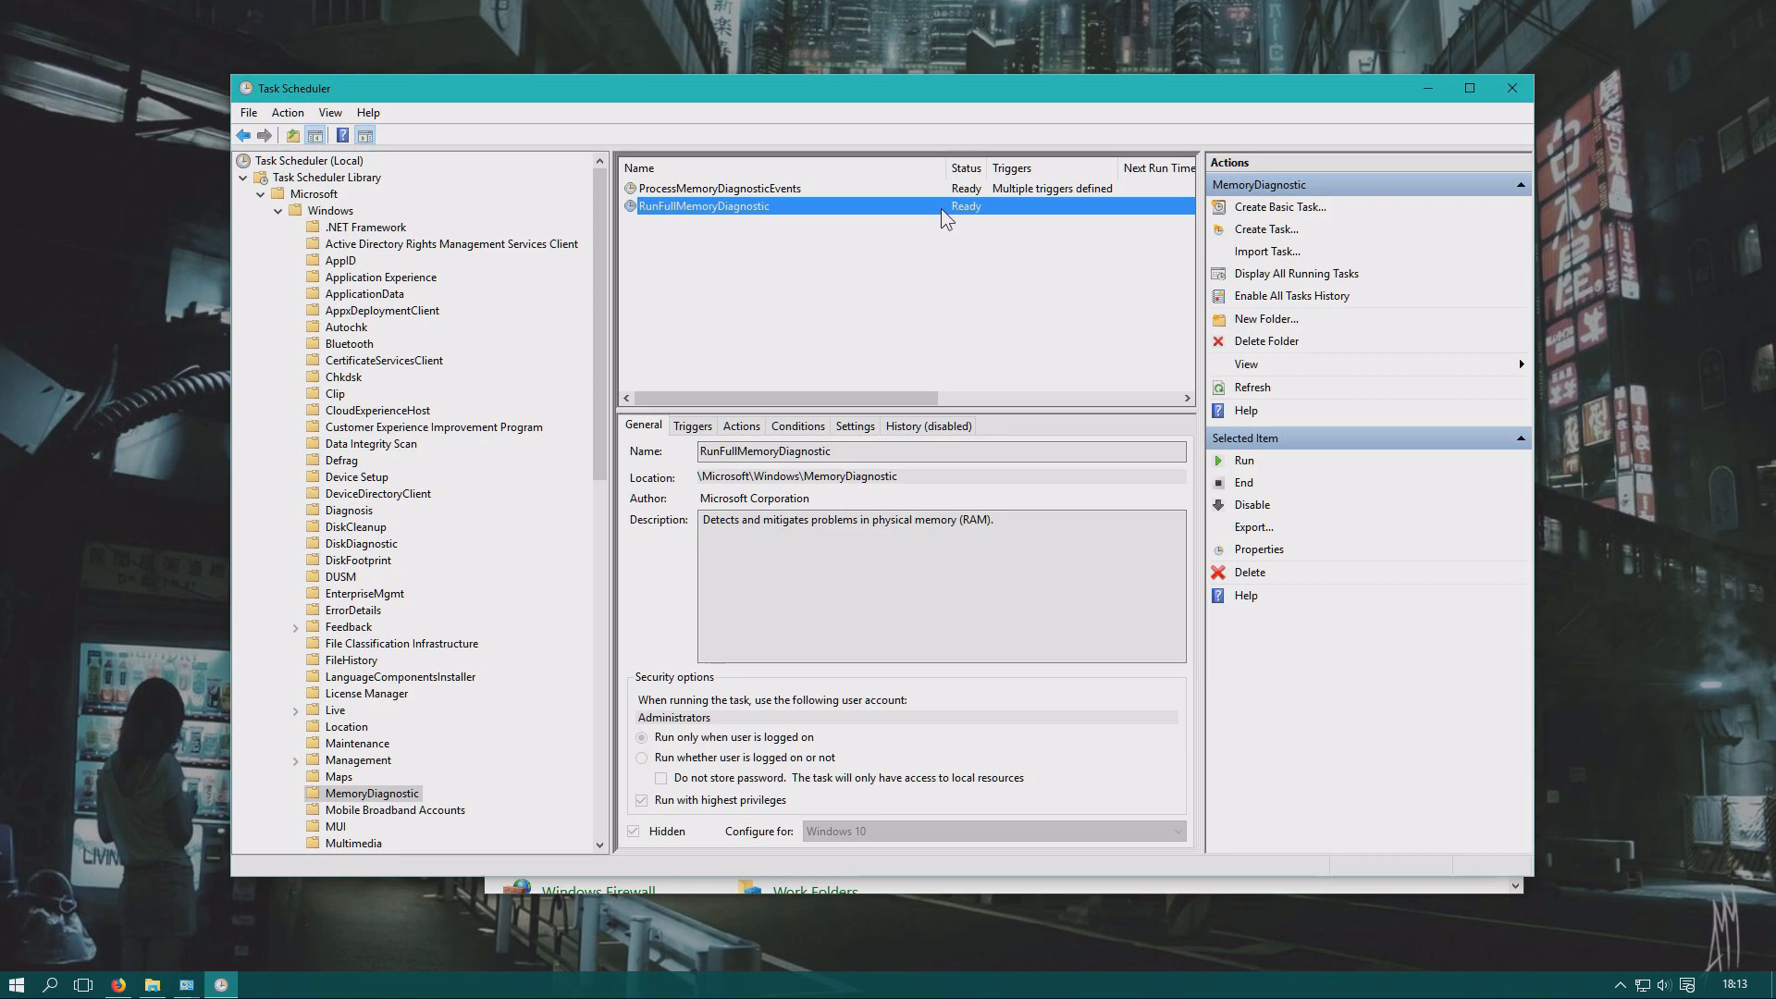
{"action": "mouse_move", "coordinate": [1266, 229]}
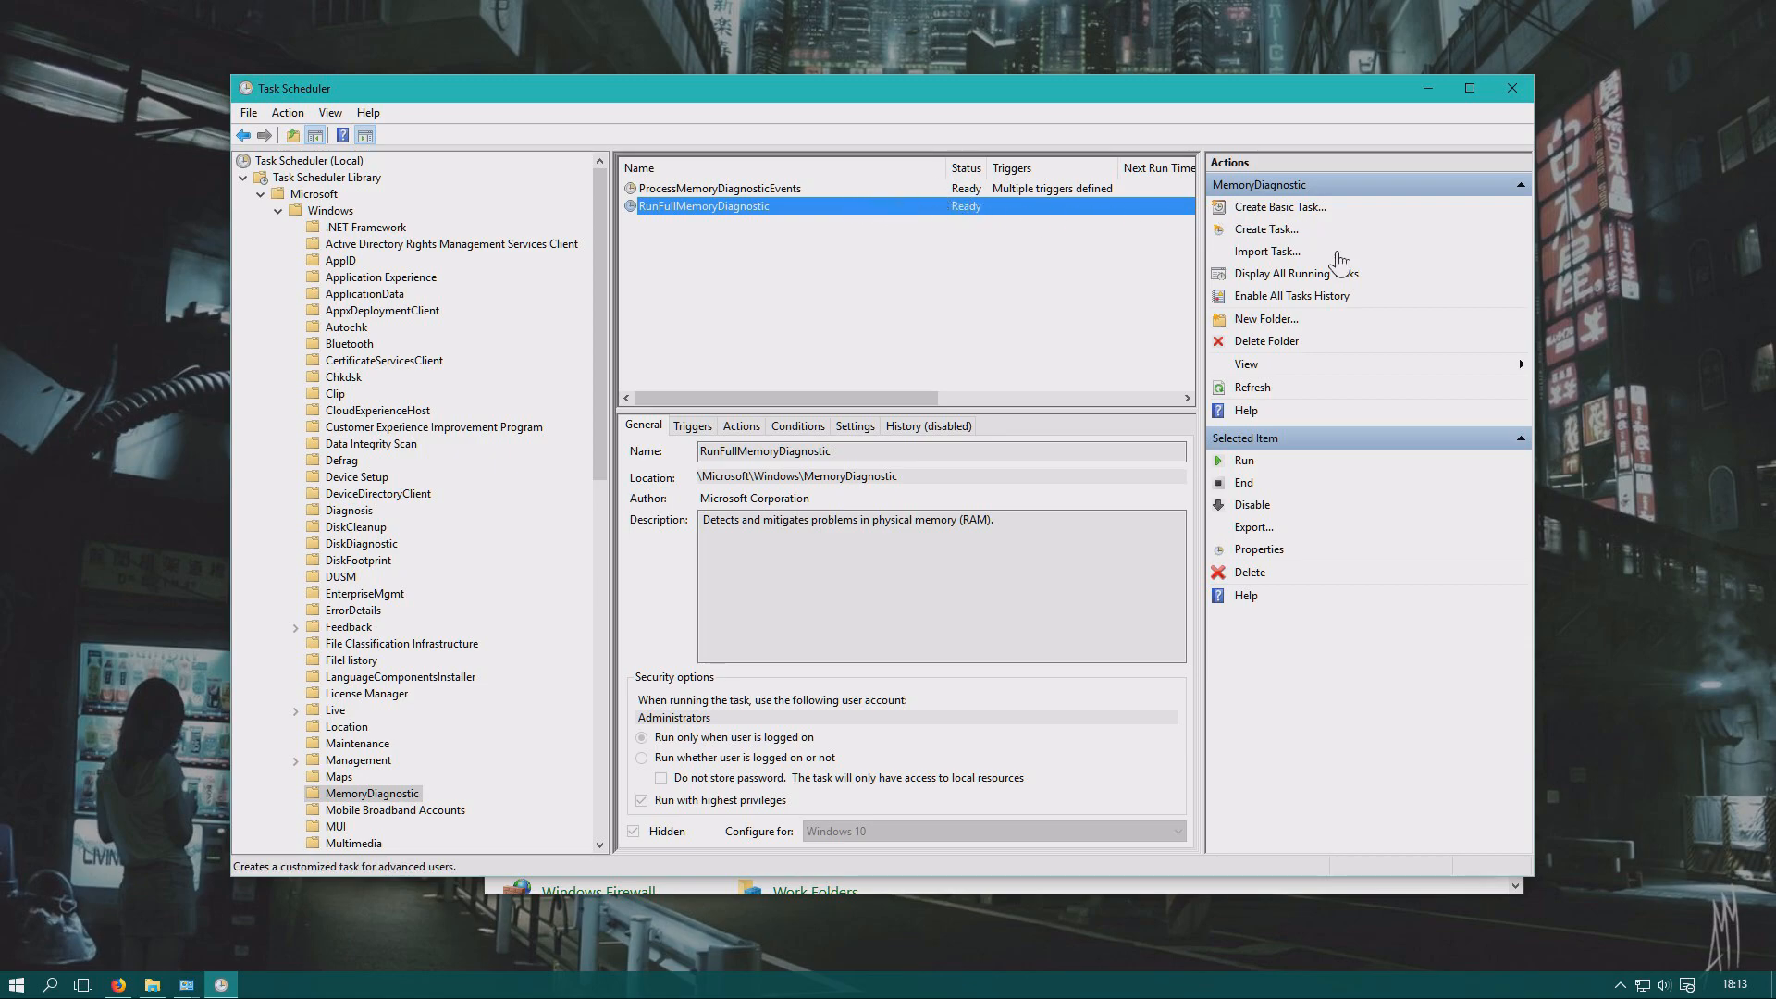
{"action": "mouse_move", "coordinate": [1253, 504]}
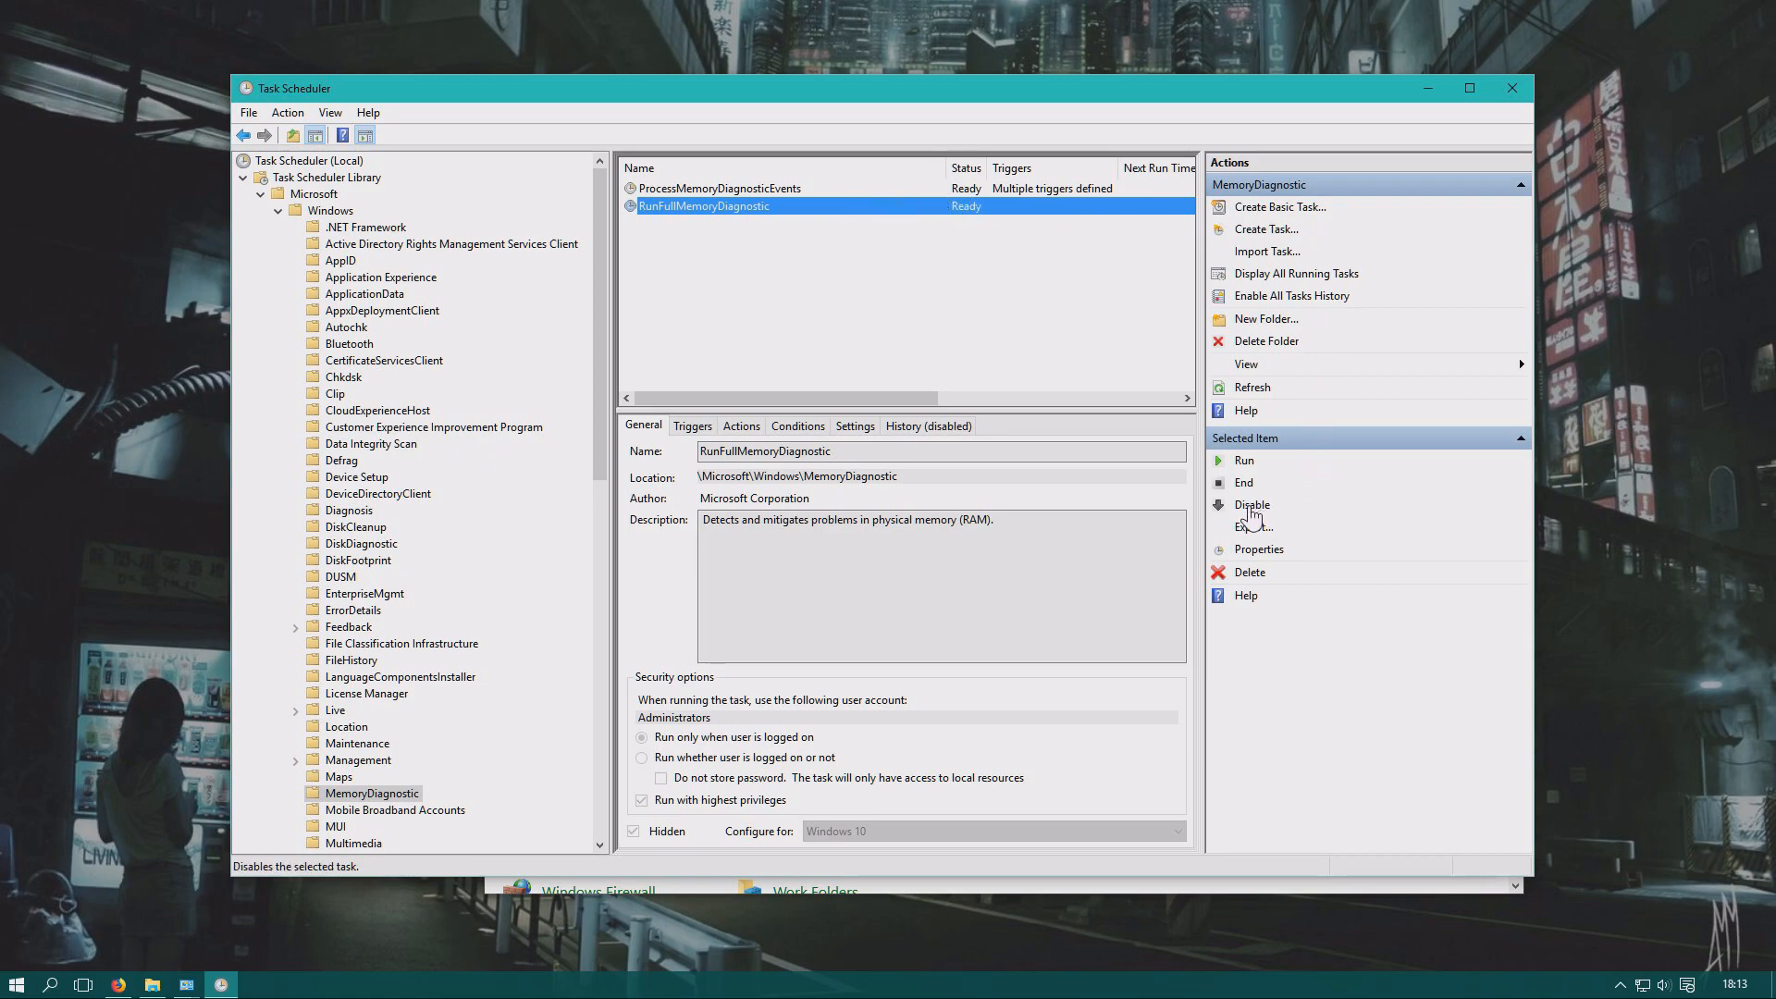
Disable RunFullMemoryDiagnostic, dismissing the 'no longer exists' and 'could not be modified' errors.
{"action": "left_click", "coordinate": [1252, 505]}
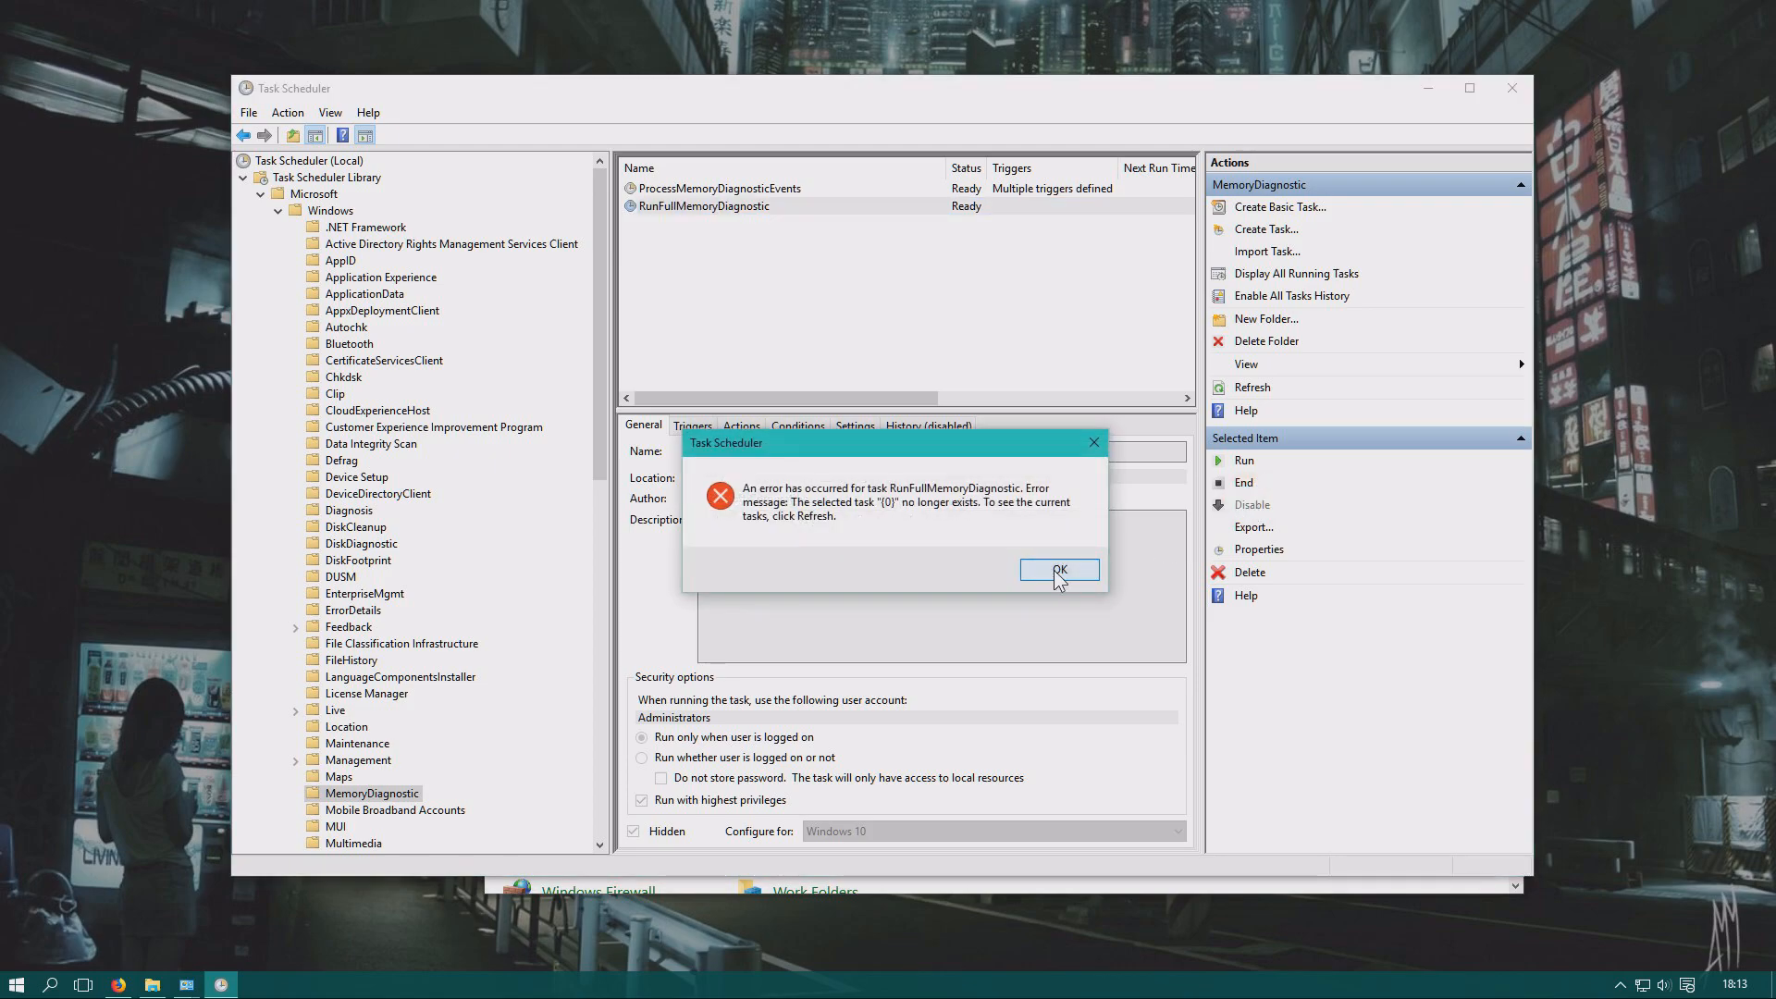
{"action": "left_click", "coordinate": [1056, 568]}
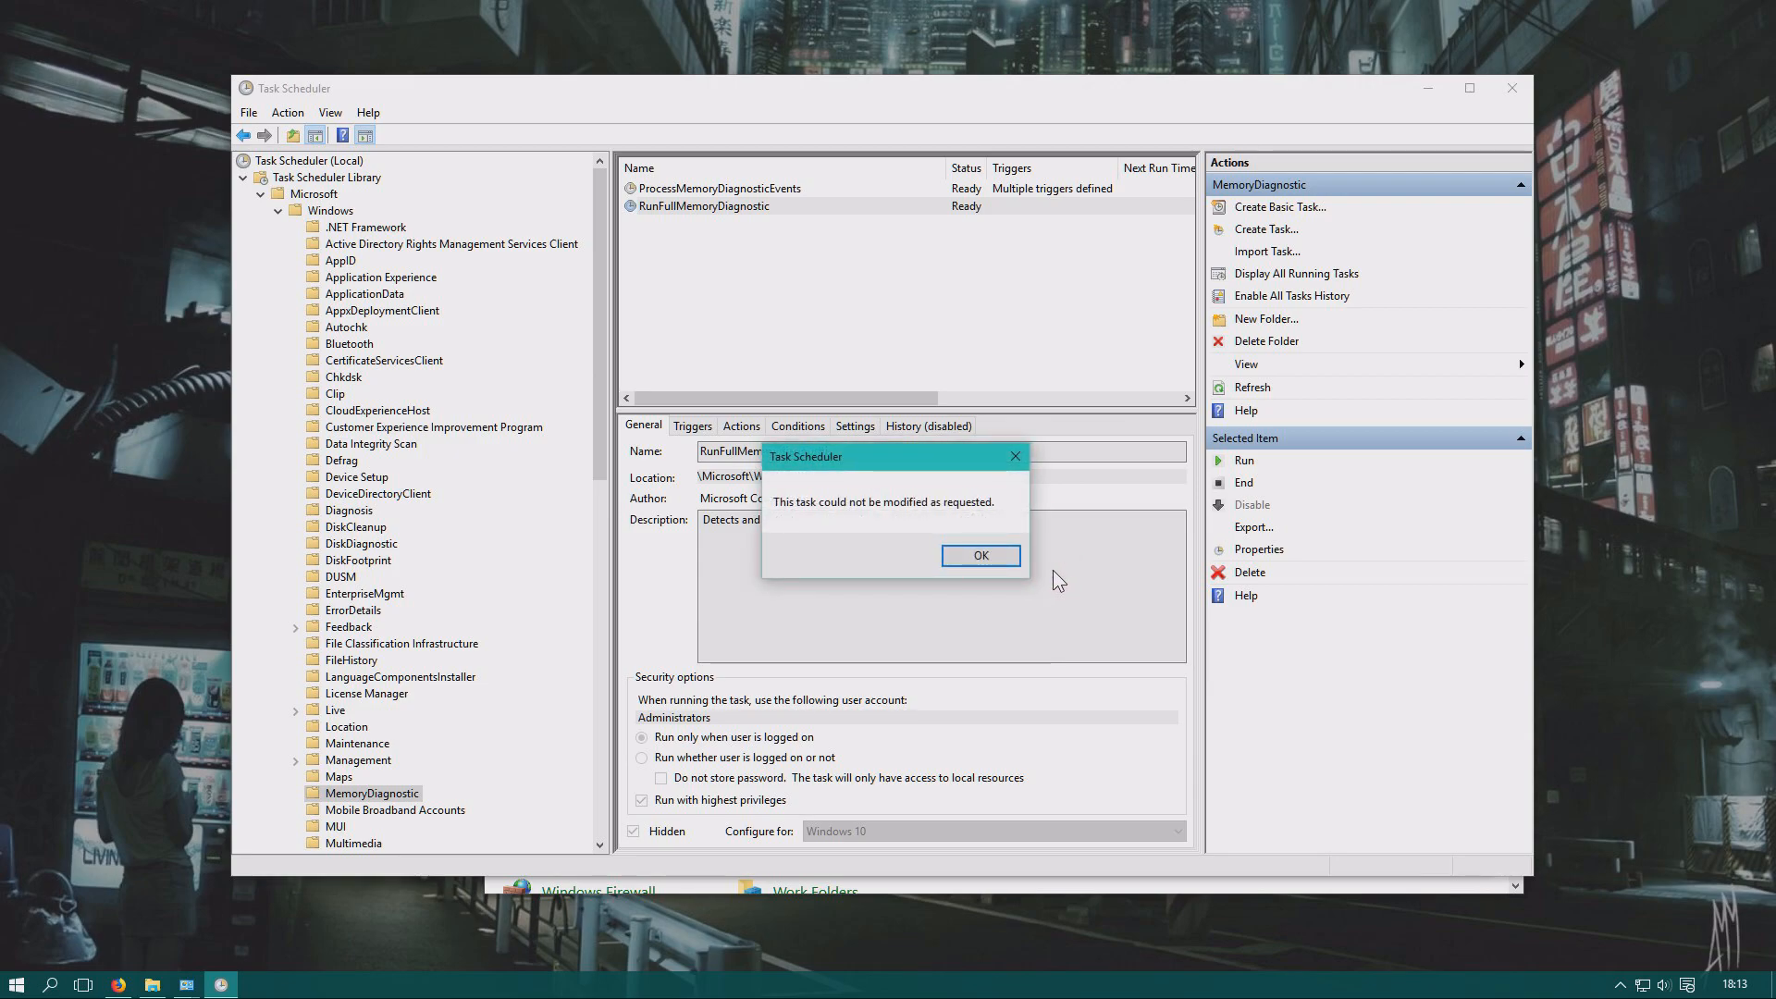
{"action": "left_click", "coordinate": [980, 555]}
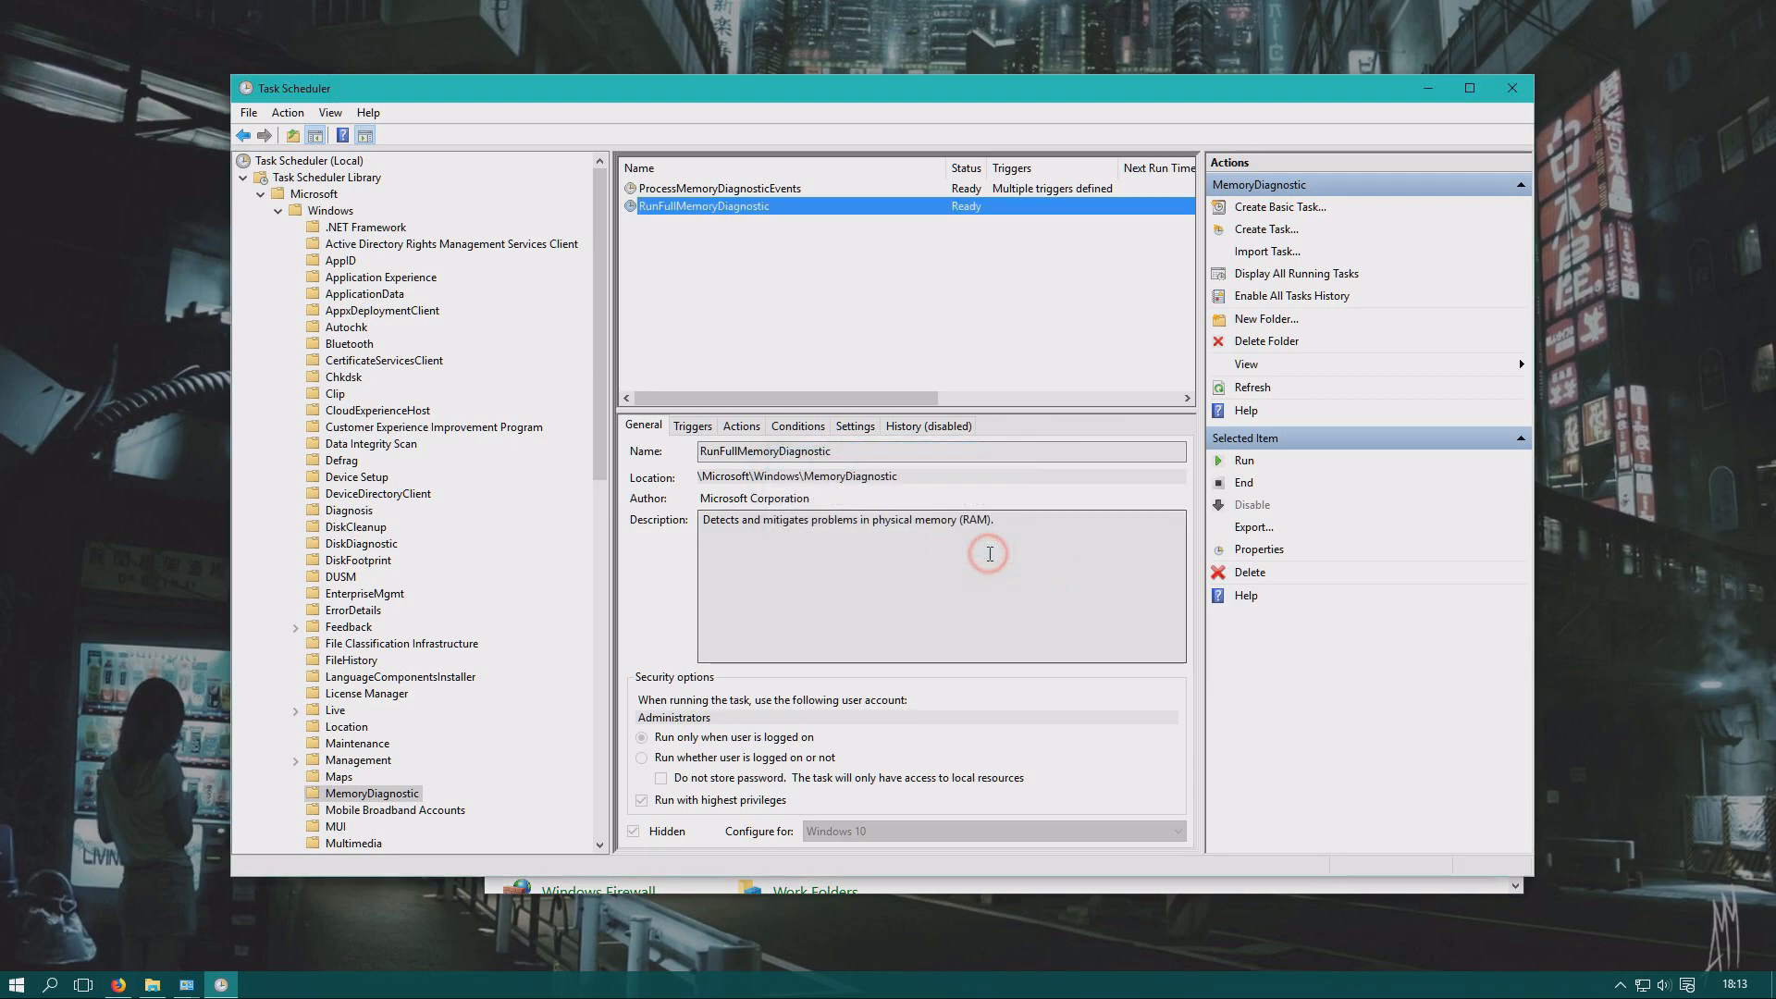
{"action": "left_click", "coordinate": [1253, 503]}
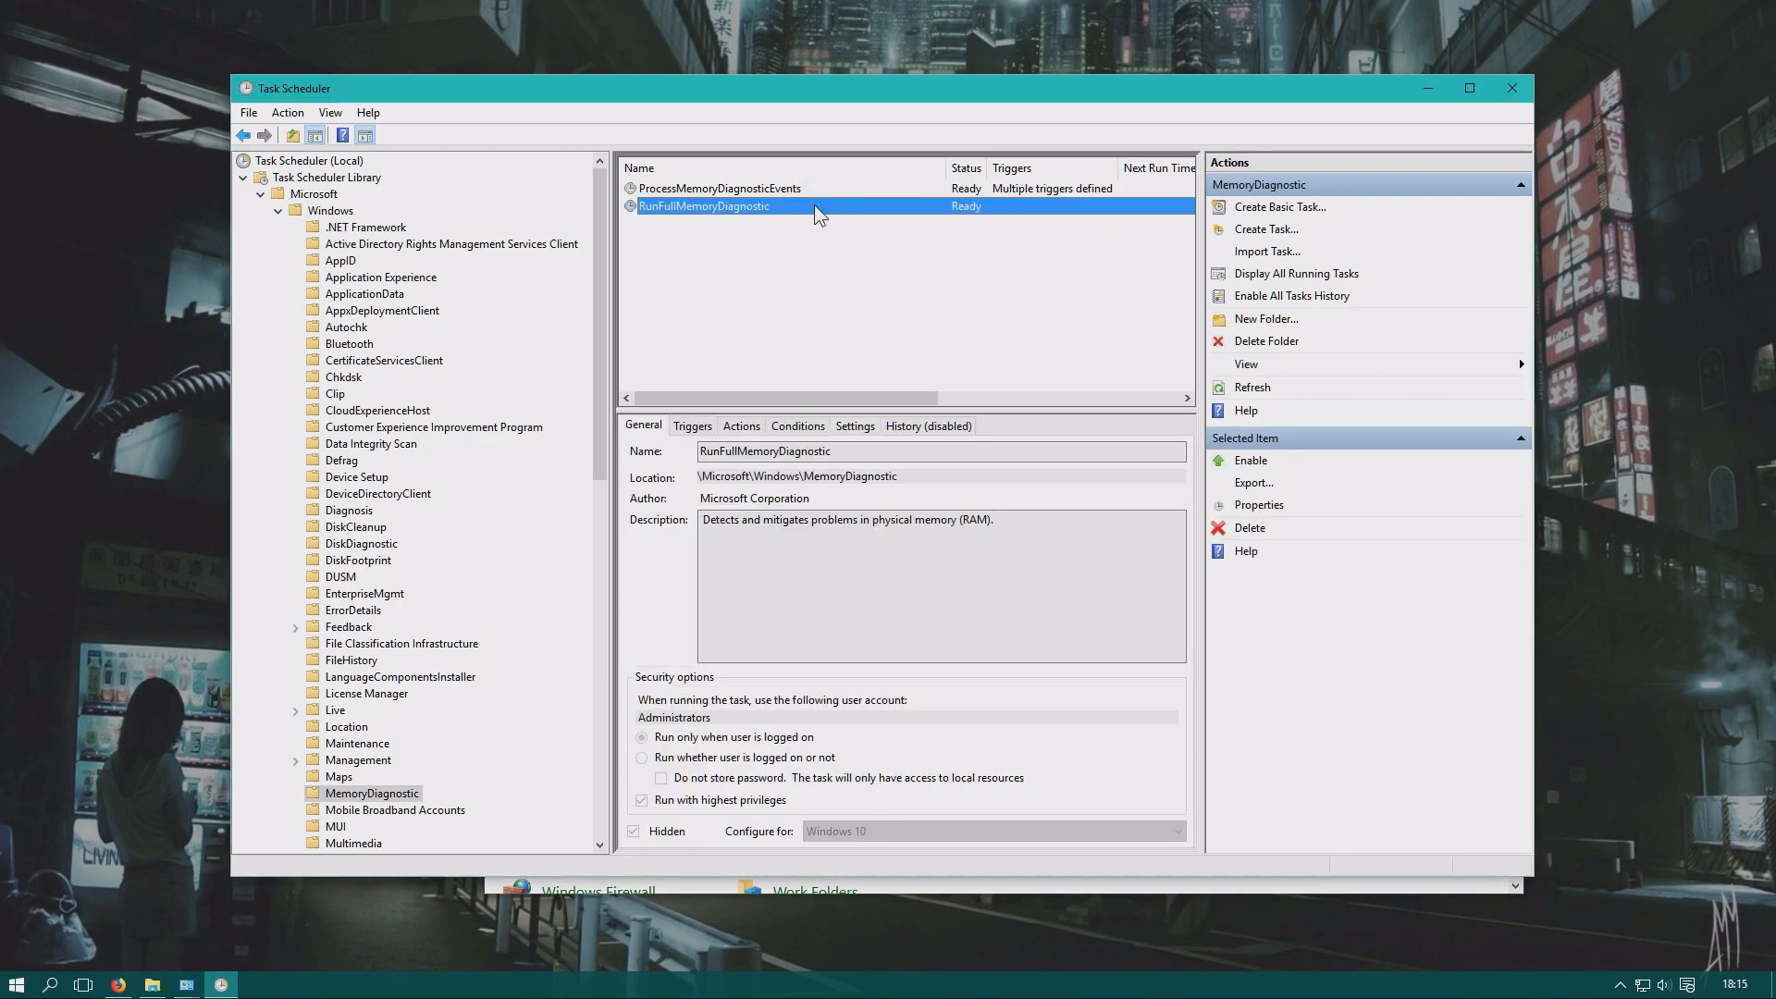
{"action": "mouse_move", "coordinate": [861, 218]}
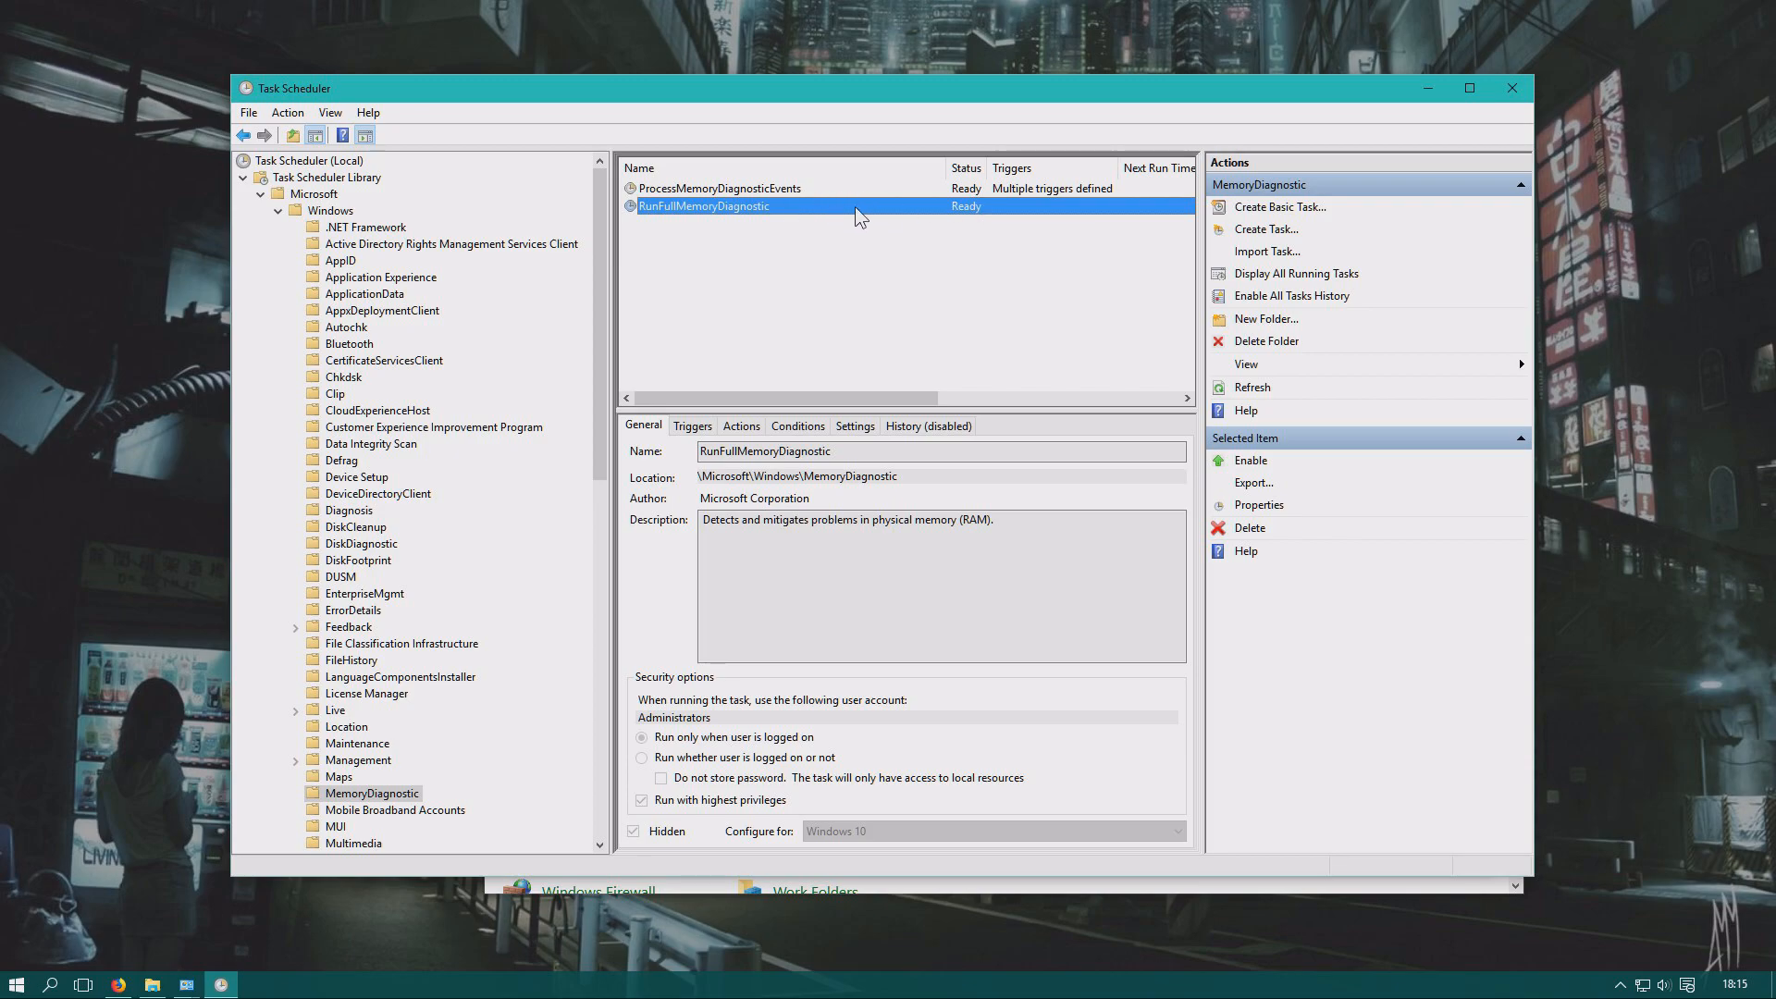
{"action": "mouse_move", "coordinate": [911, 241]}
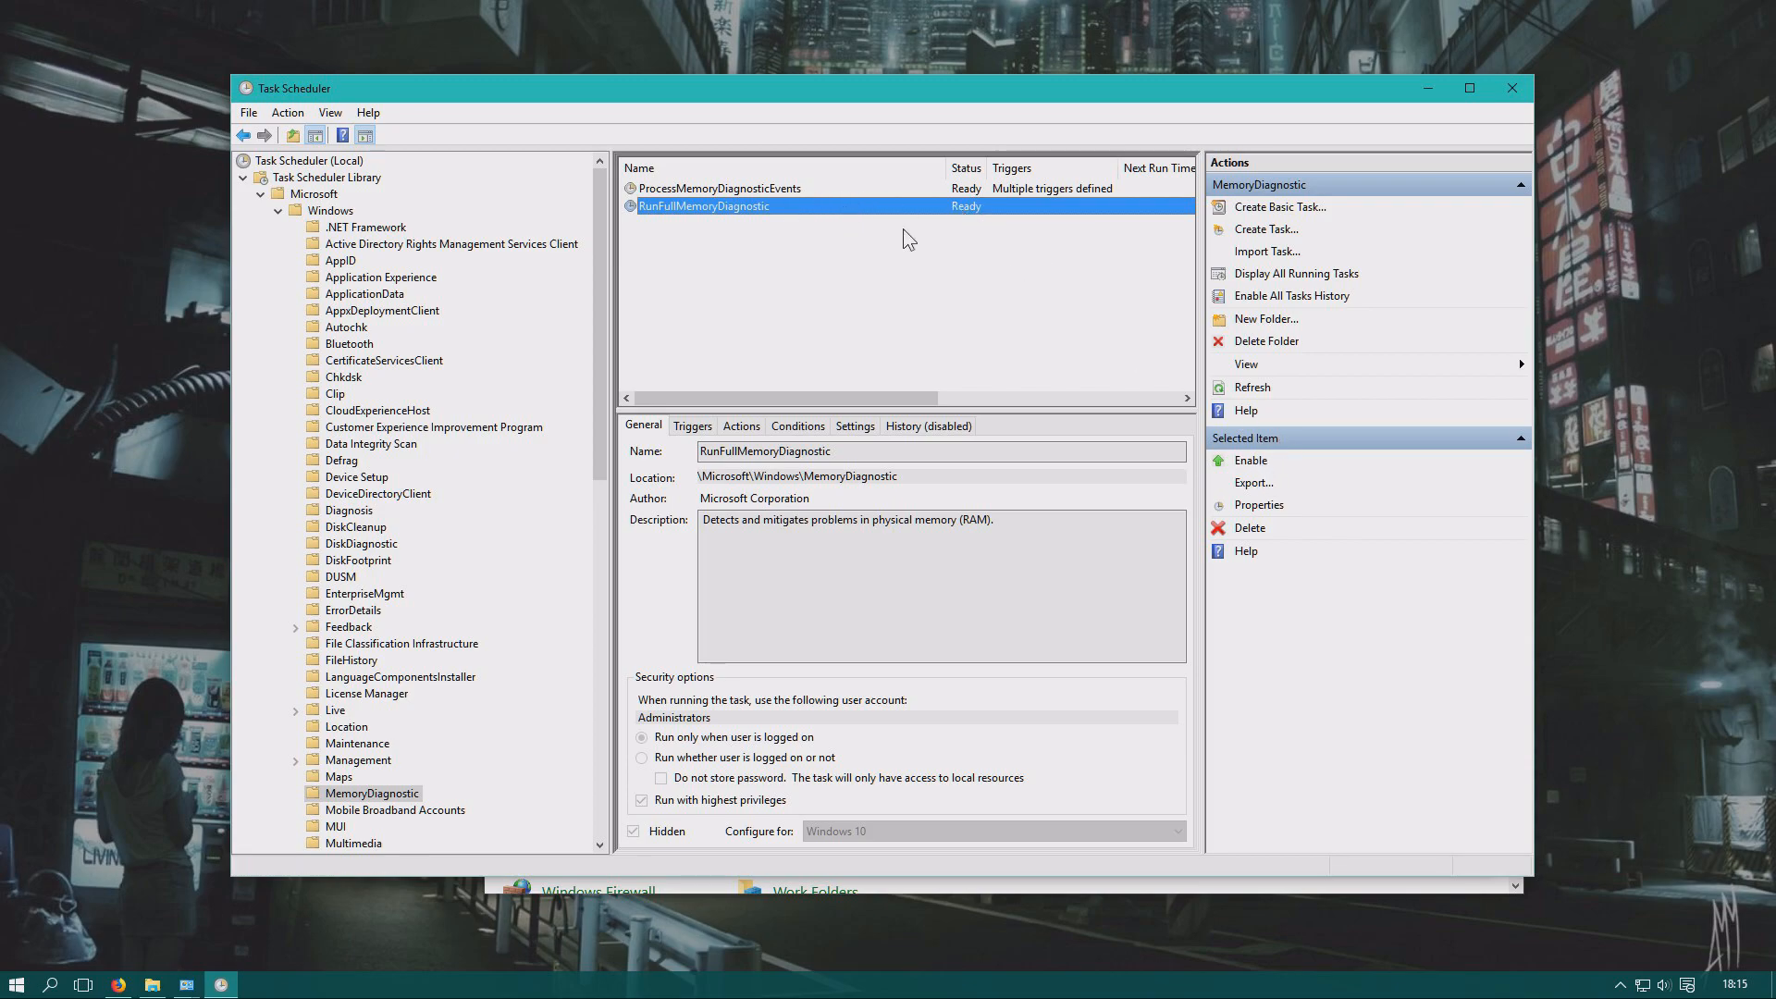
Confirm via the task's right-click menu that Enable is now offered, then reselect it.
{"action": "right_click", "coordinate": [703, 205]}
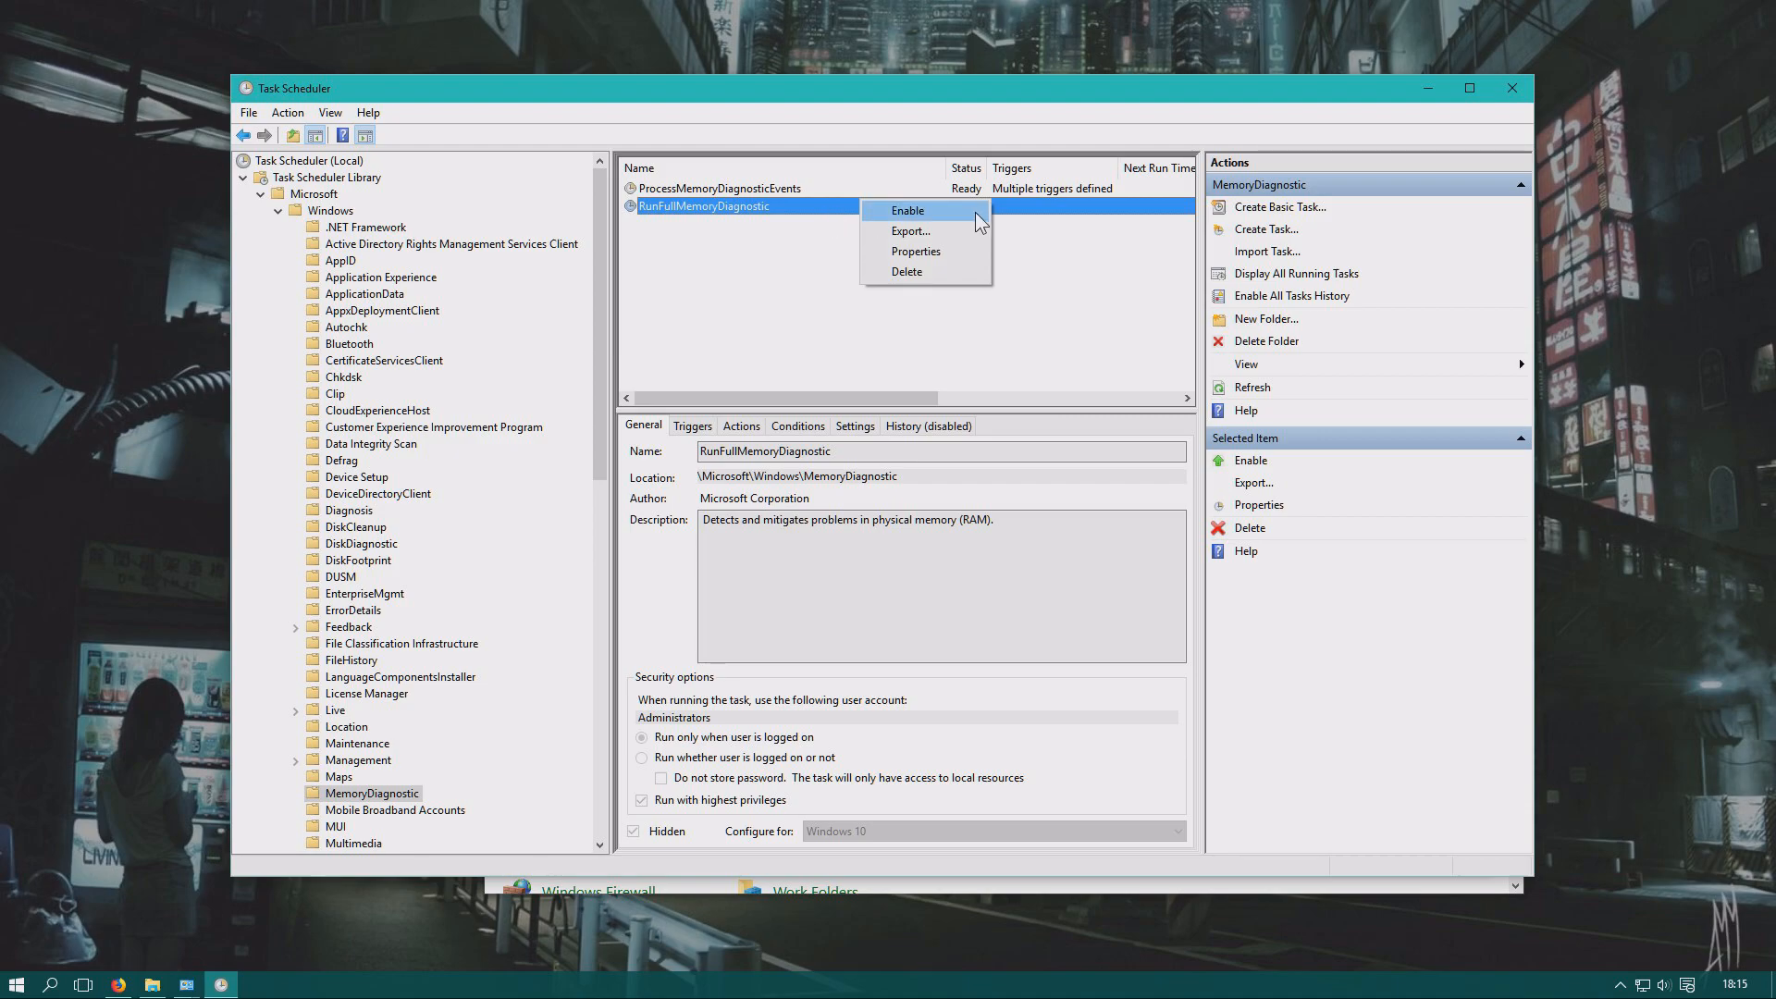
{"action": "left_click", "coordinate": [872, 211]}
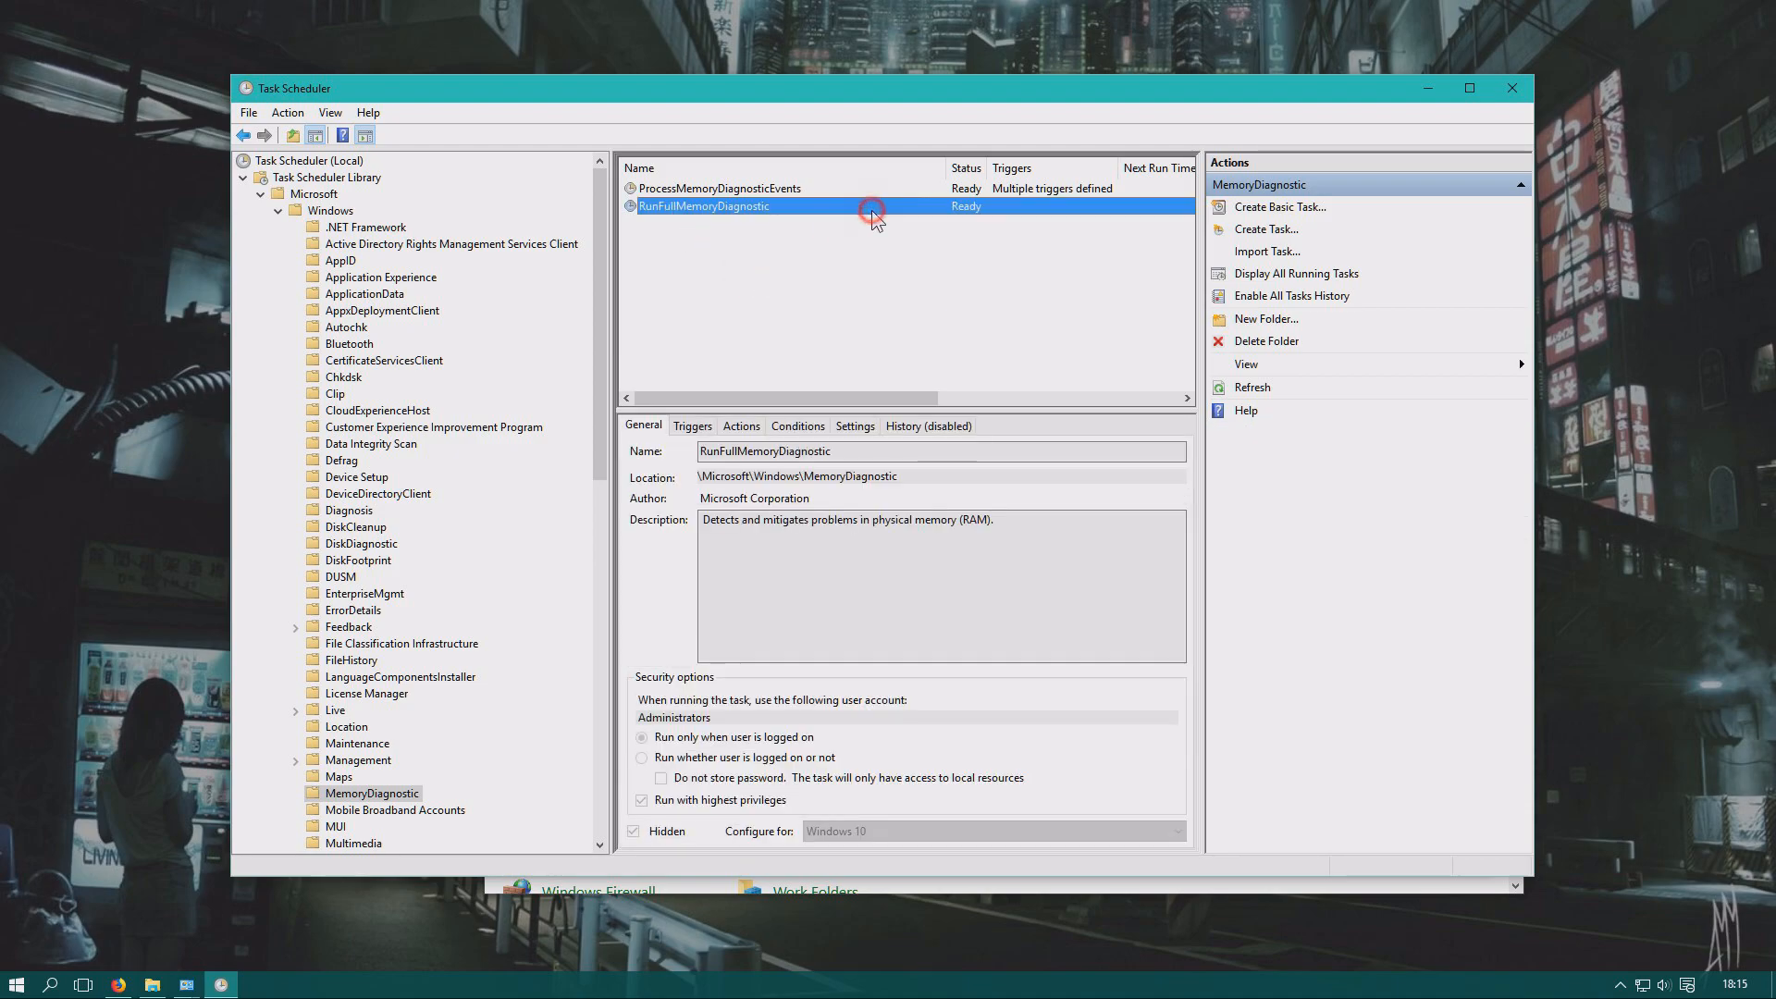
{"action": "left_click", "coordinate": [703, 205]}
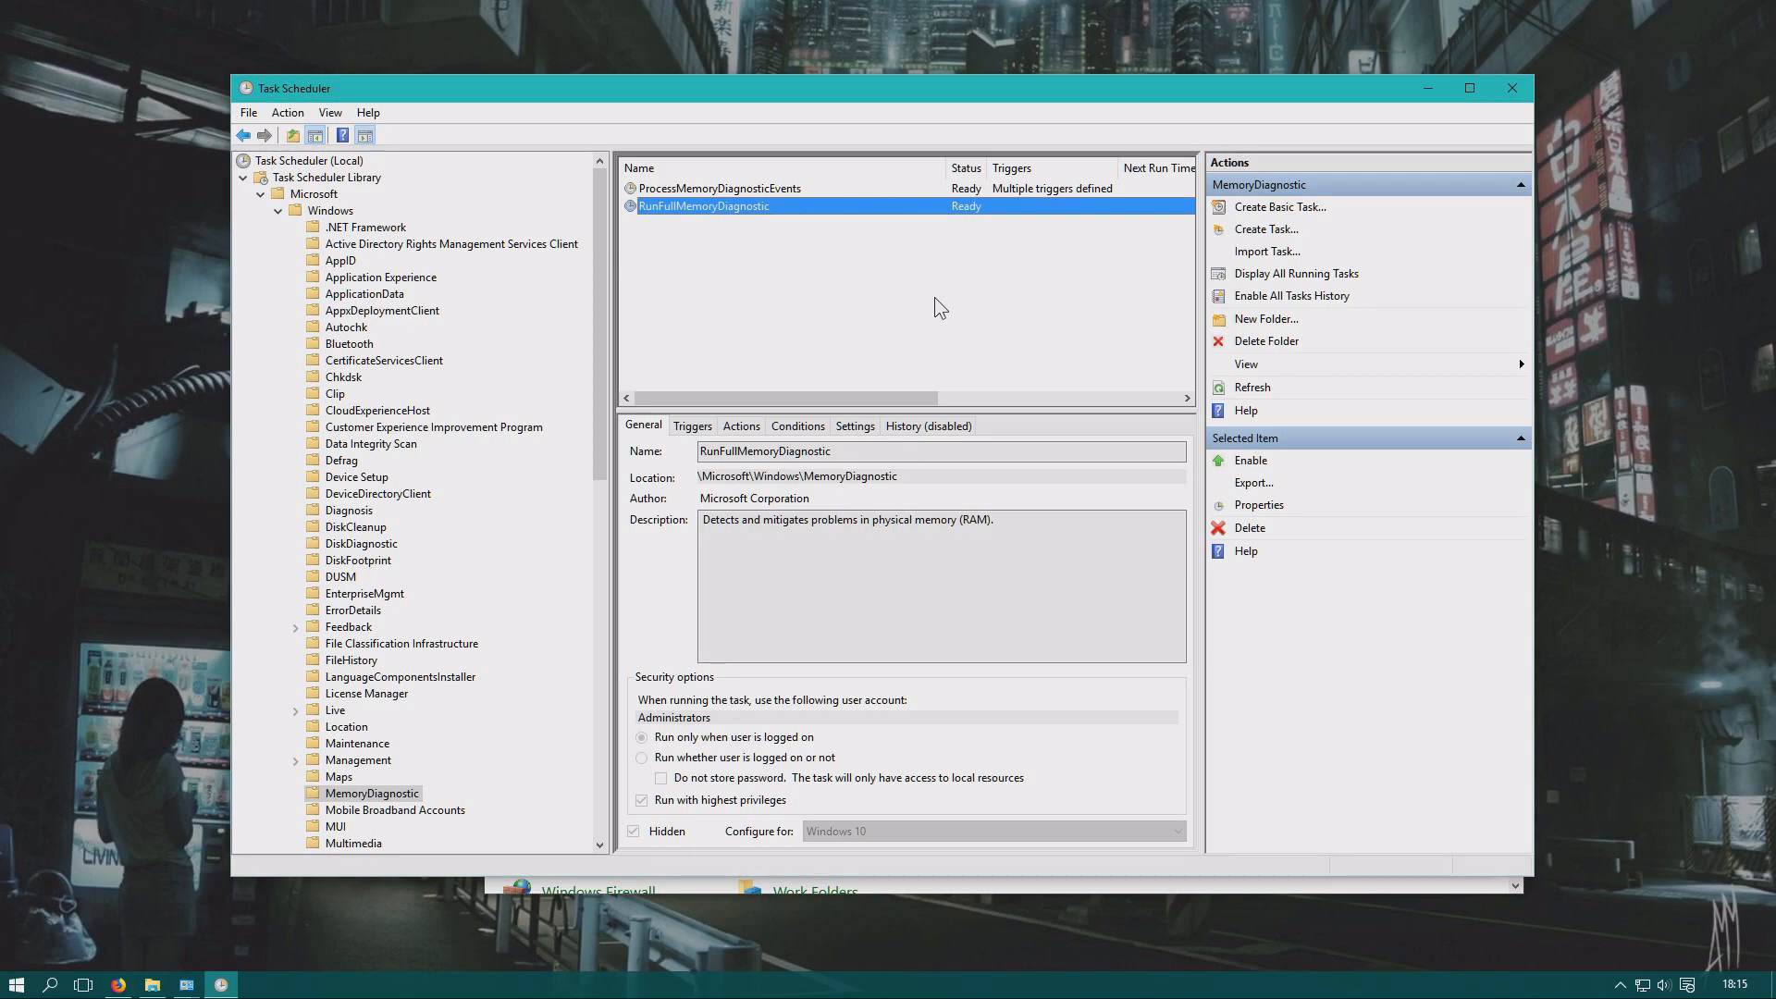
{"action": "mouse_move", "coordinate": [1105, 304]}
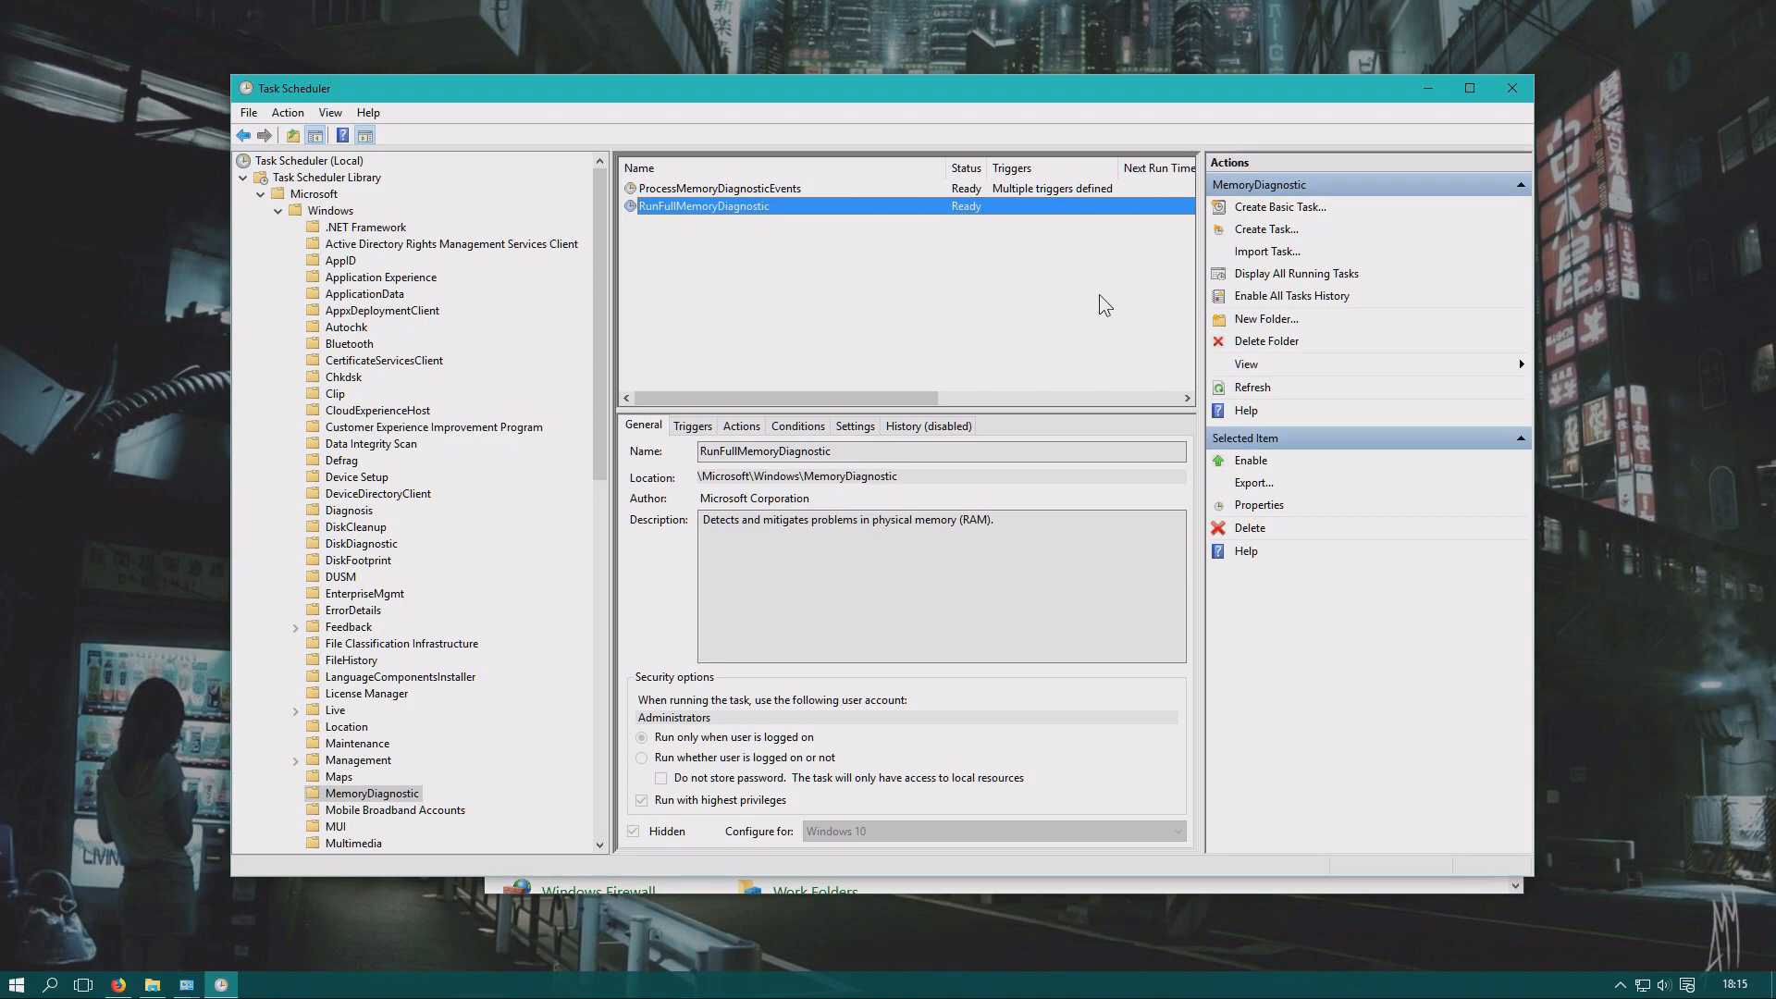
{"action": "mouse_move", "coordinate": [1180, 315]}
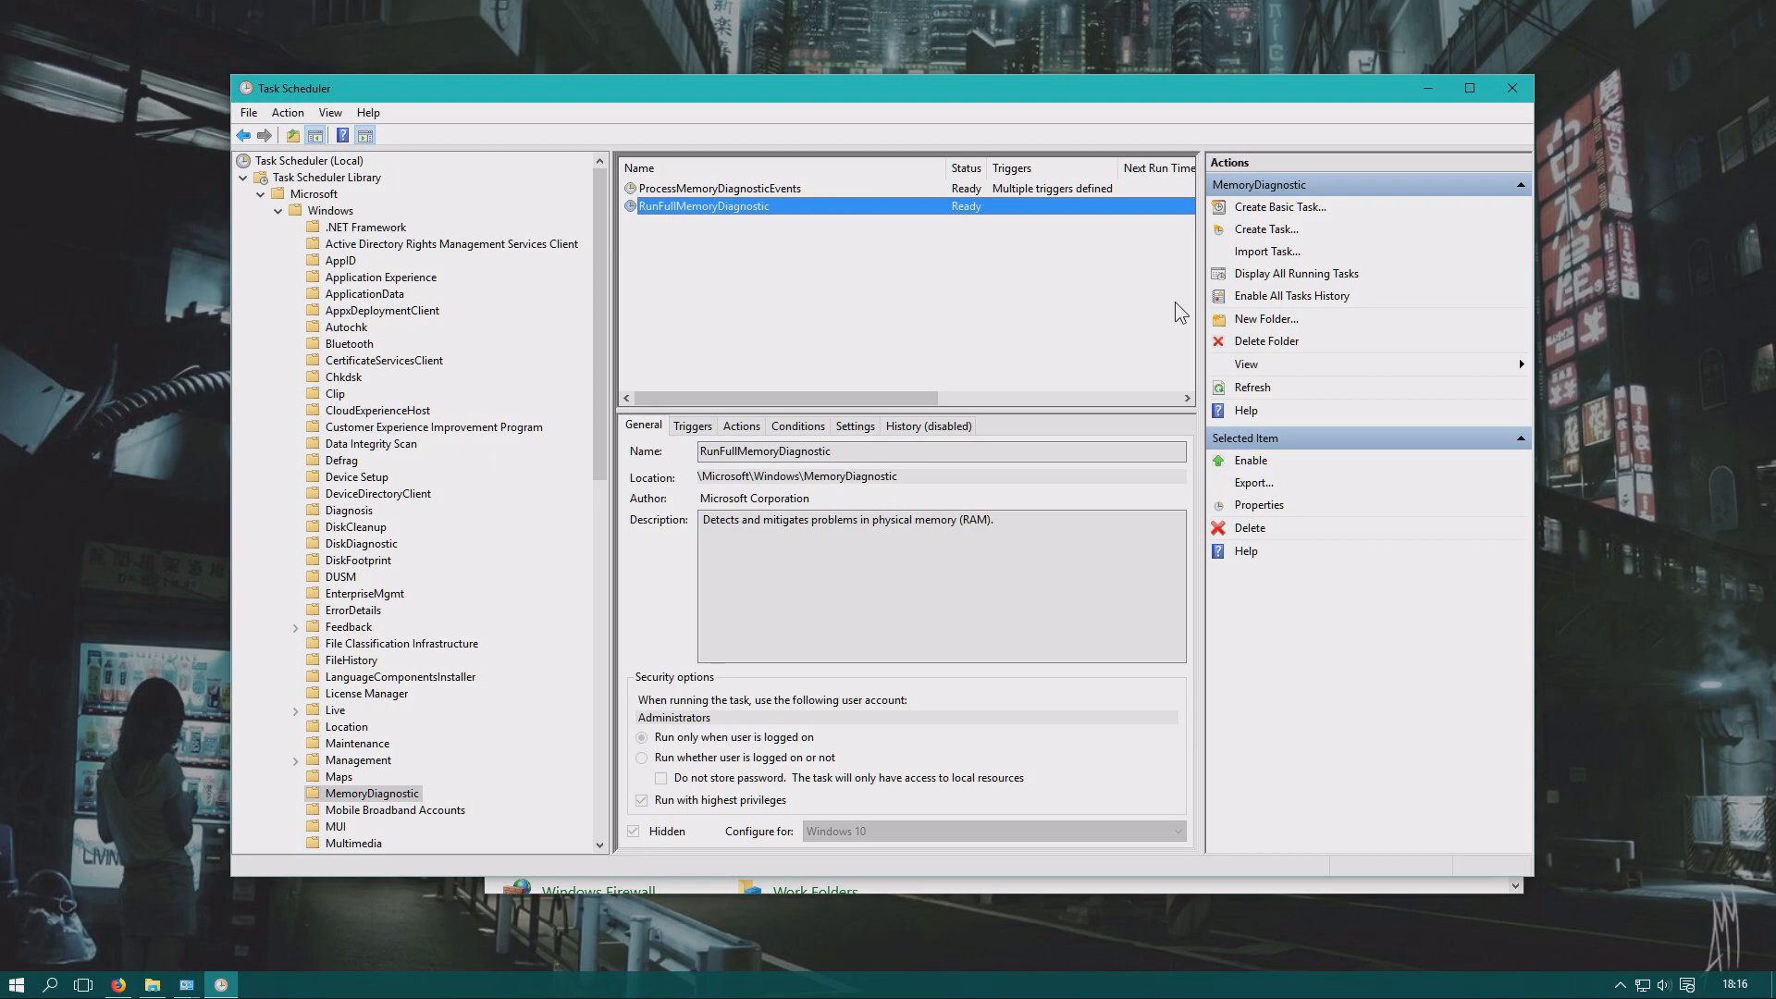
Close the Task Scheduler window, returning to the empty desktop.
{"action": "left_click", "coordinate": [1512, 87]}
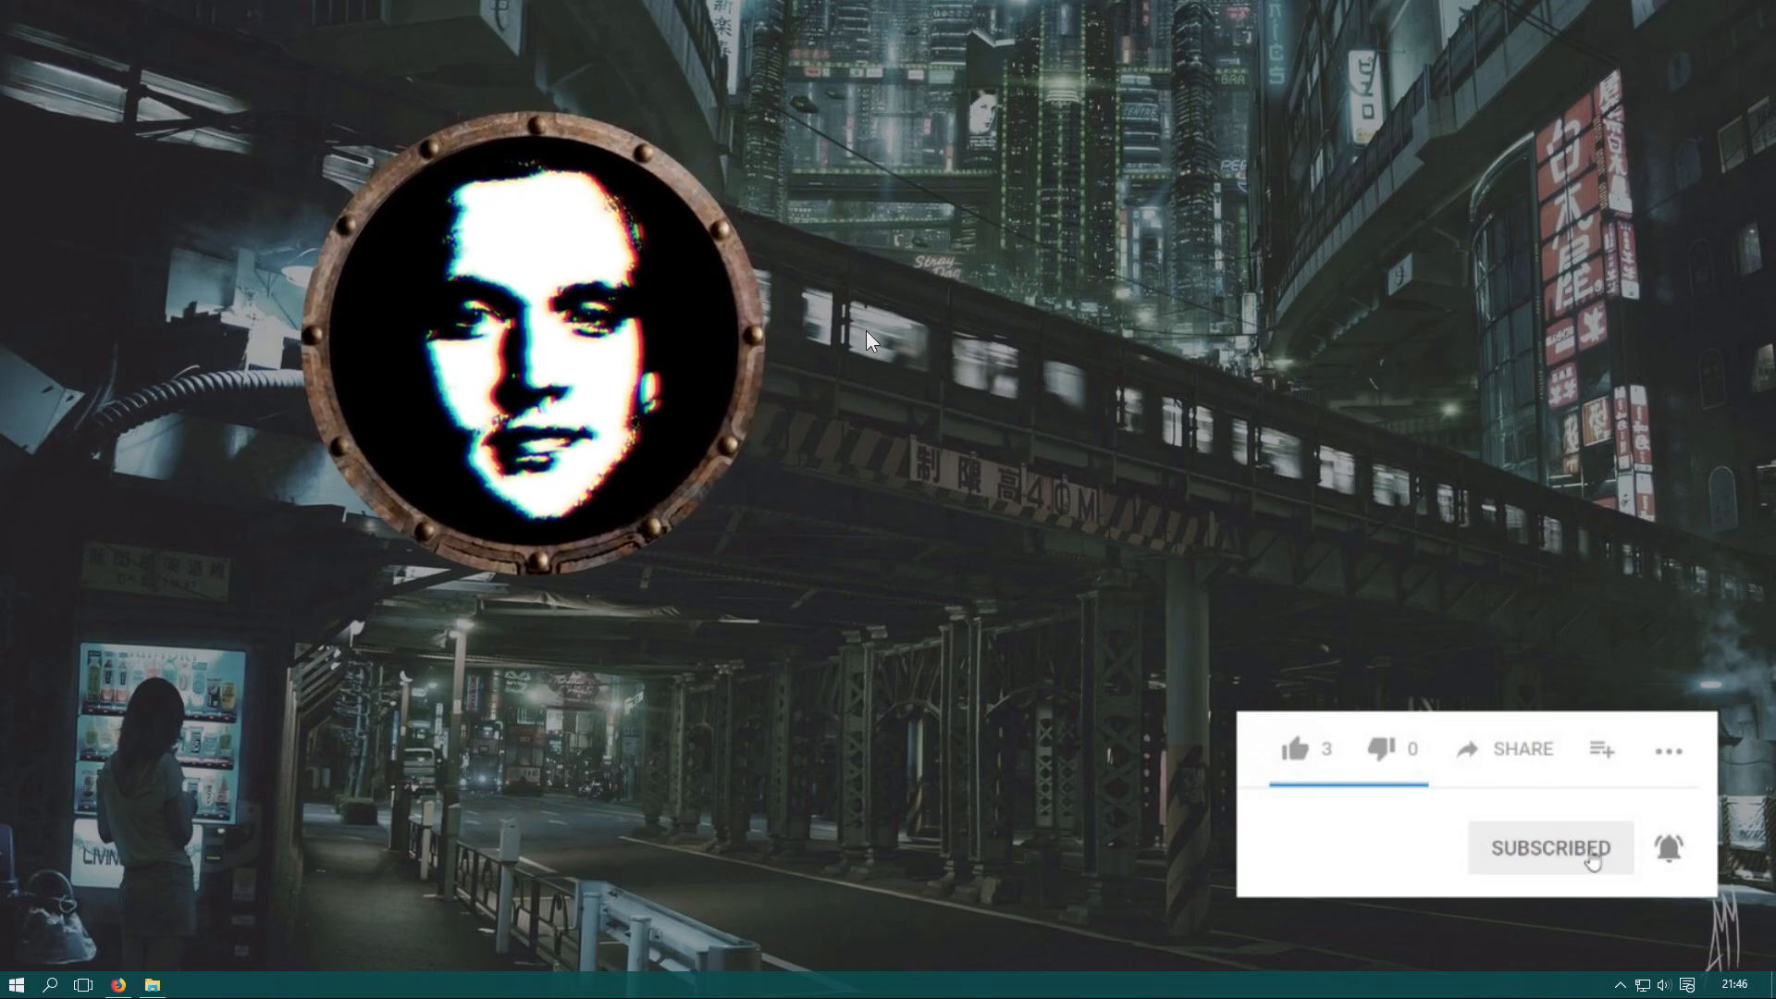
{"action": "left_click", "coordinate": [1296, 749]}
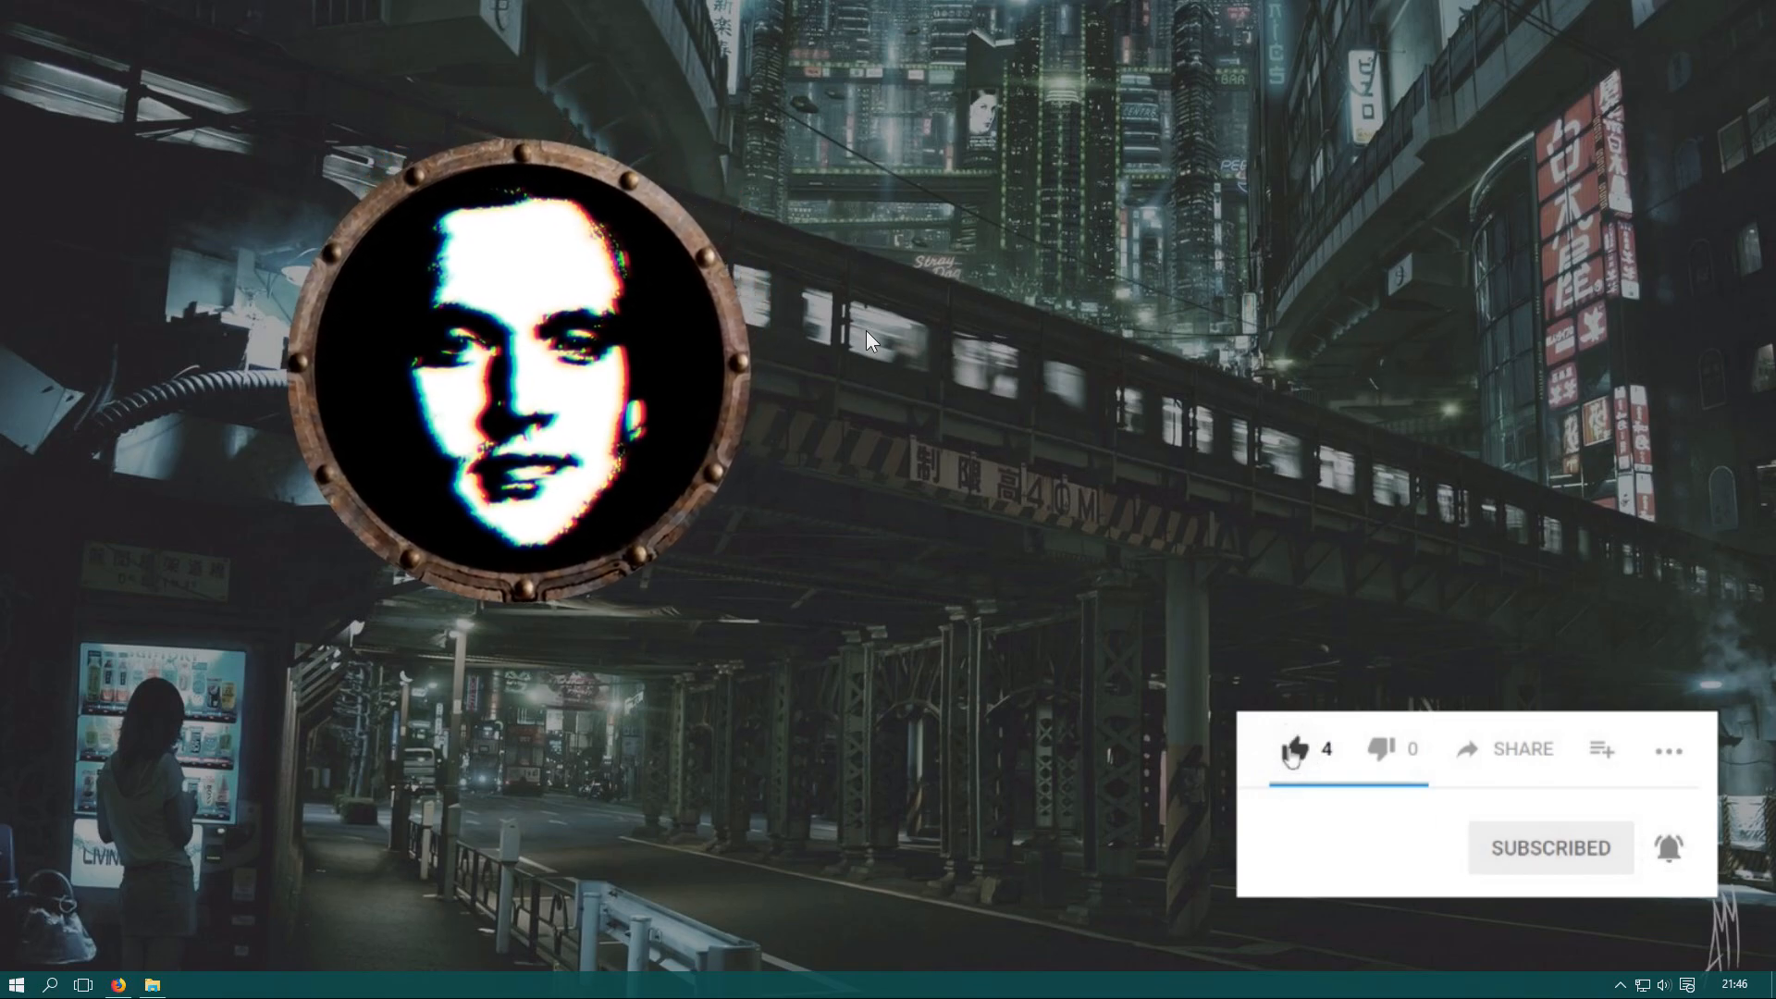